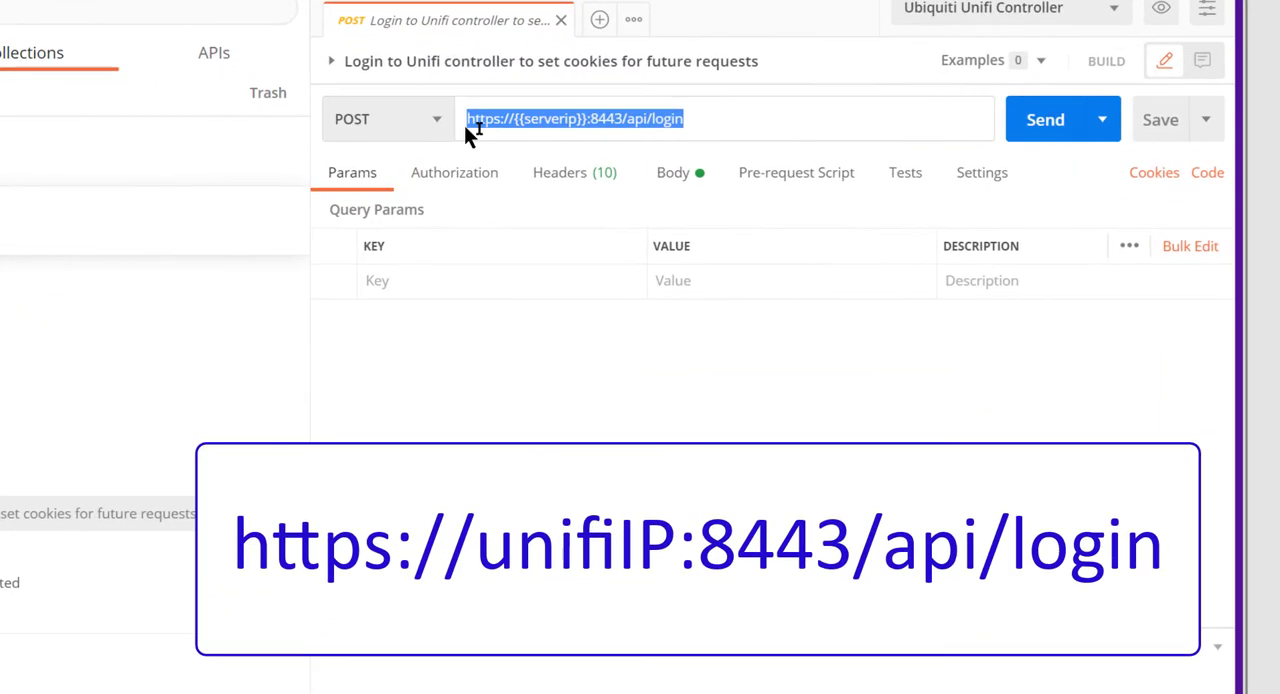
# Check the login request's JSON body (username, password, remember) and send it, getting 200 OK.
pyautogui.click(672, 172)
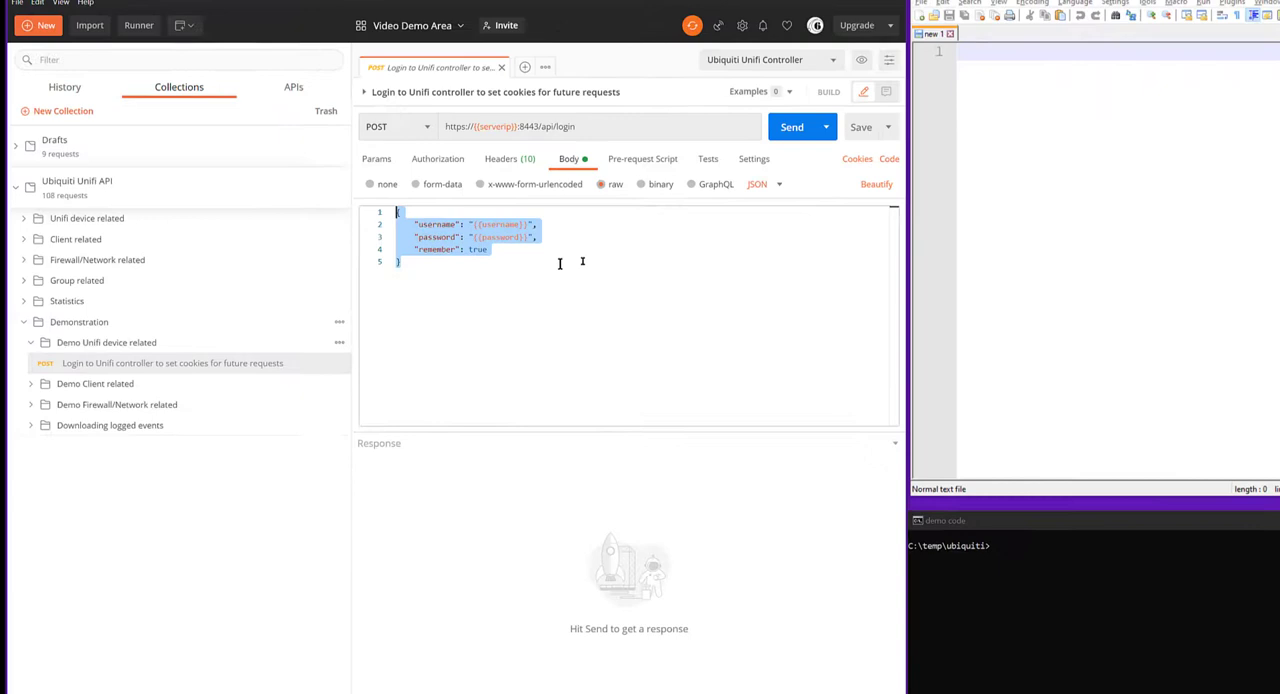
pyautogui.click(760, 127)
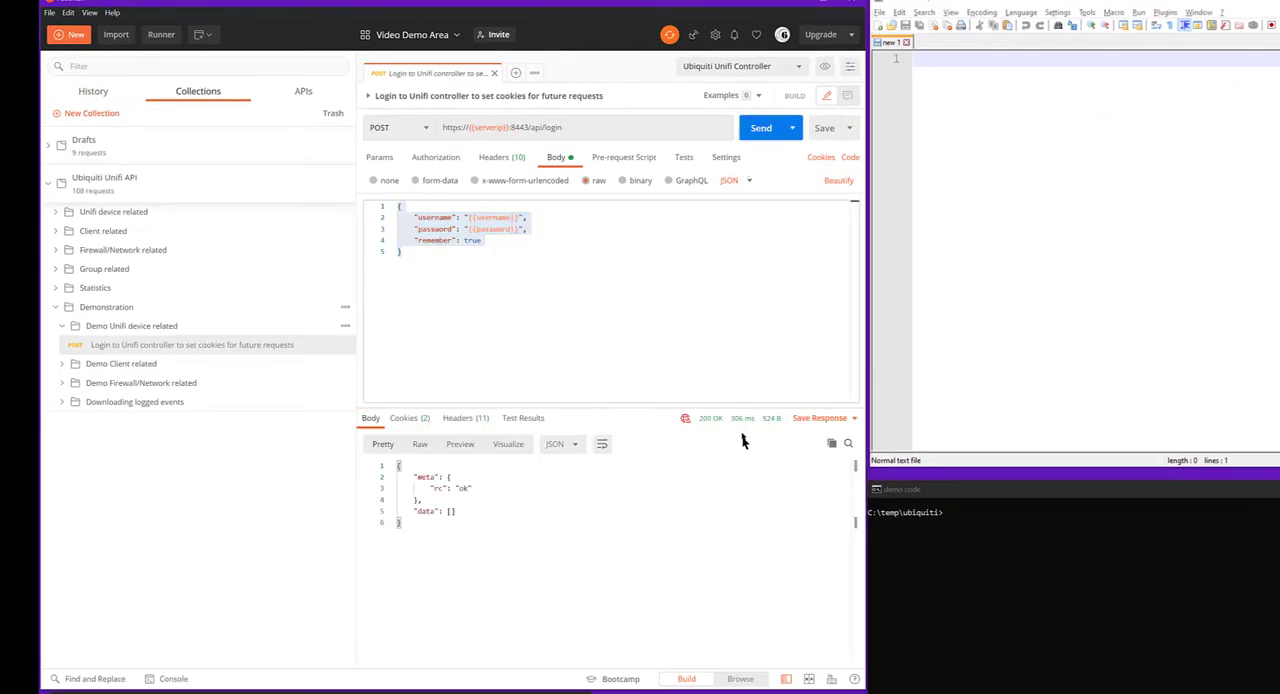
pyautogui.moveTo(543, 336)
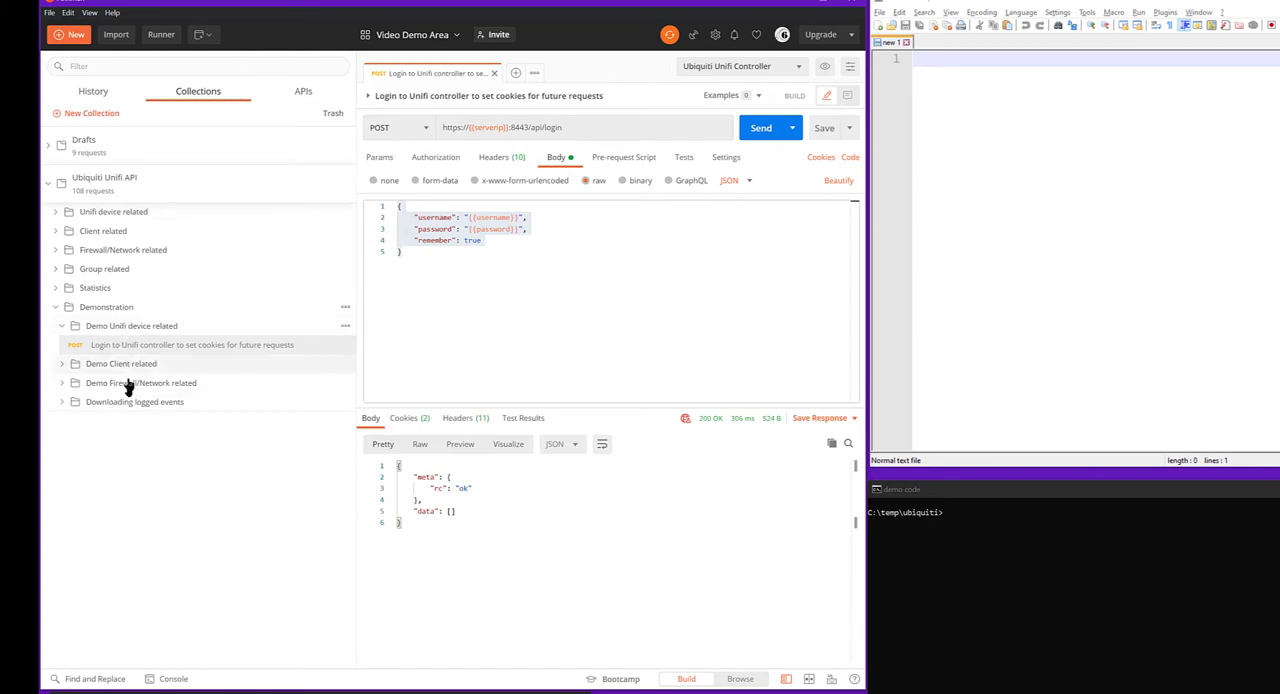
# Send 'Lookup client info for single device by mac (Sample)' and scroll its response to ip 192.168.110.191.
pyautogui.click(121, 363)
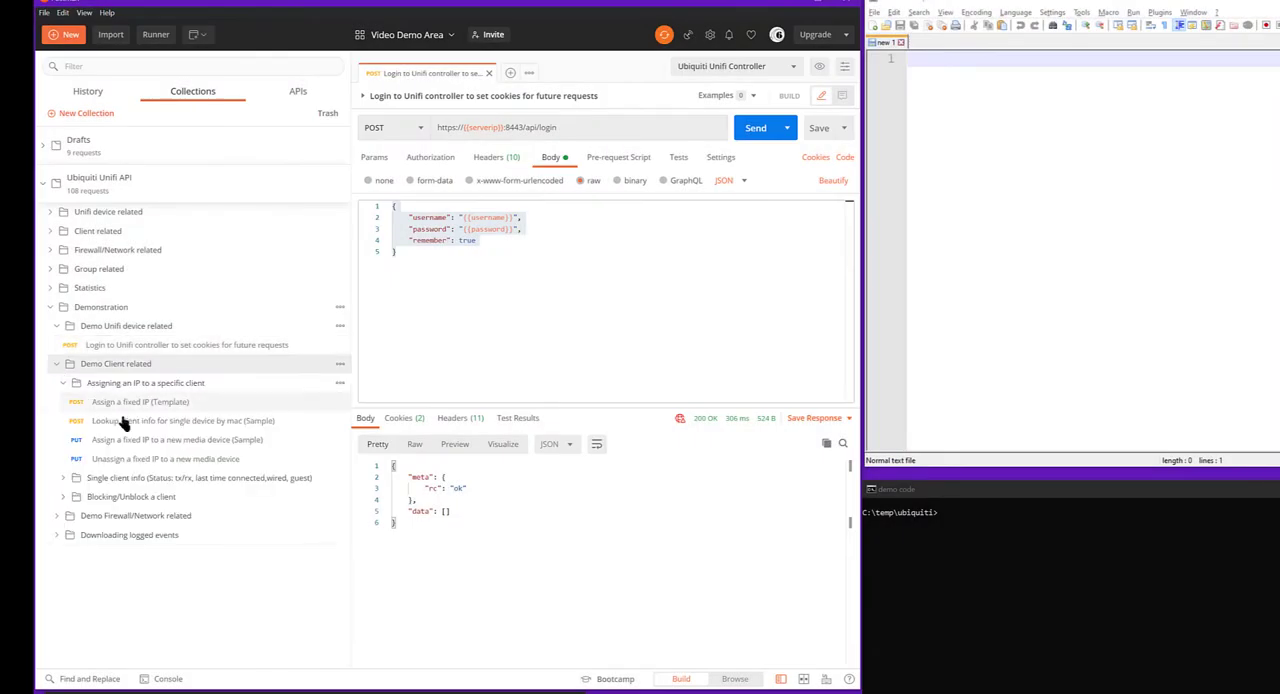
pyautogui.moveTo(148, 420)
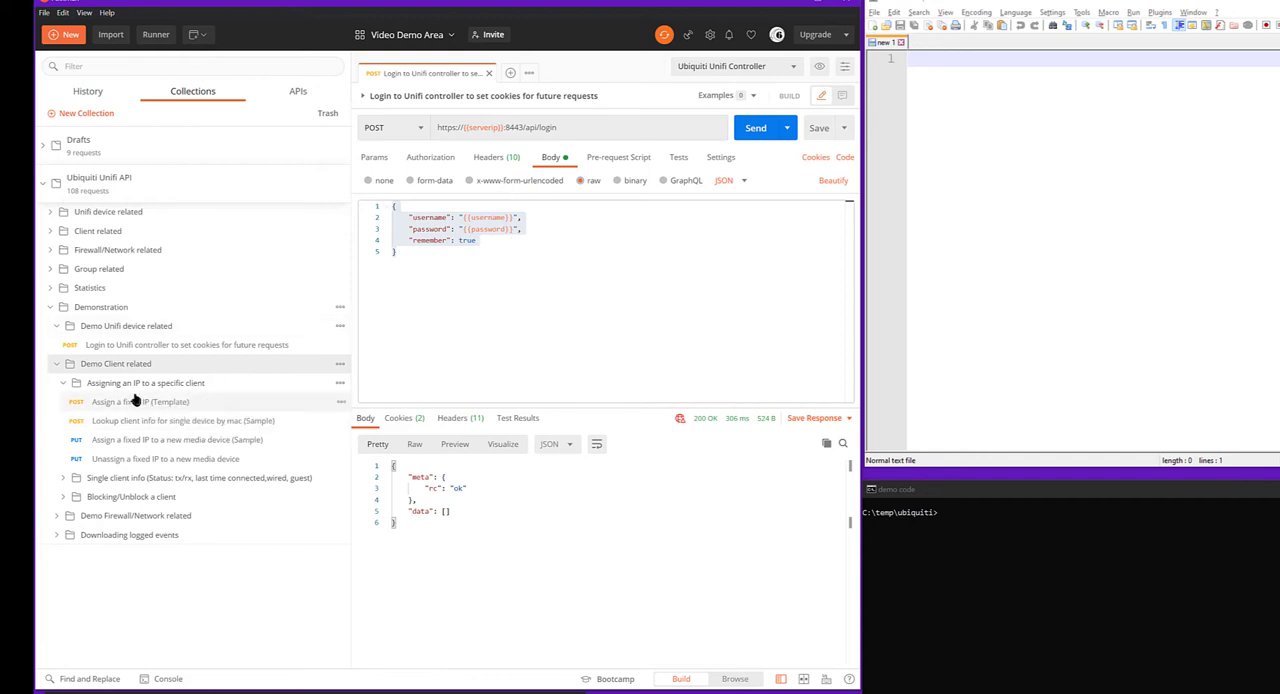
pyautogui.moveTo(138, 402)
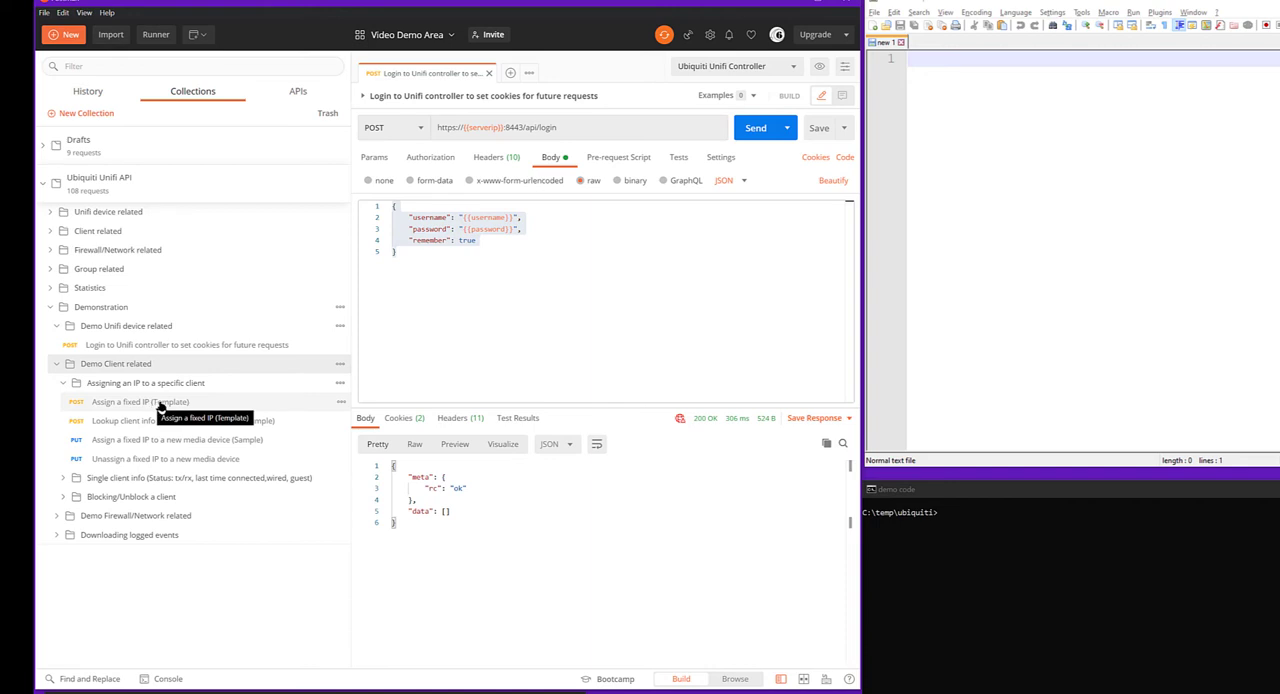
pyautogui.moveTo(157, 436)
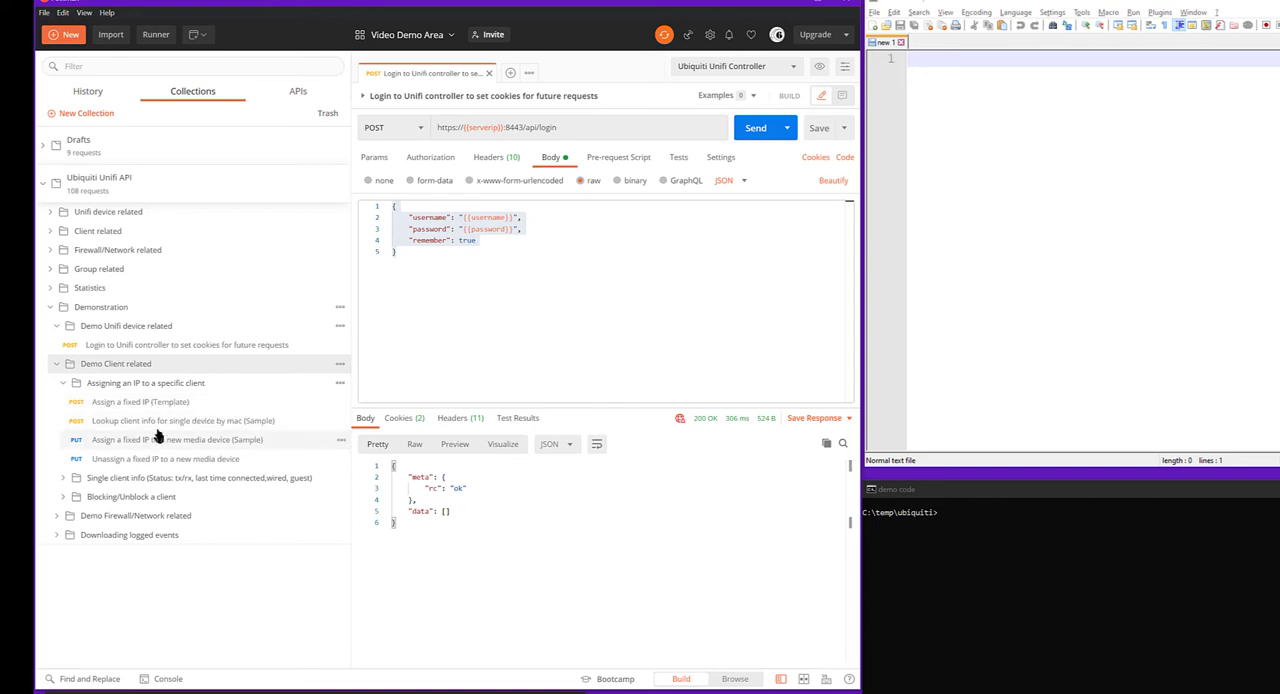
pyautogui.click(183, 420)
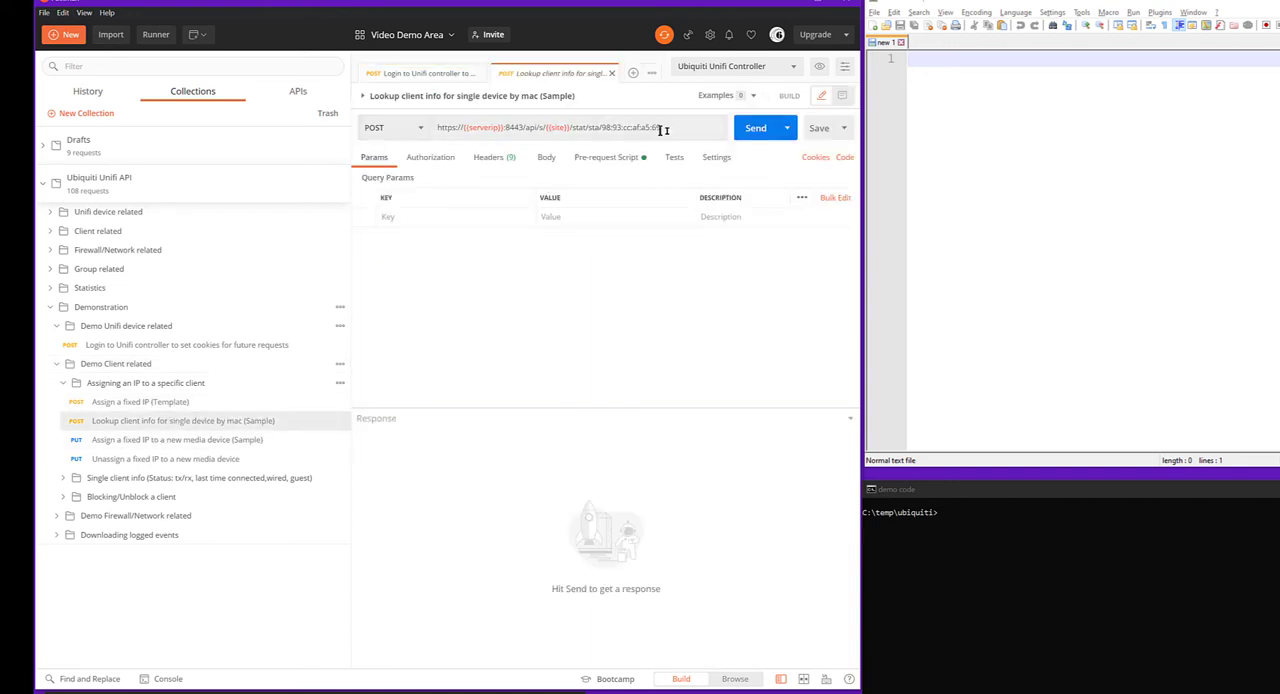
pyautogui.click(755, 127)
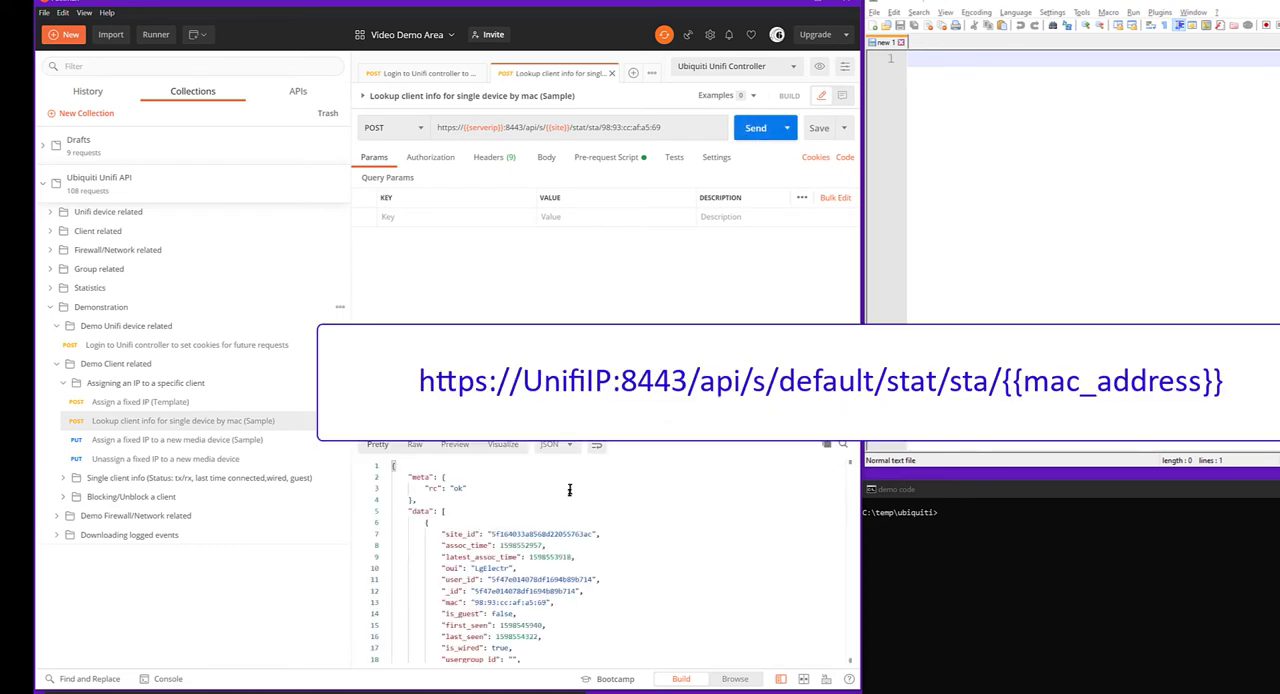
pyautogui.scroll(-3)
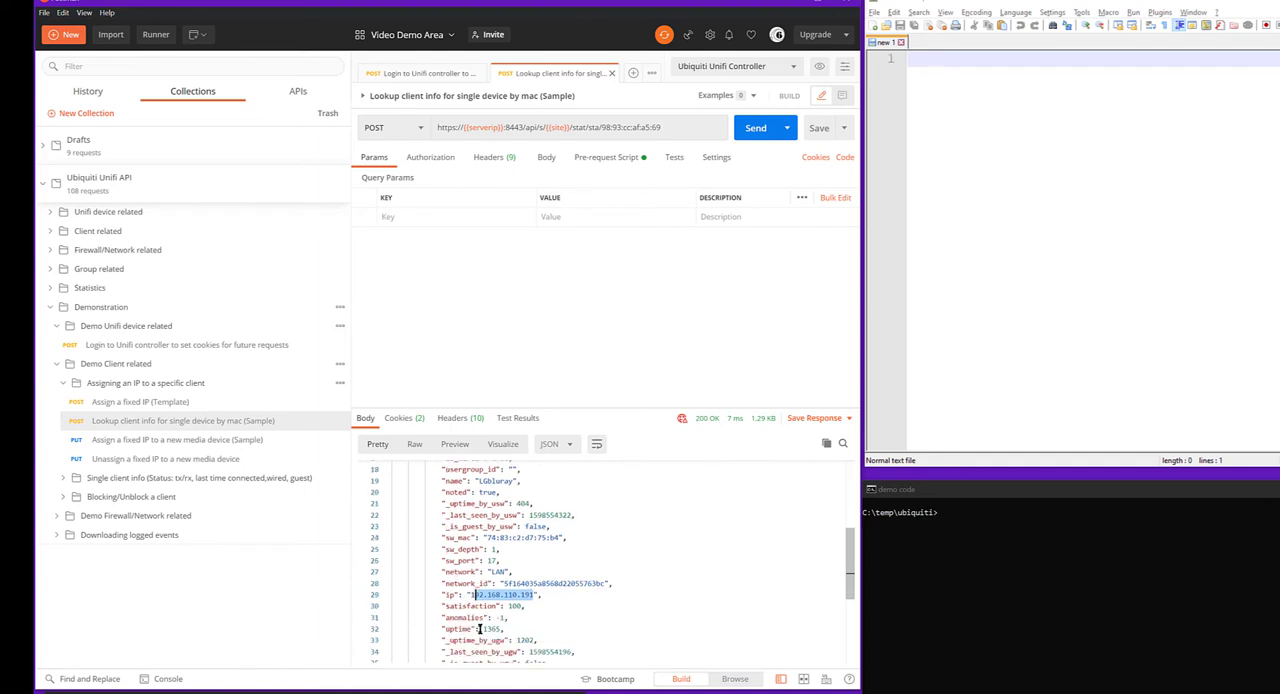
pyautogui.scroll(-3)
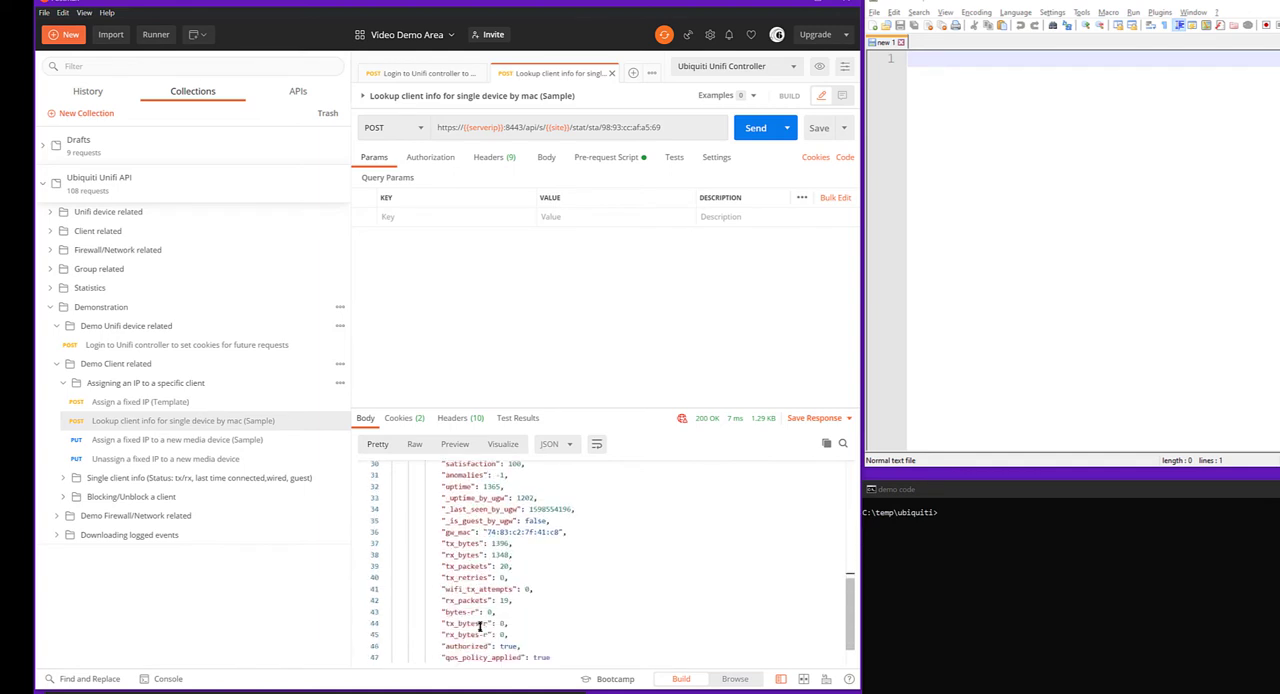
pyautogui.scroll(-3)
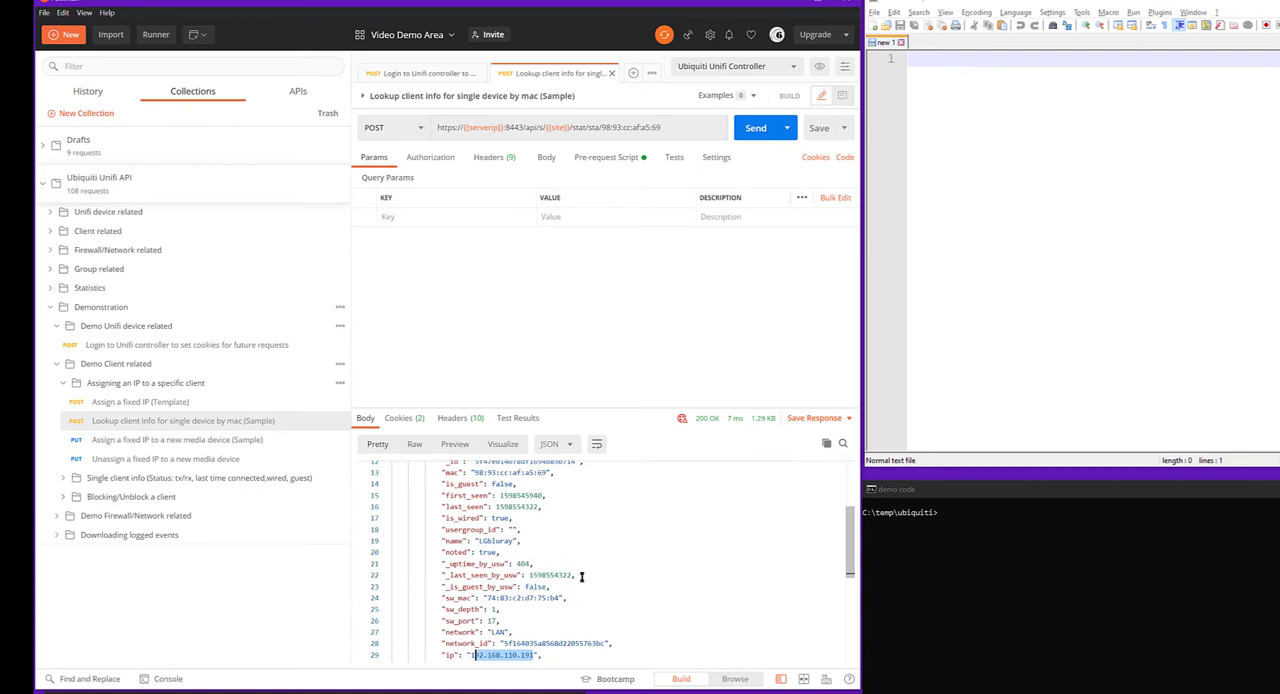
pyautogui.moveTo(587, 584)
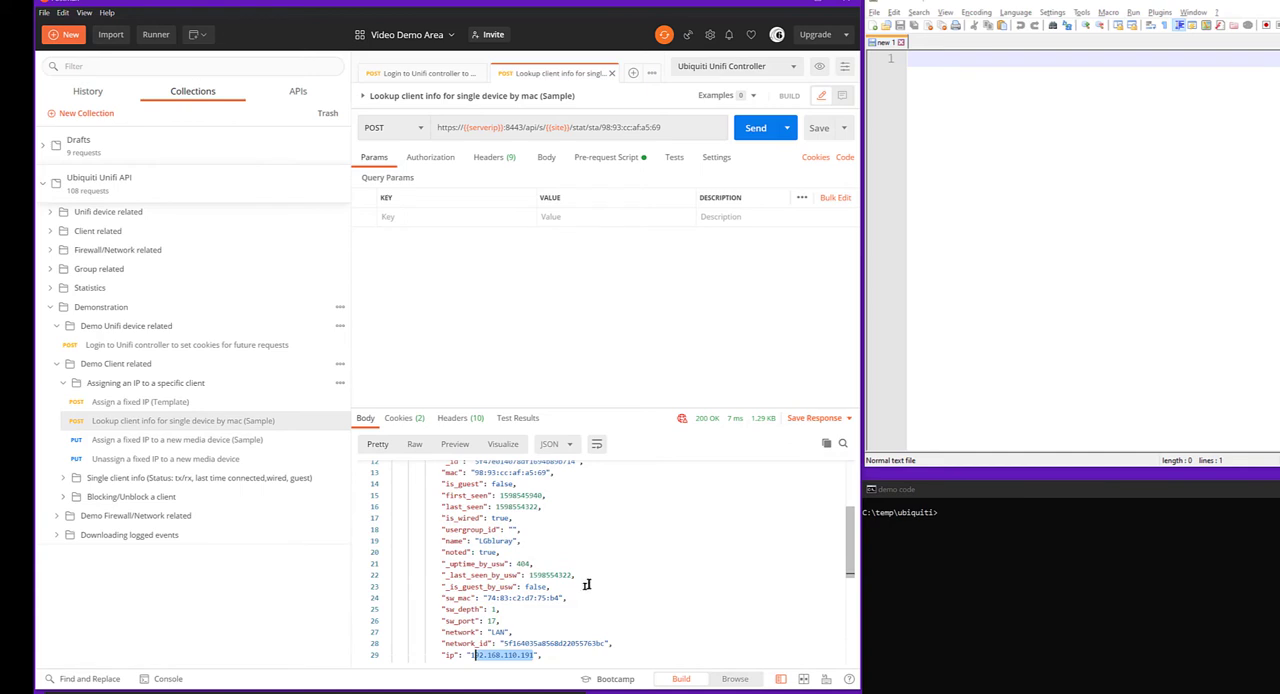
pyautogui.moveTo(610, 616)
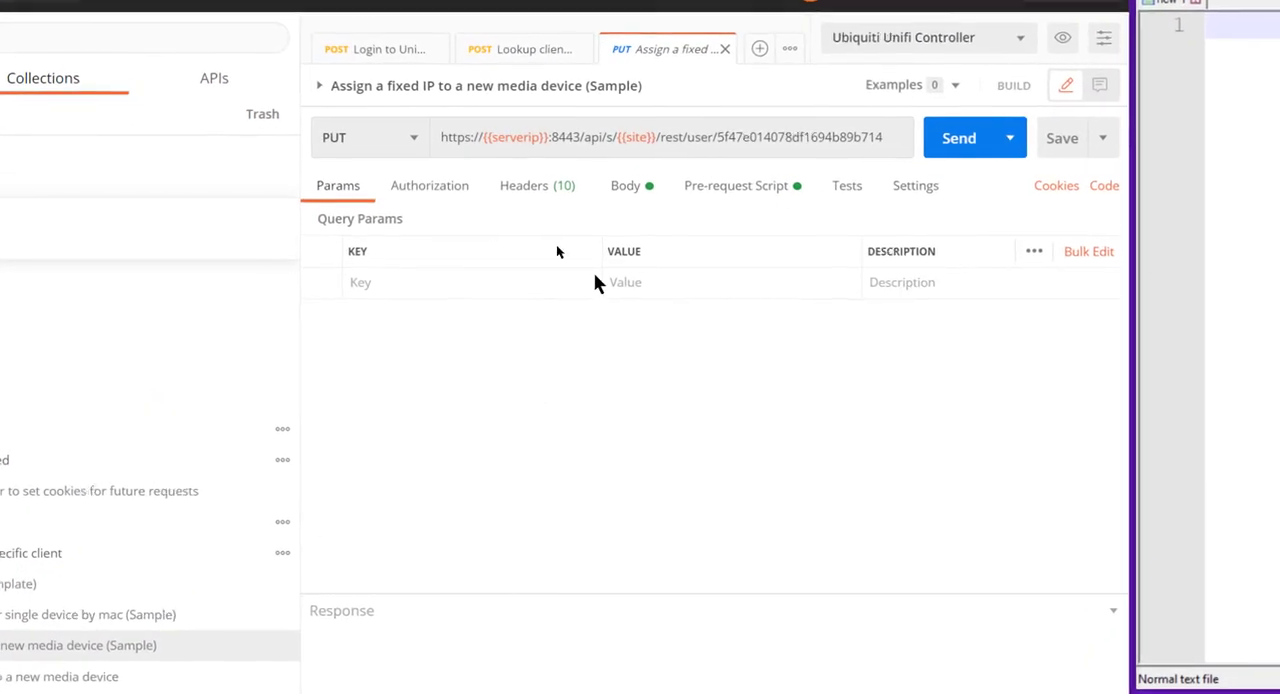
# Review the body's _id, network_id and fixed_ip 192.168.110.191, then send the fixed IP PUT.
pyautogui.click(625, 185)
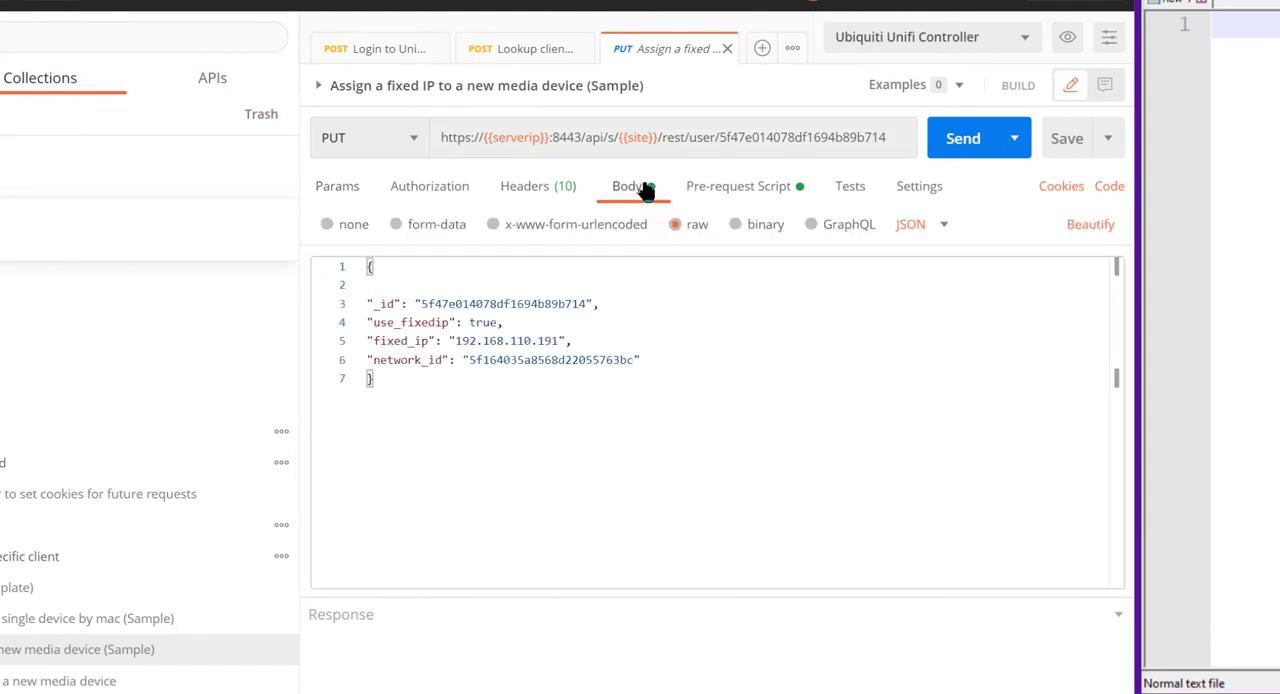
pyautogui.doubleClick(510, 303)
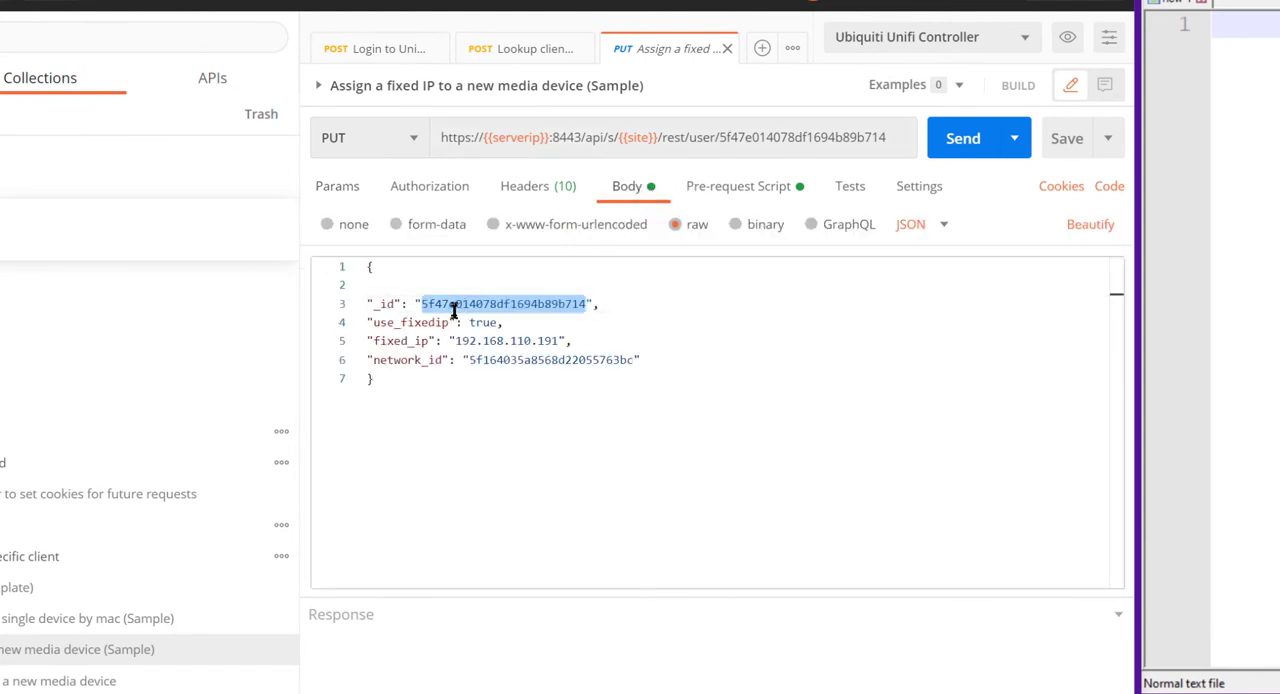
pyautogui.click(527, 360)
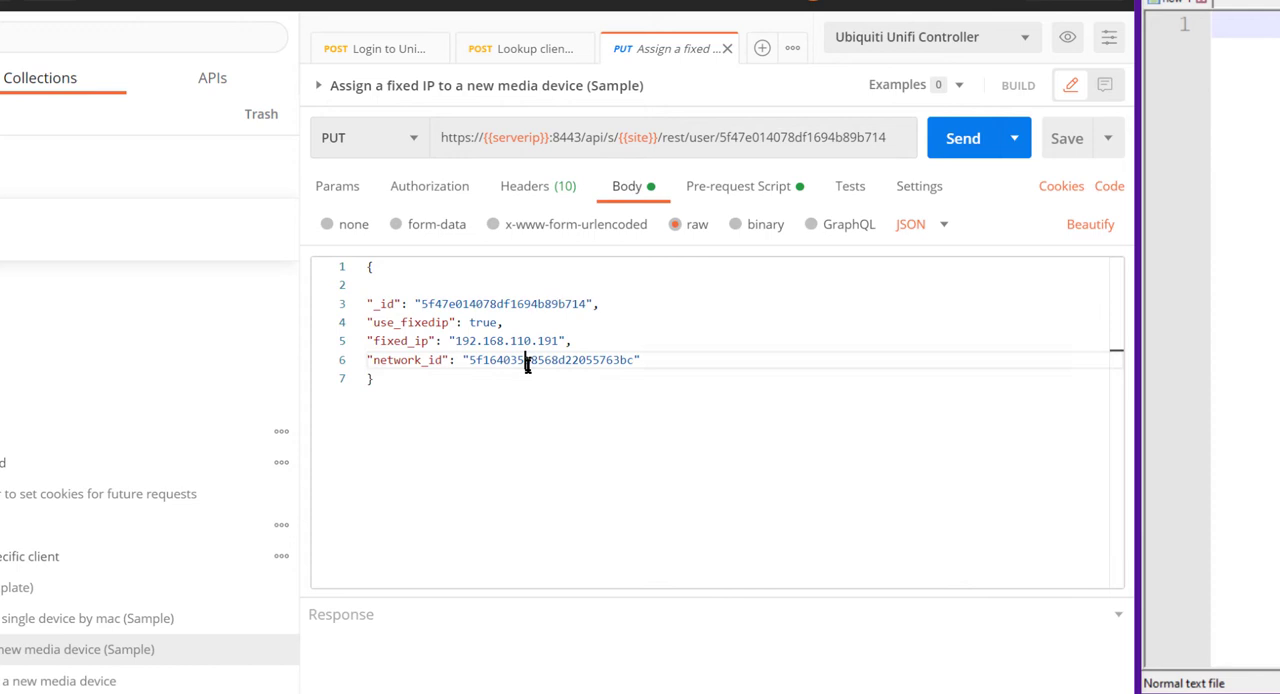
pyautogui.doubleClick(470, 341)
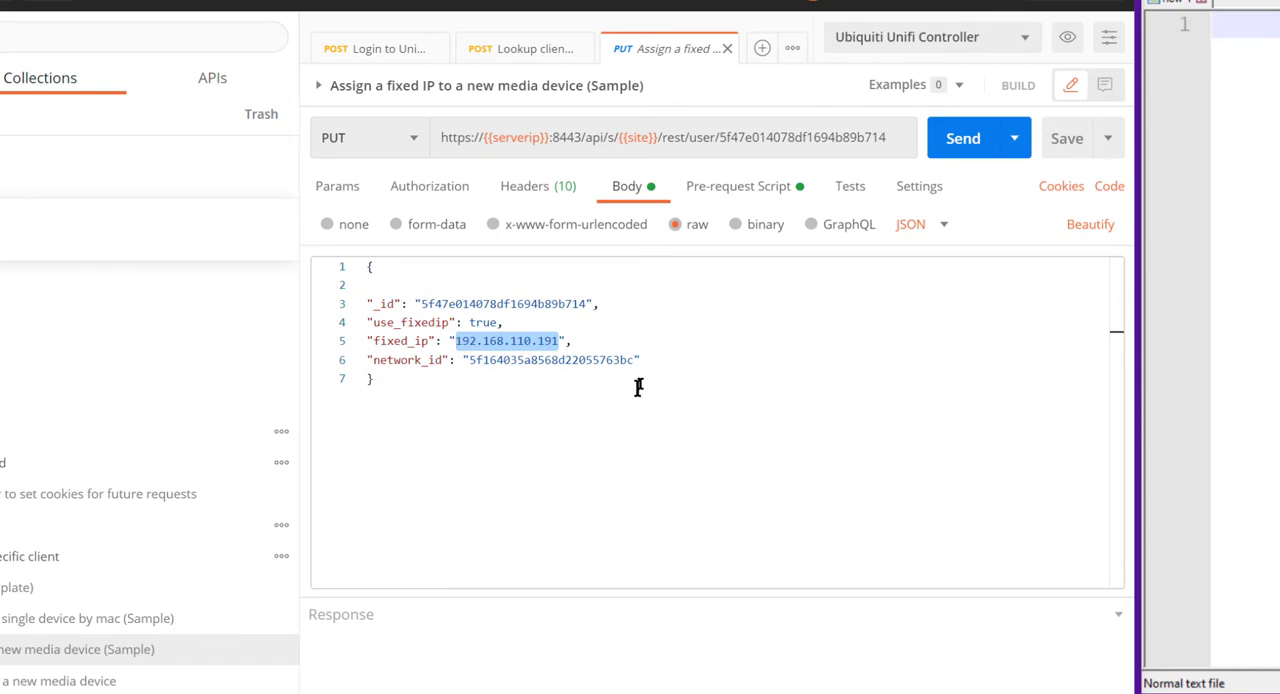
pyautogui.moveTo(530, 360)
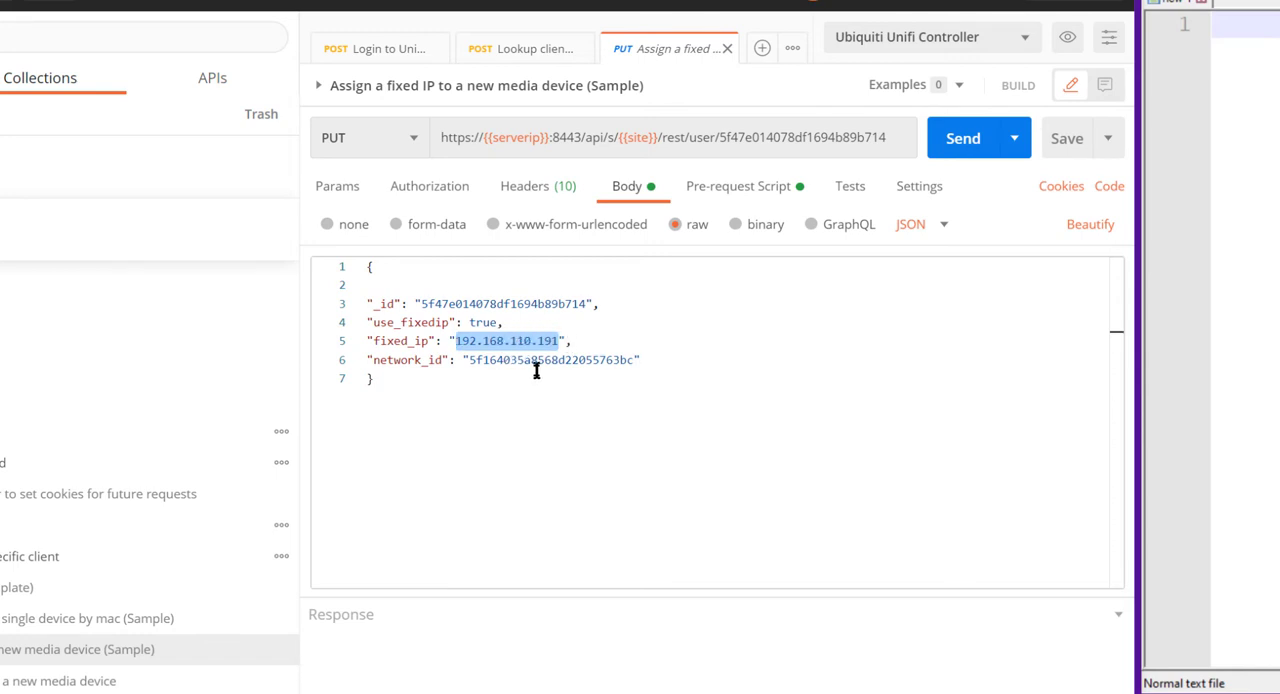
pyautogui.click(962, 138)
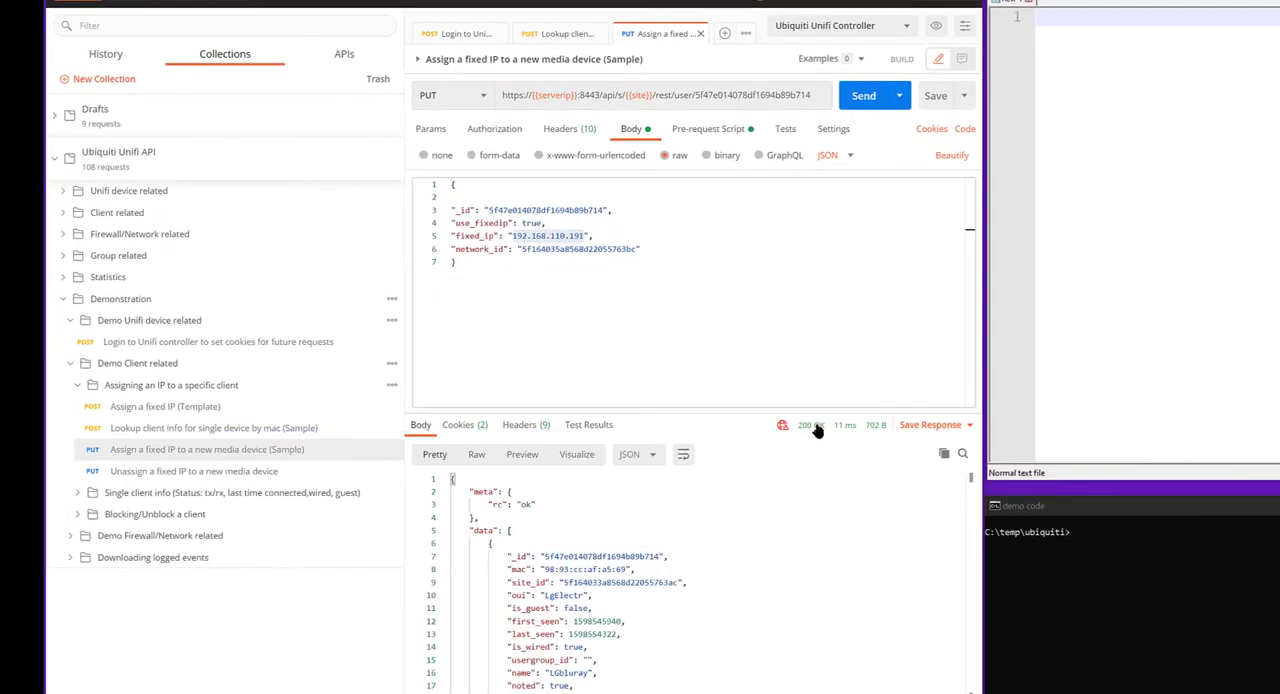
pyautogui.scroll(-3)
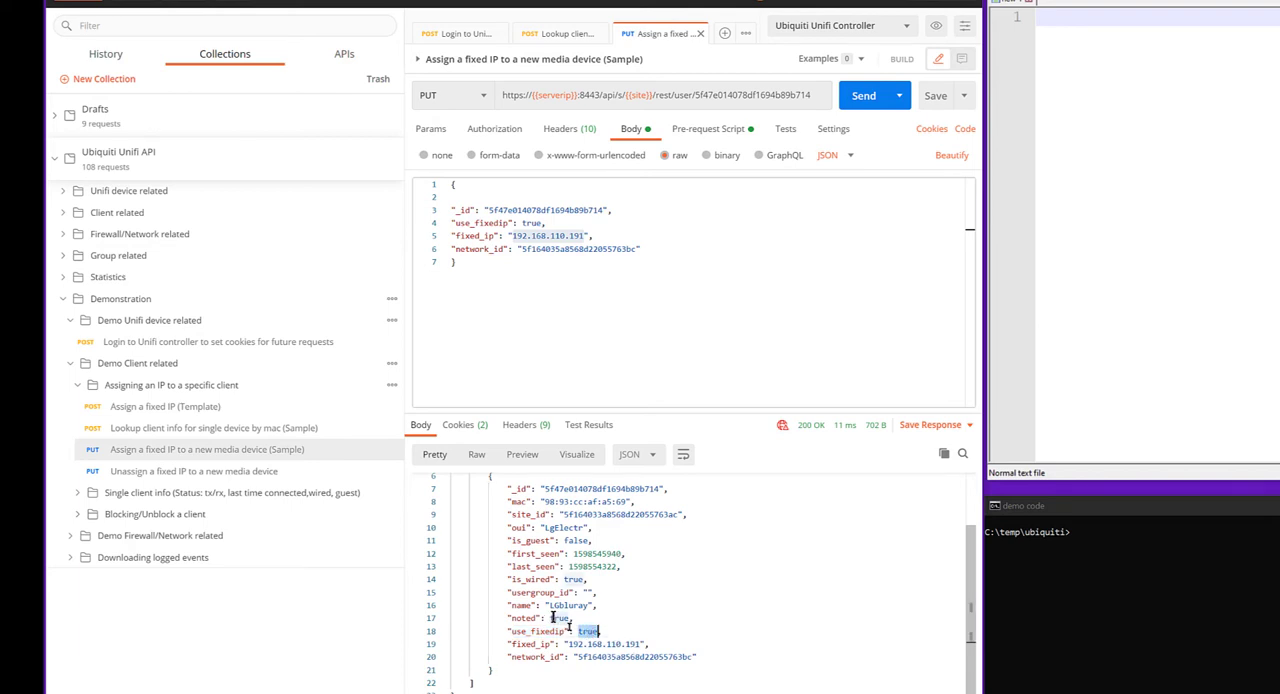
pyautogui.click(194, 471)
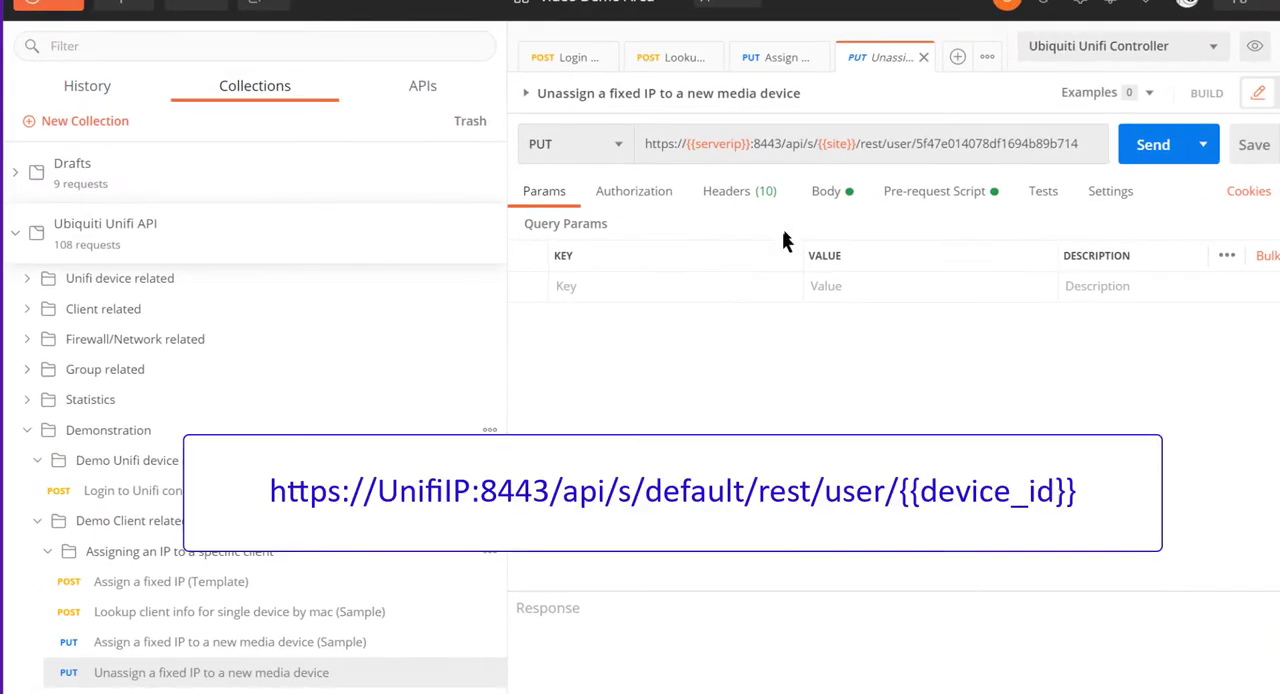
pyautogui.moveTo(839, 200)
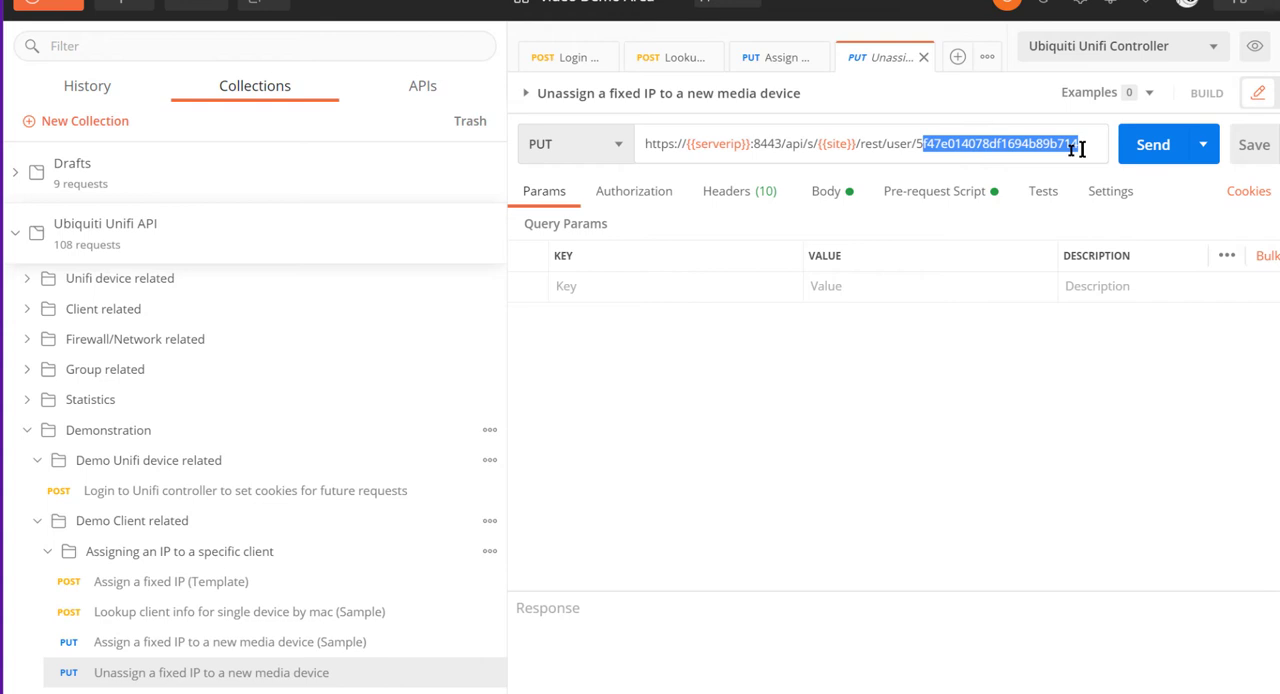
# Check the unassign request's body with use_fixedip false and send it, getting 200 OK.
pyautogui.click(826, 191)
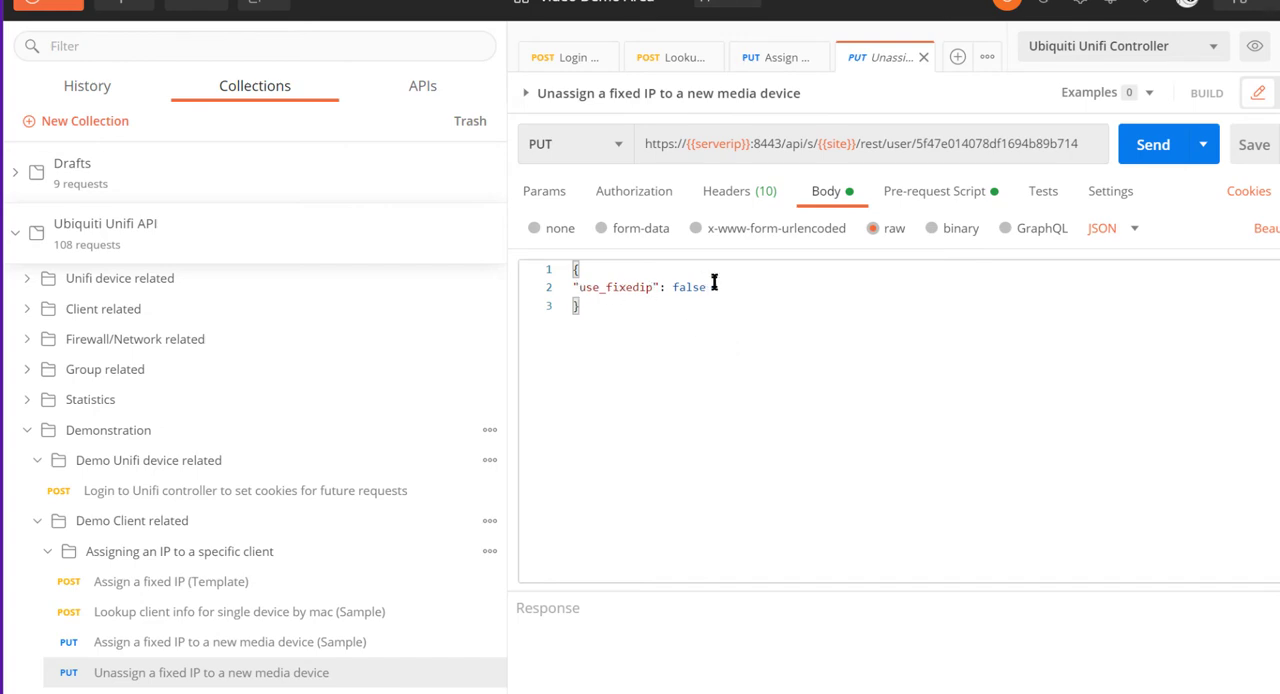
pyautogui.click(1152, 144)
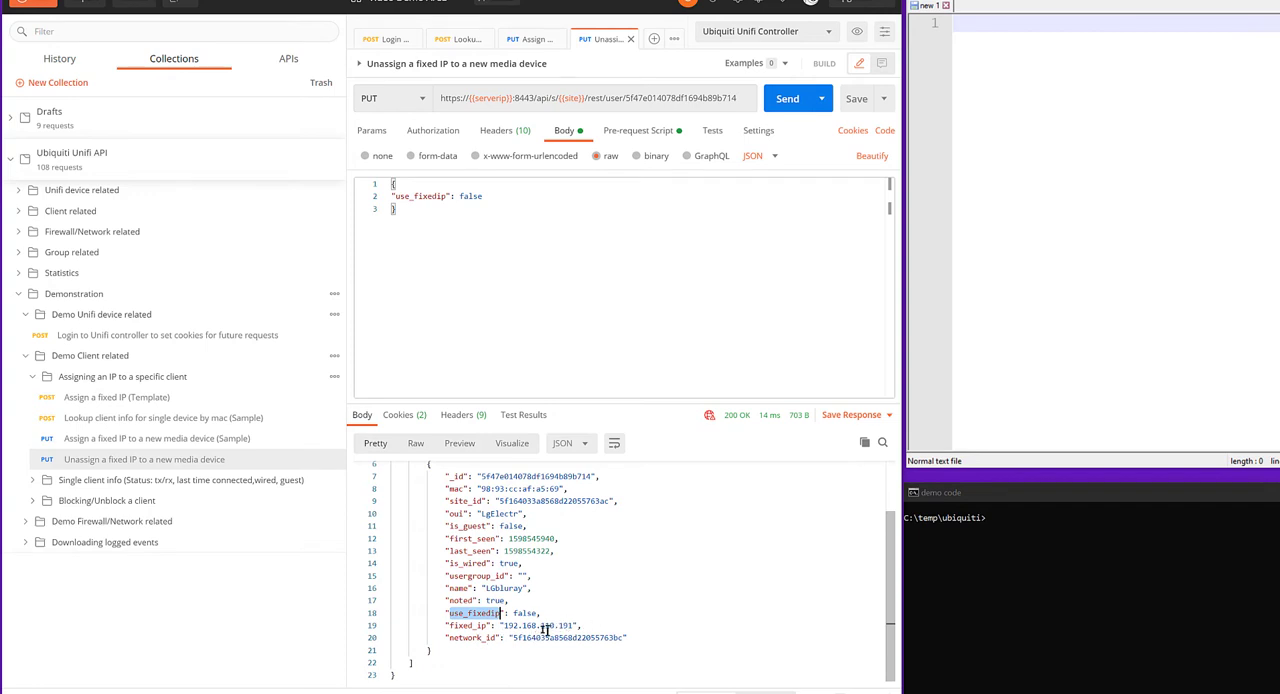
pyautogui.moveTo(510, 551)
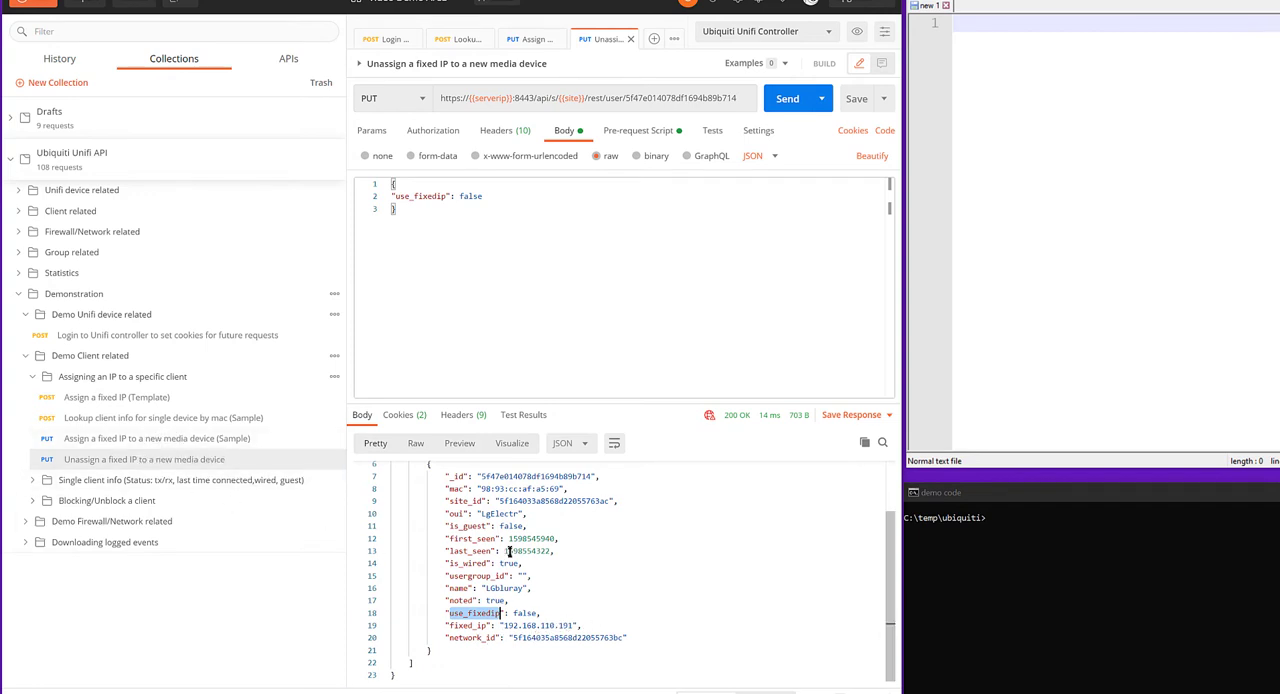
pyautogui.moveTo(612, 624)
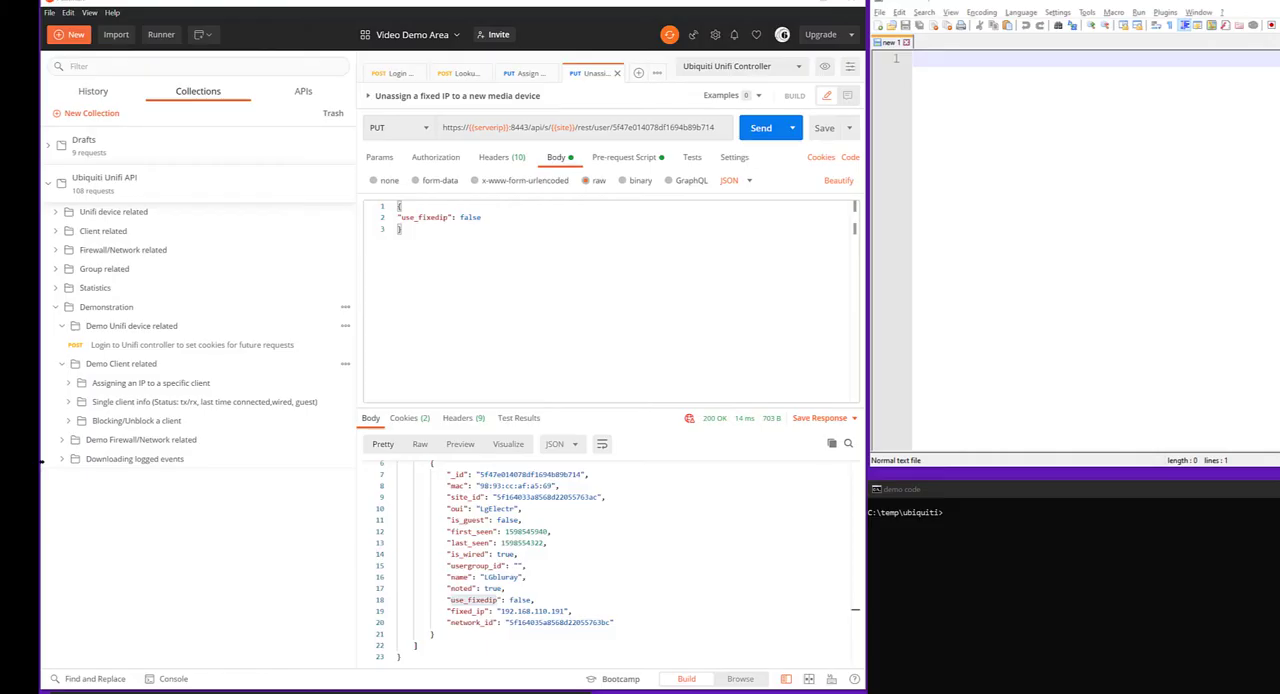
# Send the online client lookup by MAC and scroll to the LGbluray client at 192.168.110.191.
pyautogui.click(64, 402)
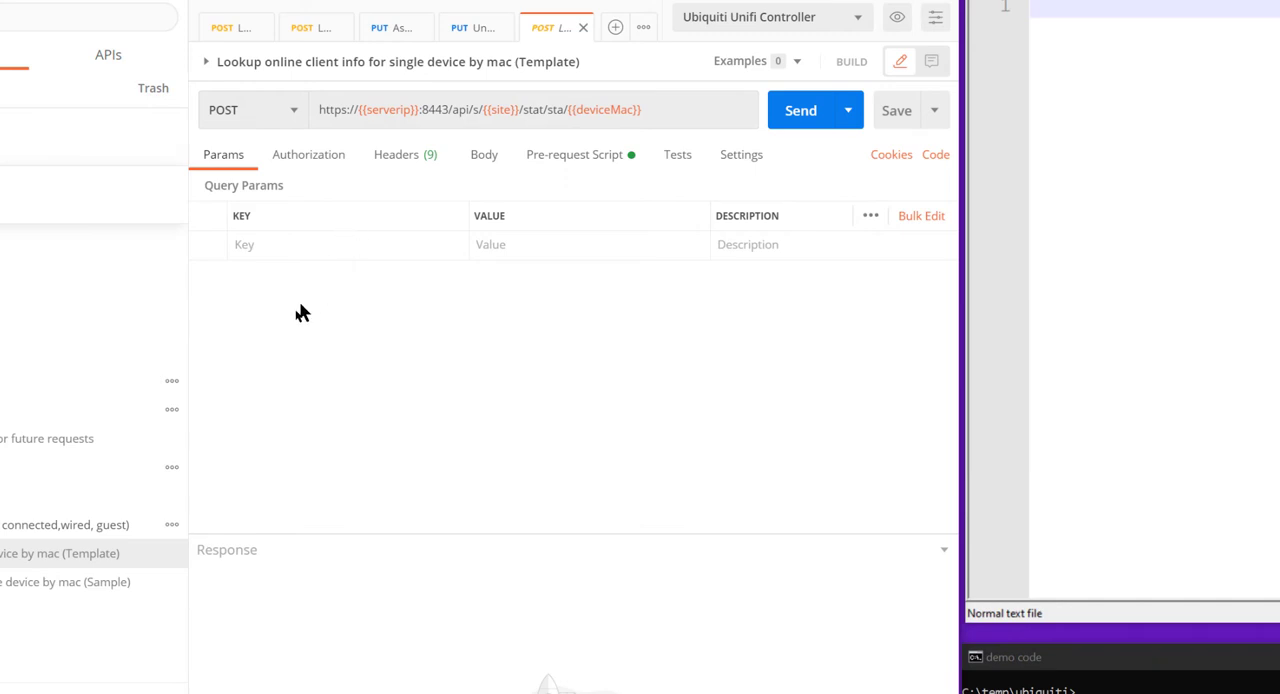
pyautogui.moveTo(17, 599)
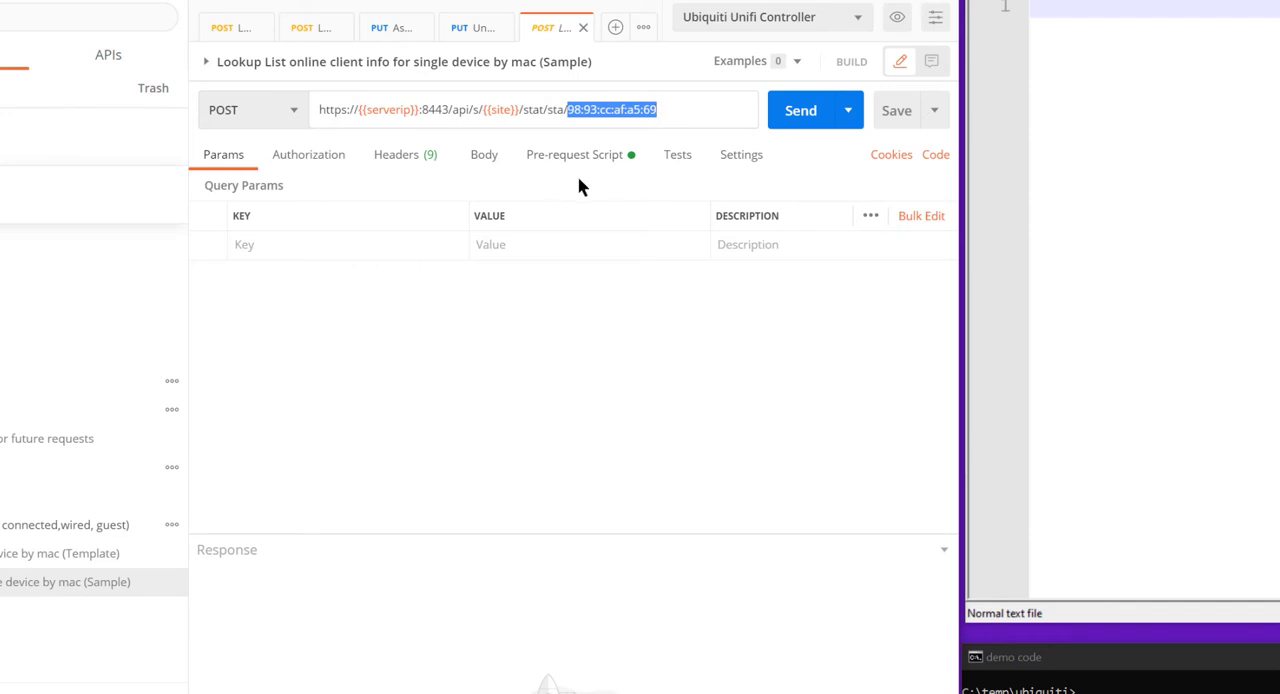
pyautogui.click(802, 110)
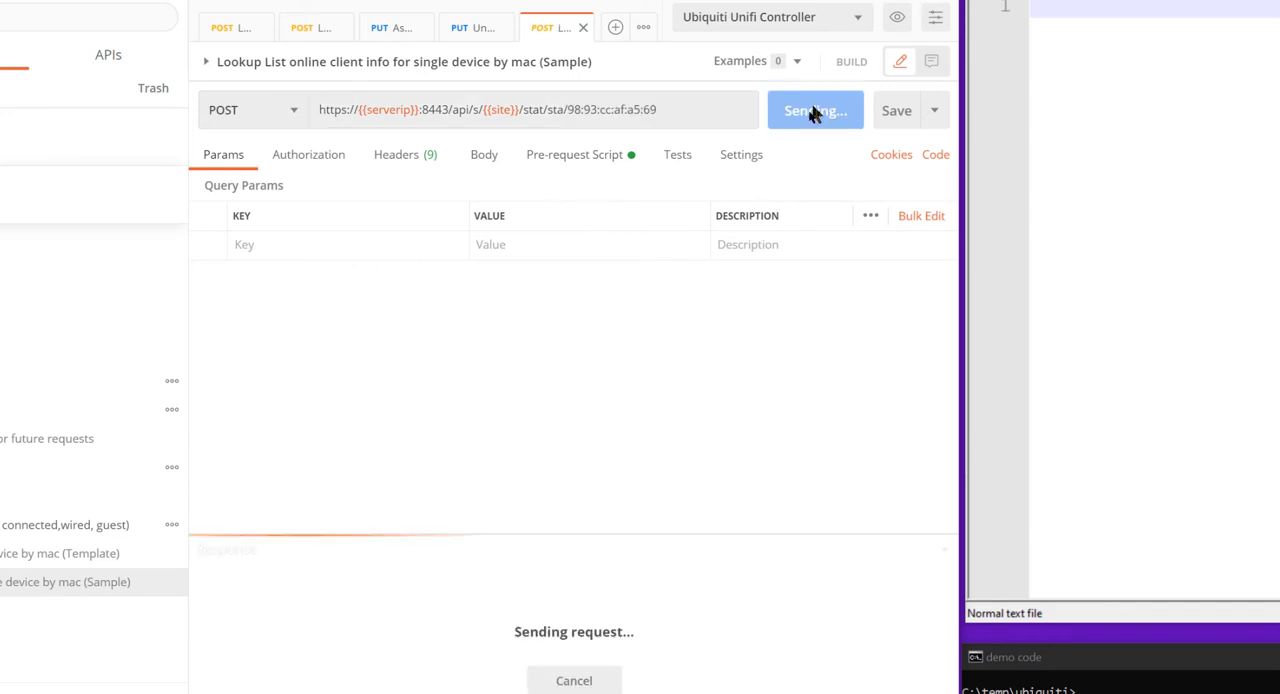
pyautogui.click(815, 110)
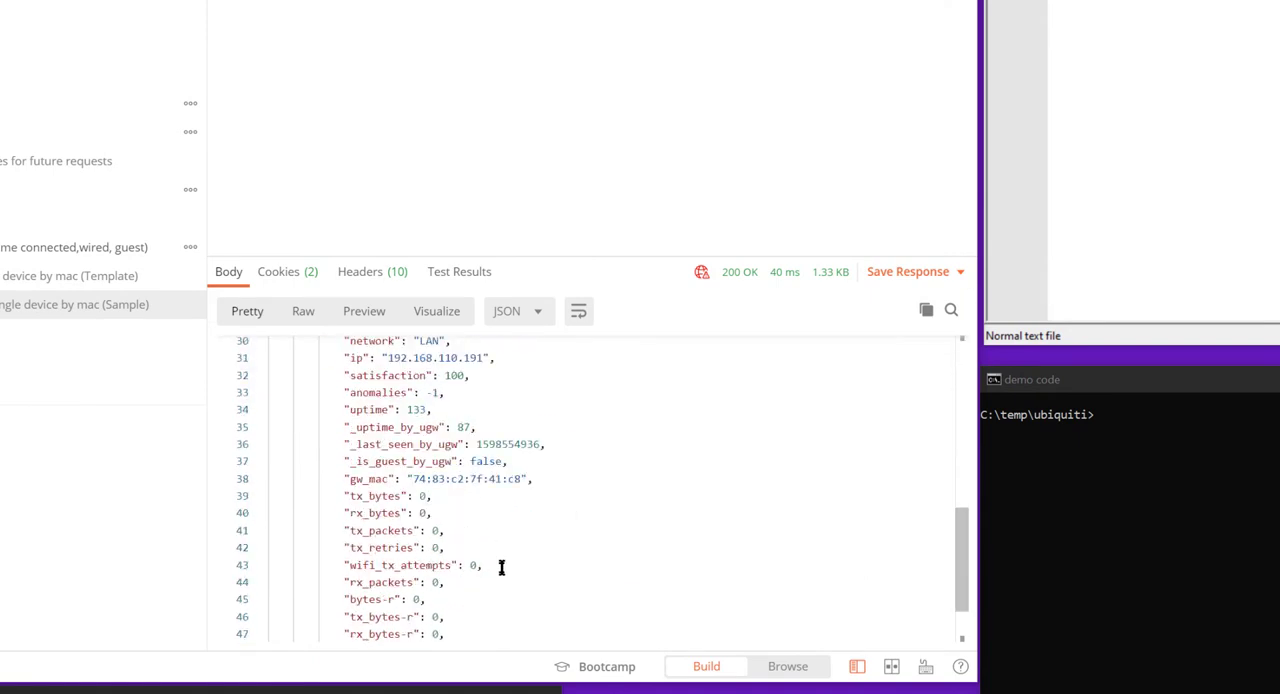
pyautogui.moveTo(412, 530)
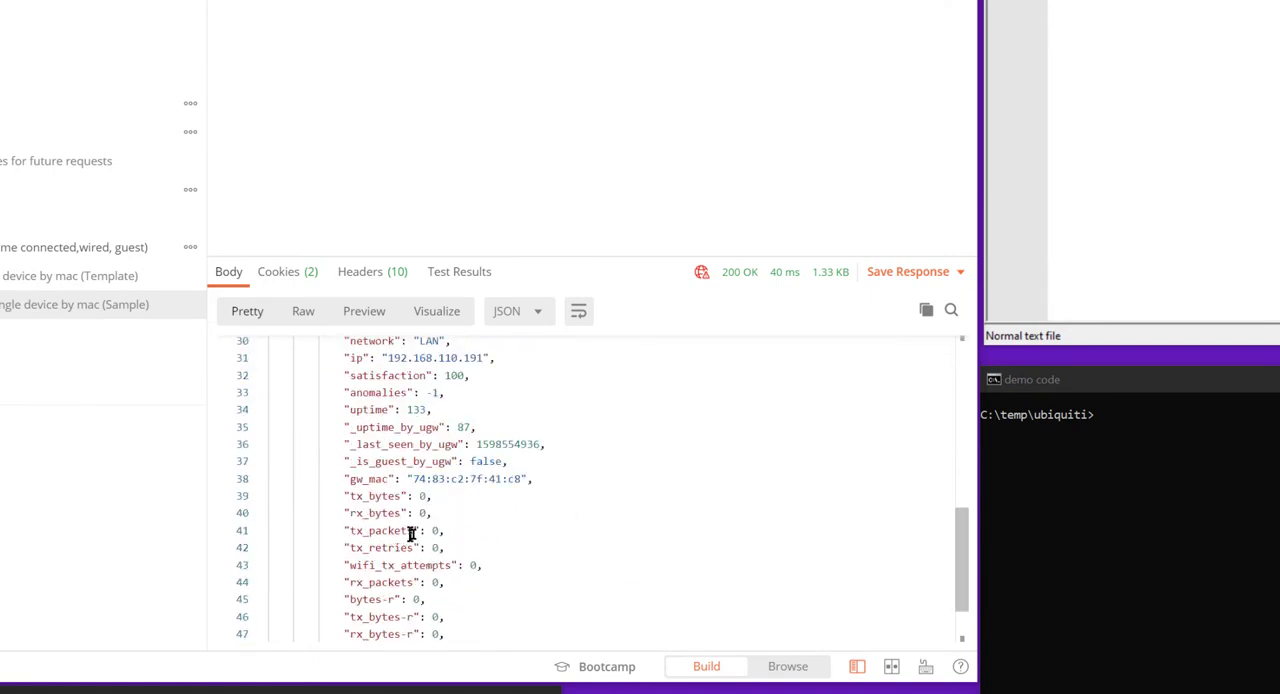
pyautogui.scroll(3)
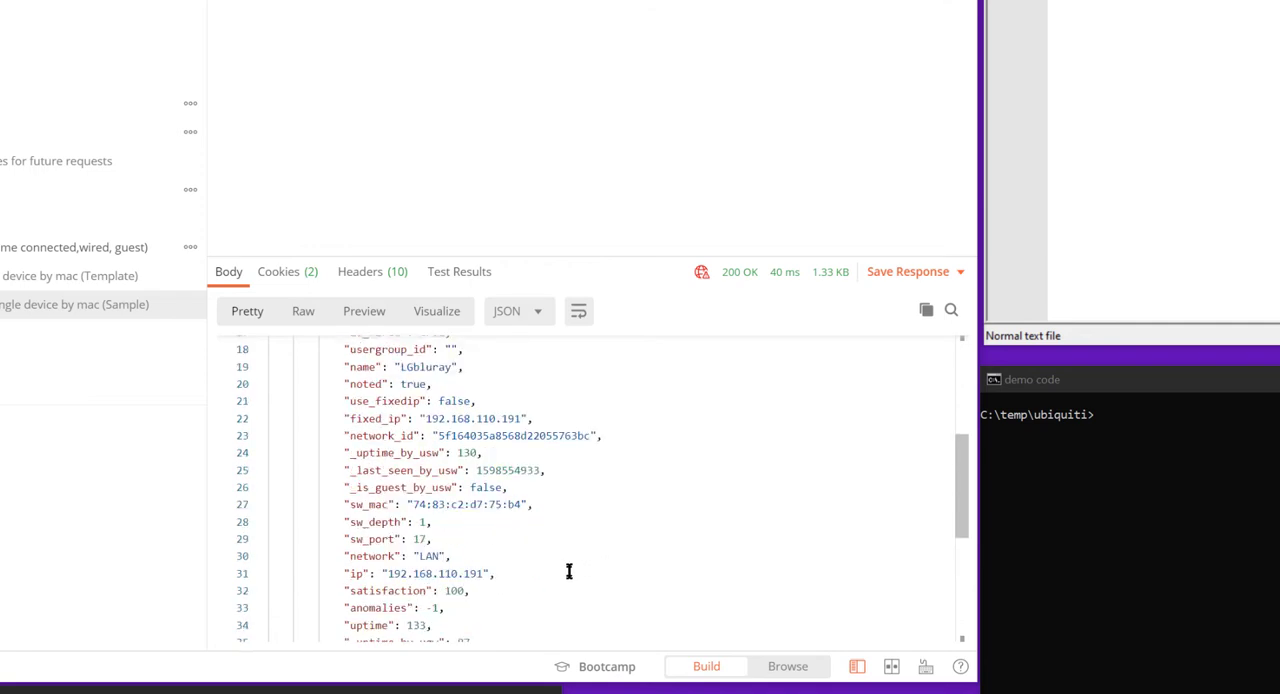
pyautogui.moveTo(573, 559)
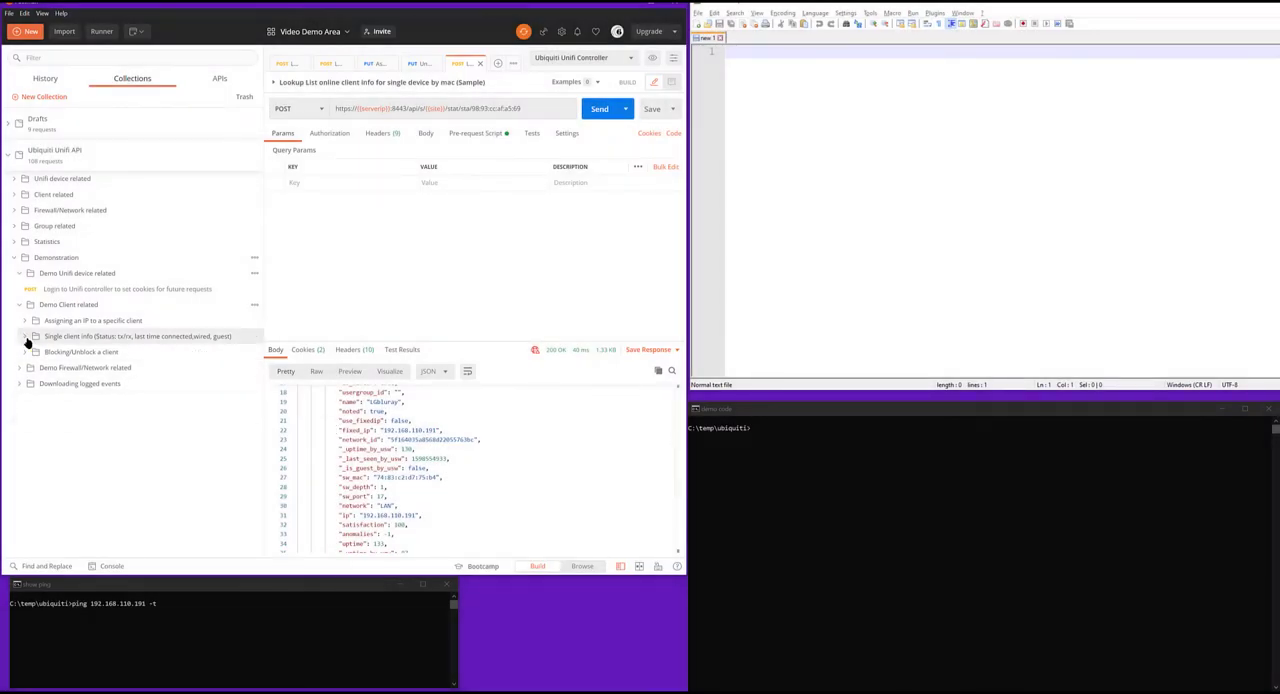
# Expand the Blocking/Unblock a client folder and send its 'Lookup all clients' request.
pyautogui.click(80, 352)
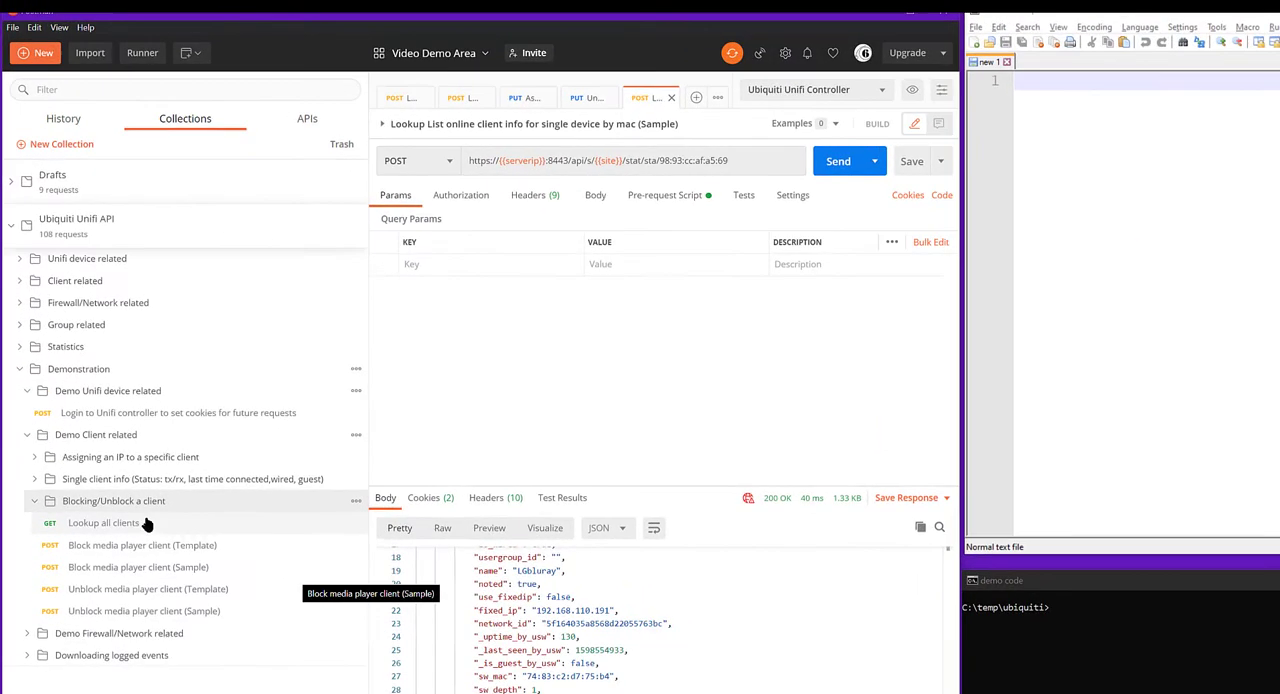
pyautogui.click(102, 522)
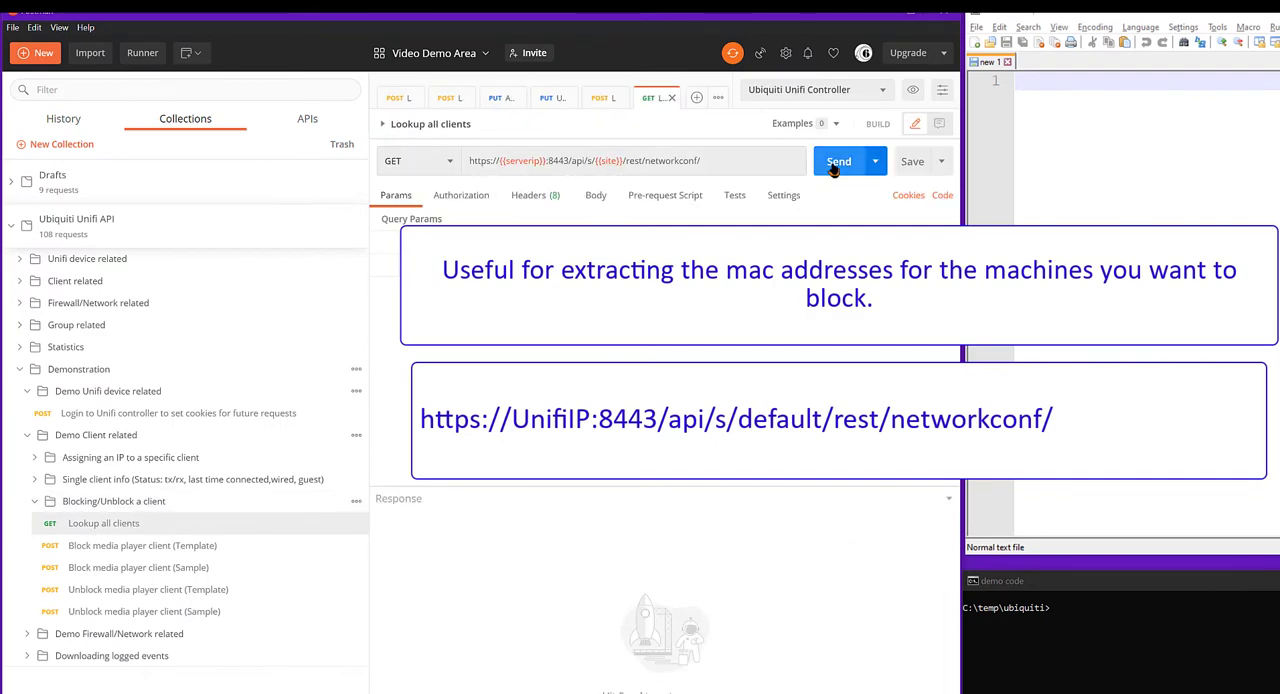
pyautogui.click(838, 161)
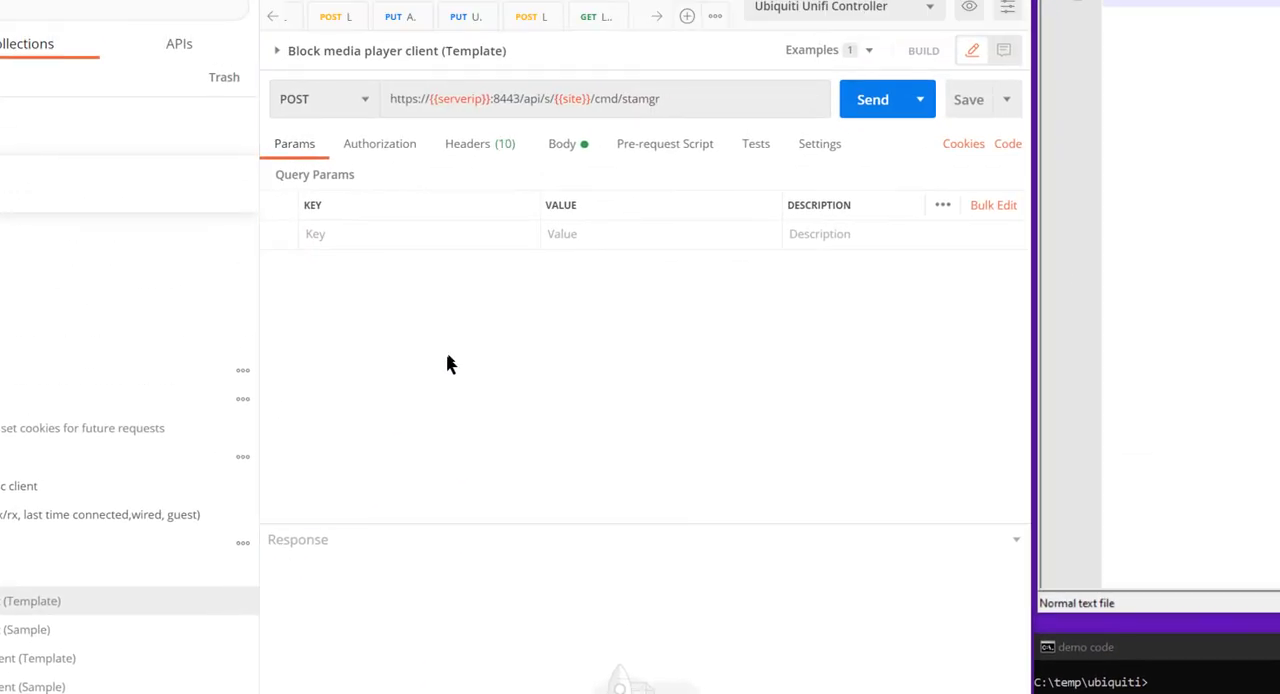
pyautogui.moveTo(562, 157)
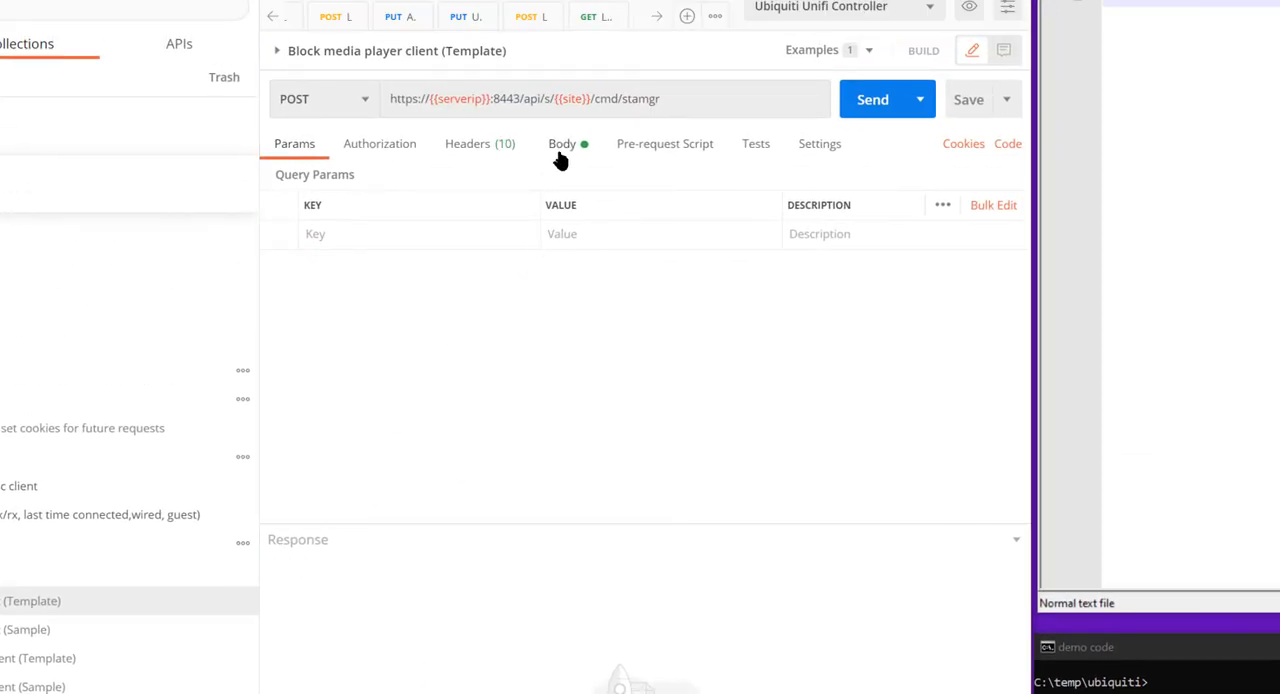
# Review the block template and sample bodies, then send block-sta for MAC 98:93:cc:af:a5:69.
pyautogui.click(561, 143)
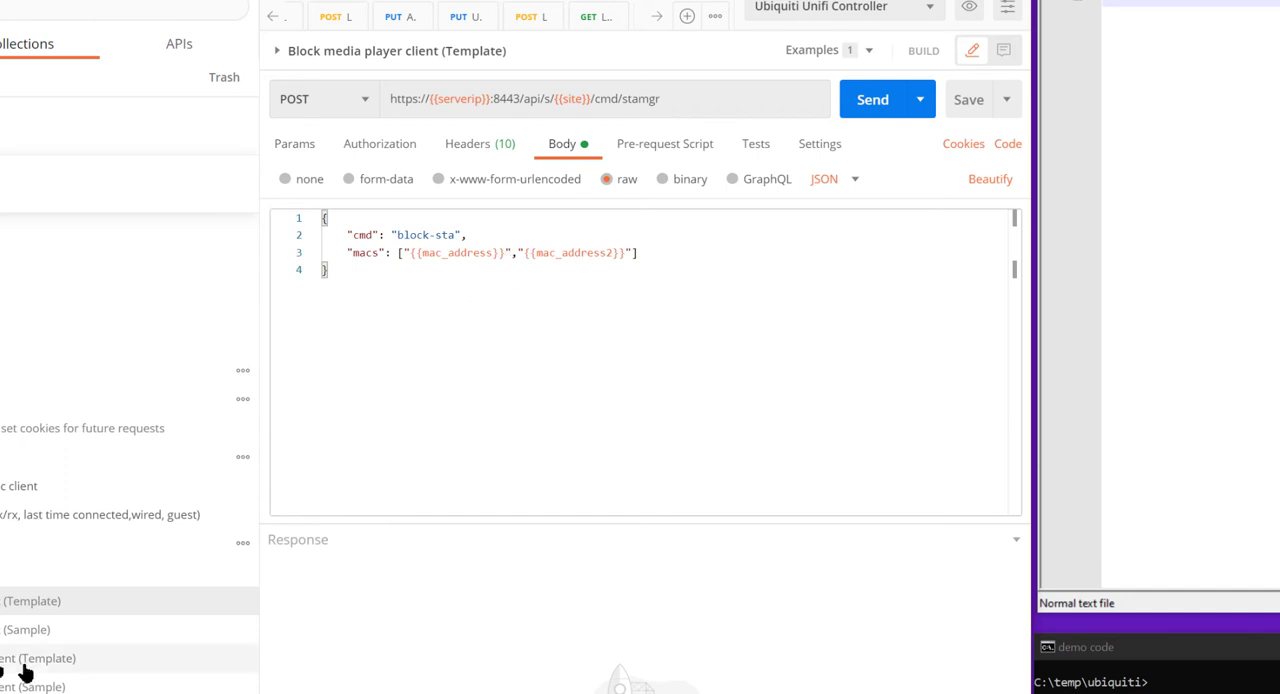
pyautogui.moveTo(651, 248)
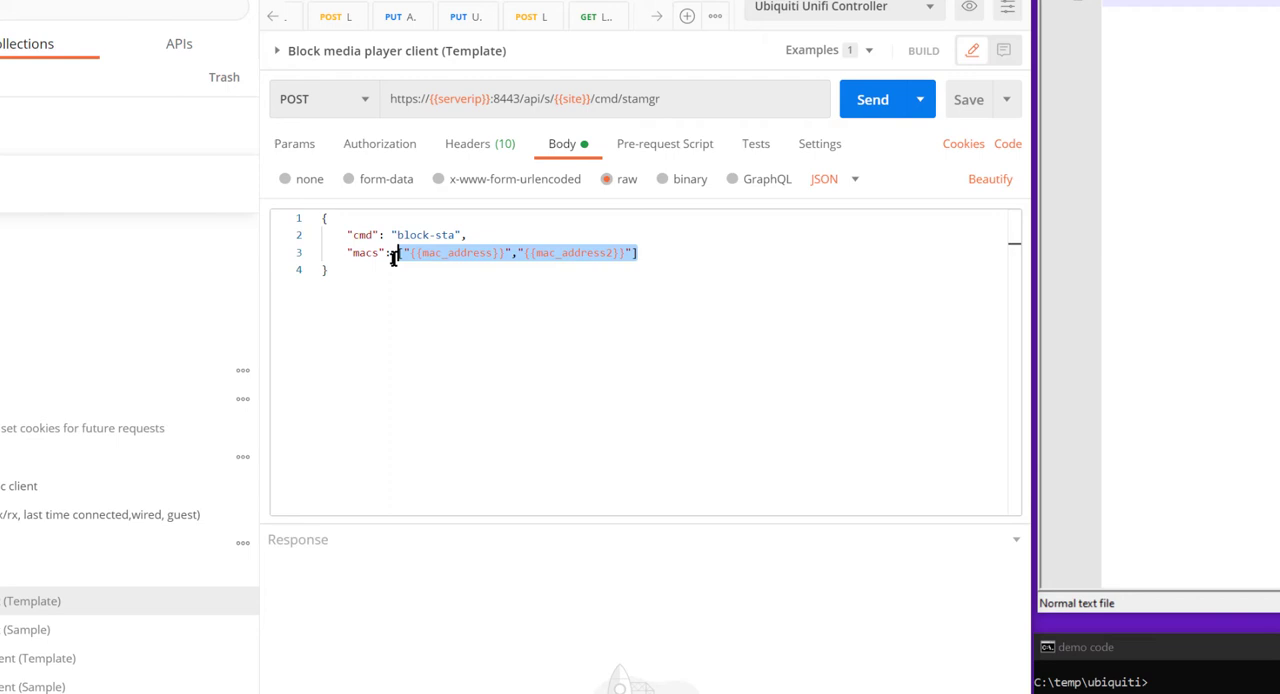
pyautogui.click(640, 253)
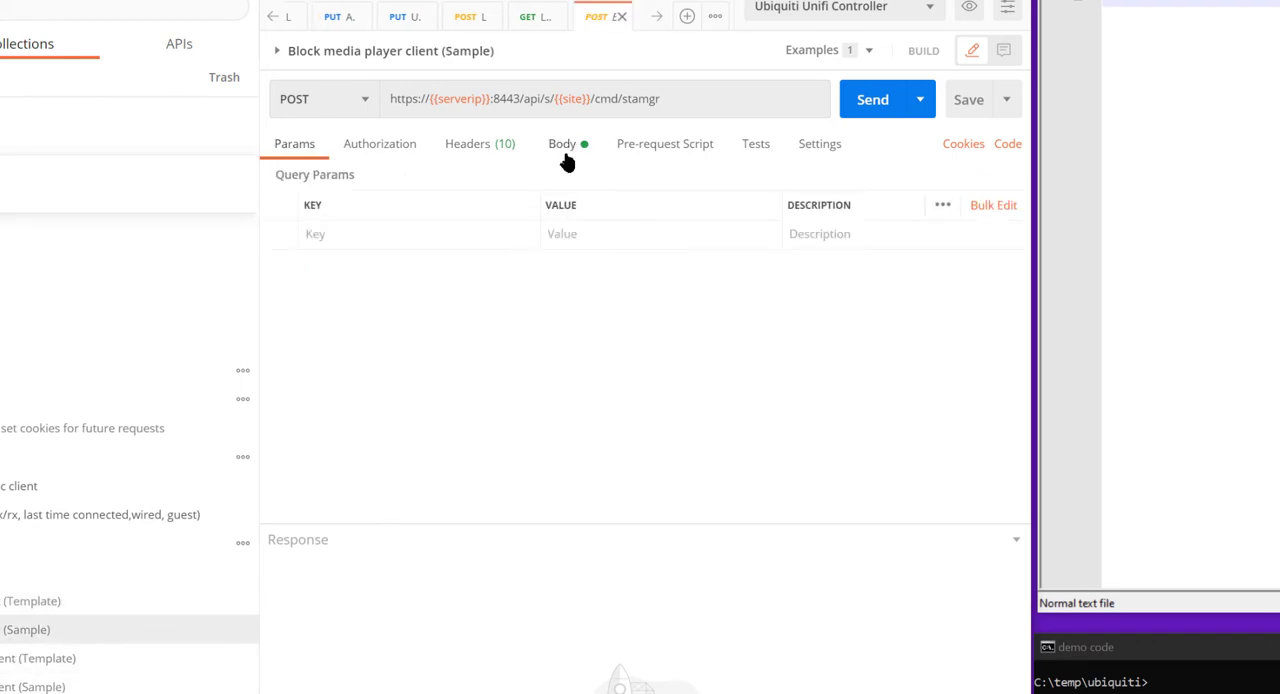
pyautogui.click(558, 143)
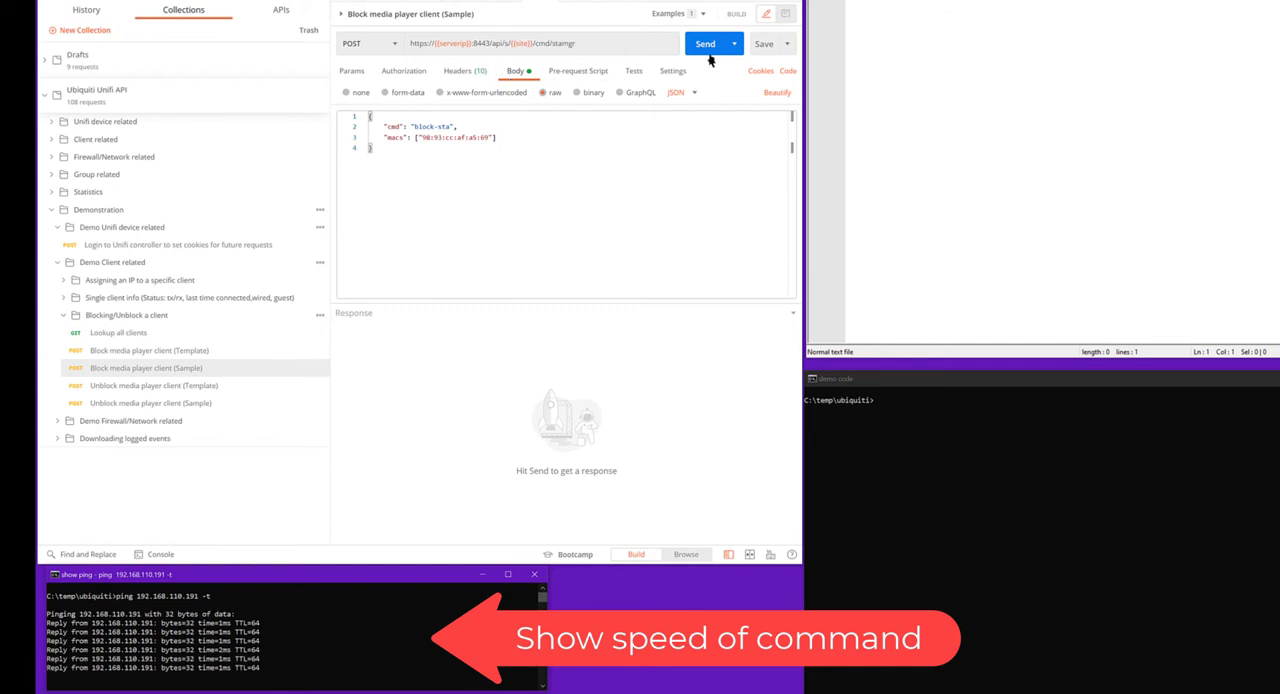
pyautogui.click(711, 43)
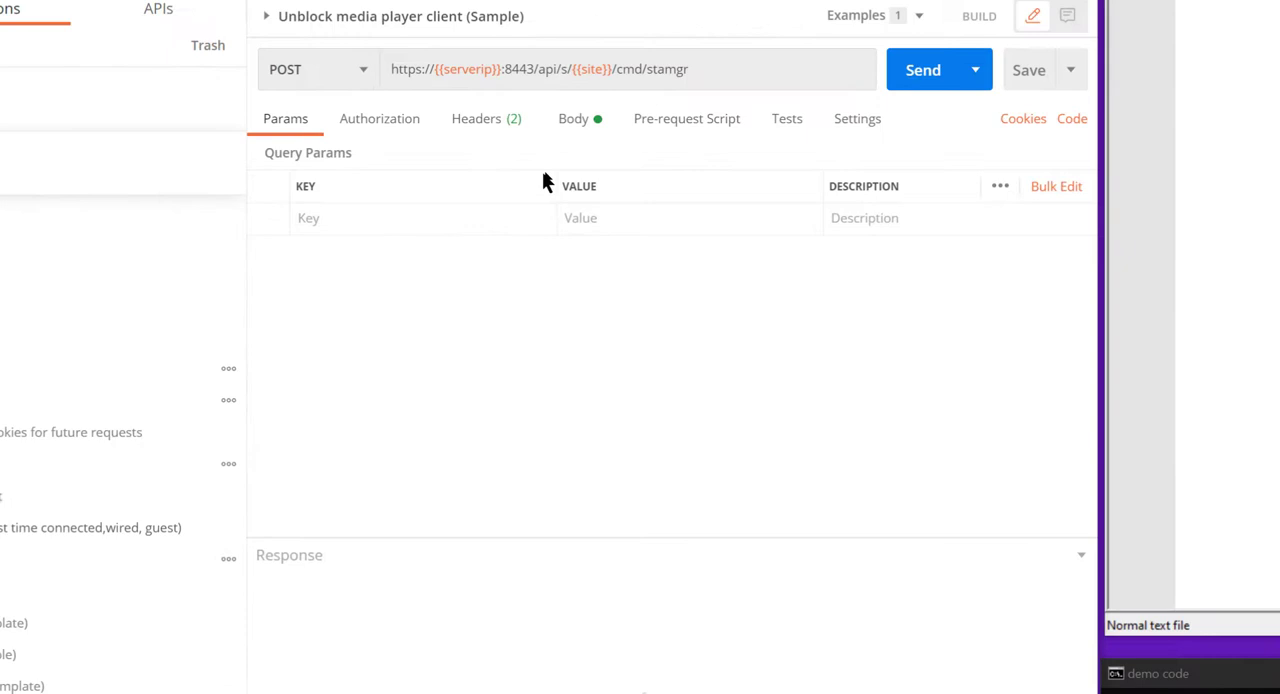
# Send unblock-sta for 98:93:cc:af:a5:69 and collapse the Blocking/Unblock a client folder.
pyautogui.click(573, 118)
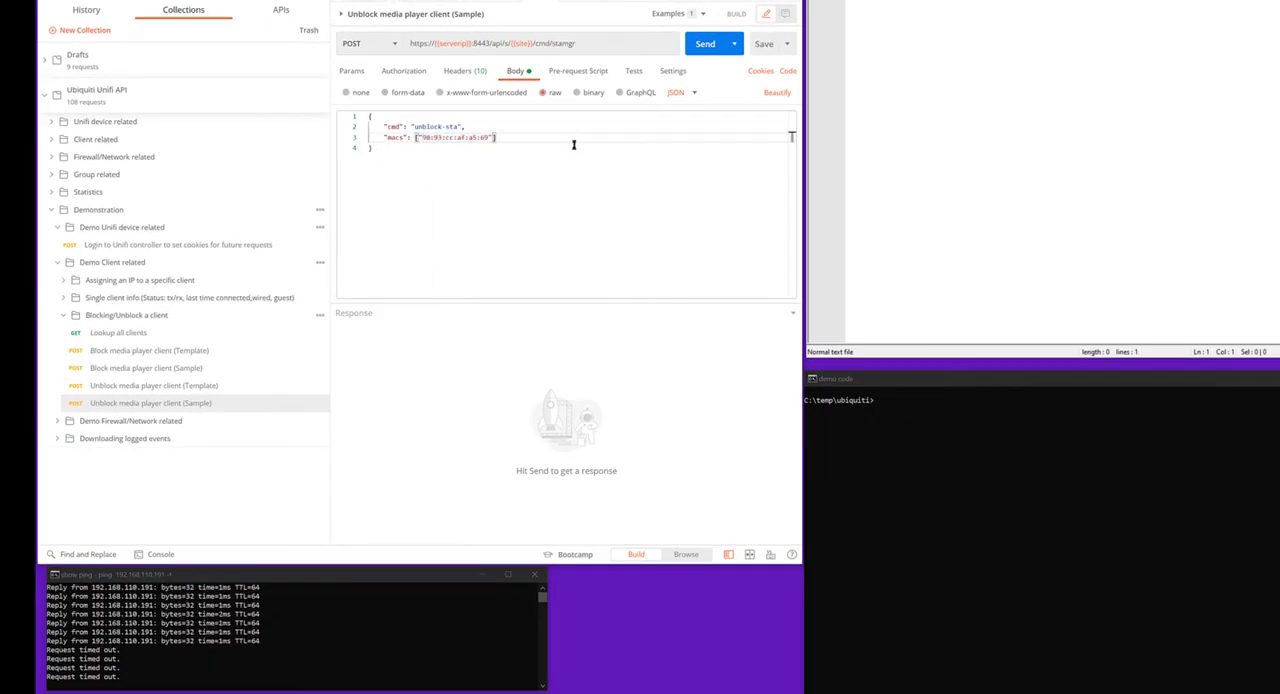
pyautogui.click(708, 43)
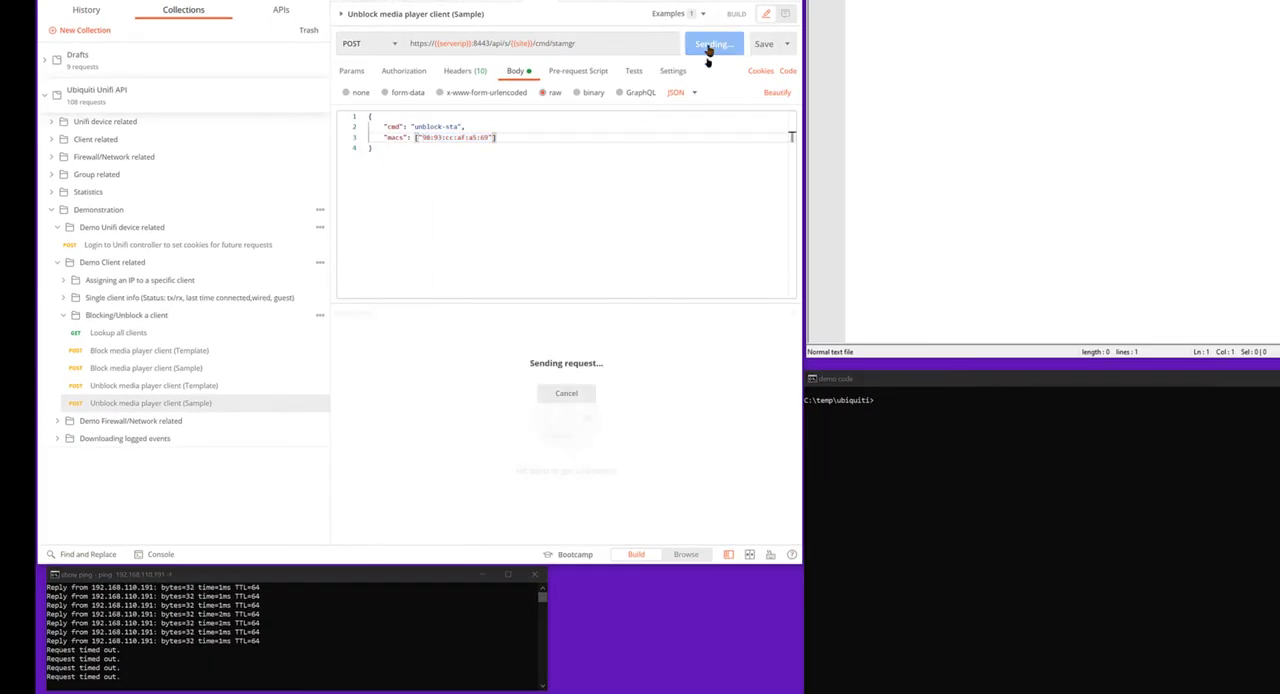
pyautogui.click(708, 43)
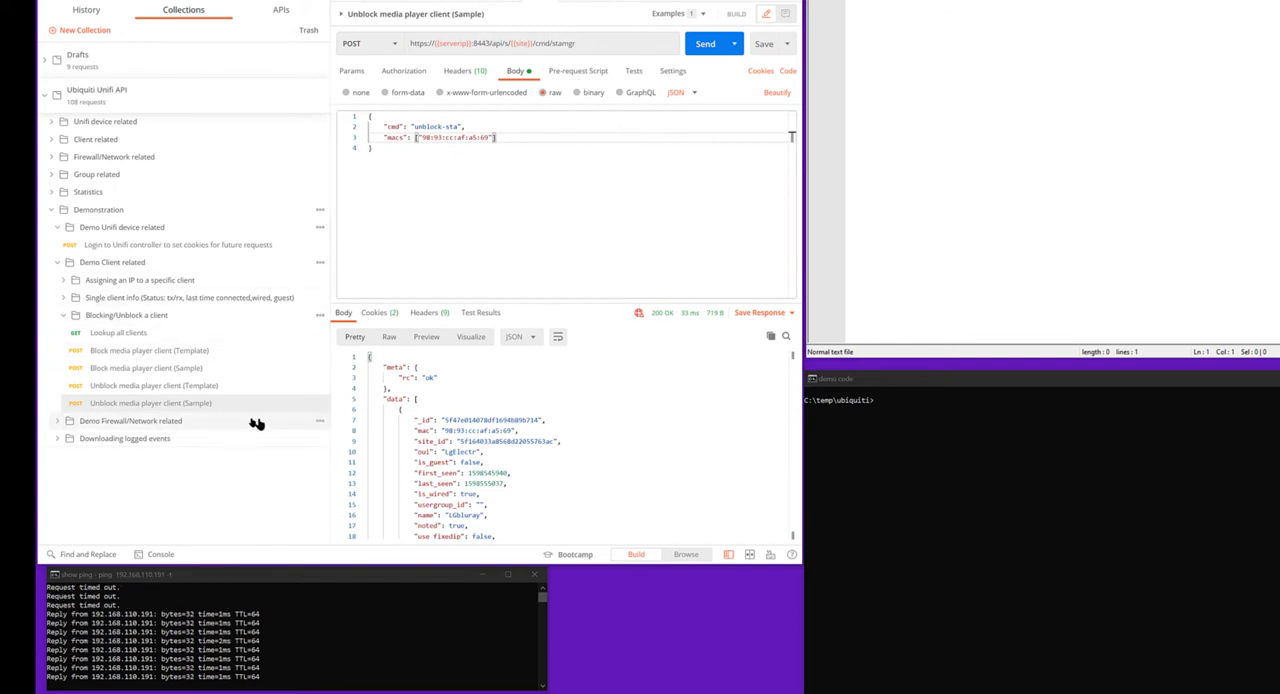
pyautogui.click(62, 315)
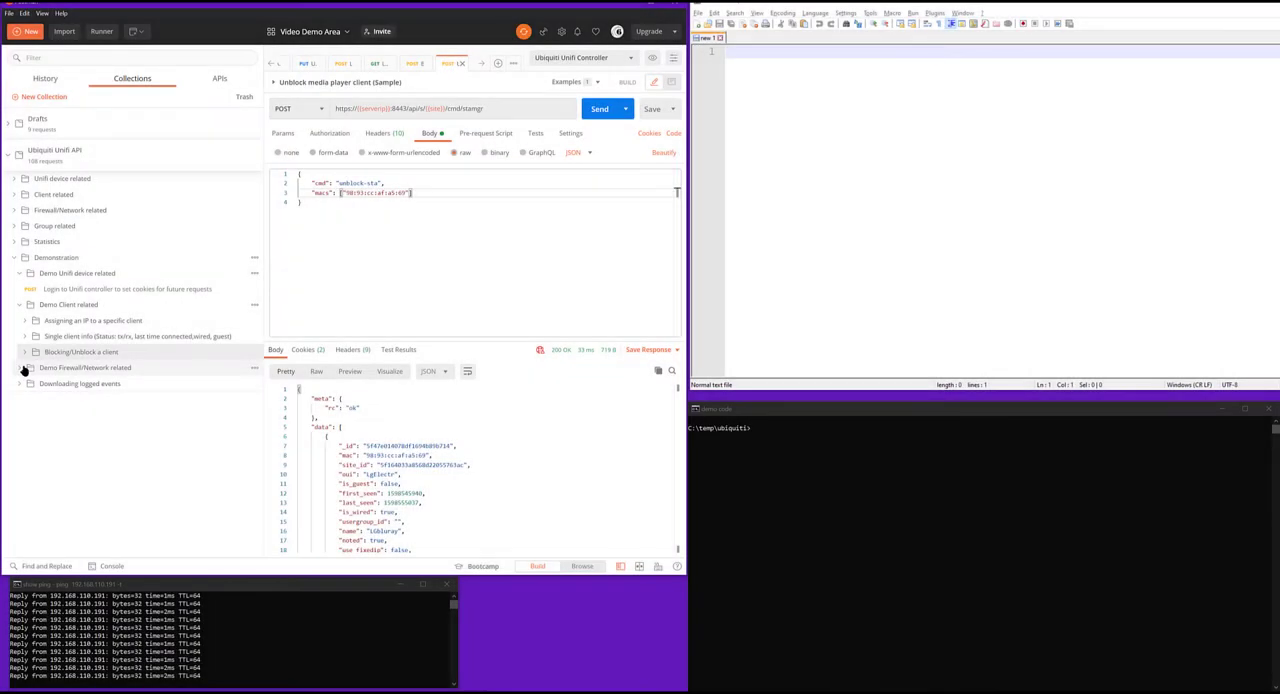
# Send 'Get wireless config' from Changing SSID password and inspect the ALPHATRION_test WLAN settings.
pyautogui.click(24, 367)
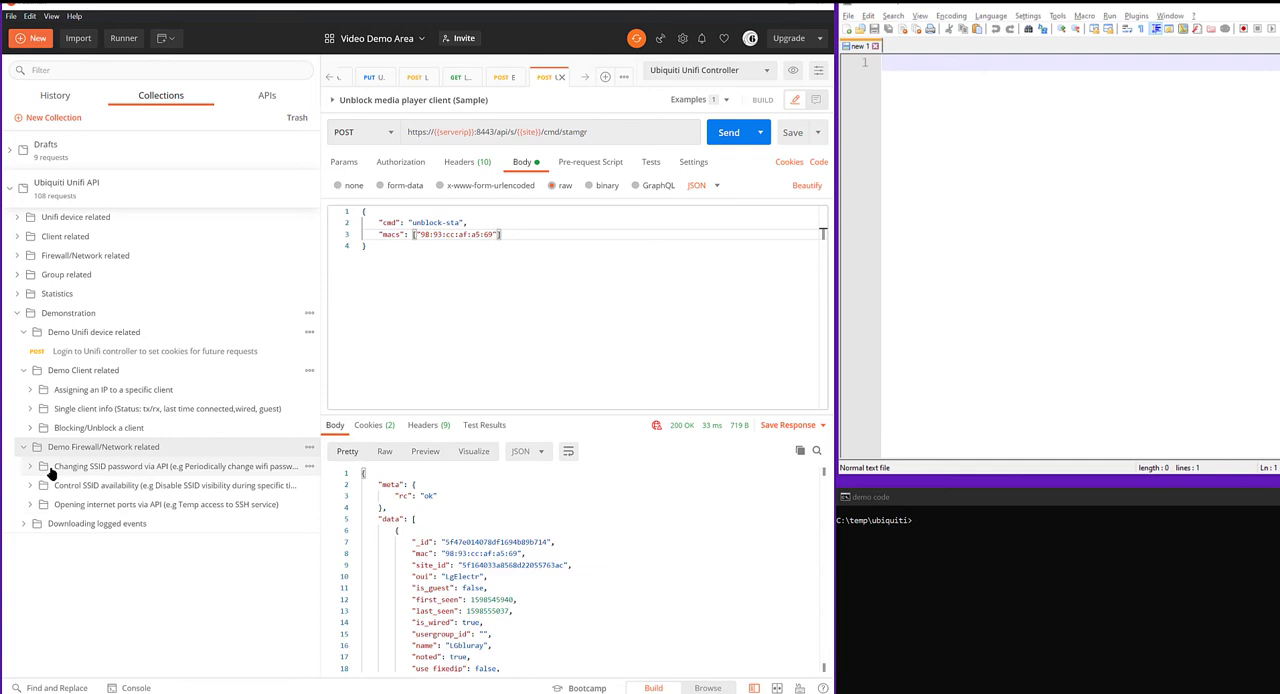
pyautogui.click(31, 466)
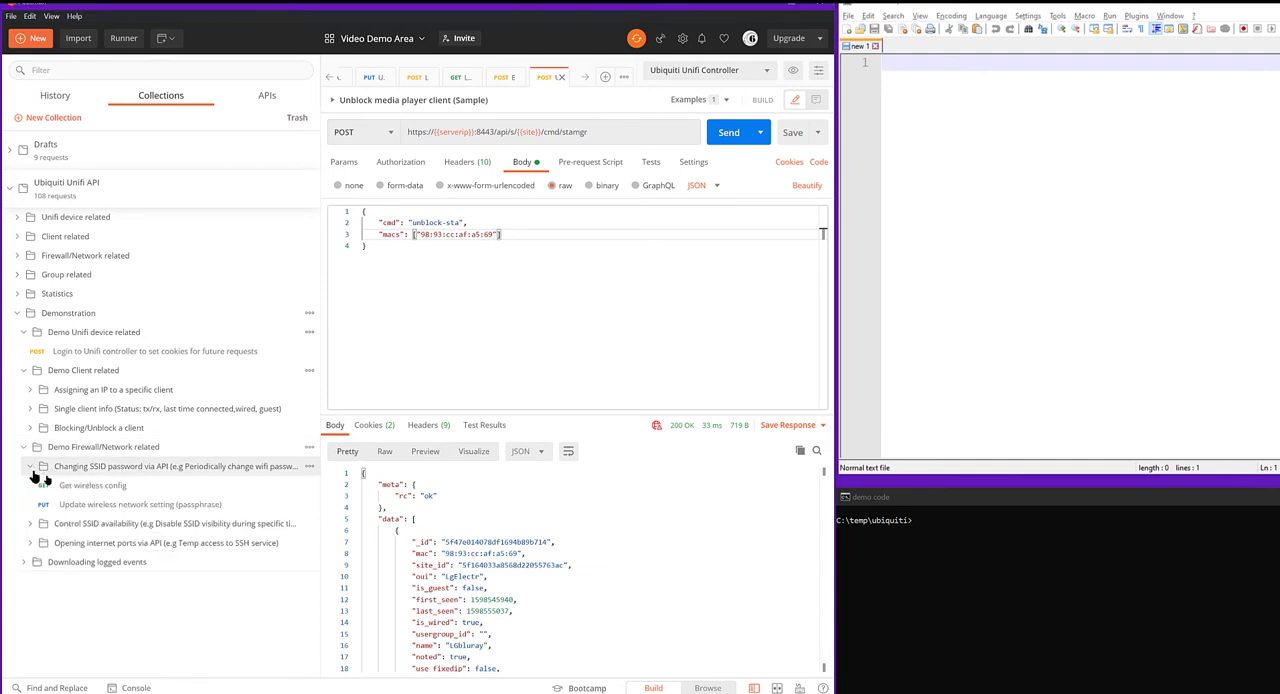
pyautogui.click(88, 485)
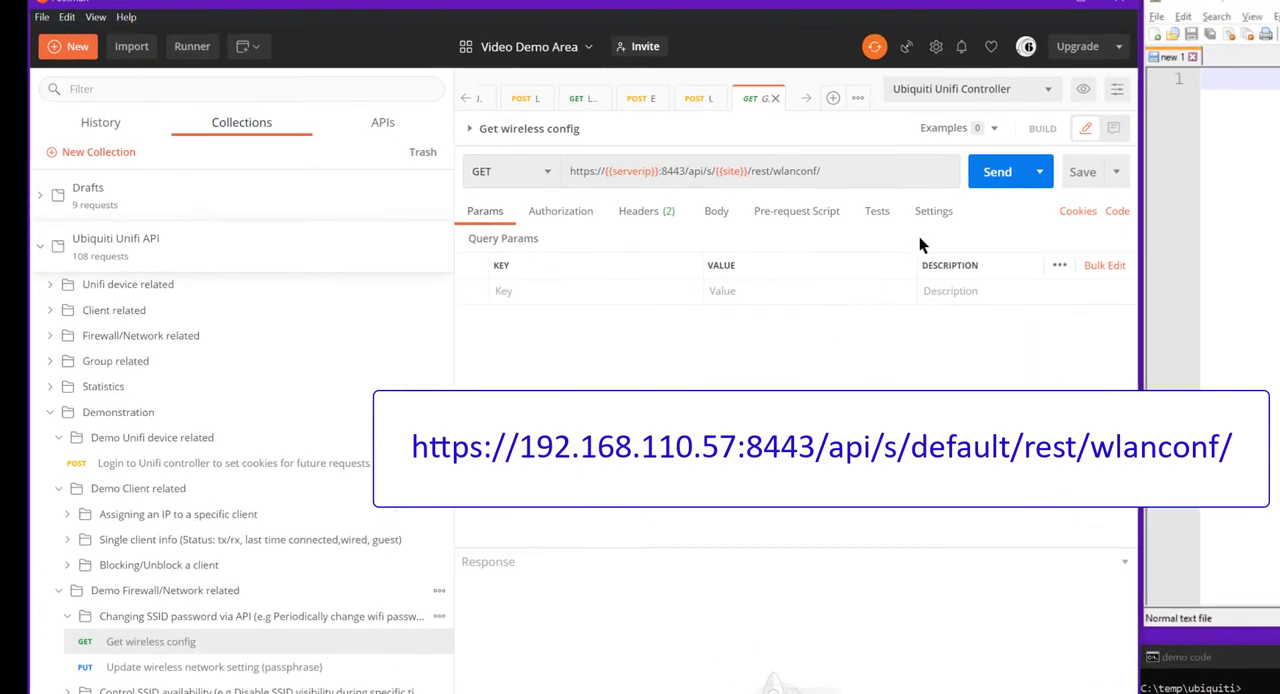
pyautogui.click(997, 171)
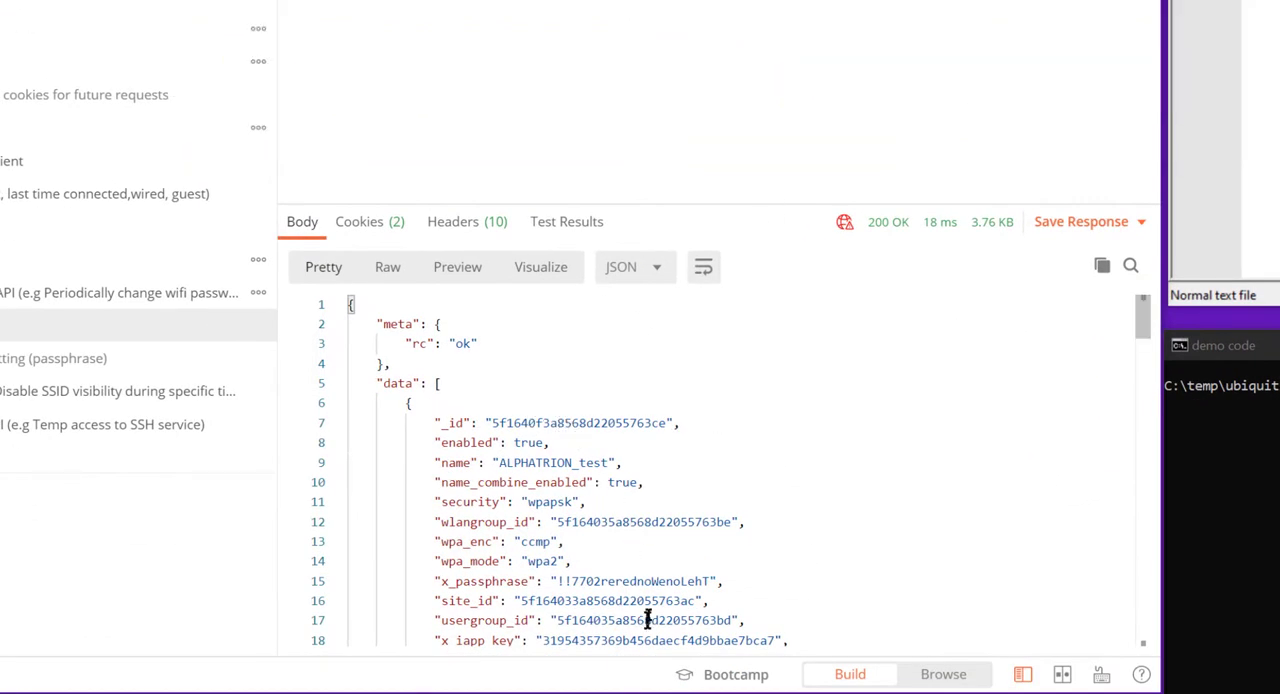
pyautogui.doubleClick(550, 462)
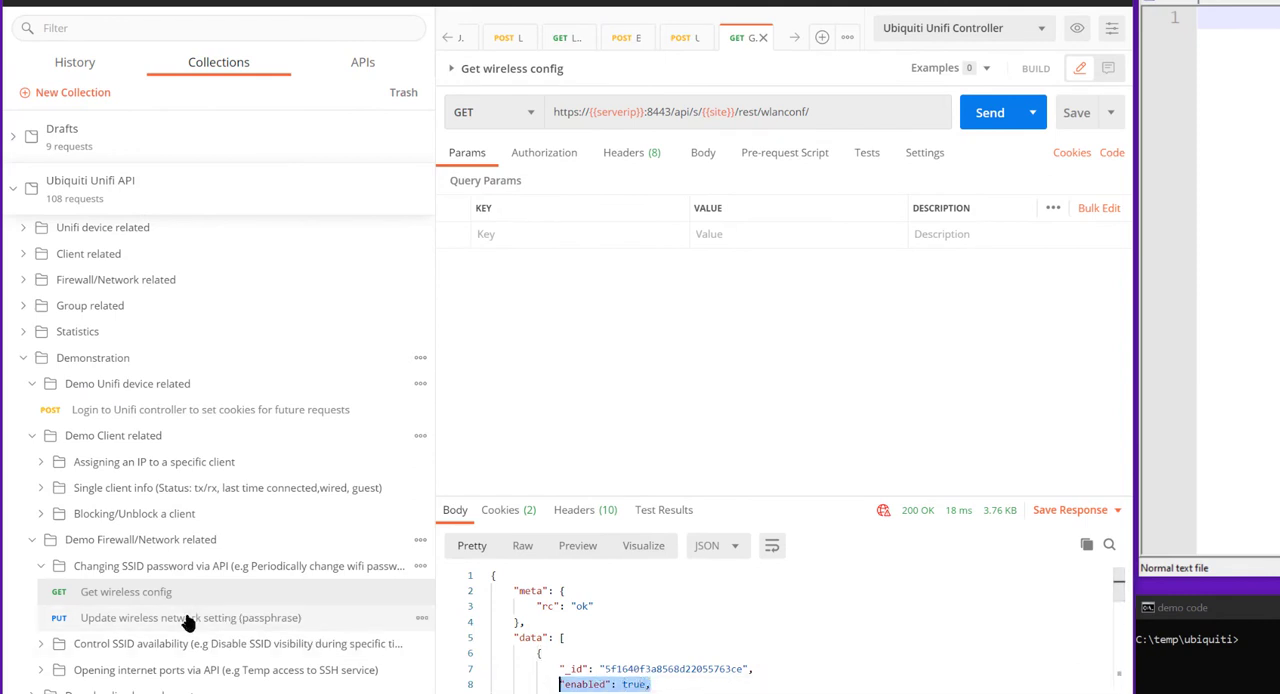
# Open 'Update wireless network setting (passphrase)' and review its request body.
pyautogui.click(193, 618)
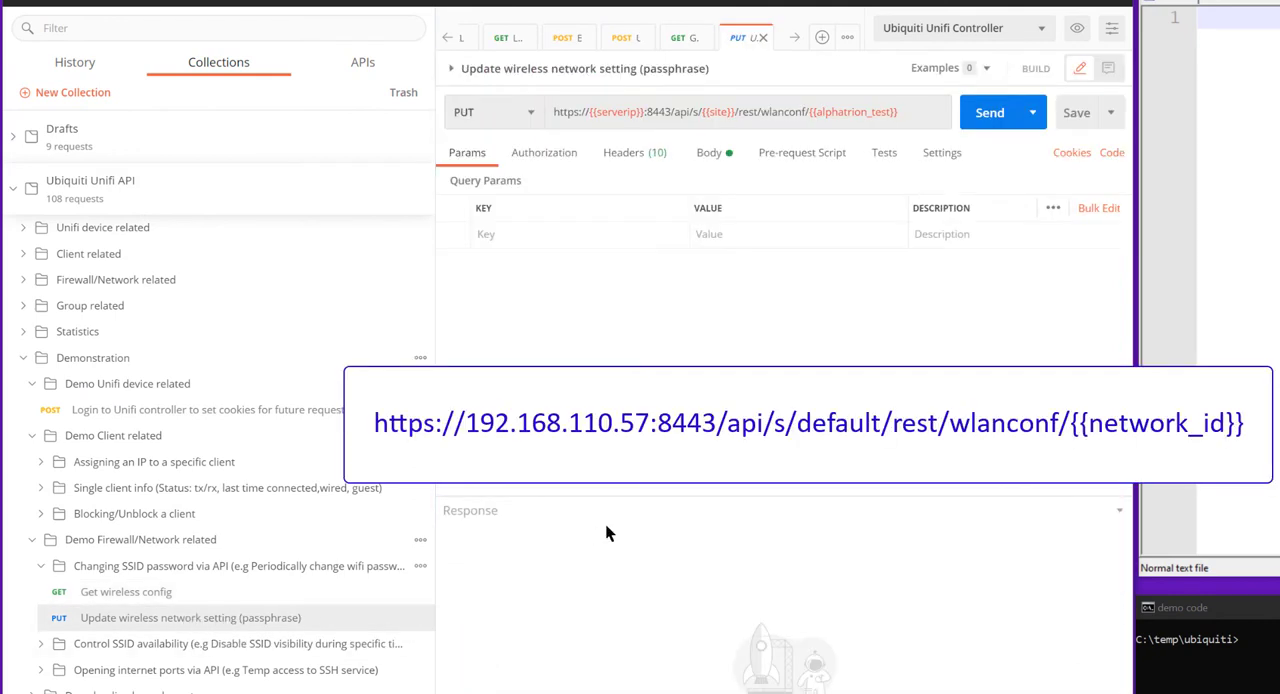
pyautogui.click(708, 152)
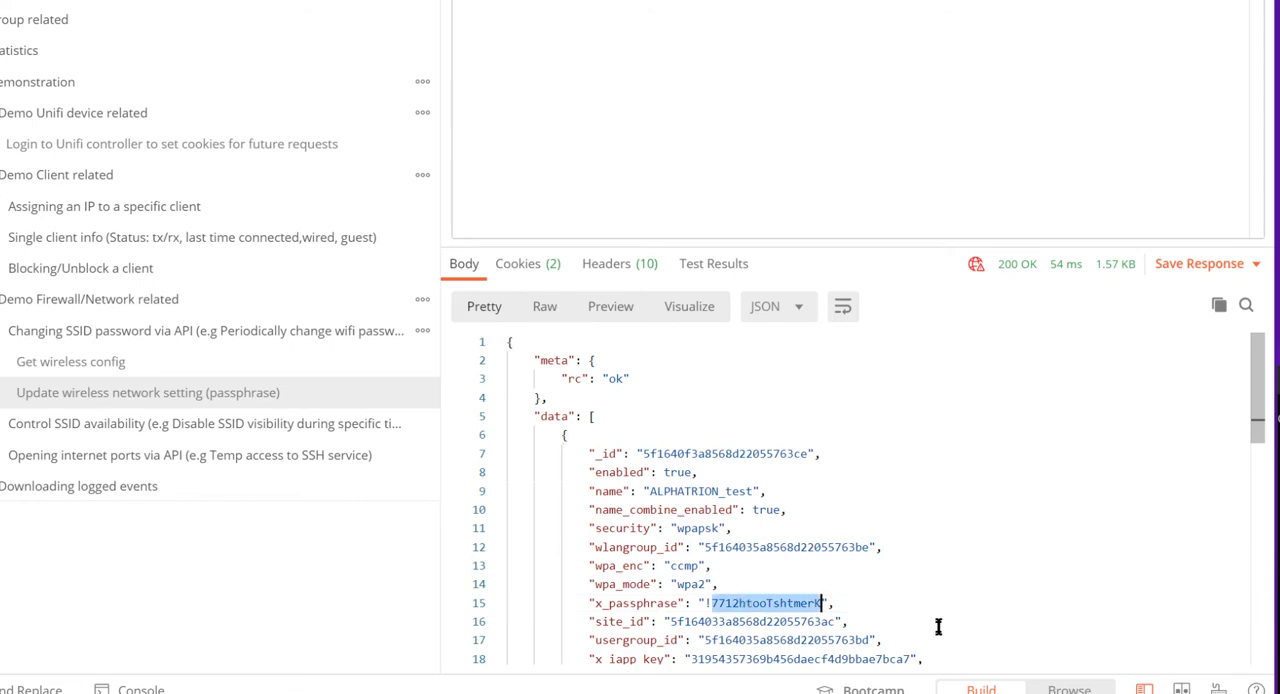
pyautogui.moveTo(211, 441)
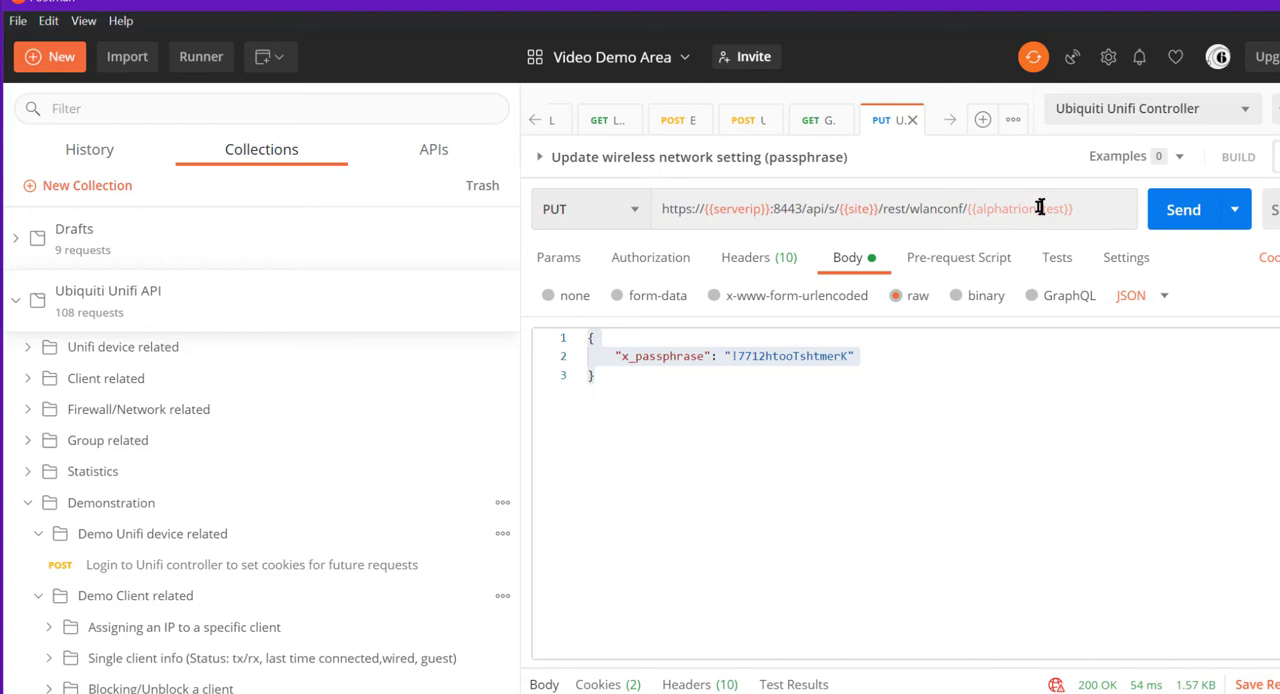
pyautogui.moveTo(1037, 208)
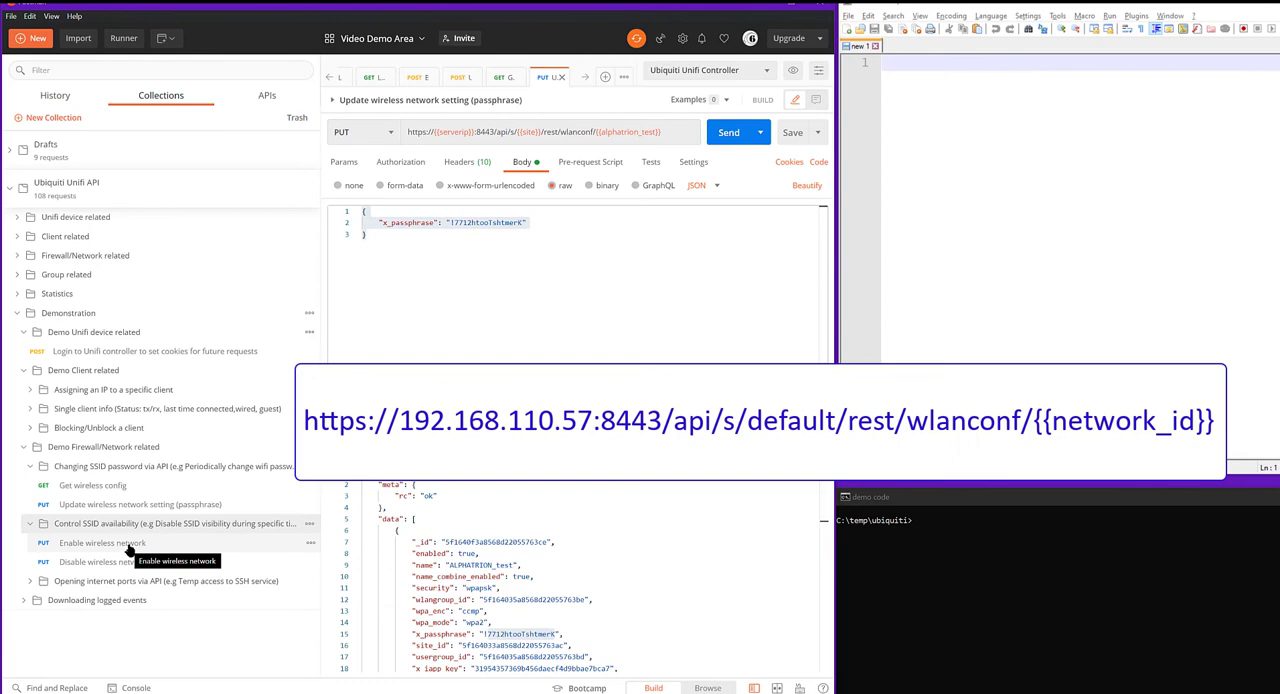
# Review the Enable wireless network body (enabled true) and expand the firewall/network demo folder.
pyautogui.click(101, 543)
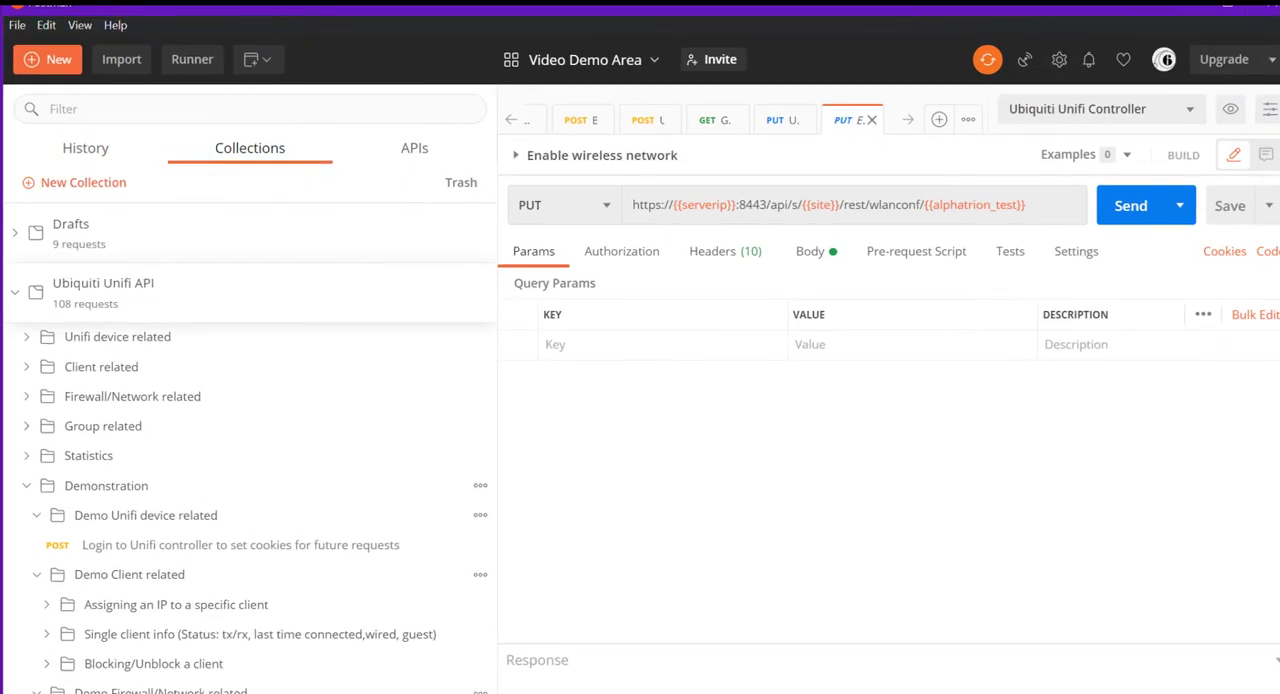
pyautogui.moveTo(653, 614)
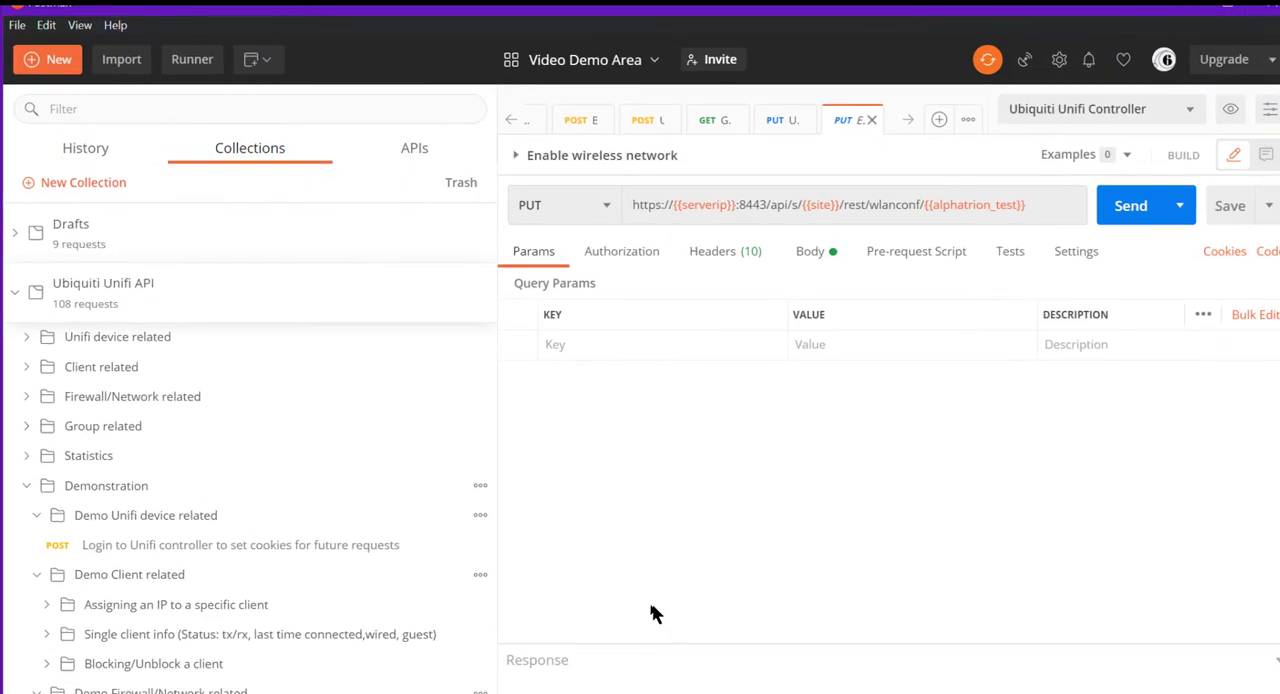
pyautogui.moveTo(688, 614)
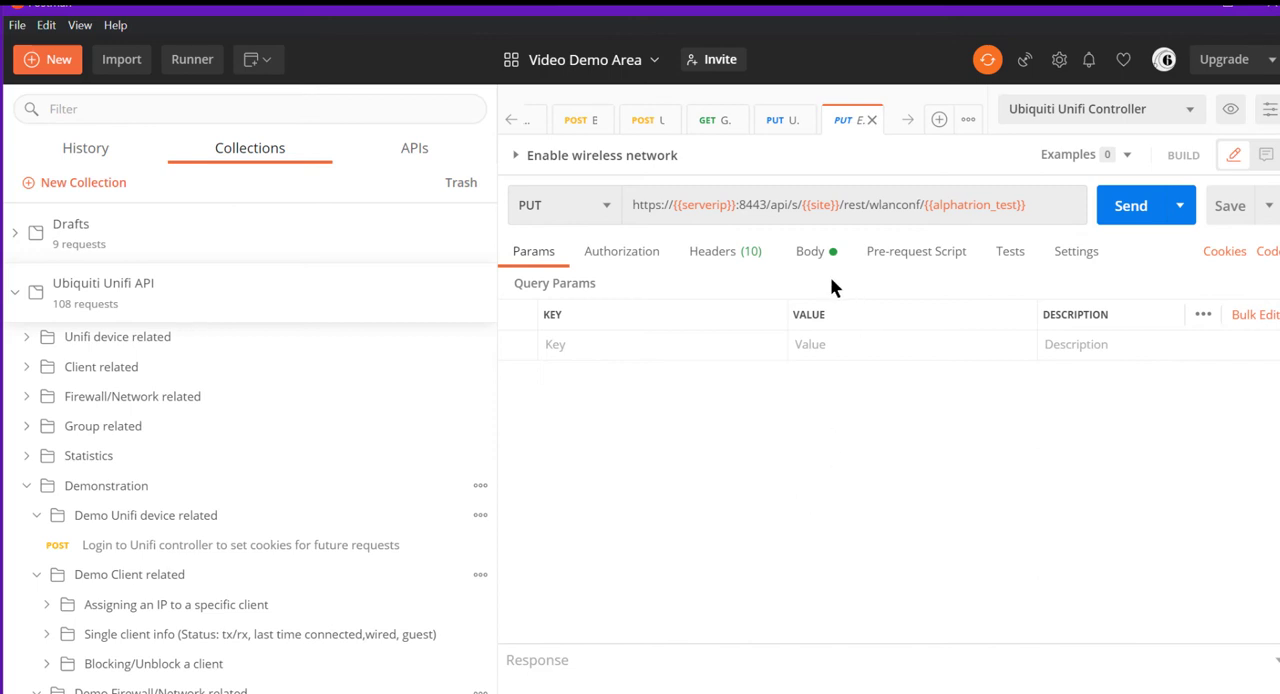
pyautogui.click(810, 251)
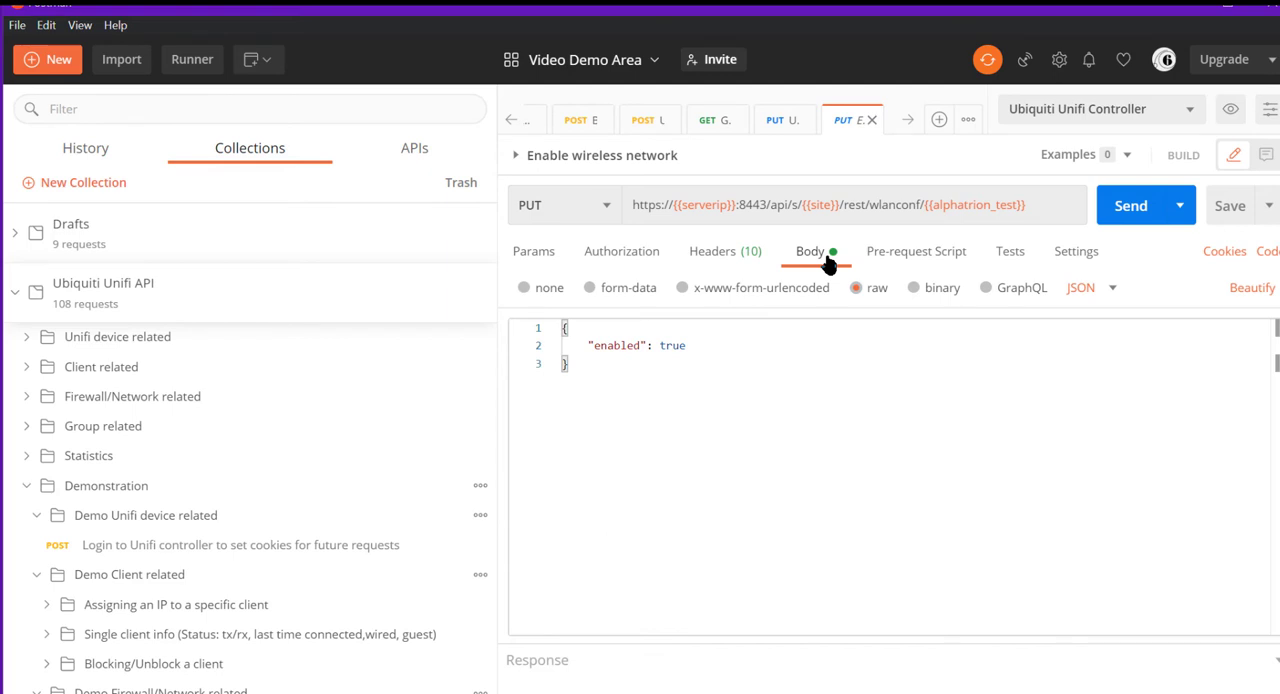
pyautogui.moveTo(689, 447)
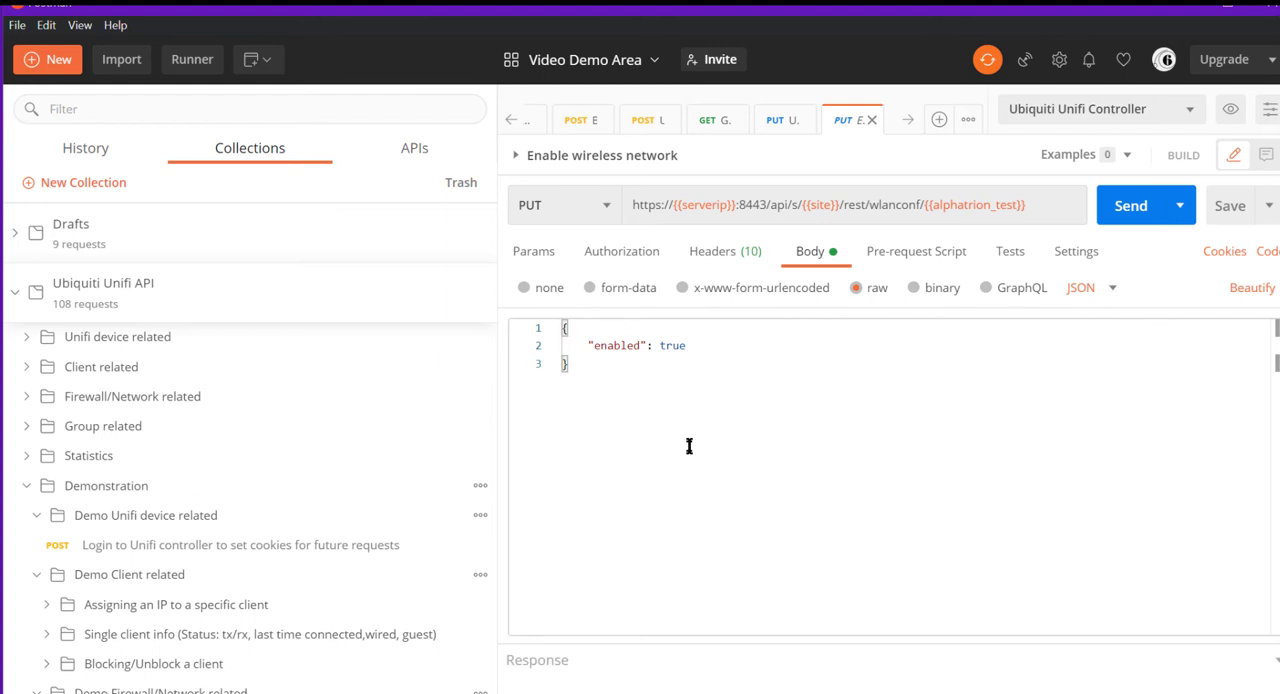
pyautogui.moveTo(663, 462)
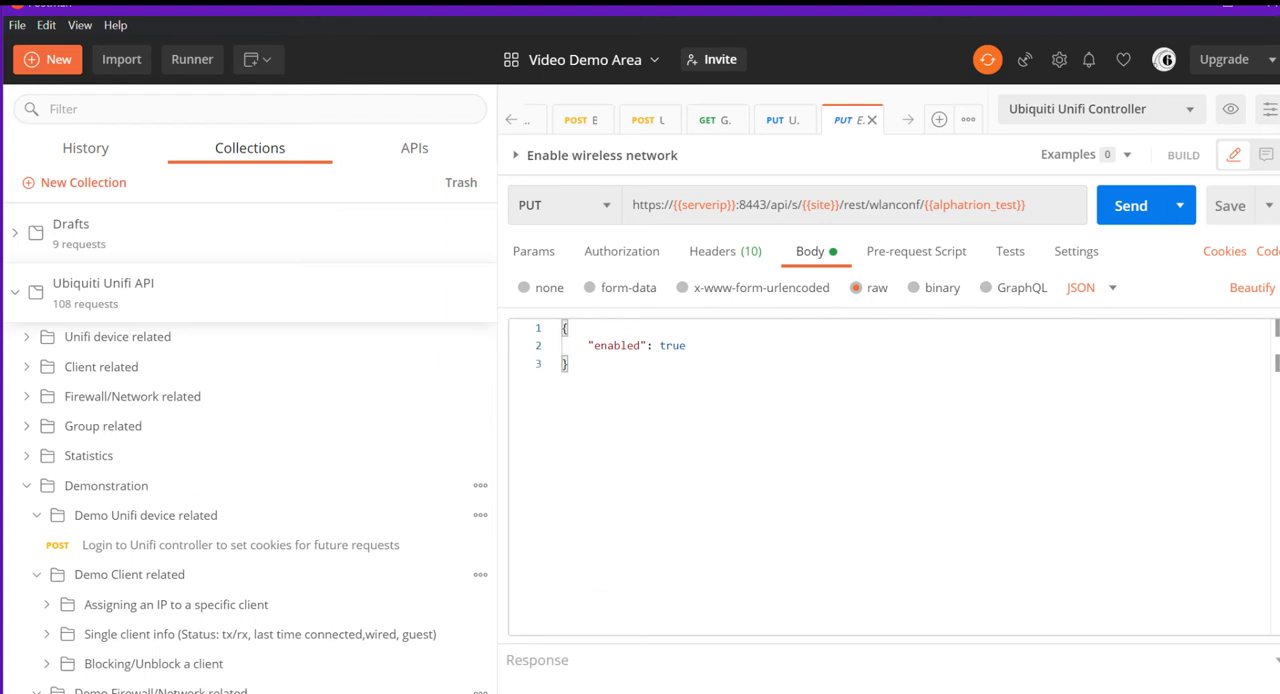
pyautogui.moveTo(928, 260)
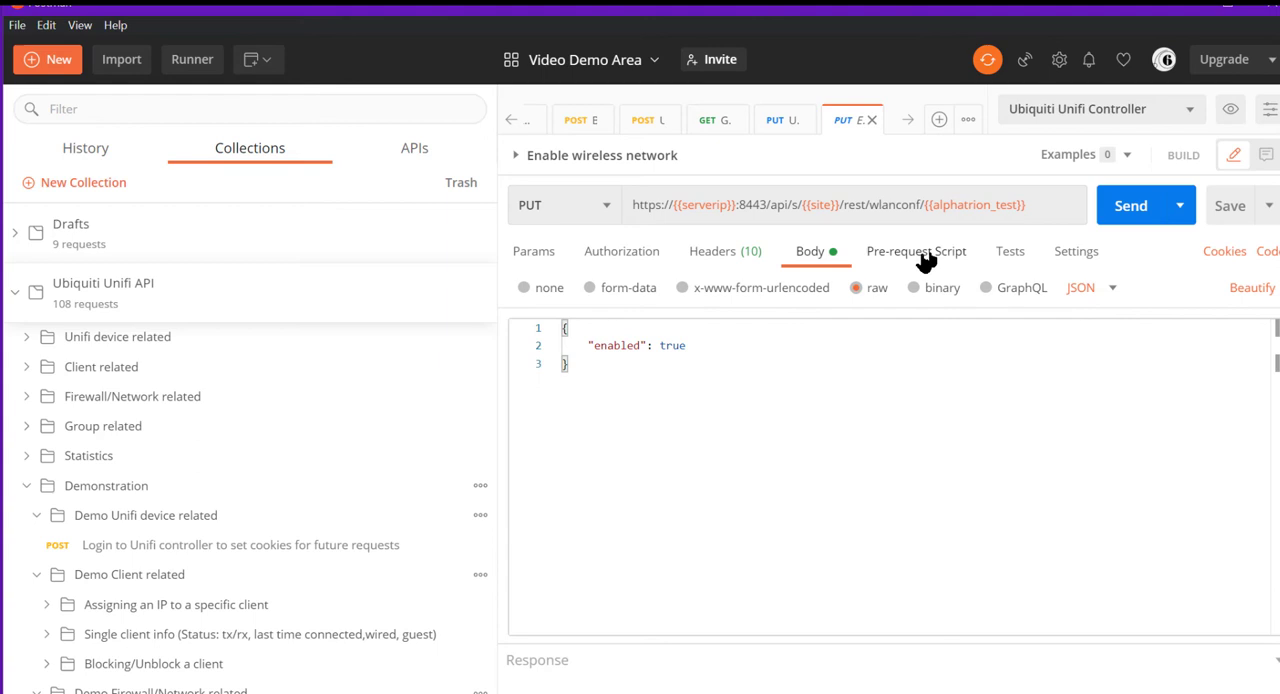
pyautogui.moveTo(960, 205)
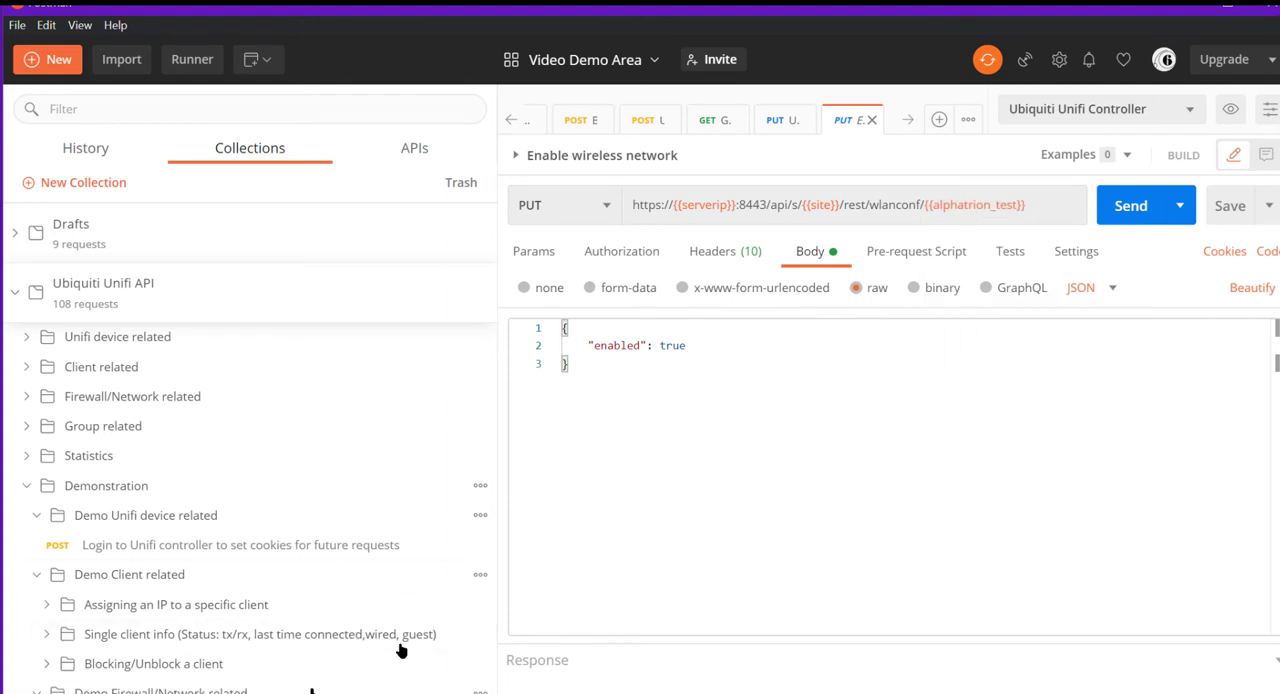
pyautogui.click(592, 363)
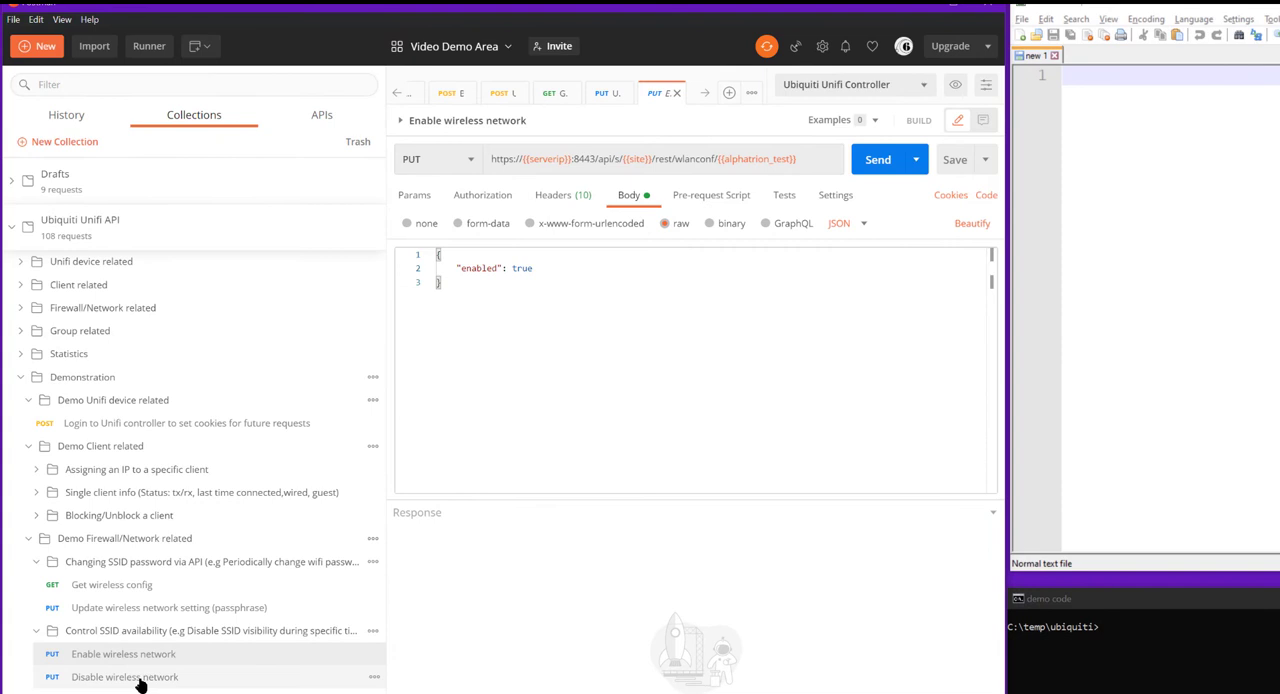
# Send Disable wireless network so ALPHATRION_test returns enabled false with 200 OK.
pyautogui.click(130, 675)
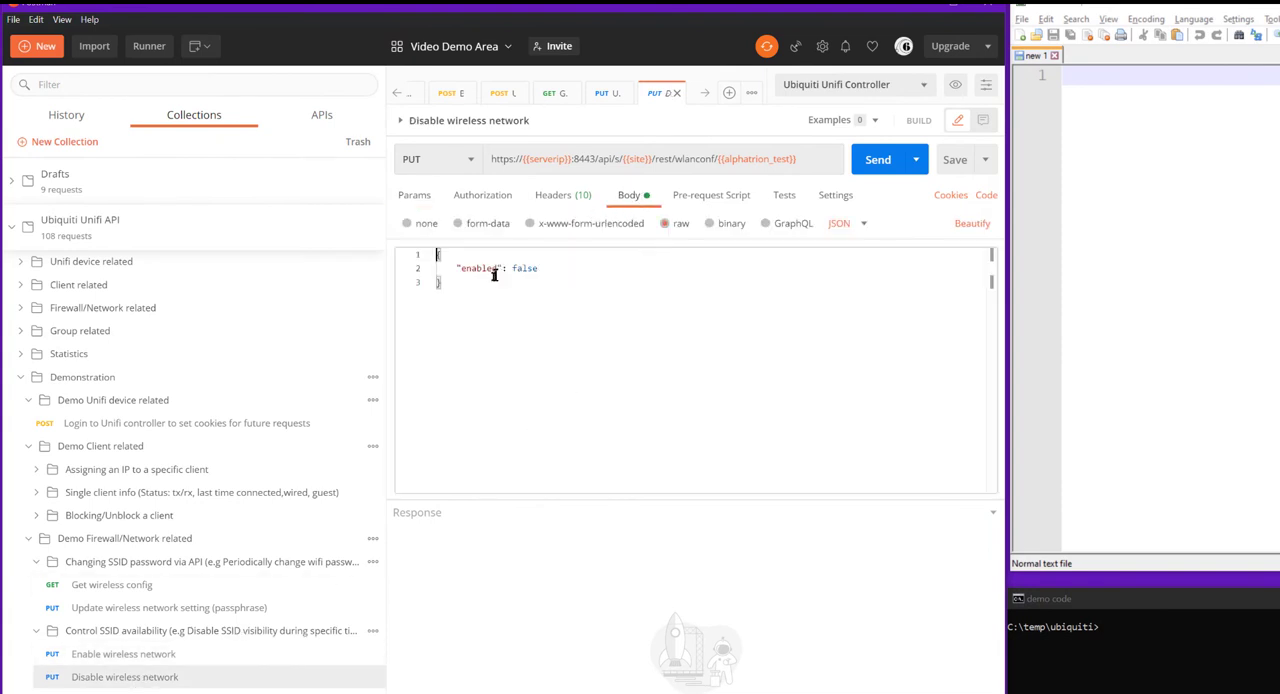
pyautogui.moveTo(763, 236)
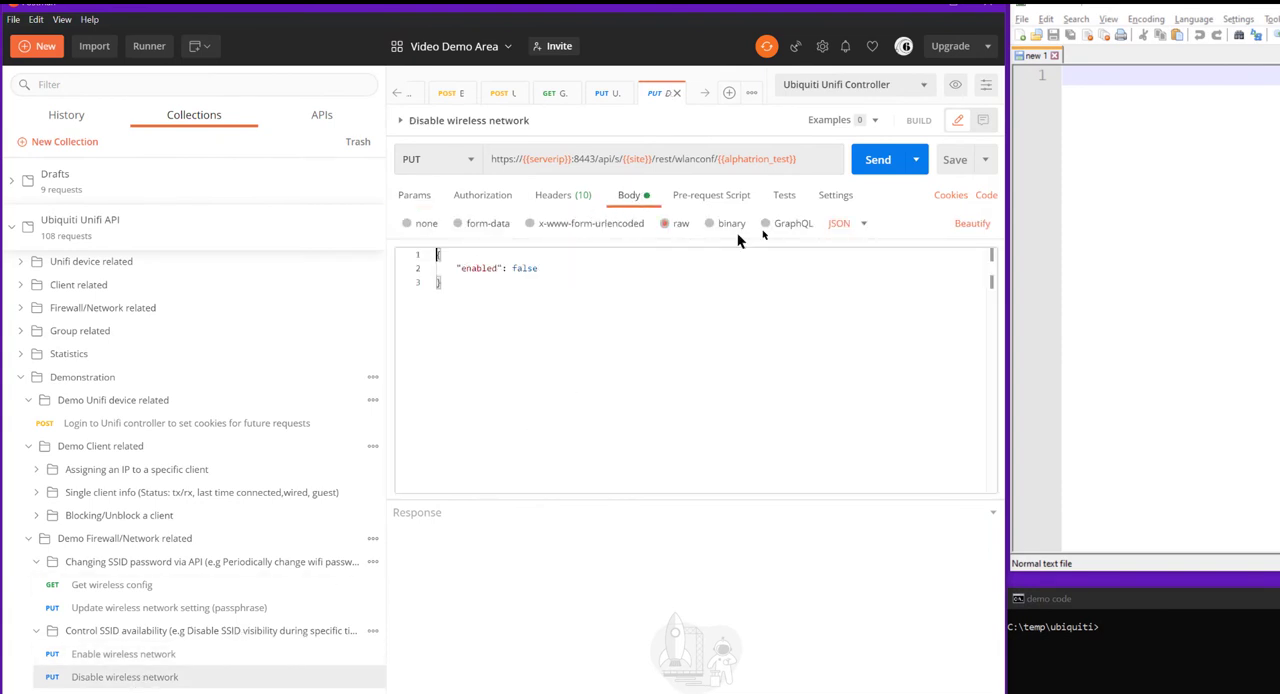
pyautogui.click(877, 159)
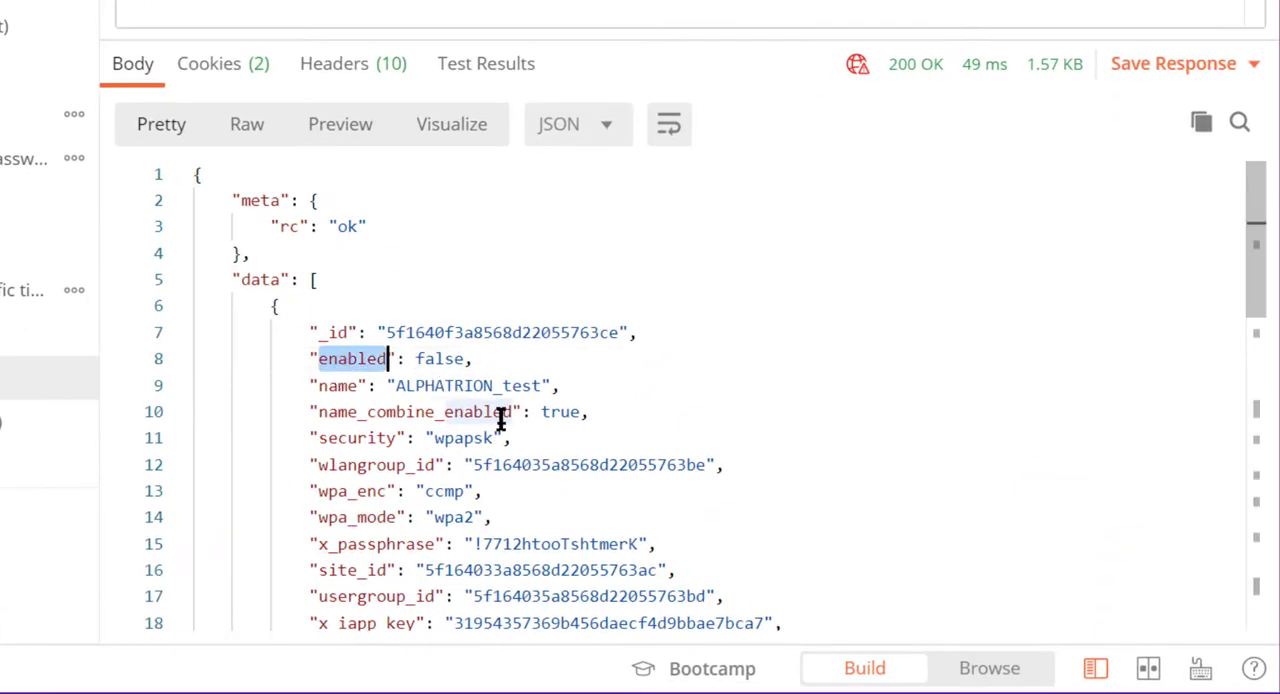
pyautogui.moveTo(465, 437)
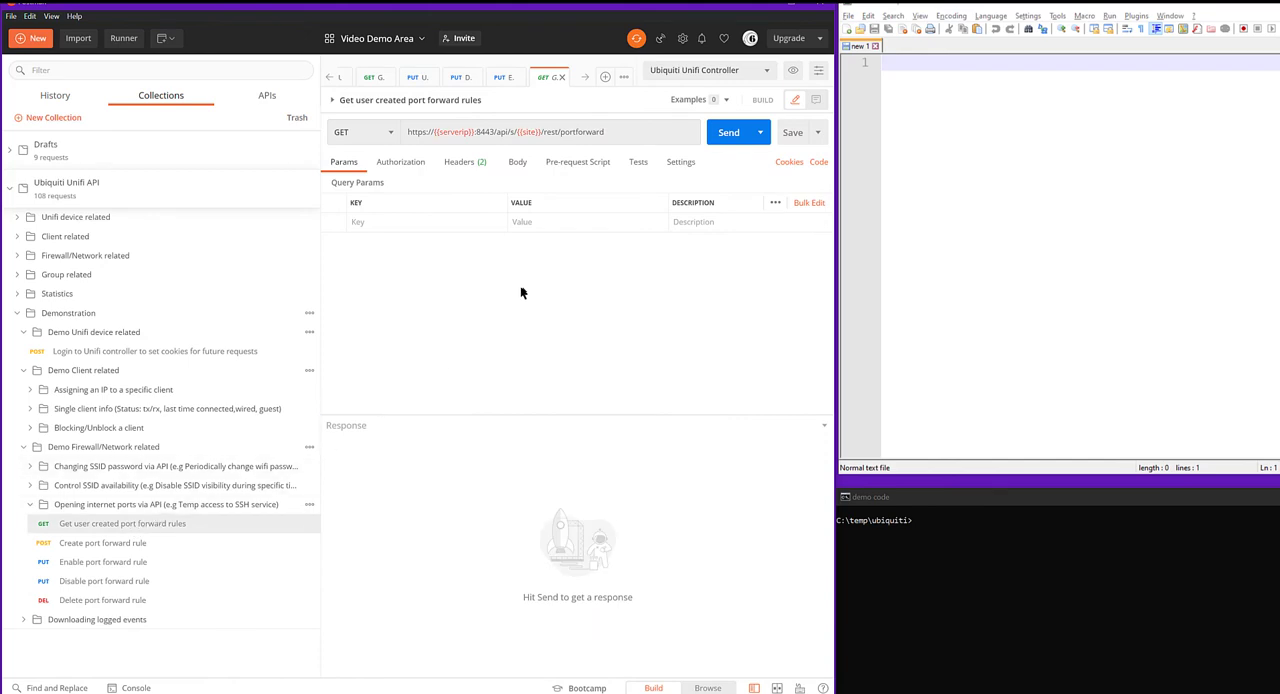
# Fetch the existing port forward rules and select the rule's _id value.
pyautogui.click(728, 132)
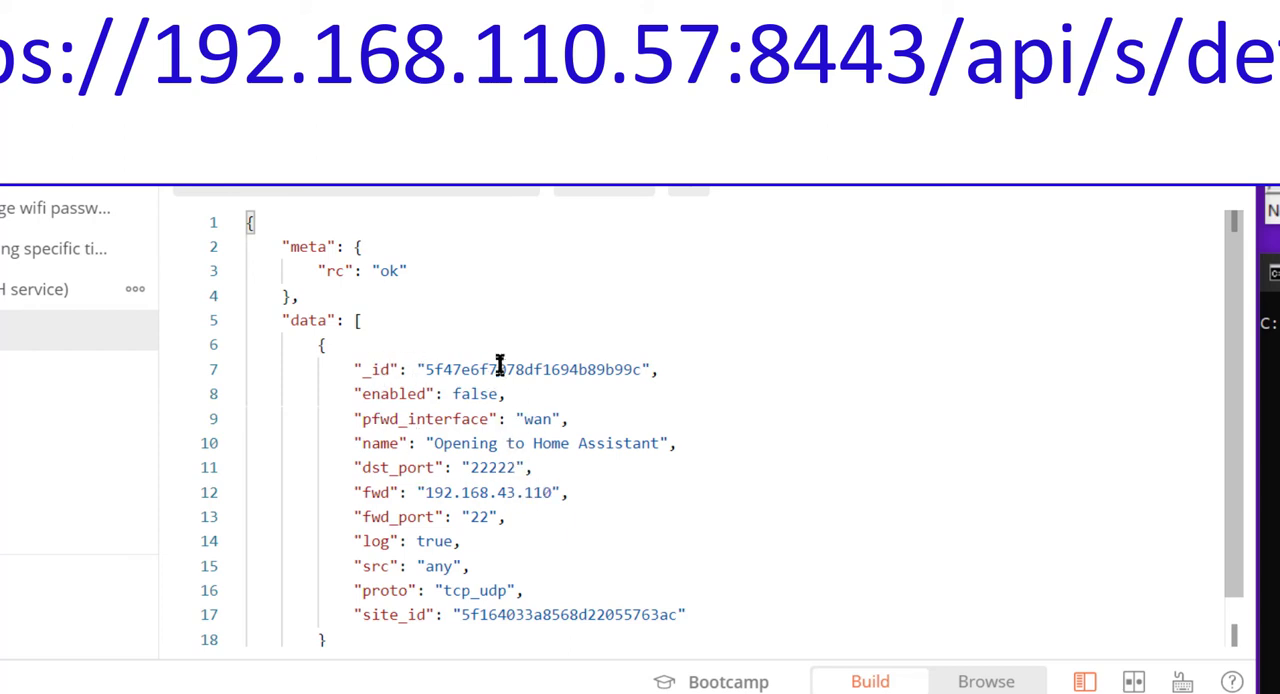
pyautogui.doubleClick(533, 369)
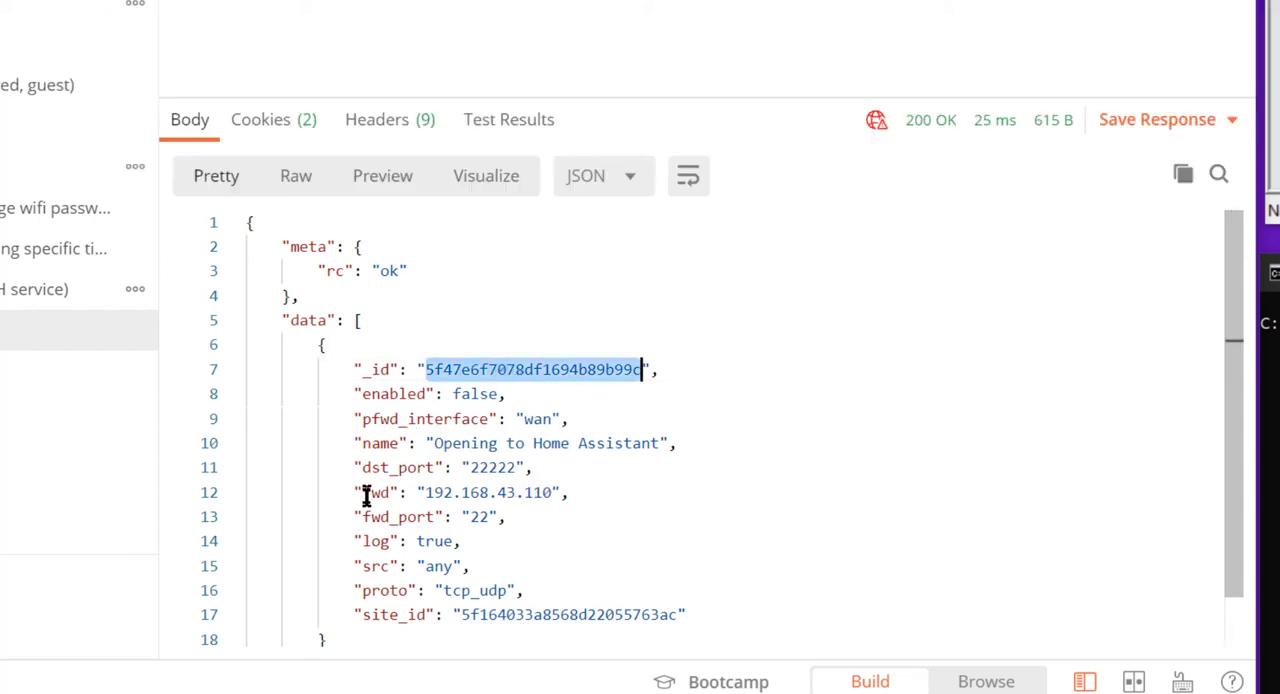
pyautogui.moveTo(691, 492)
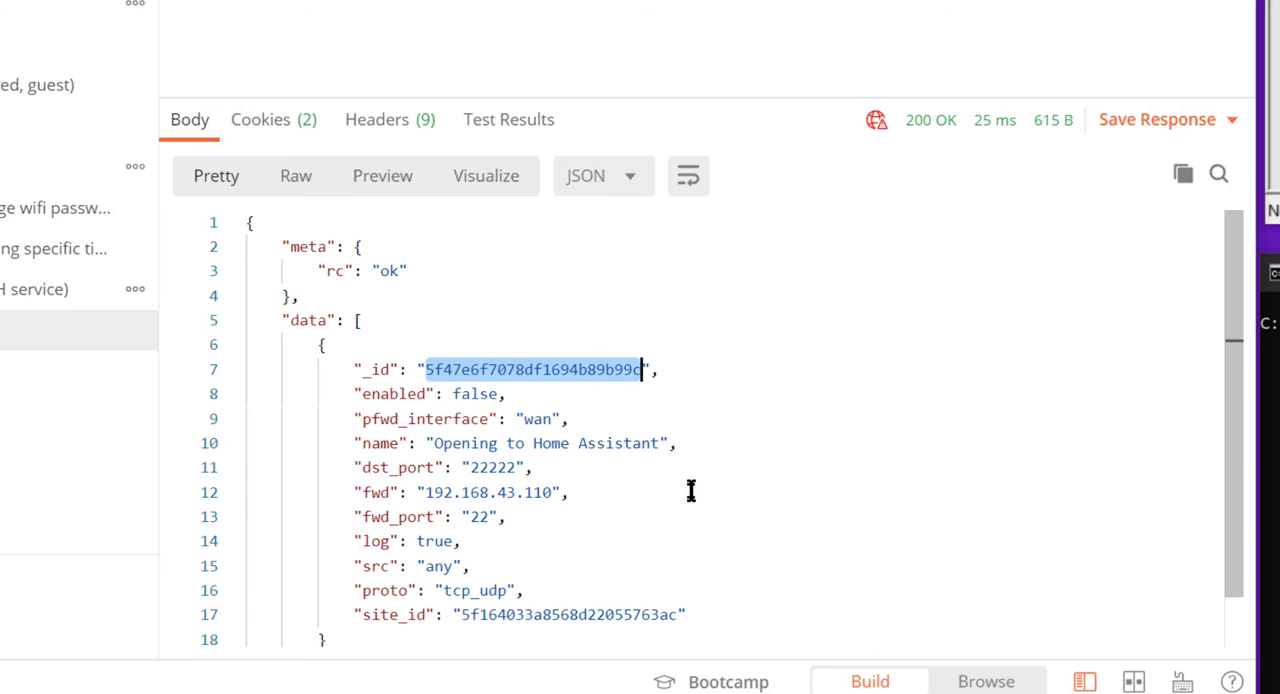
pyautogui.moveTo(513, 492)
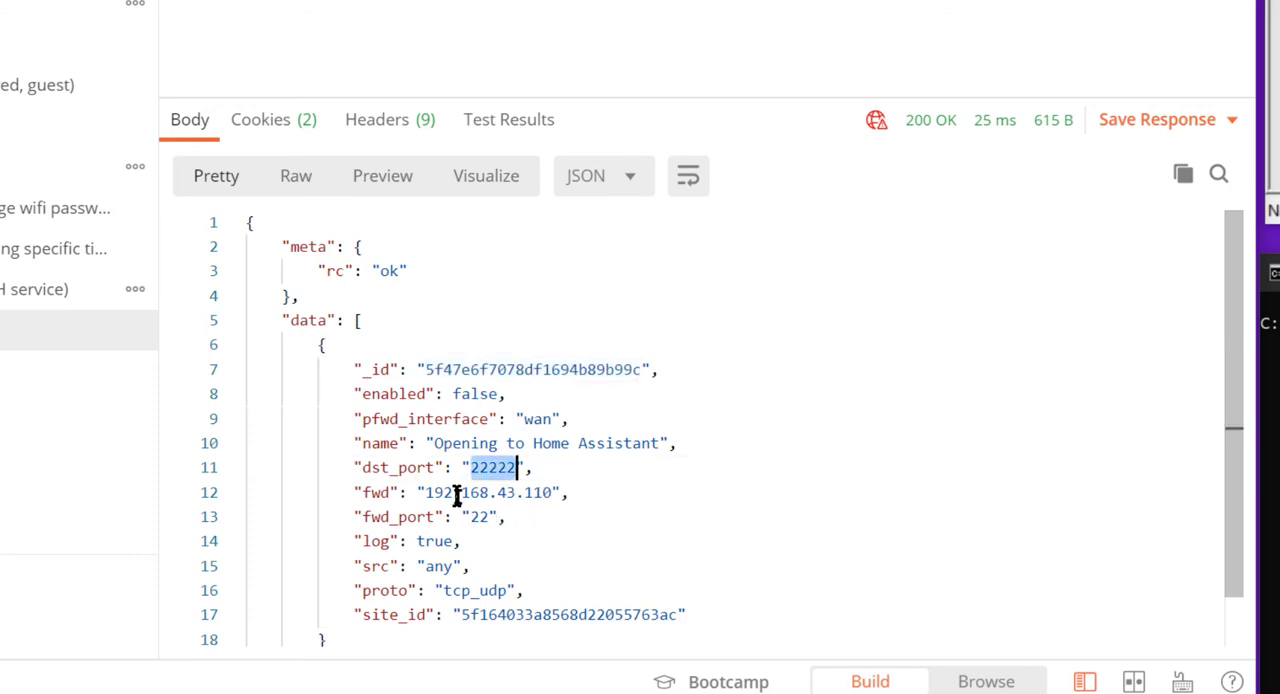
pyautogui.moveTo(525, 505)
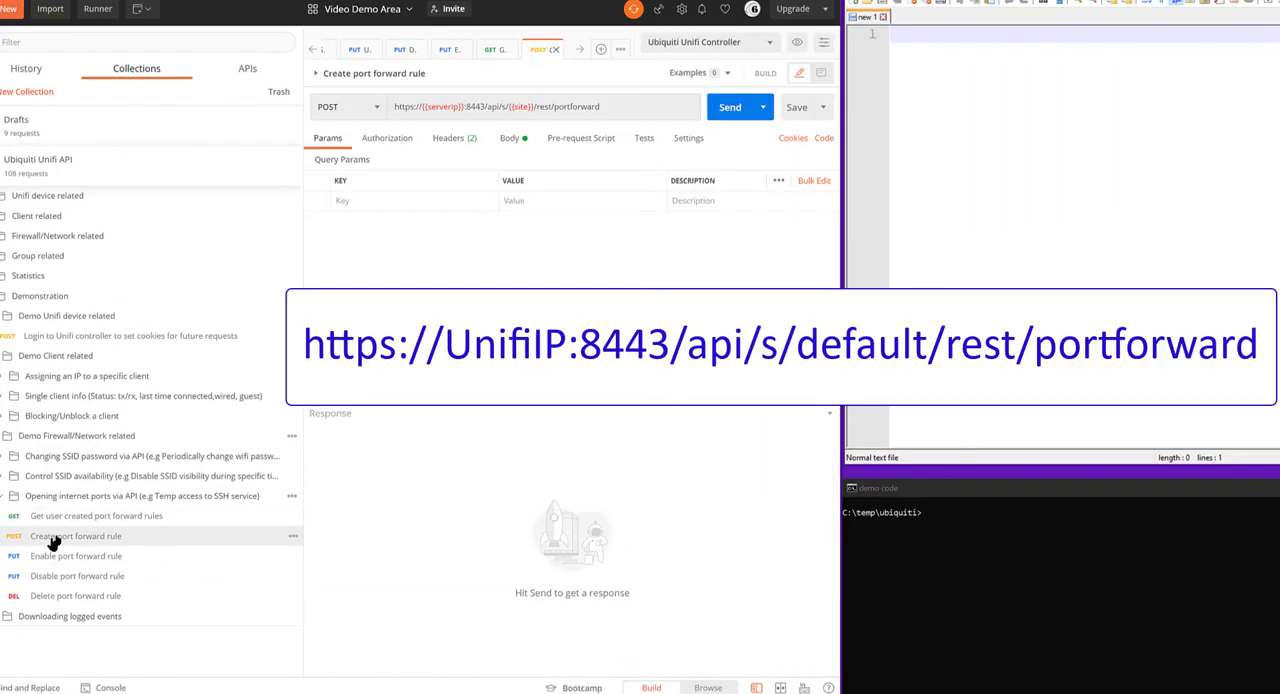
# Send Create port forward rule for dst_port 22223 forwarding to 192.168.43.111.
pyautogui.click(511, 138)
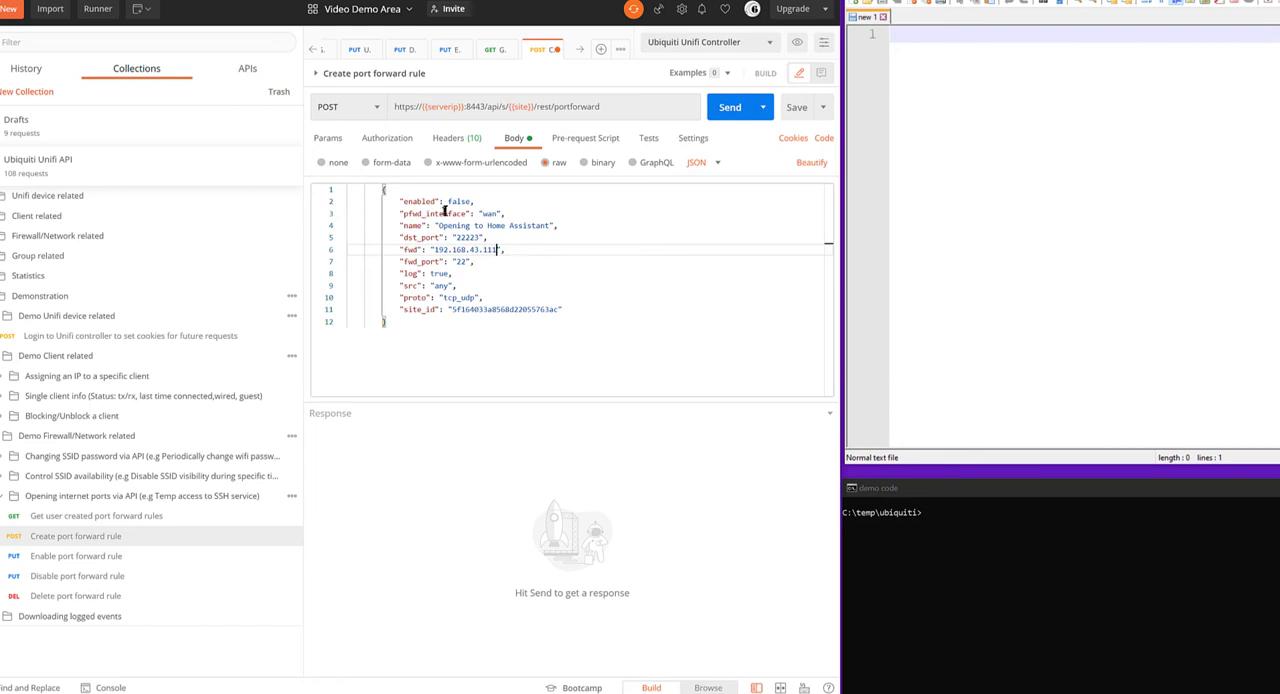
pyautogui.moveTo(492, 345)
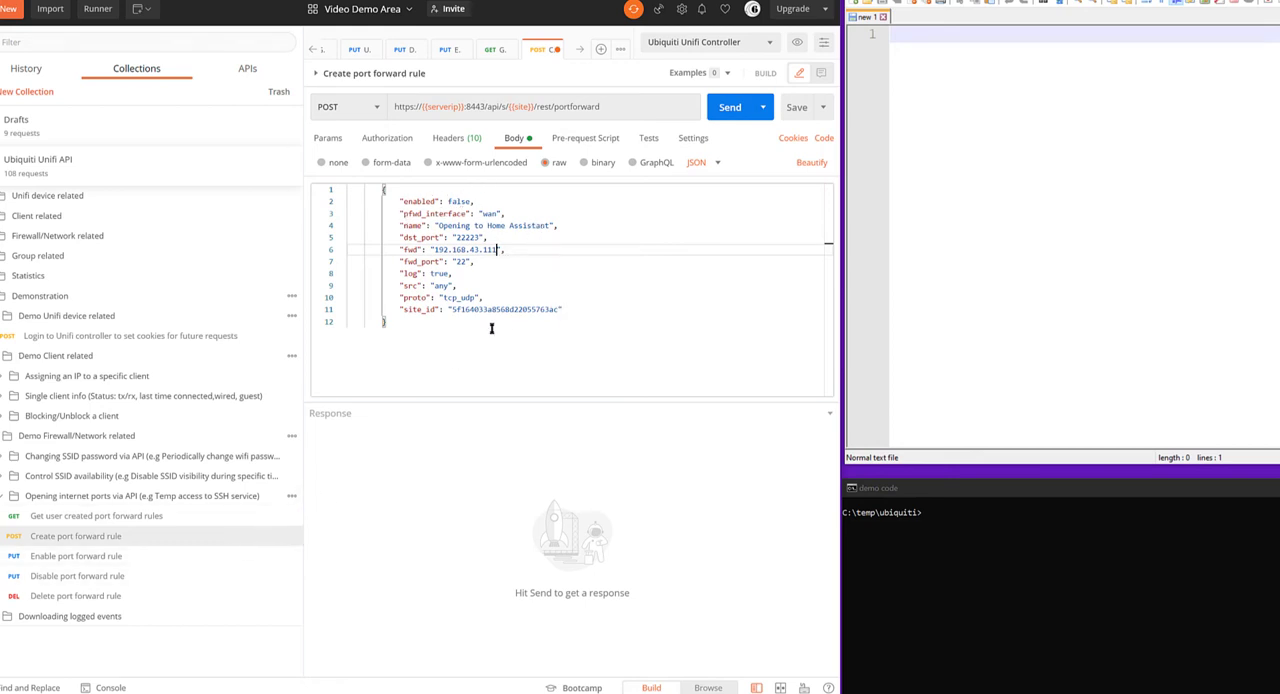
pyautogui.doubleClick(495, 309)
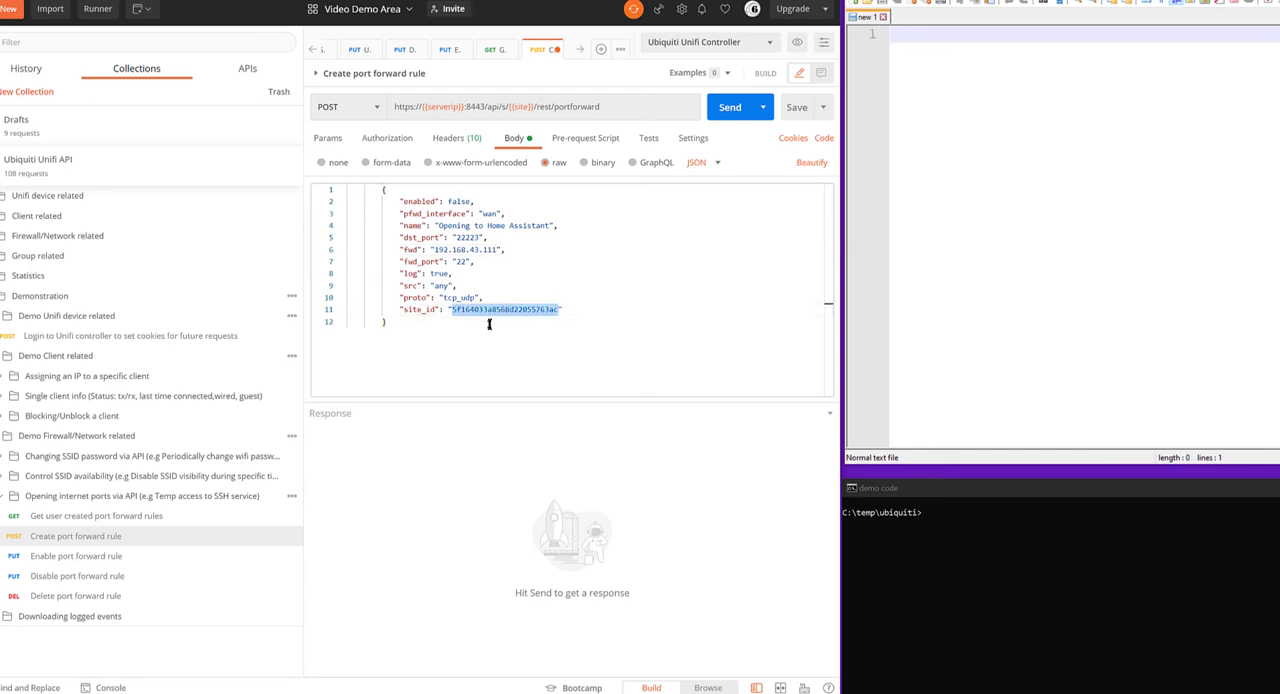
pyautogui.moveTo(349, 417)
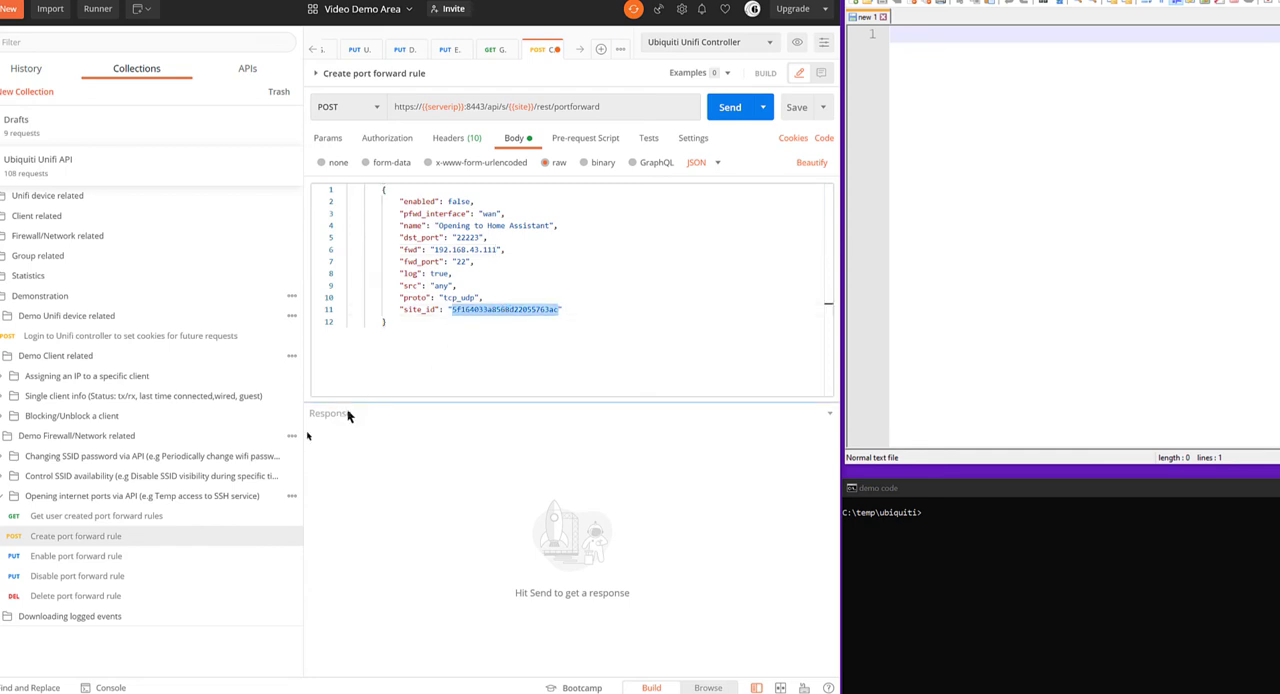
pyautogui.moveTo(657, 210)
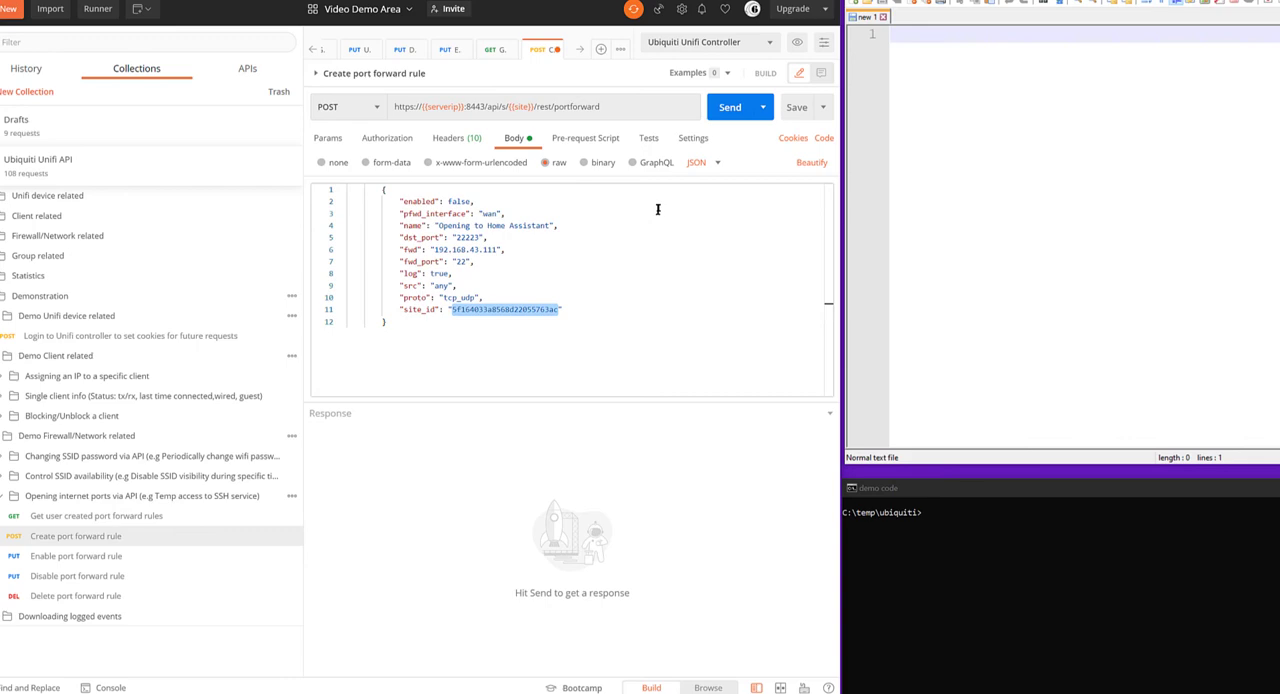
pyautogui.click(736, 107)
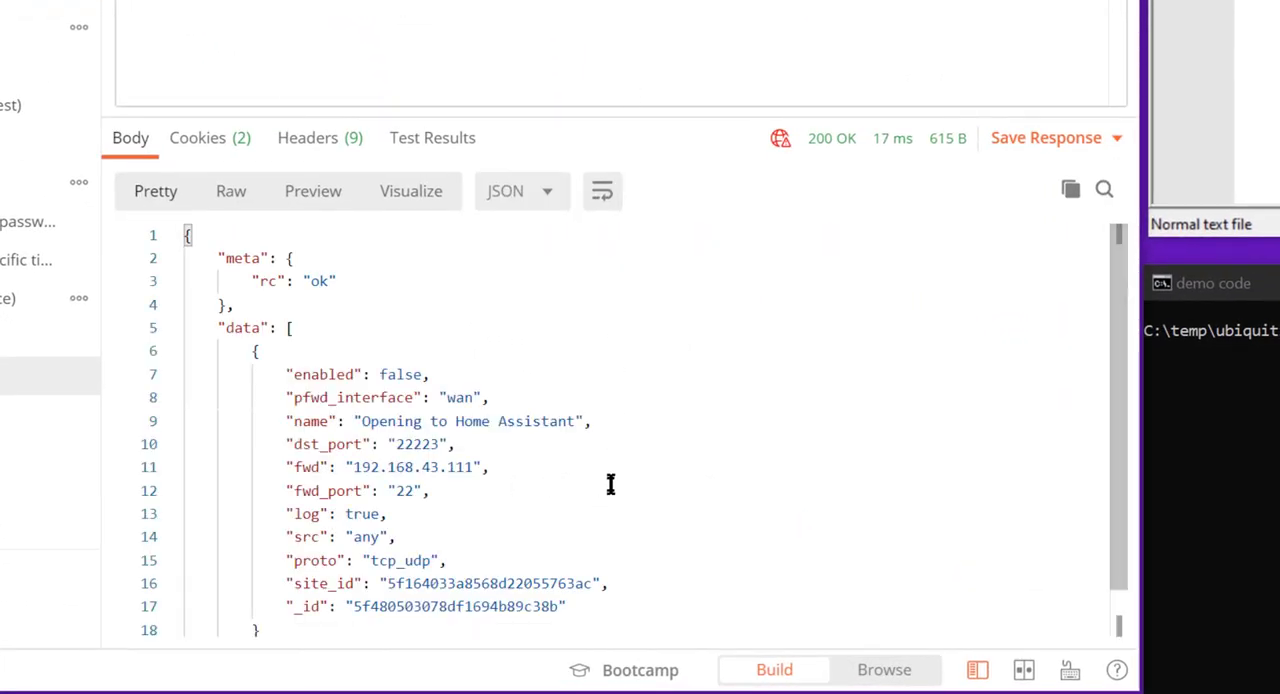
pyautogui.doubleClick(455, 606)
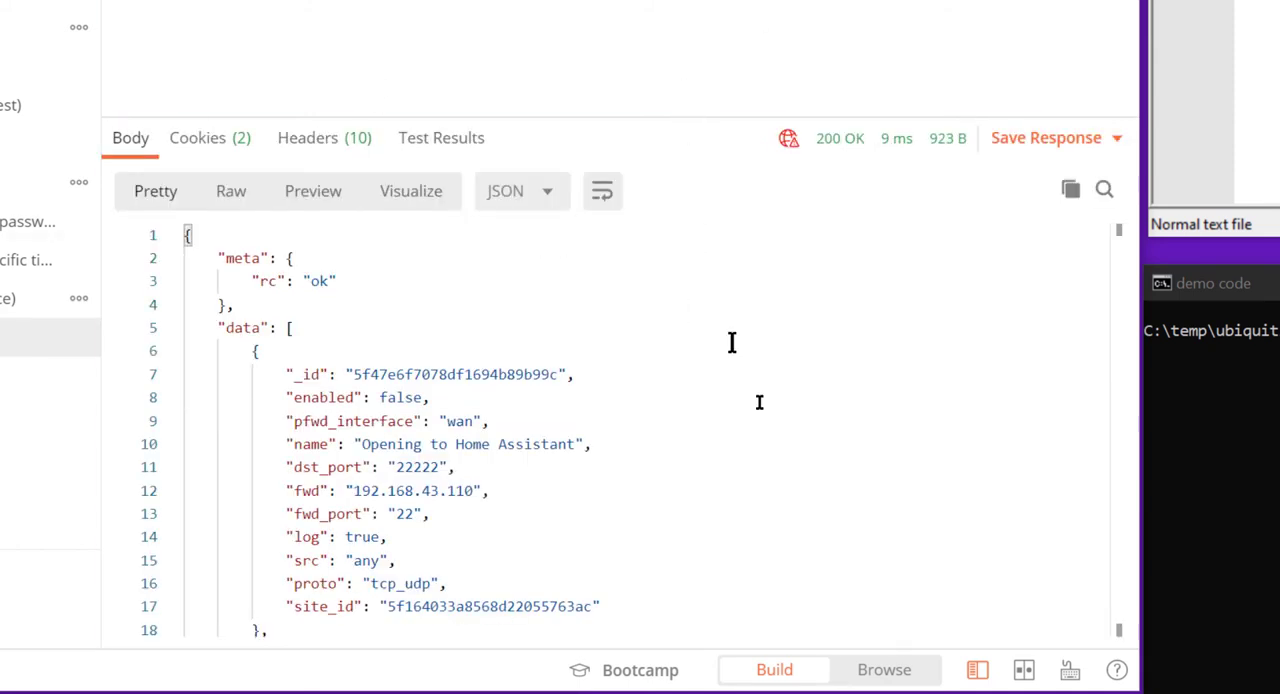
# Locate the new 22223 rule in the refreshed list and copy its _id.
pyautogui.scroll(-3)
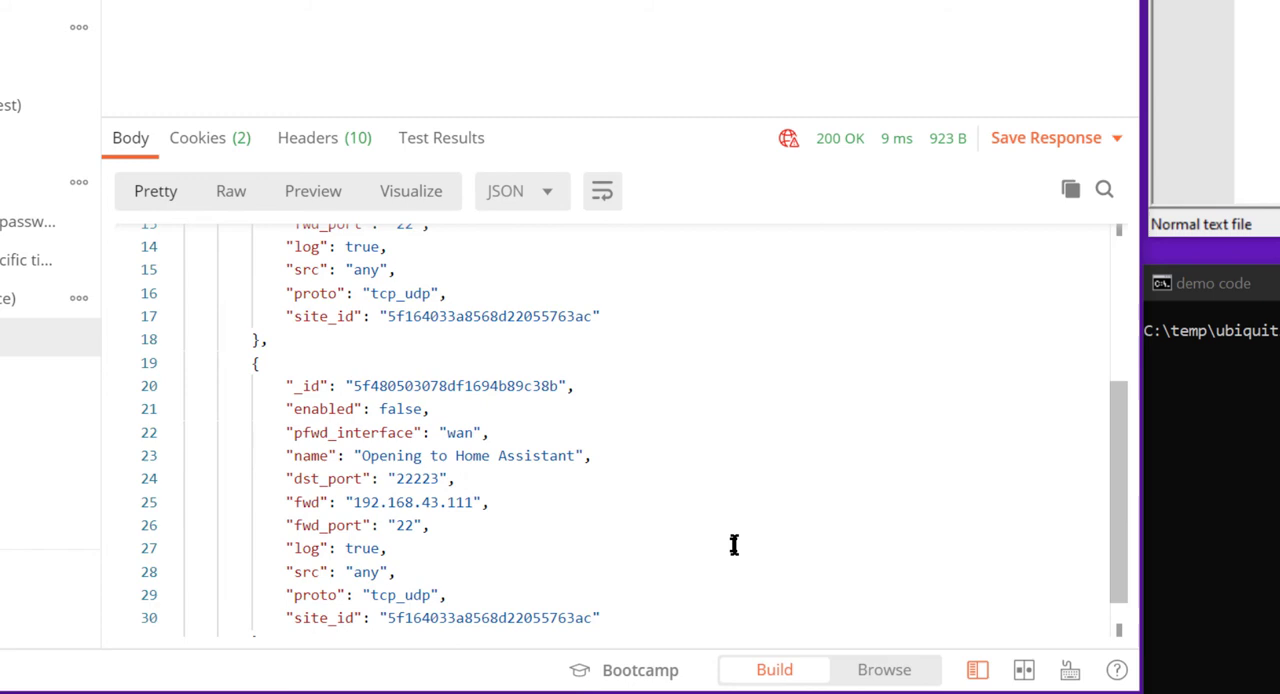
pyautogui.doubleClick(417, 478)
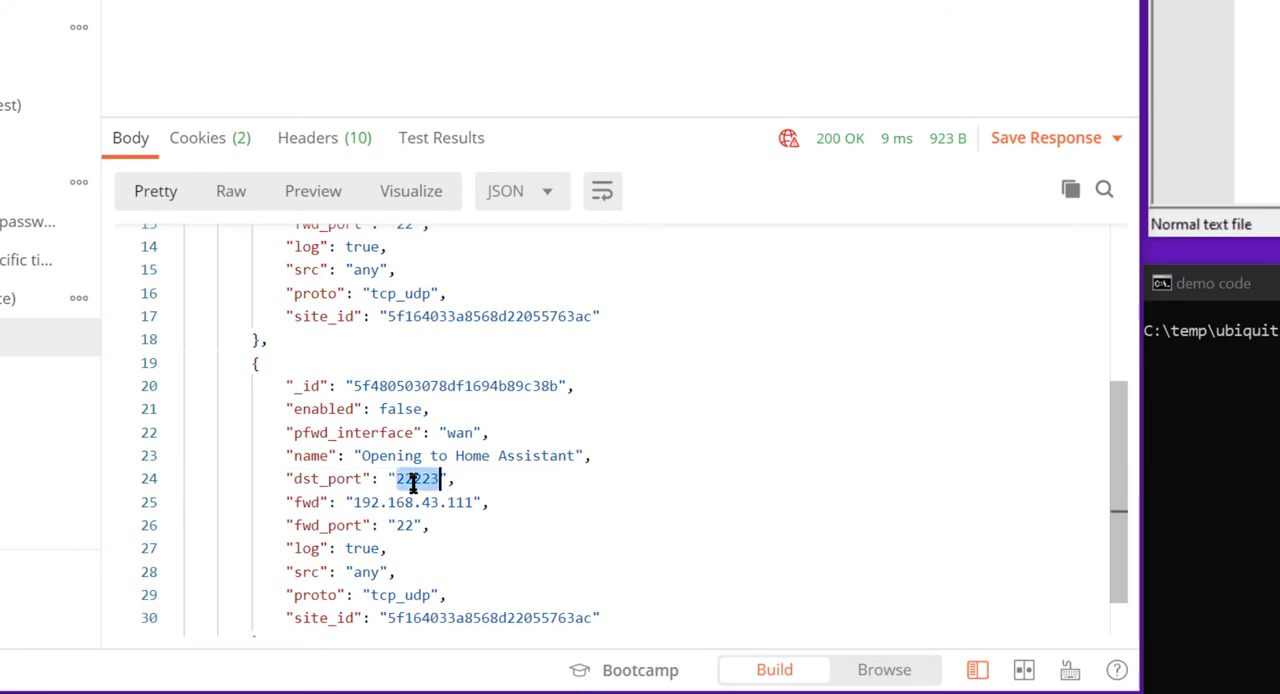
pyautogui.scroll(-3)
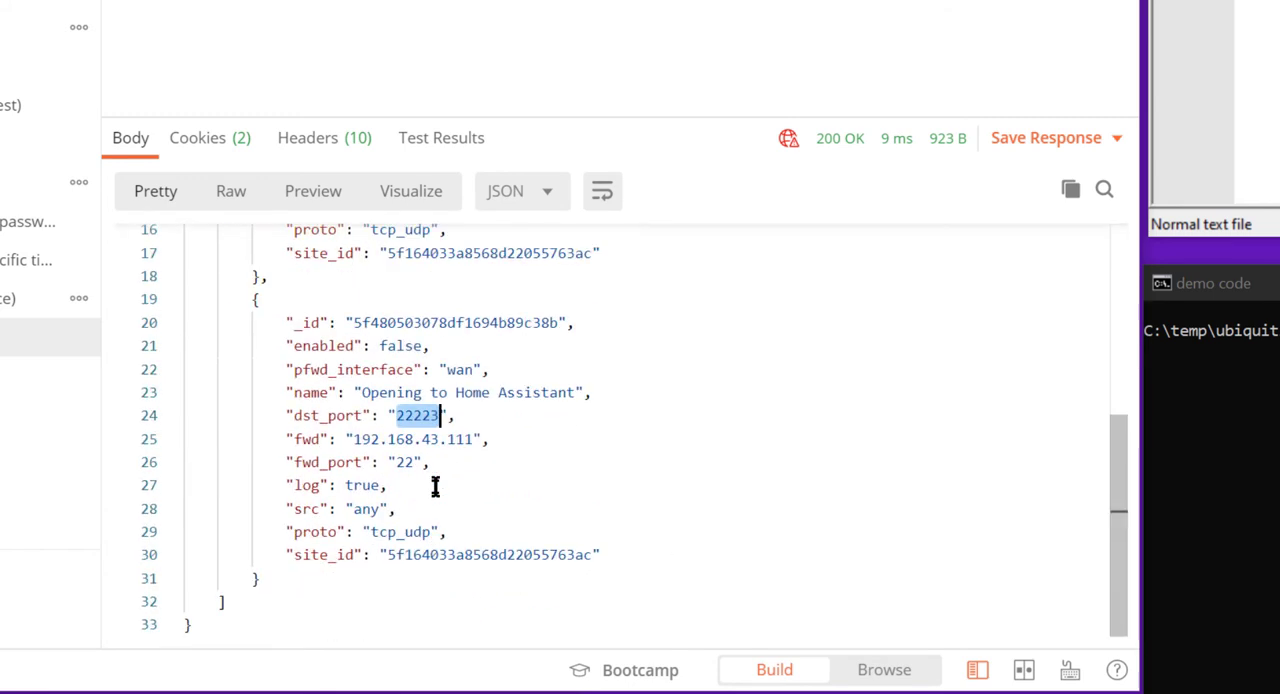
pyautogui.moveTo(431, 471)
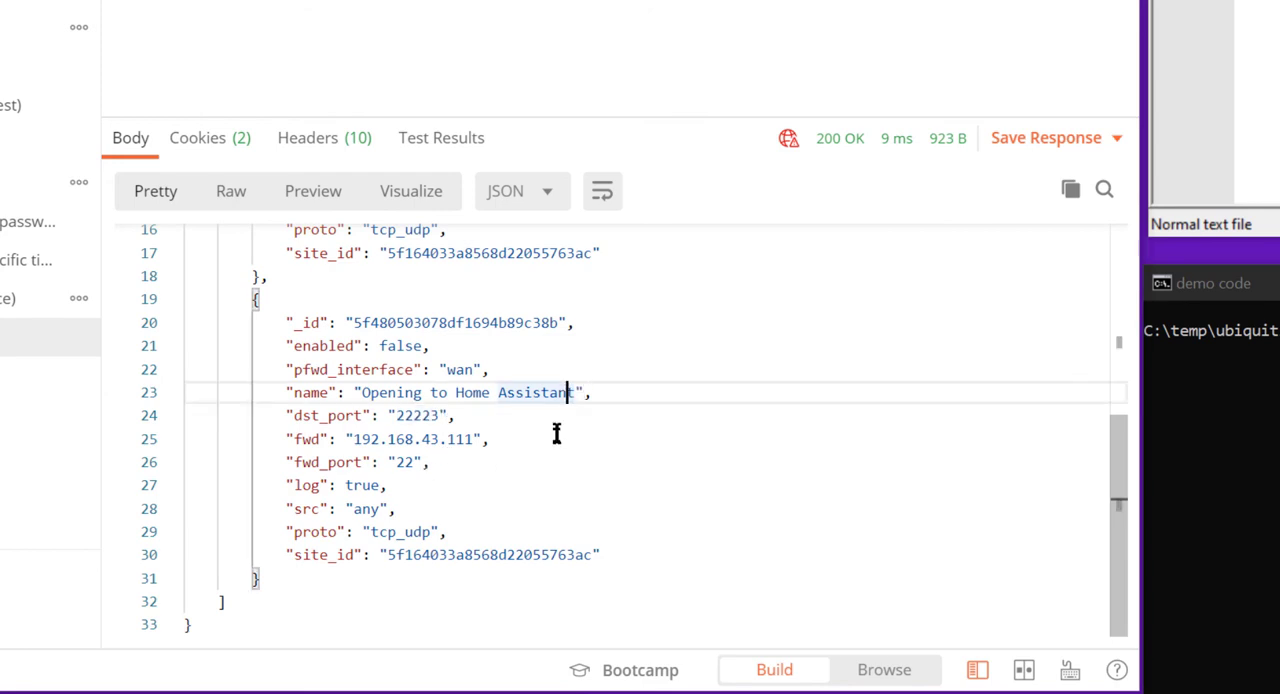
pyautogui.moveTo(503, 534)
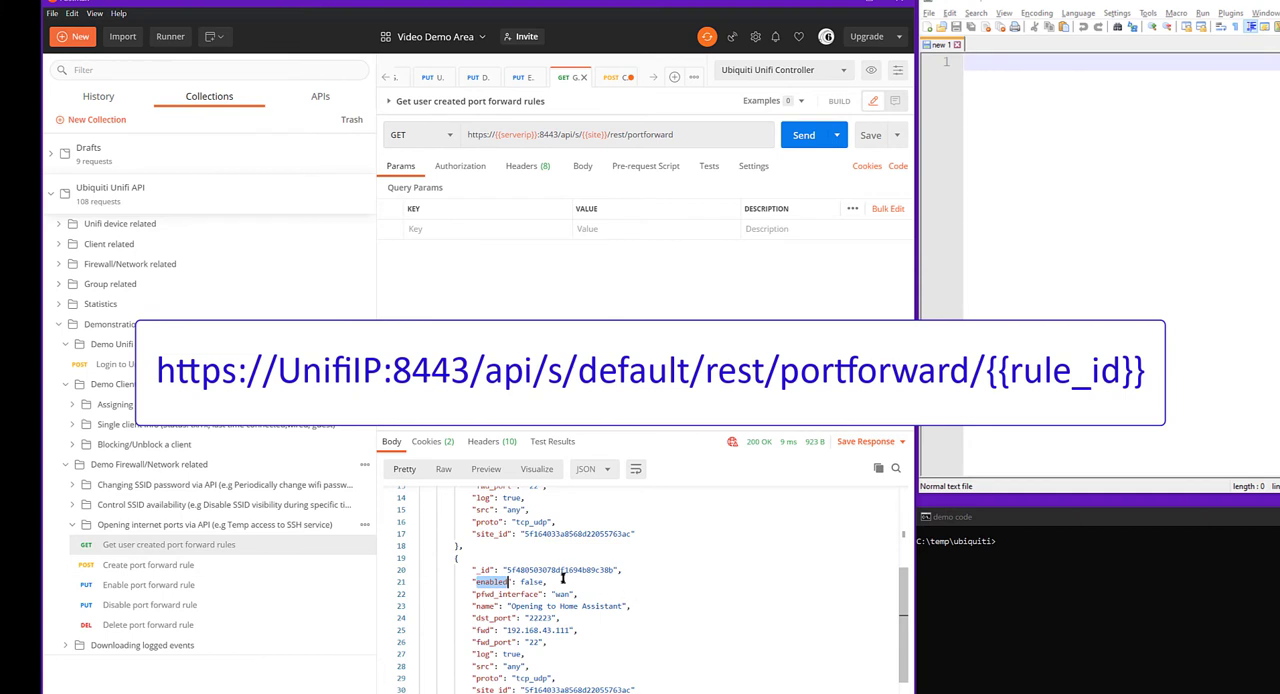
pyautogui.rightClick(550, 571)
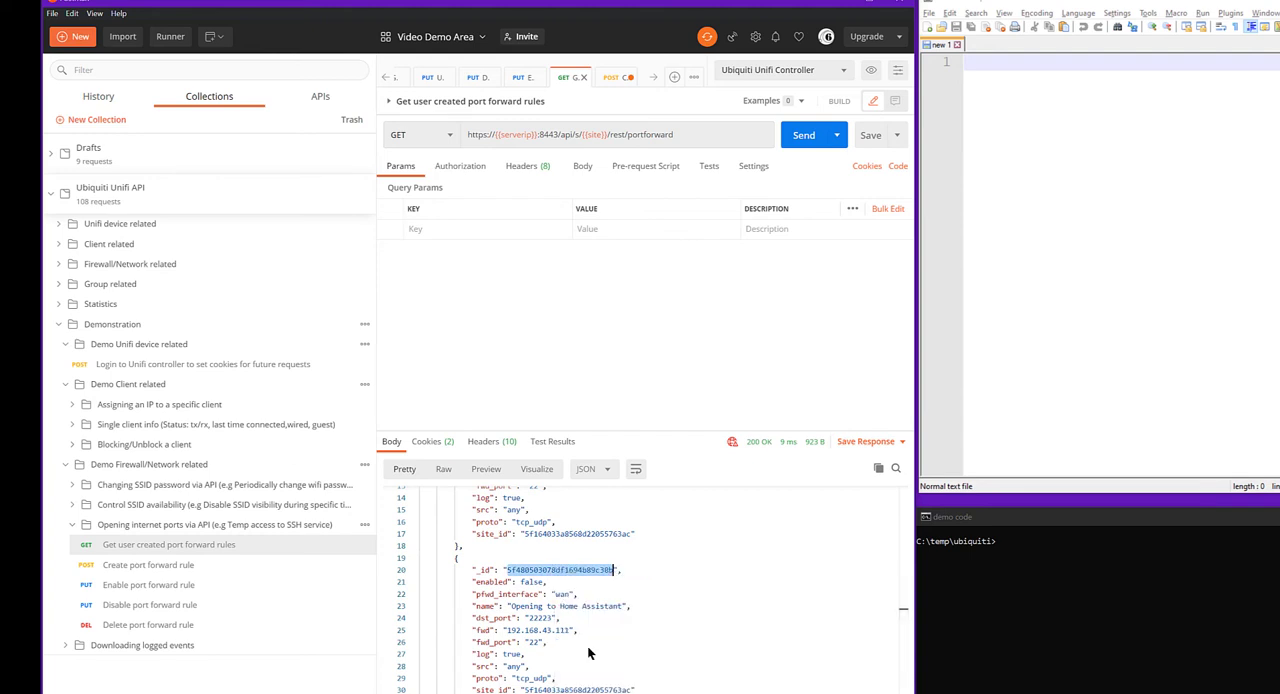
pyautogui.moveTo(333, 610)
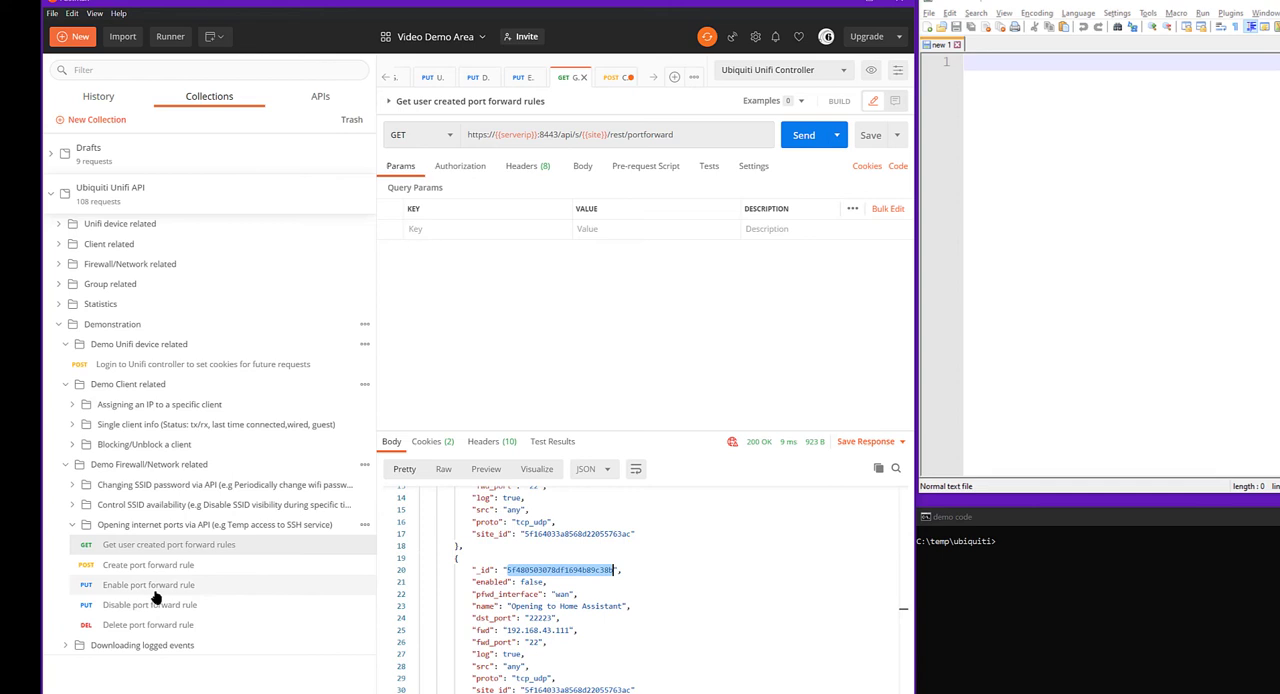
# Put rule id 5f480503078df1694b89c38b into the Enable port forward rule URL and review its body.
pyautogui.click(149, 584)
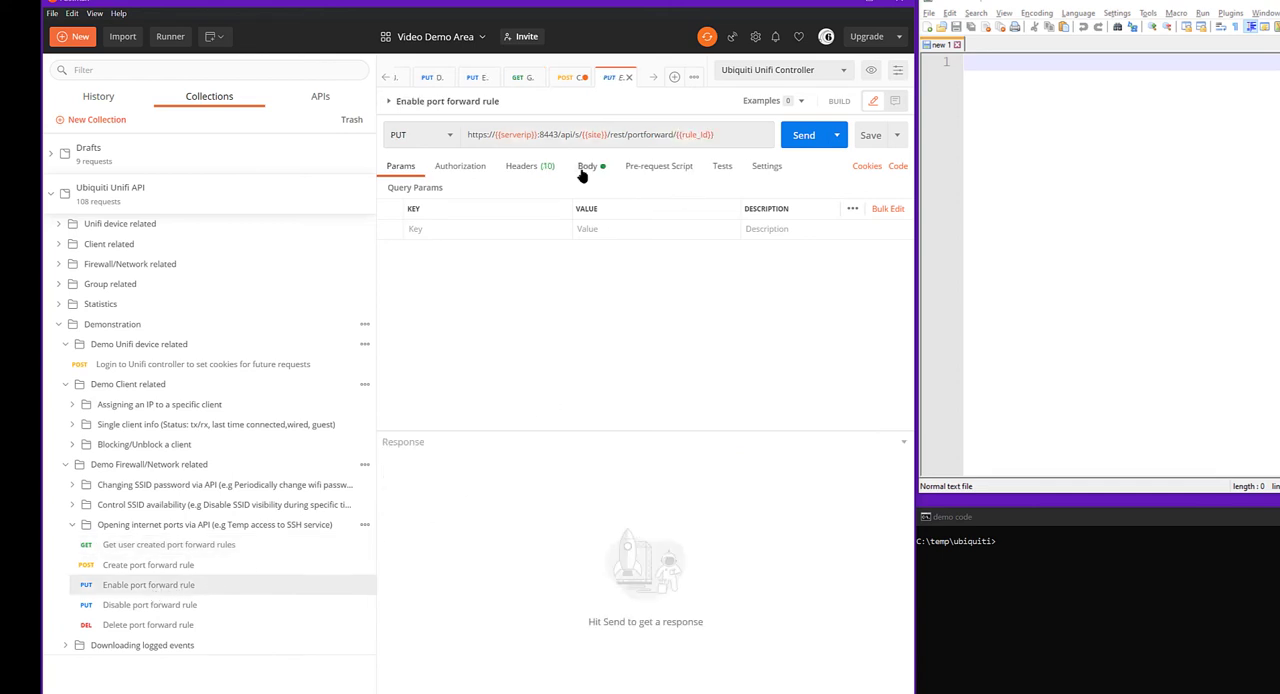
pyautogui.doubleClick(693, 134)
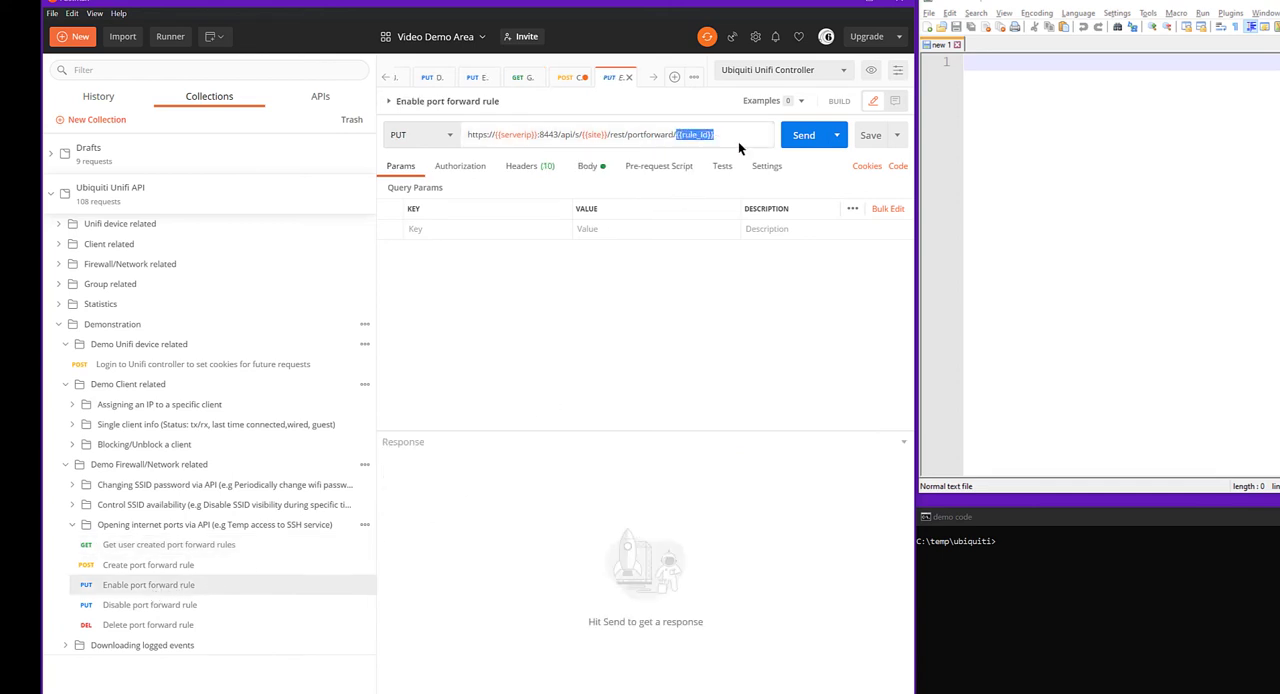
pyautogui.write('5f480503078df1694b89c38b')
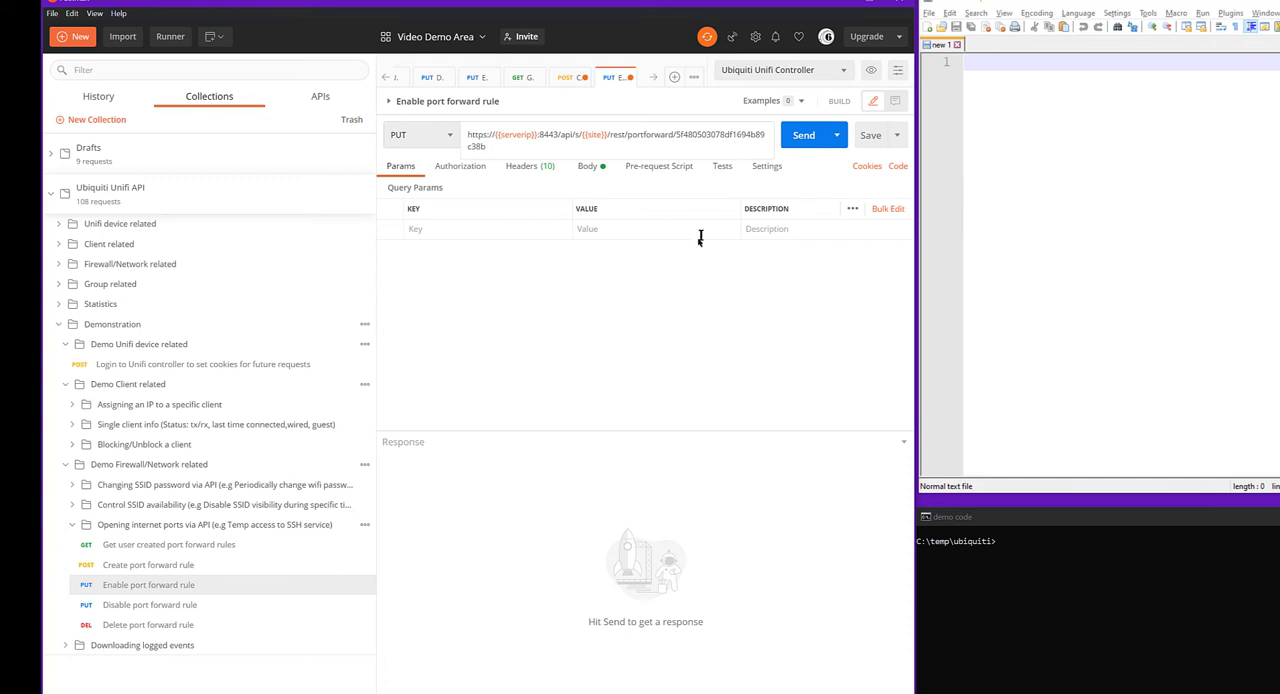
pyautogui.click(588, 166)
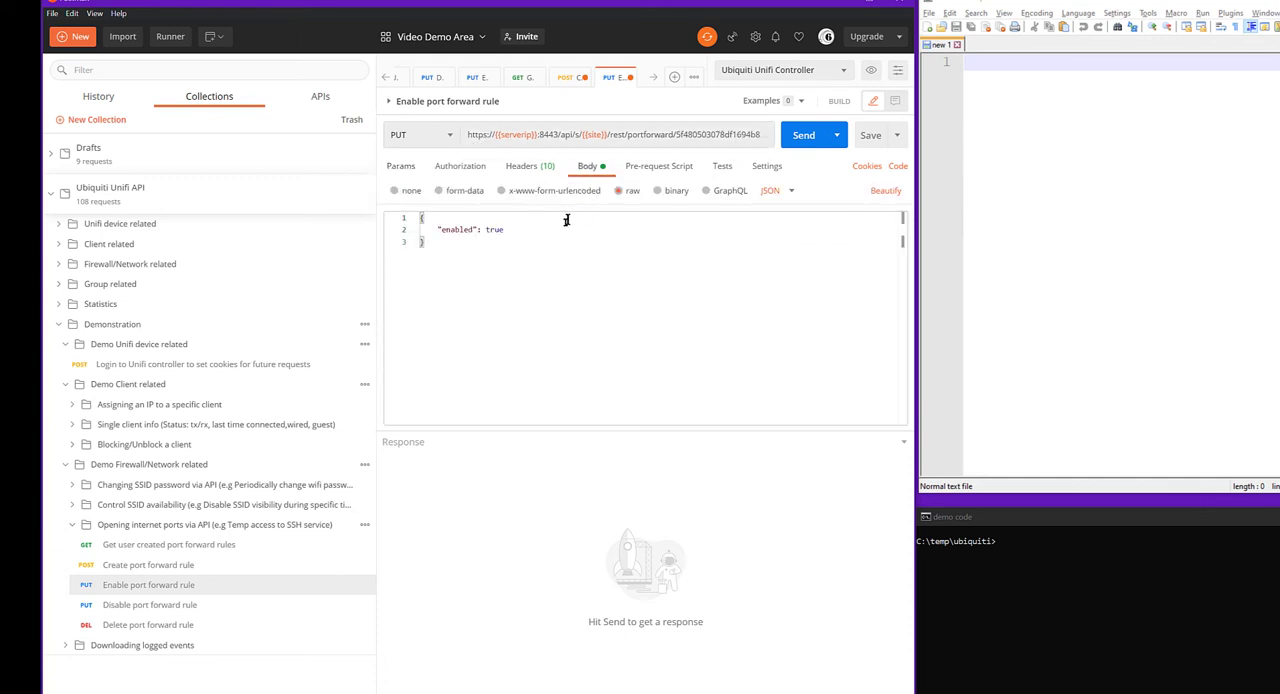
pyautogui.moveTo(588, 197)
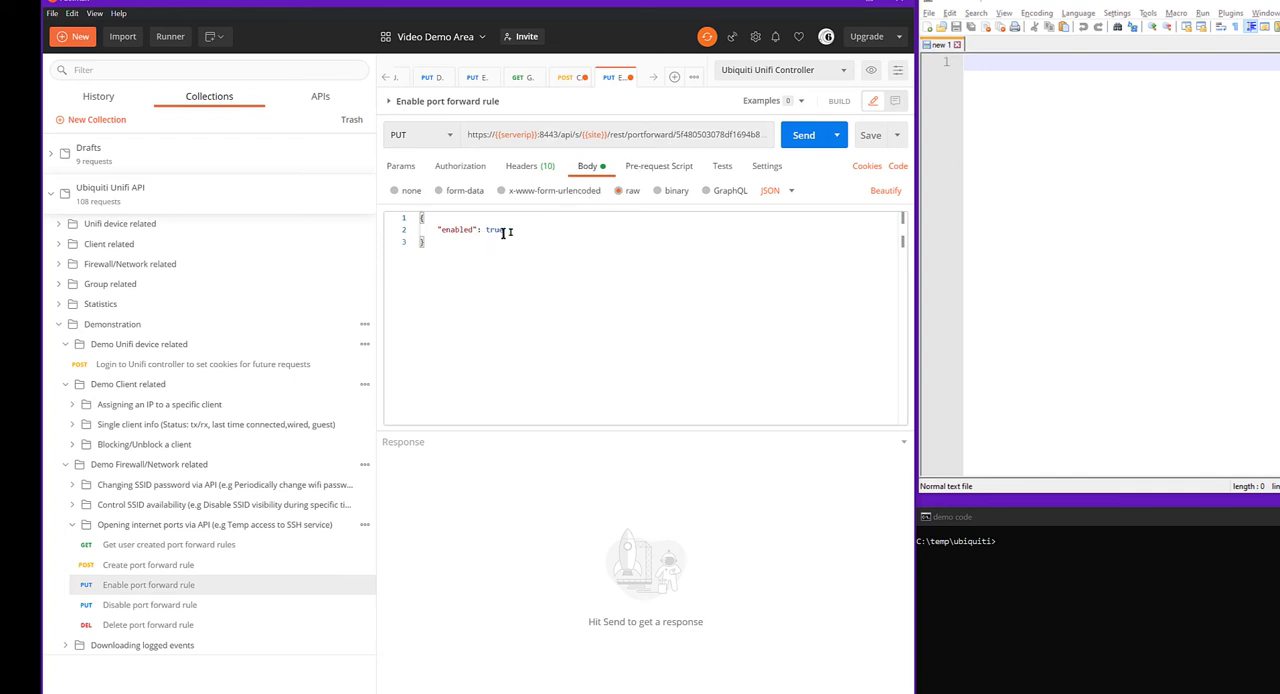
# Send the enable request and confirm enabled true and port 22223 in the response.
pyautogui.click(803, 135)
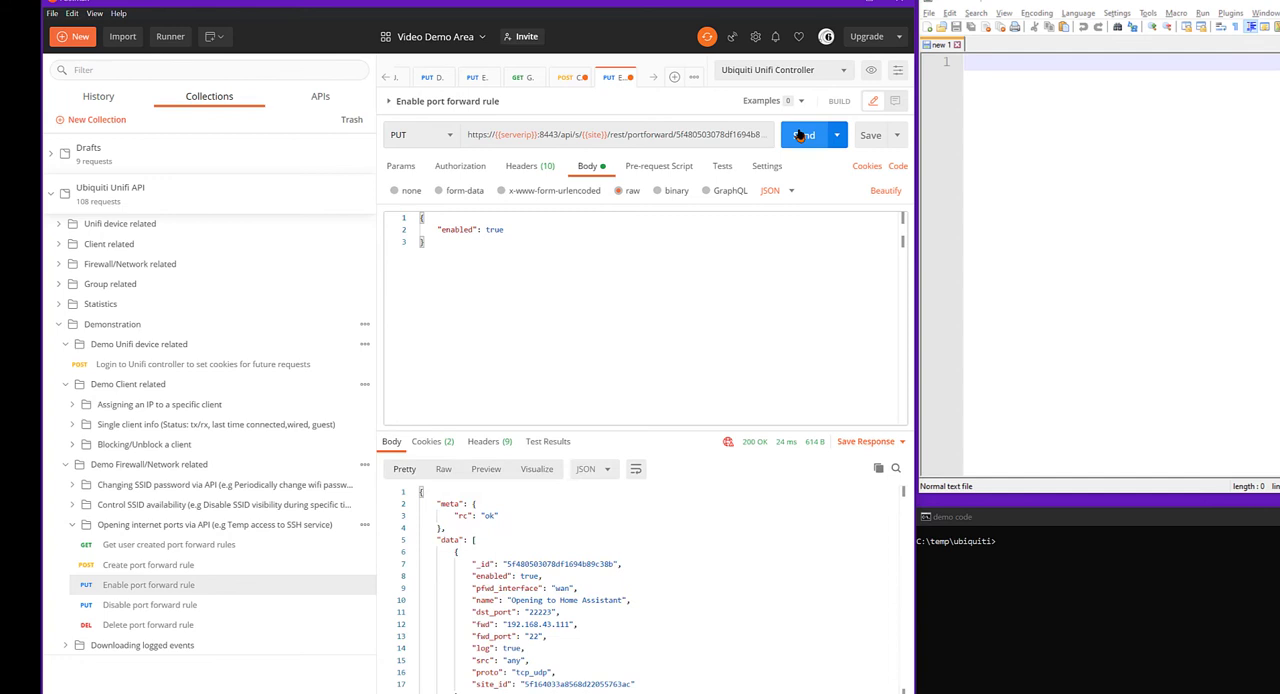
pyautogui.doubleClick(491, 576)
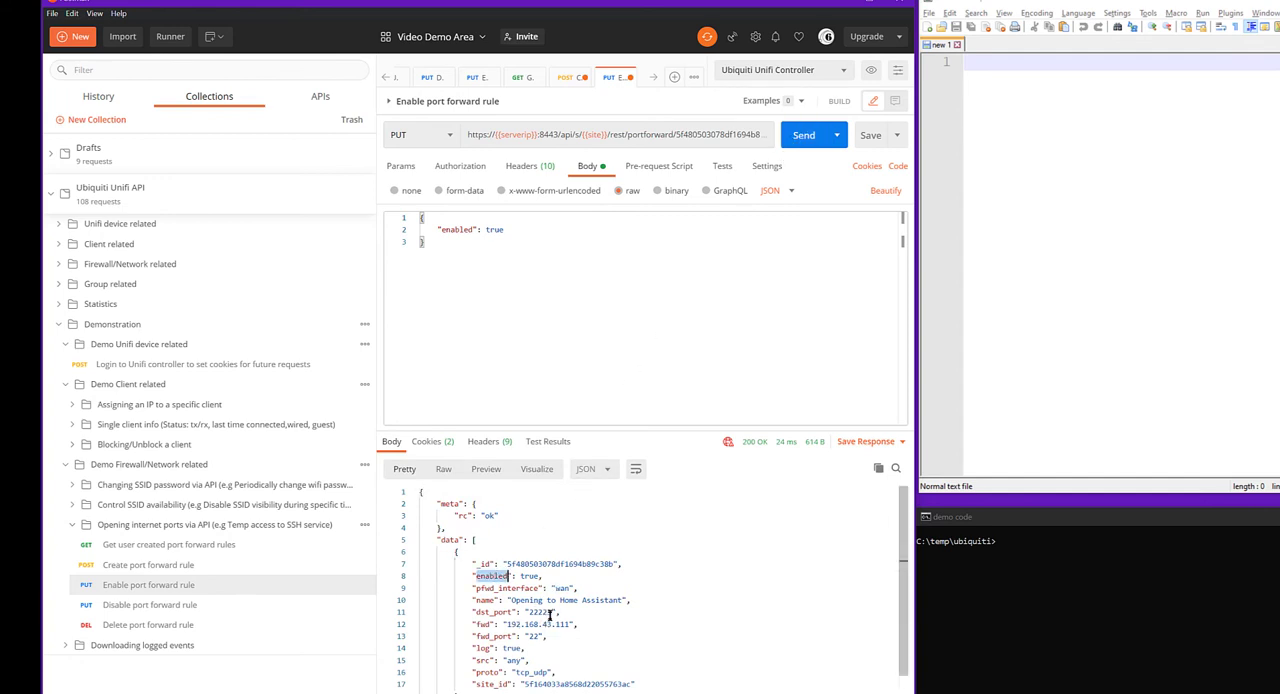
pyautogui.doubleClick(526, 609)
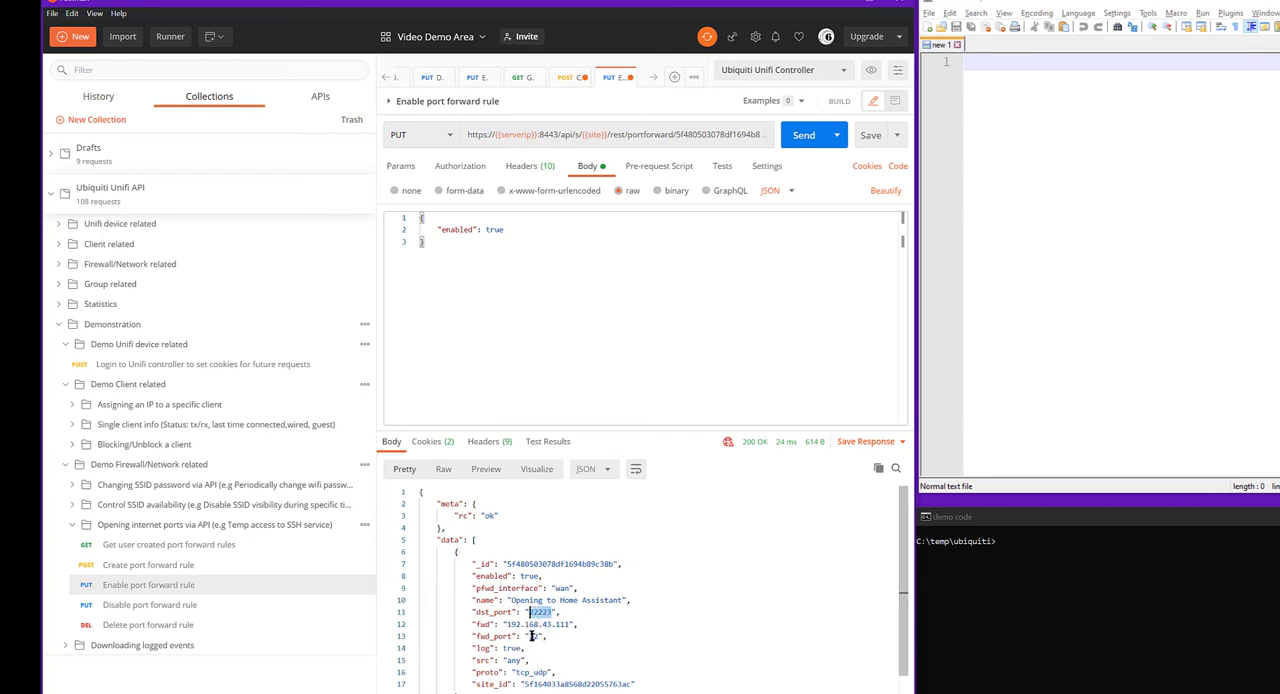
pyautogui.click(134, 581)
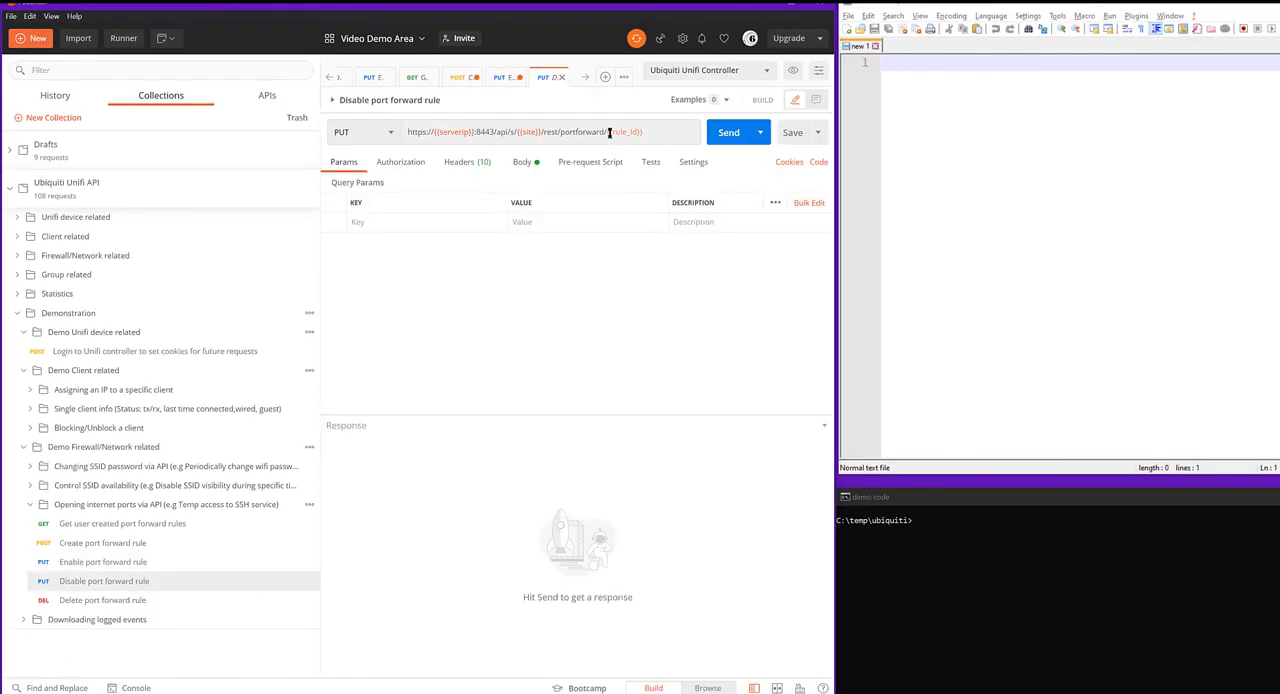
# Disable rule 5f480503078df1694b89c38b by sending the Disable port forward rule request.
pyautogui.write('5f480503078df1694b89c38b')
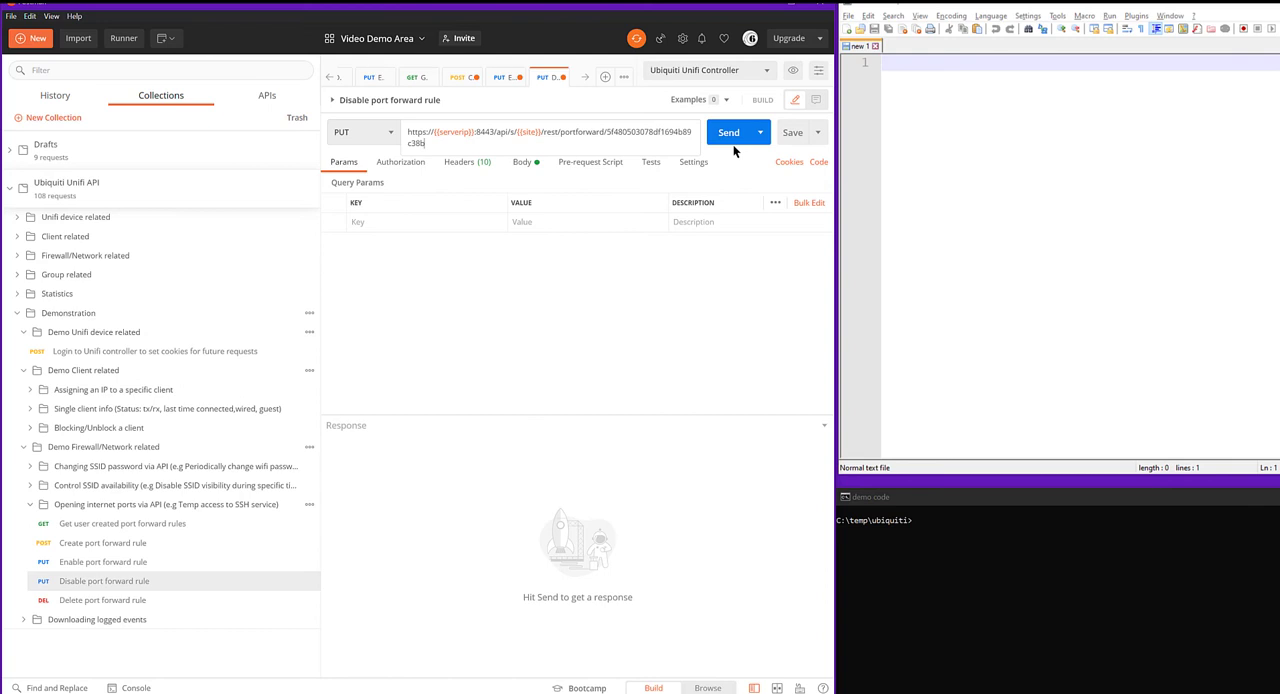
pyautogui.click(728, 132)
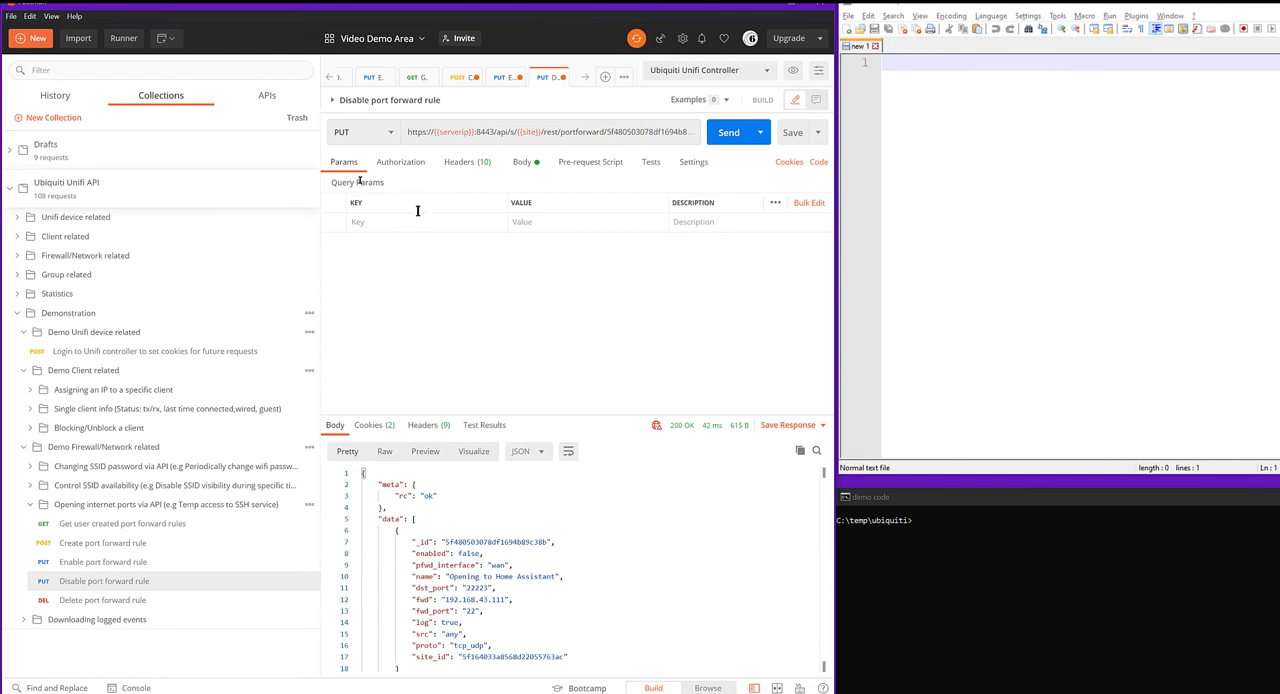
pyautogui.moveTo(442, 8)
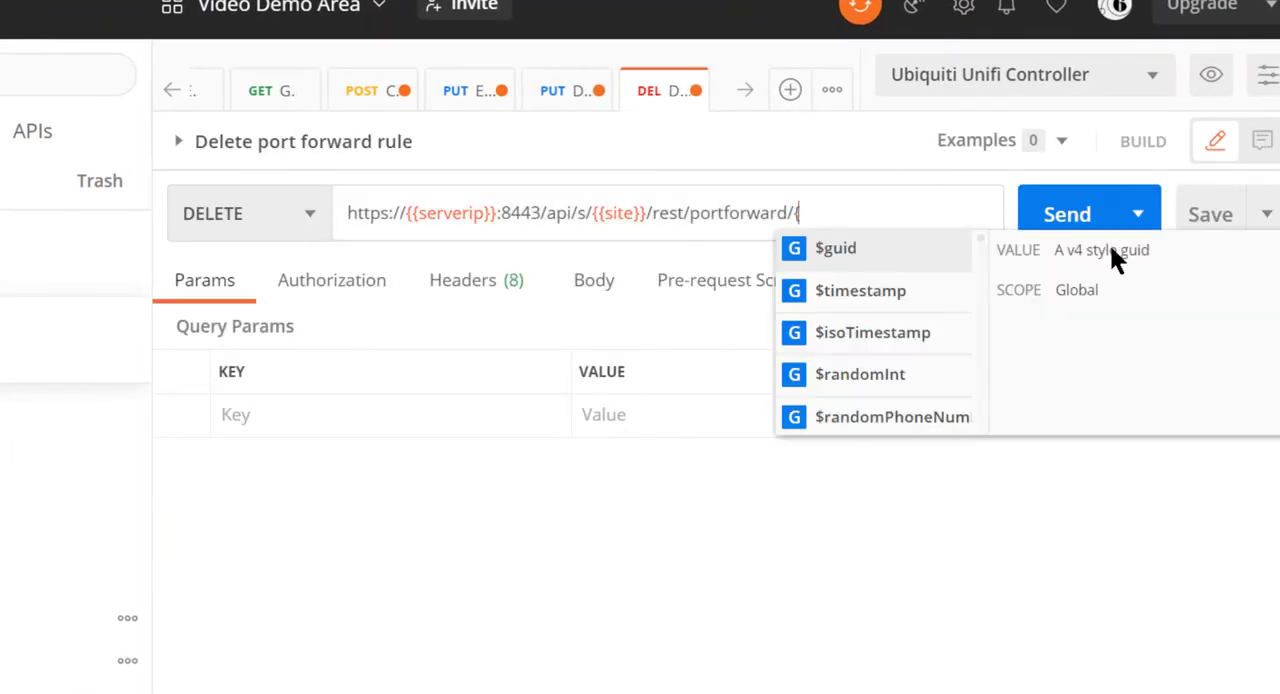
# Send the DELETE request for the port forward rule.
pyautogui.click(834, 247)
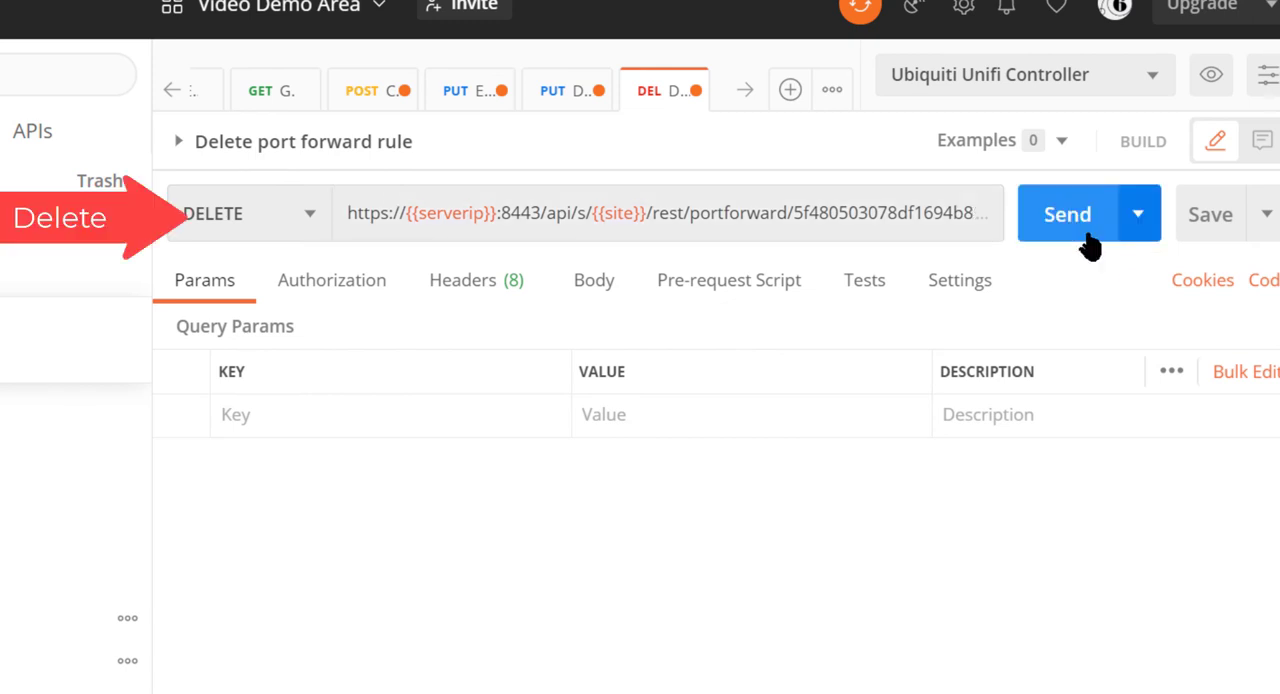
pyautogui.click(1068, 213)
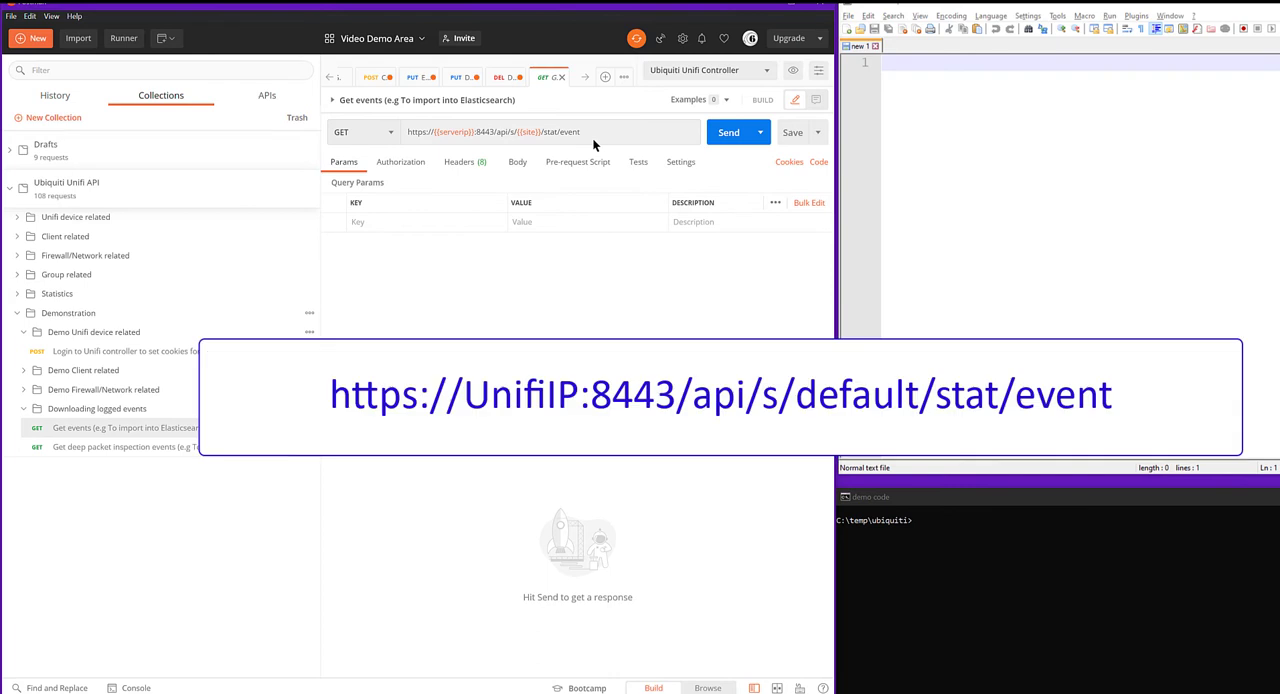
pyautogui.moveTo(374, 153)
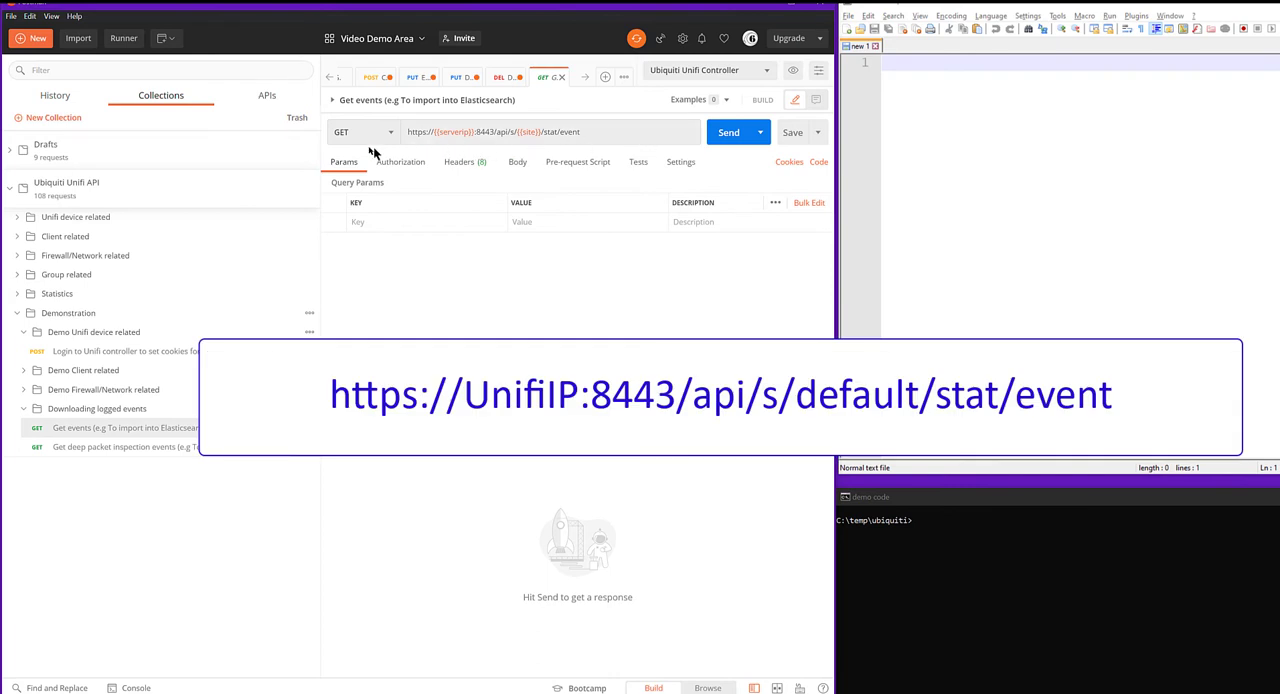
# Retrieve 1347 logged events and DPI category stats, then close all tabs without saving.
pyautogui.click(728, 132)
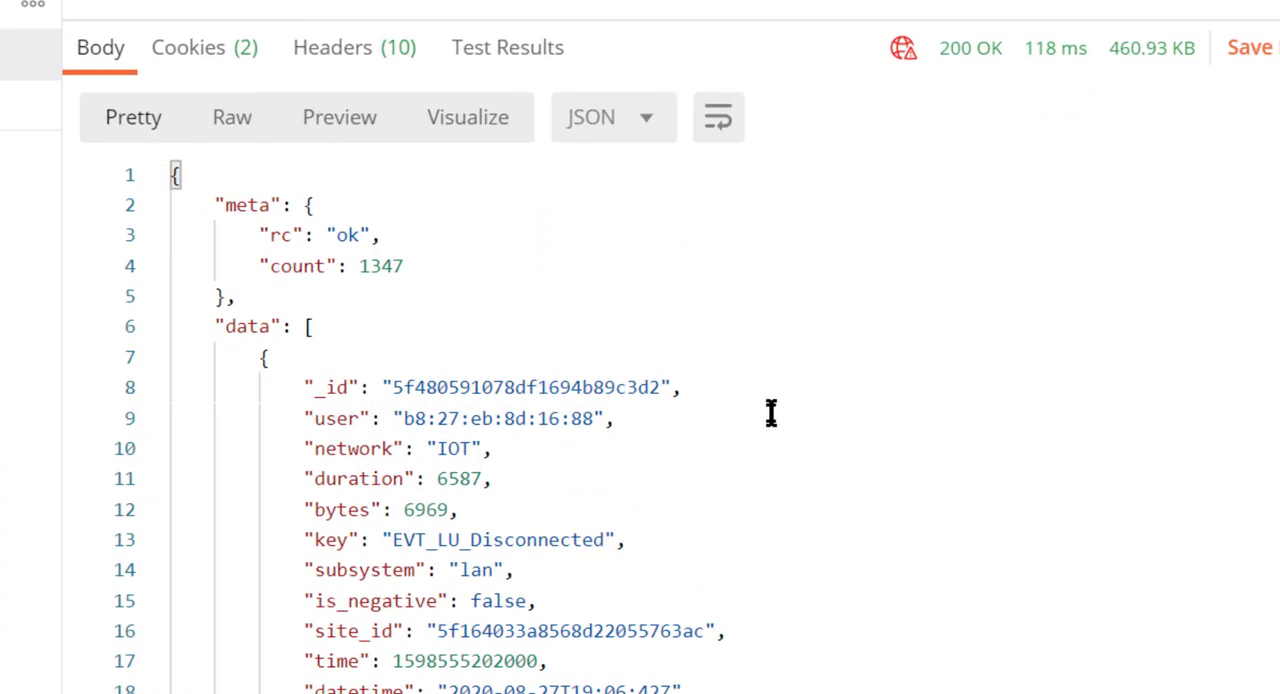
pyautogui.moveTo(470, 367)
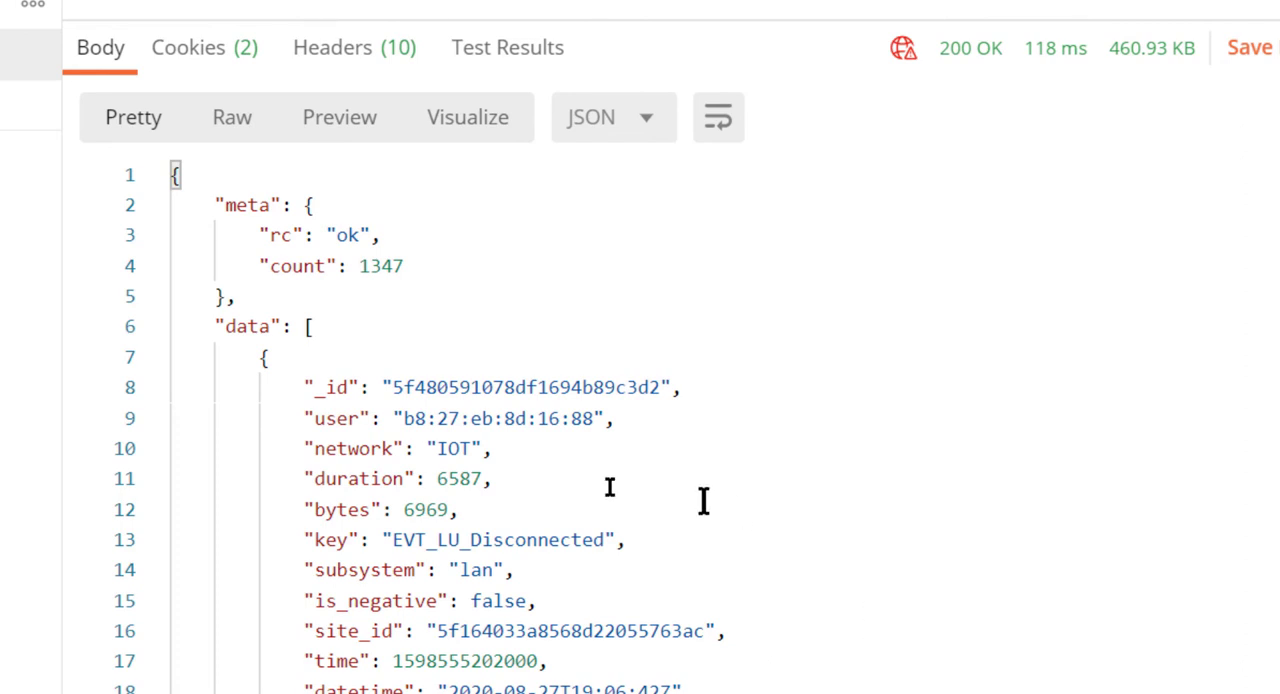
pyautogui.moveTo(643, 419)
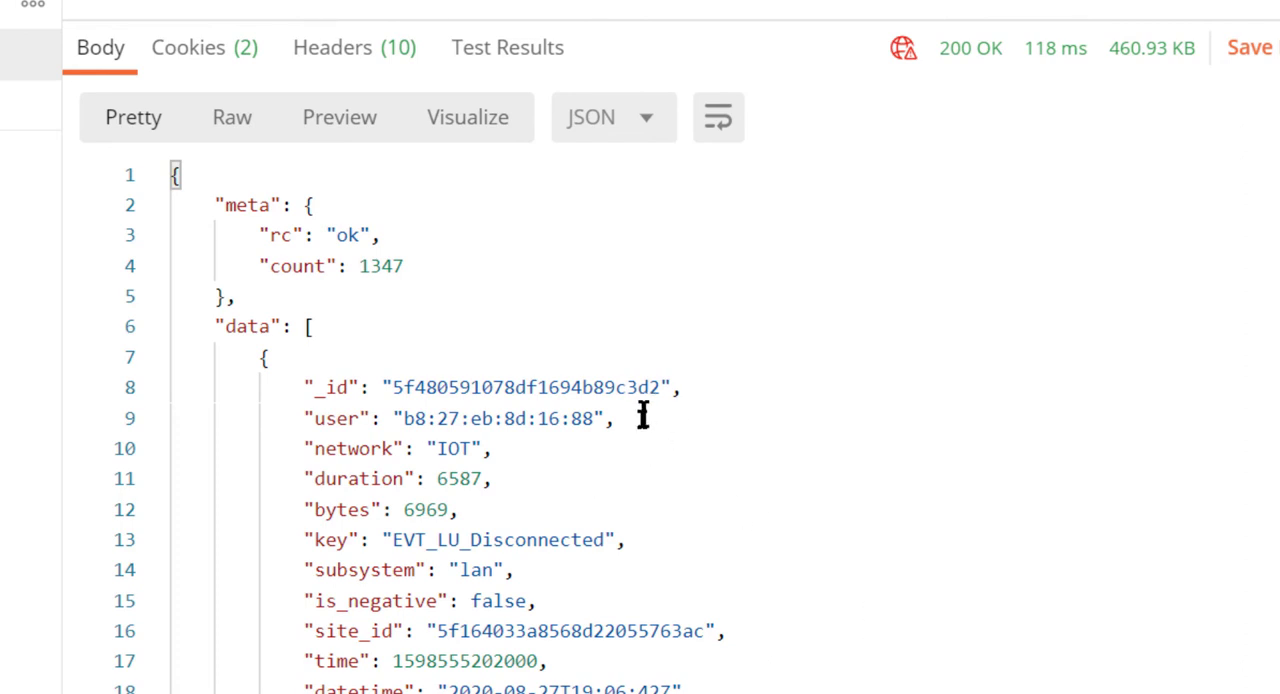
pyautogui.moveTo(40, 310)
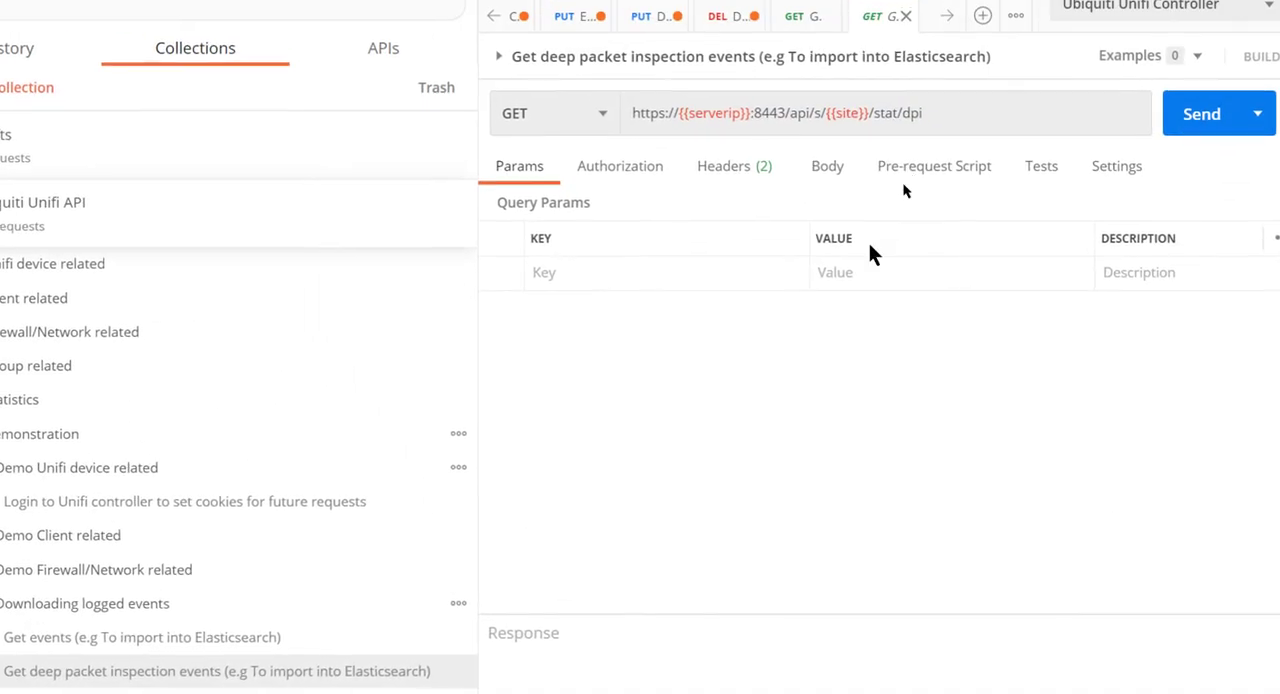
pyautogui.click(1201, 113)
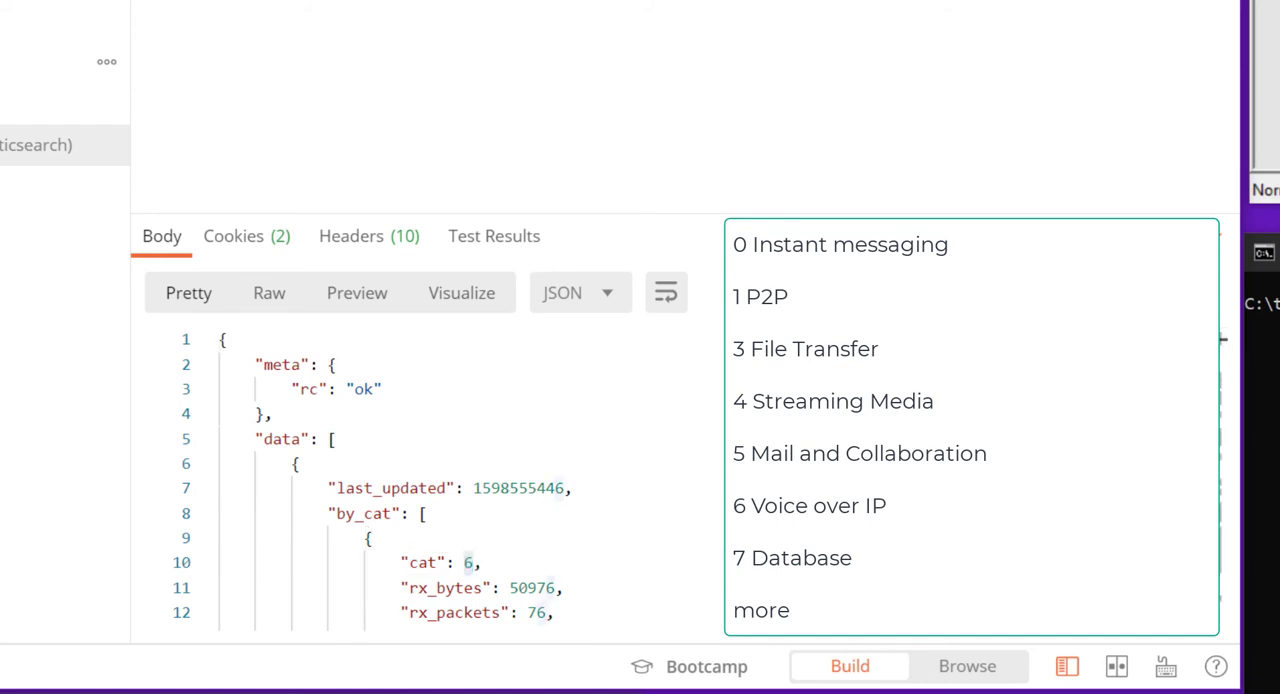
pyautogui.scroll(-3)
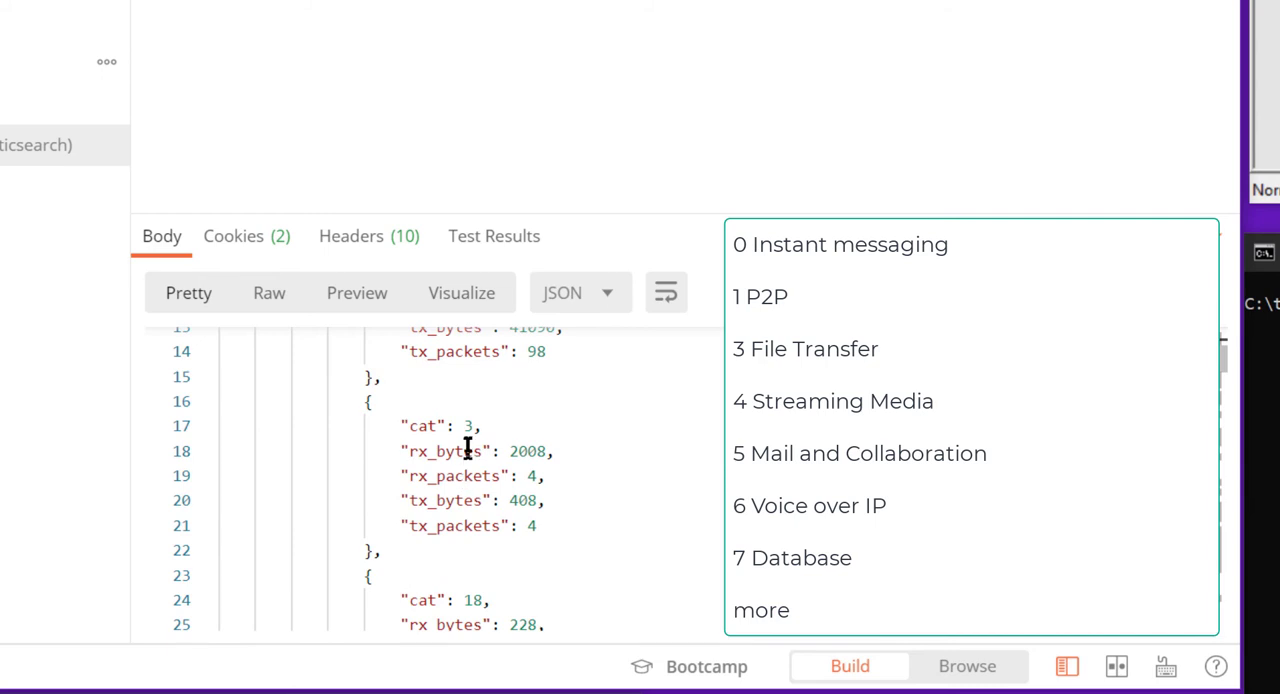
pyautogui.moveTo(675, 543)
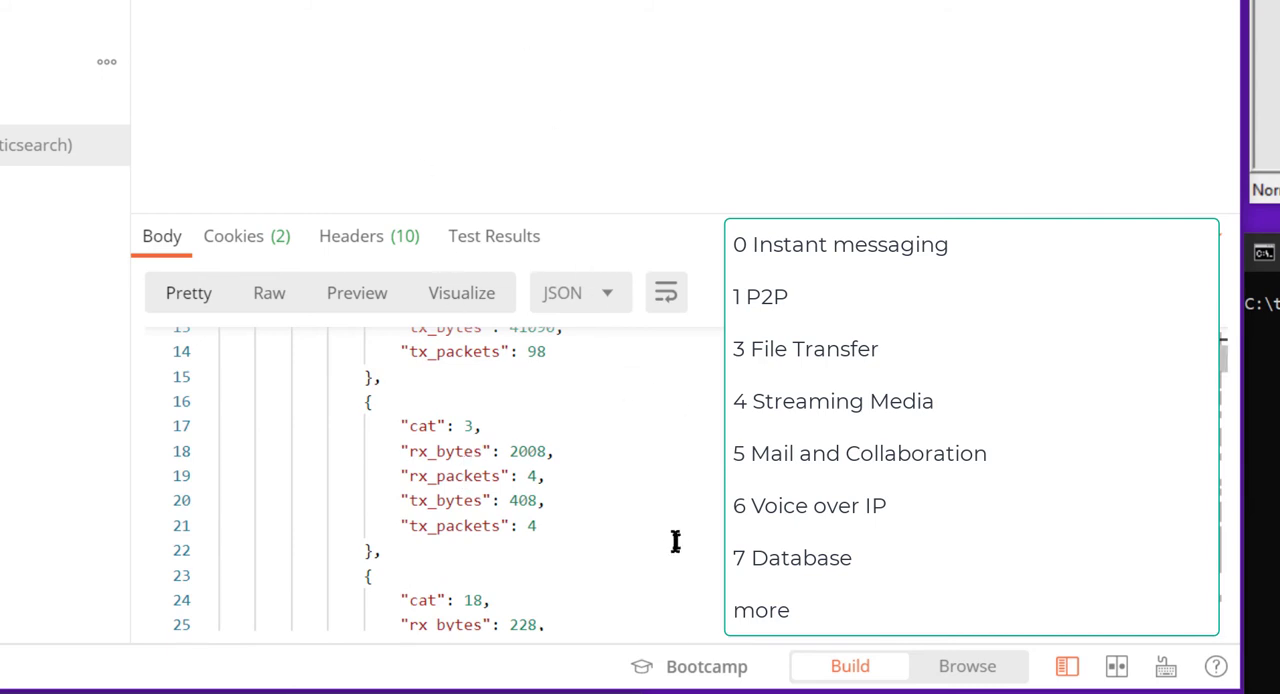
pyautogui.moveTo(405, 290)
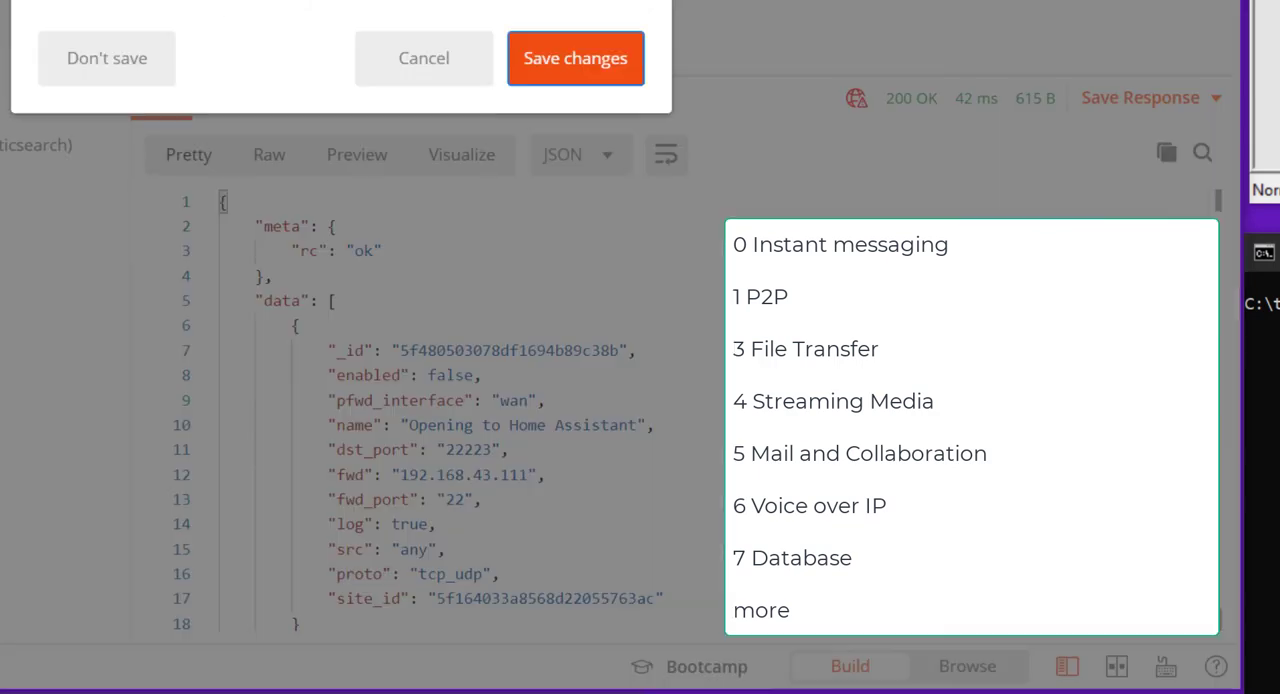
pyautogui.click(575, 58)
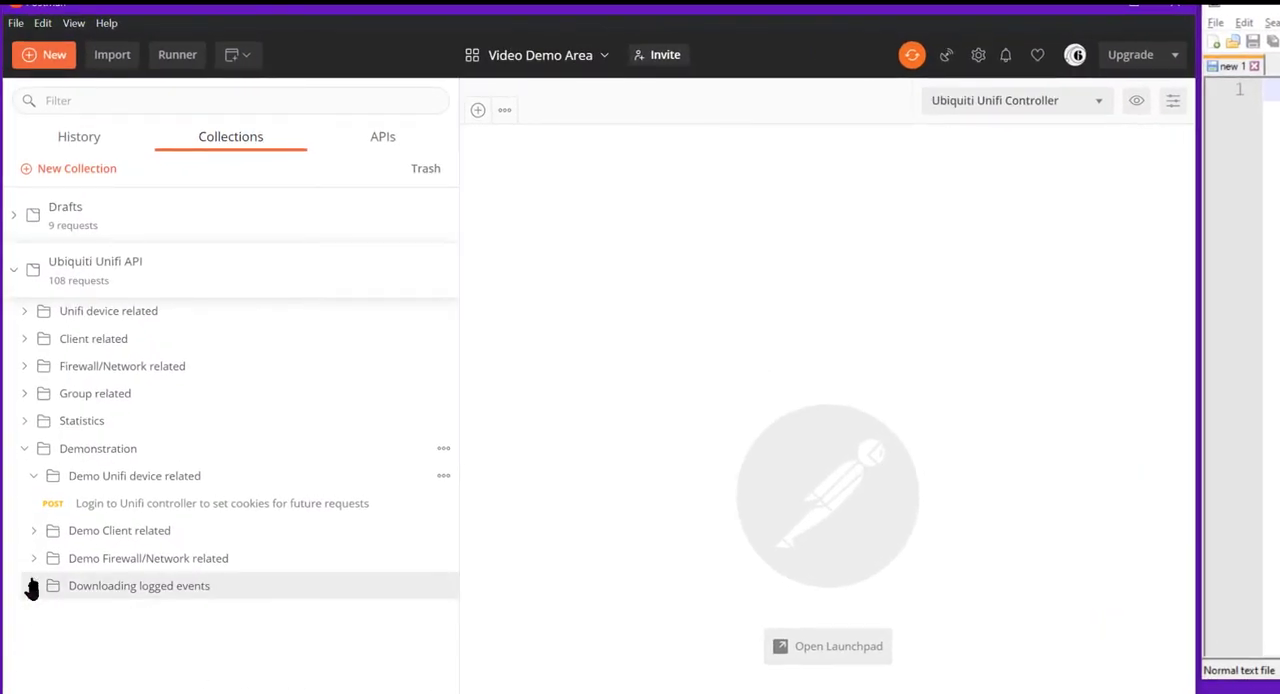
# Generate a cURL code snippet for the login request.
pyautogui.click(222, 503)
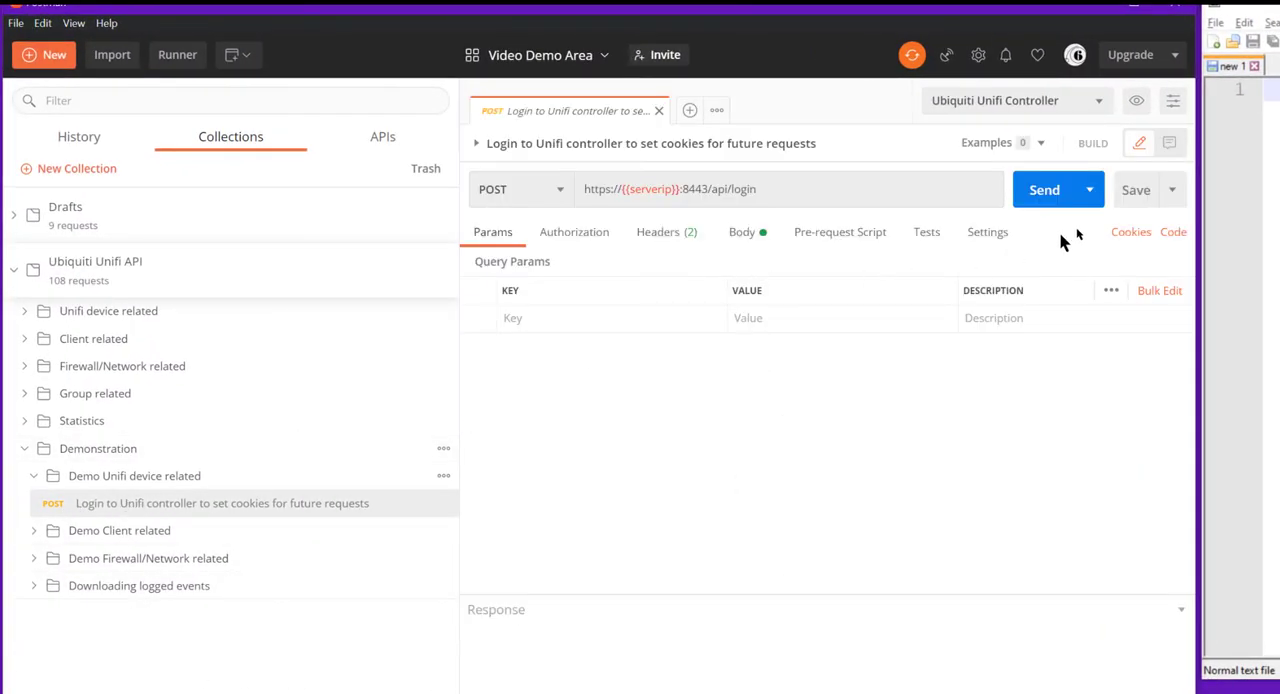
pyautogui.click(1172, 231)
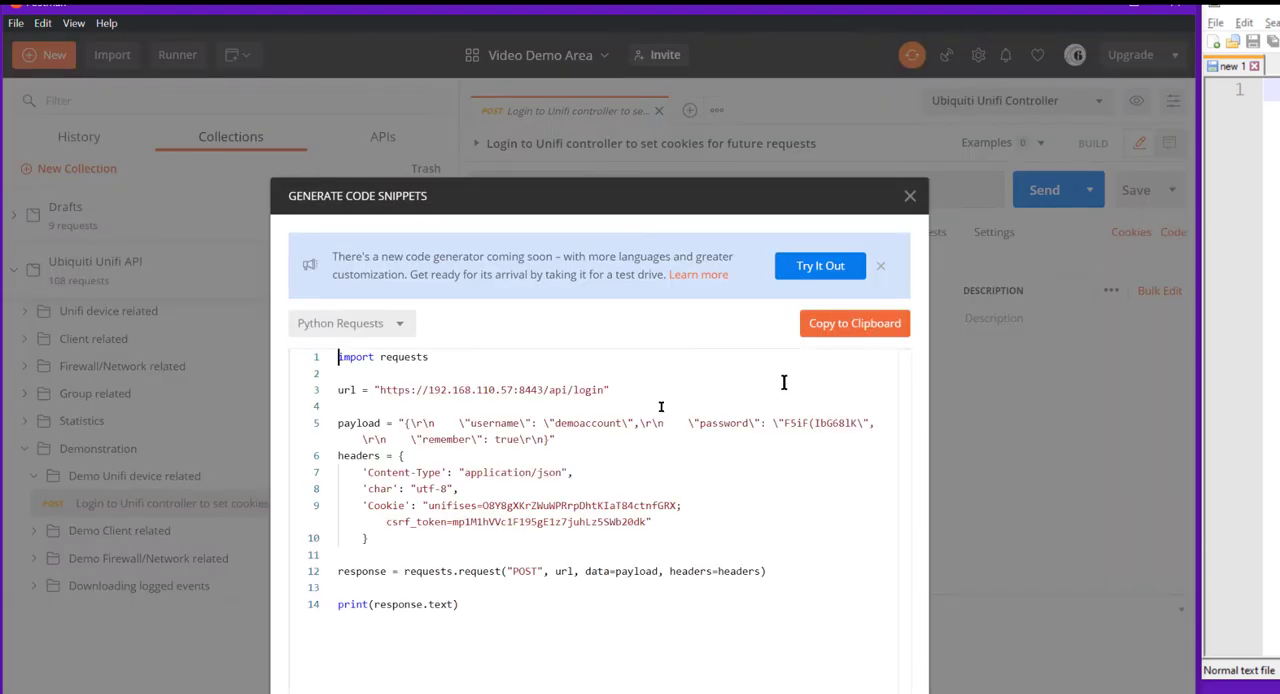
pyautogui.moveTo(392, 345)
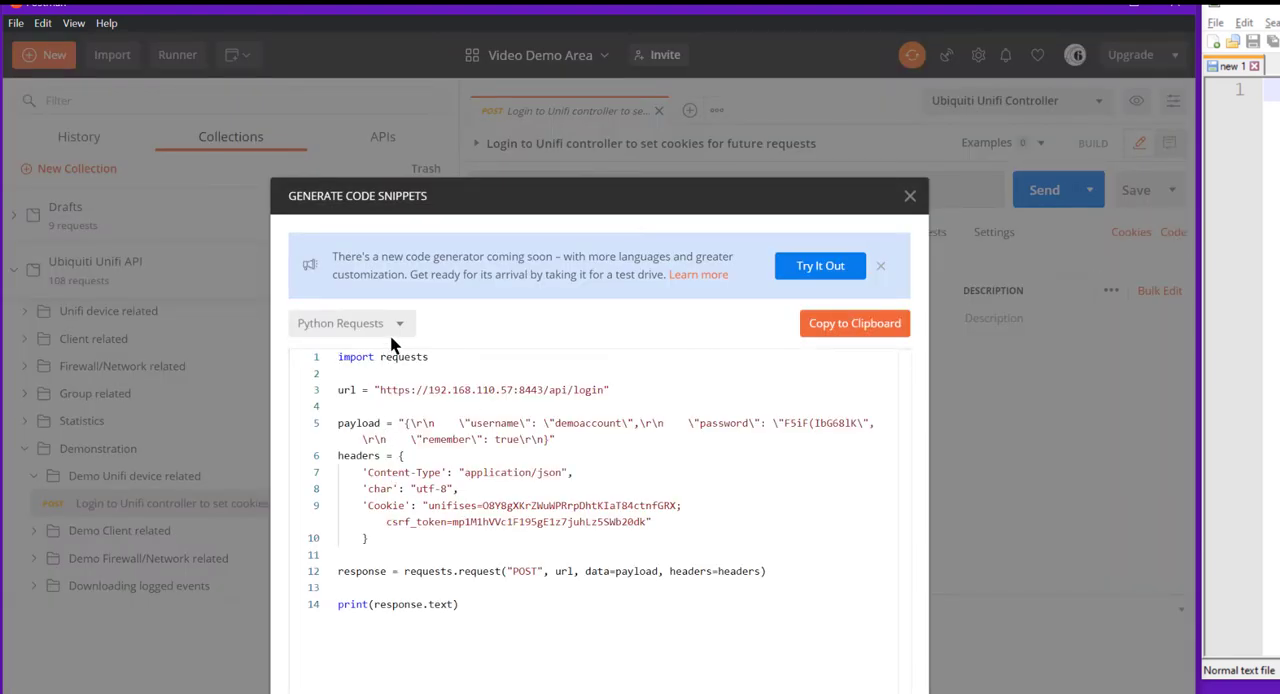
pyautogui.click(350, 322)
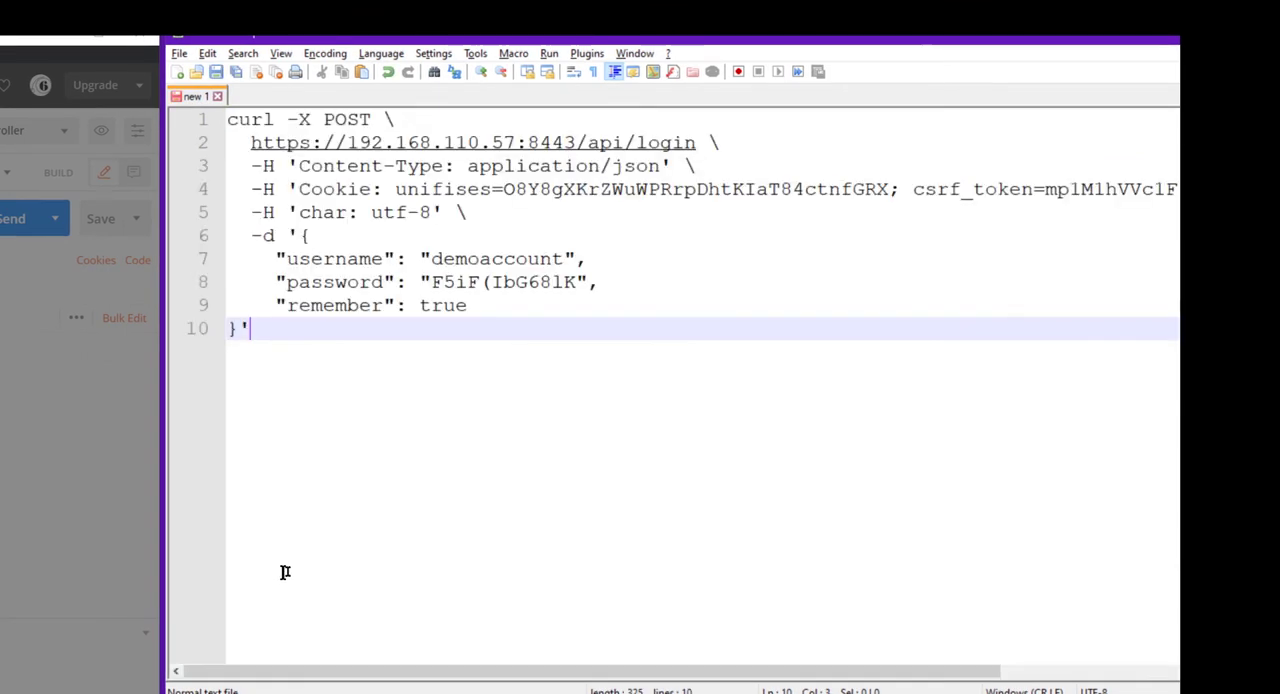
pyautogui.moveTo(433, 429)
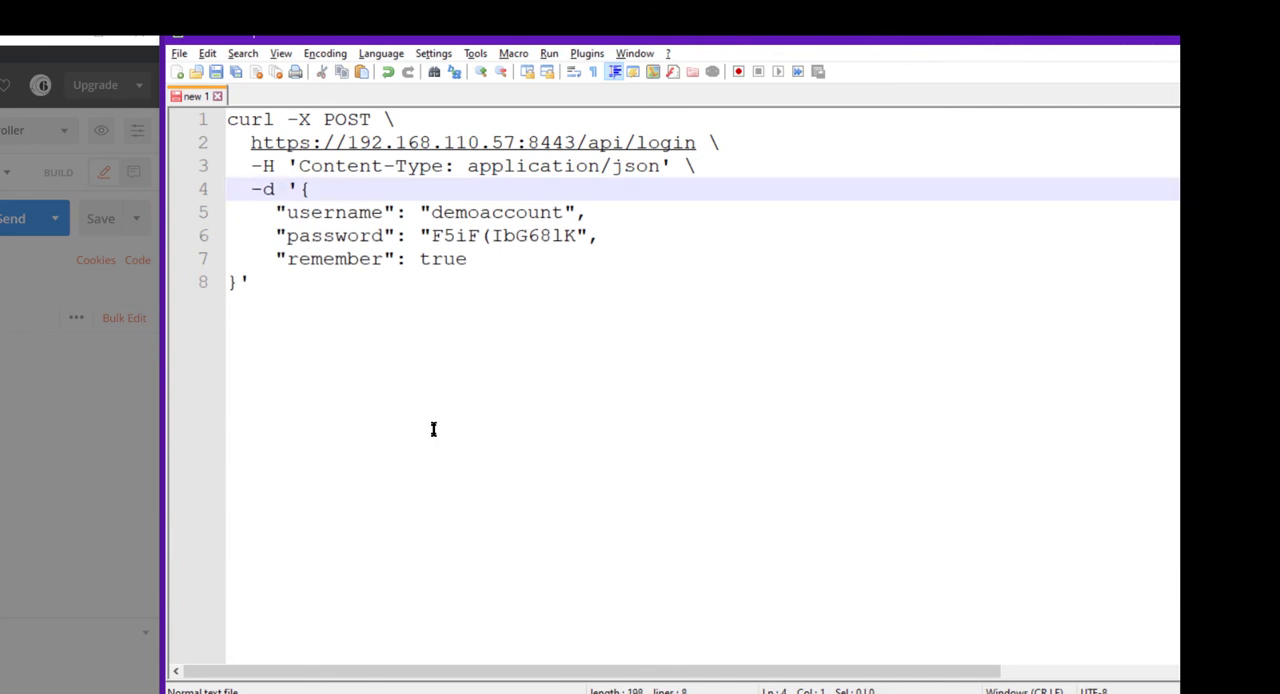
pyautogui.moveTo(407, 155)
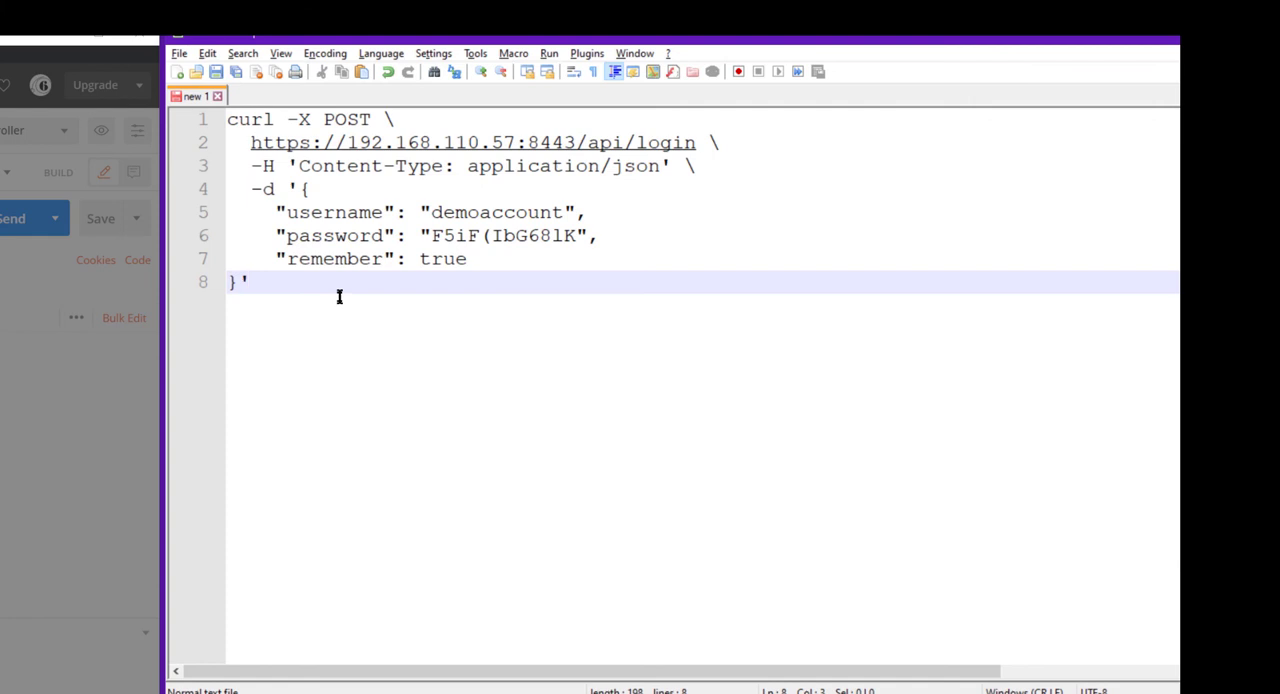
# Append --insecure to the curl command and save it as login.sh.
pyautogui.write('--inse')
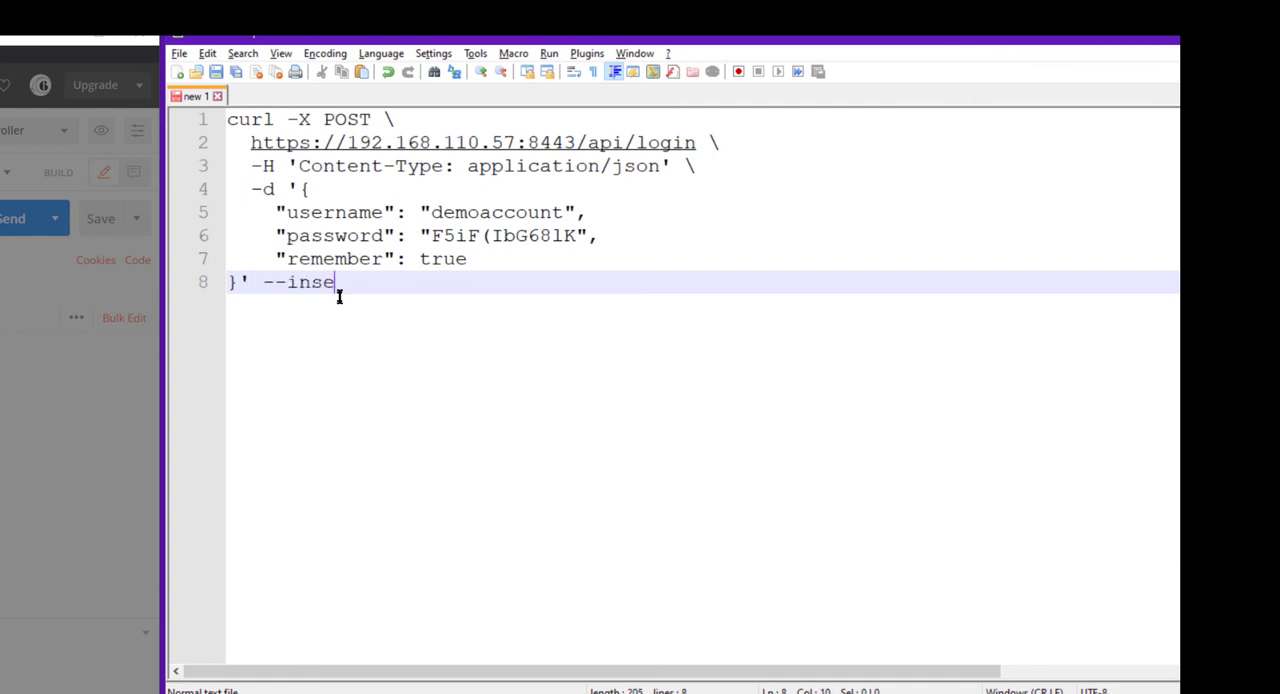
pyautogui.write('cure')
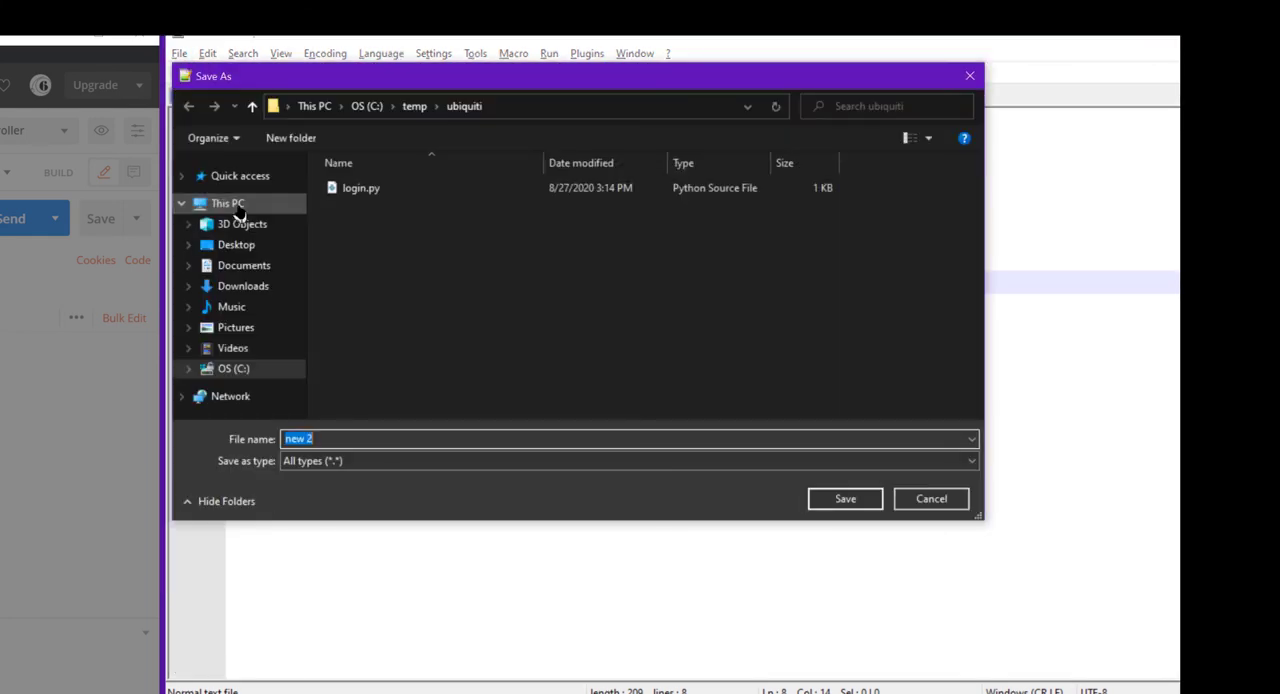
pyautogui.write('login.sh')
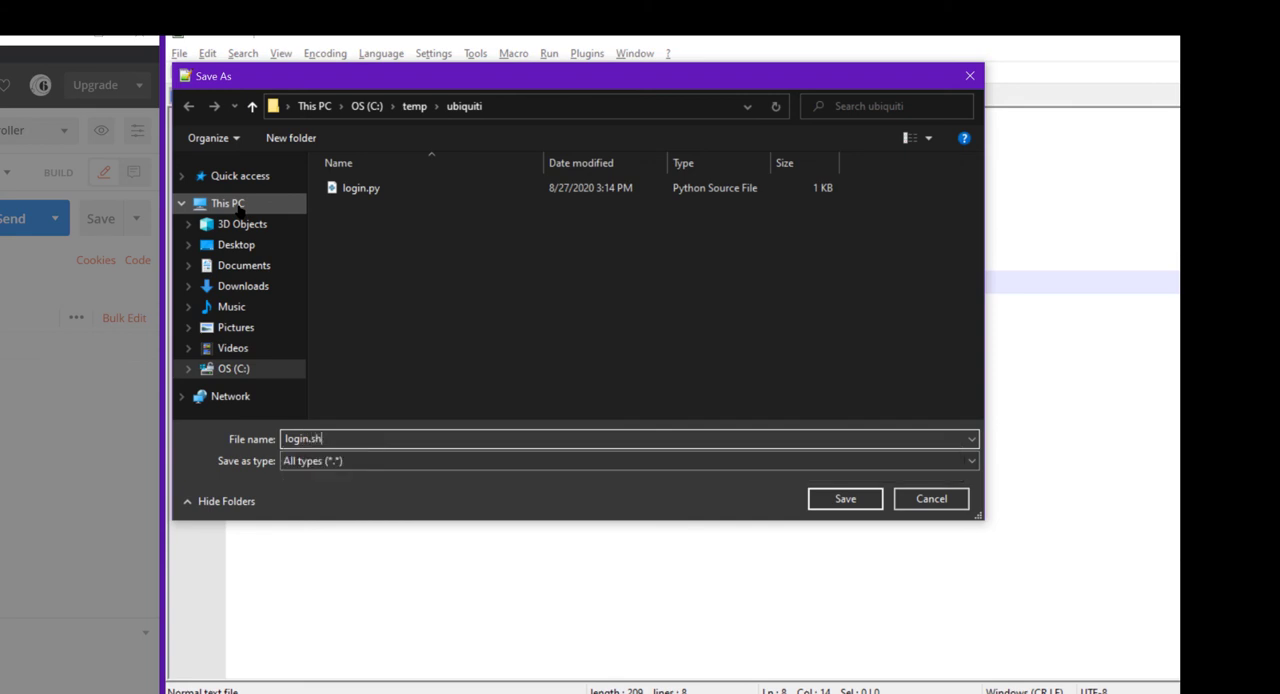
pyautogui.click(845, 498)
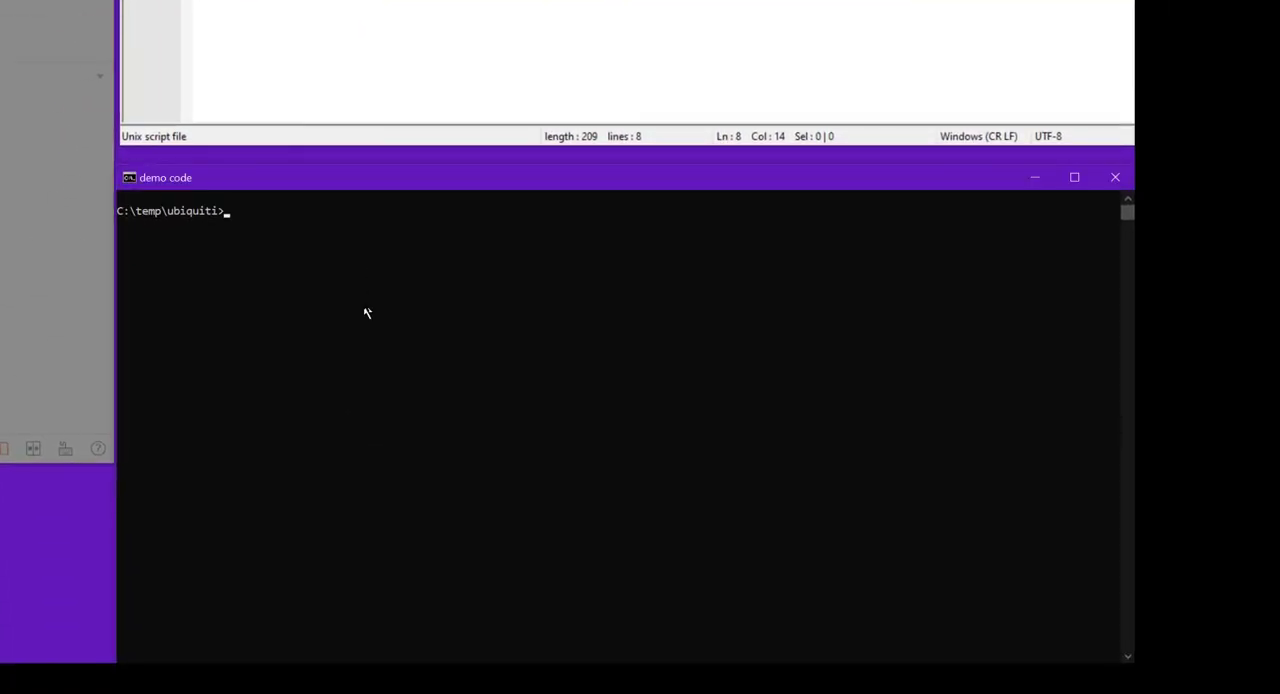
# Start bash and add -c cookie.txt to the curl login command in login.sh.
pyautogui.write('bash')
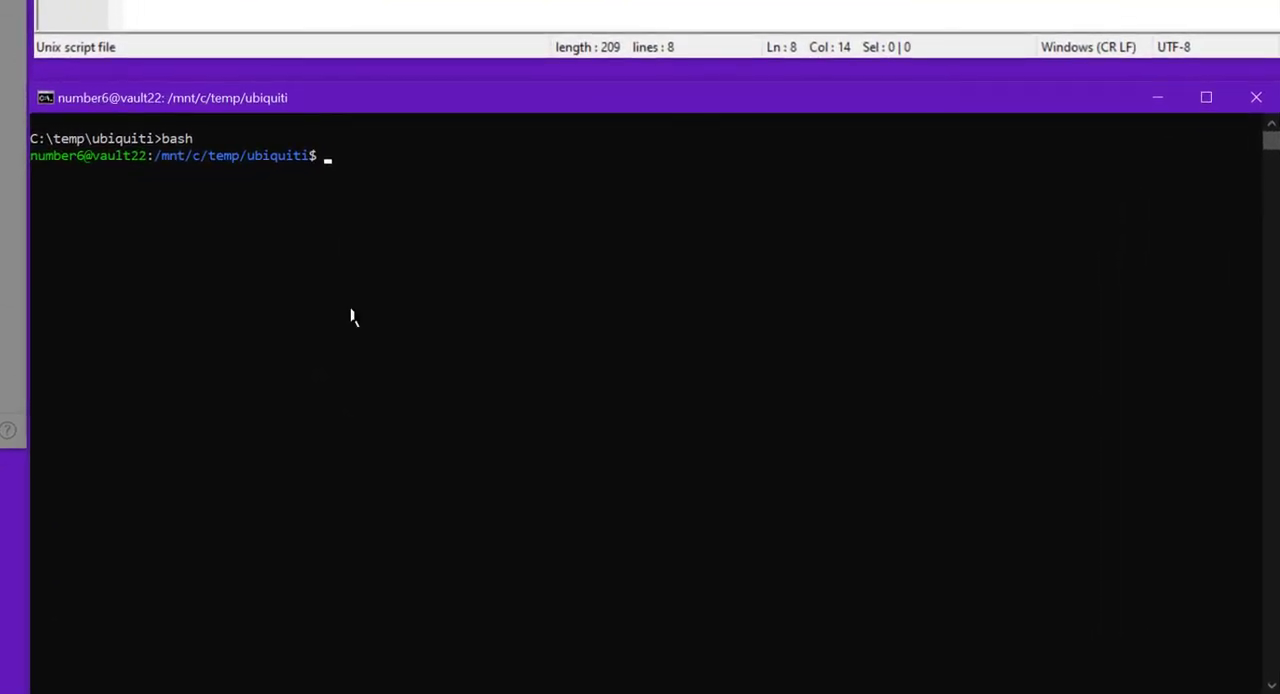
pyautogui.write('curl -X POST \\')
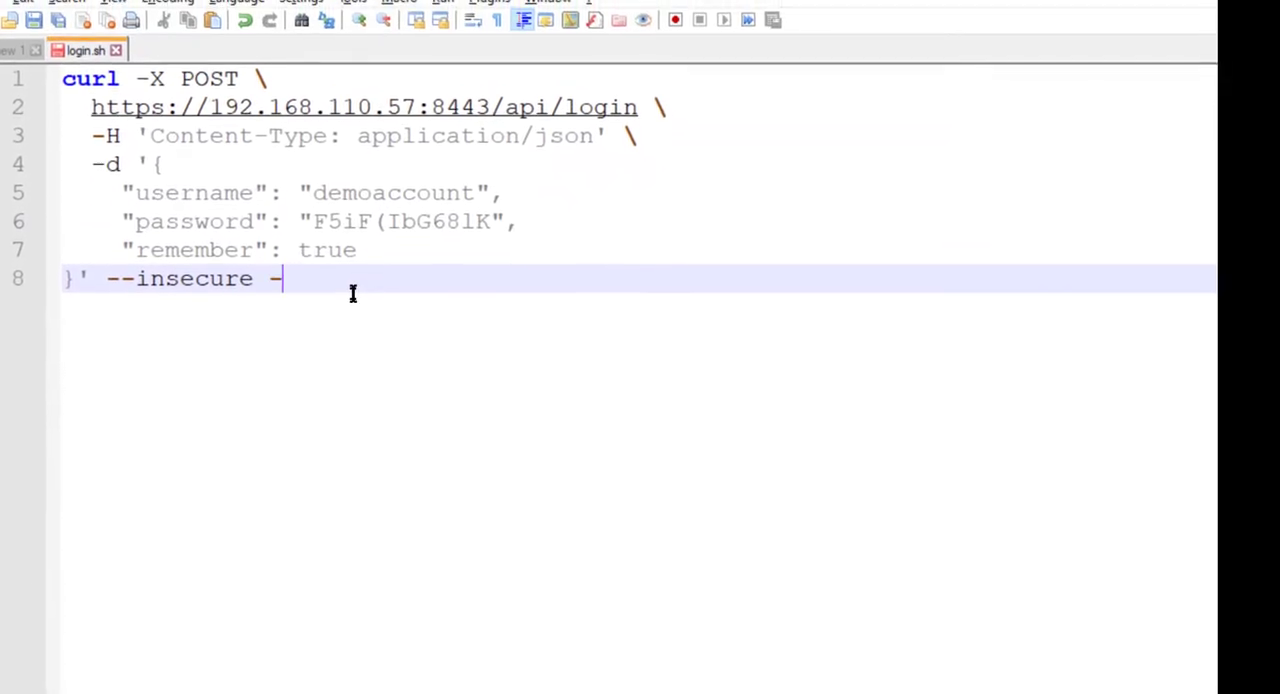
pyautogui.write('c cookie')
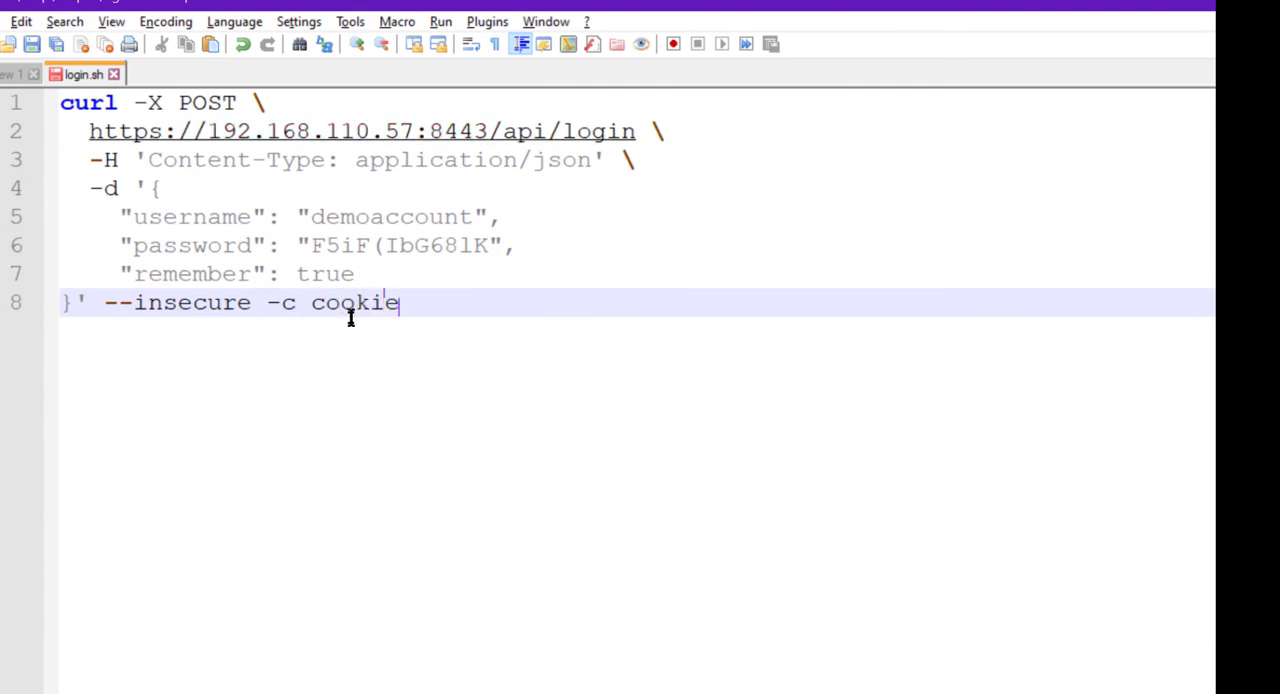
pyautogui.write('.txt')
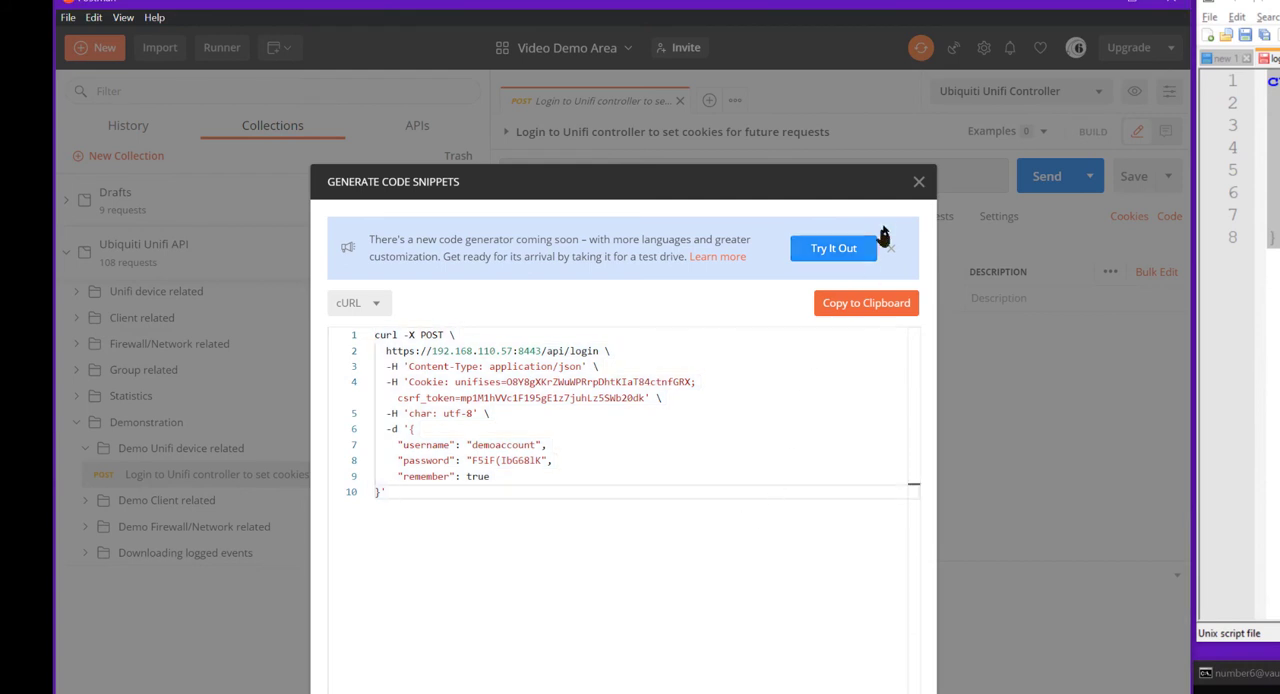
# Find the Downloading logged events request in Postman and copy its cURL snippet.
pyautogui.click(919, 181)
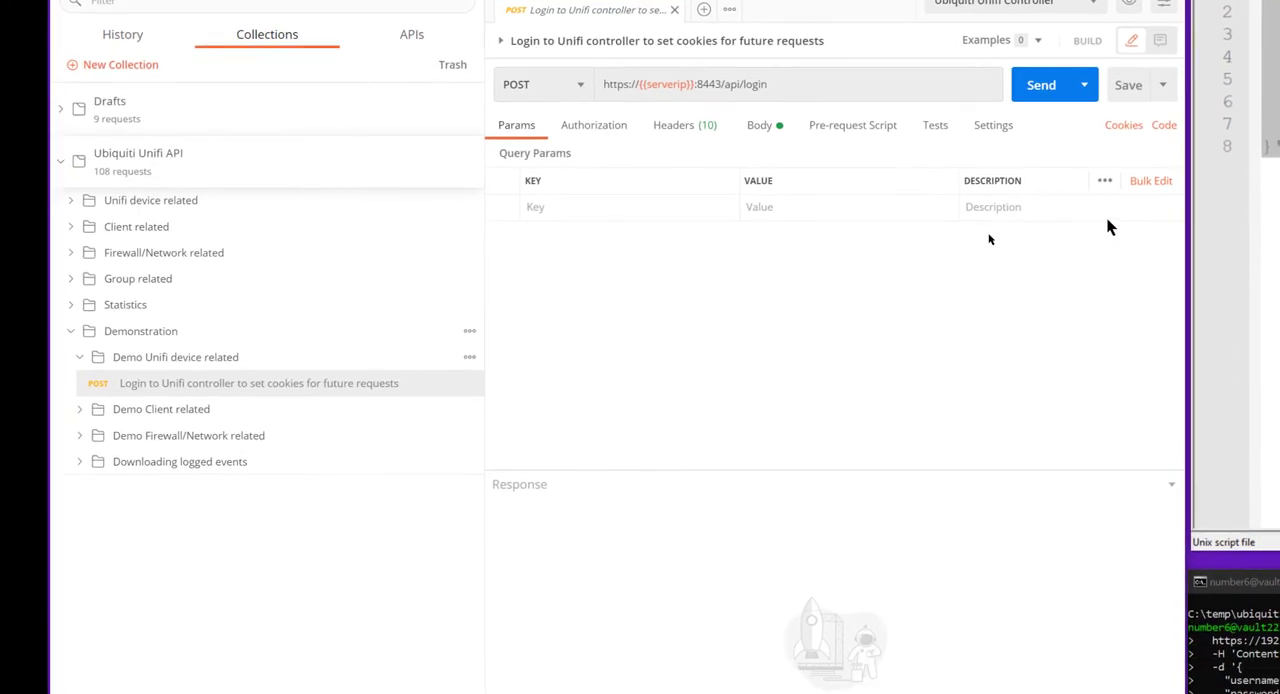
pyautogui.scroll(-3)
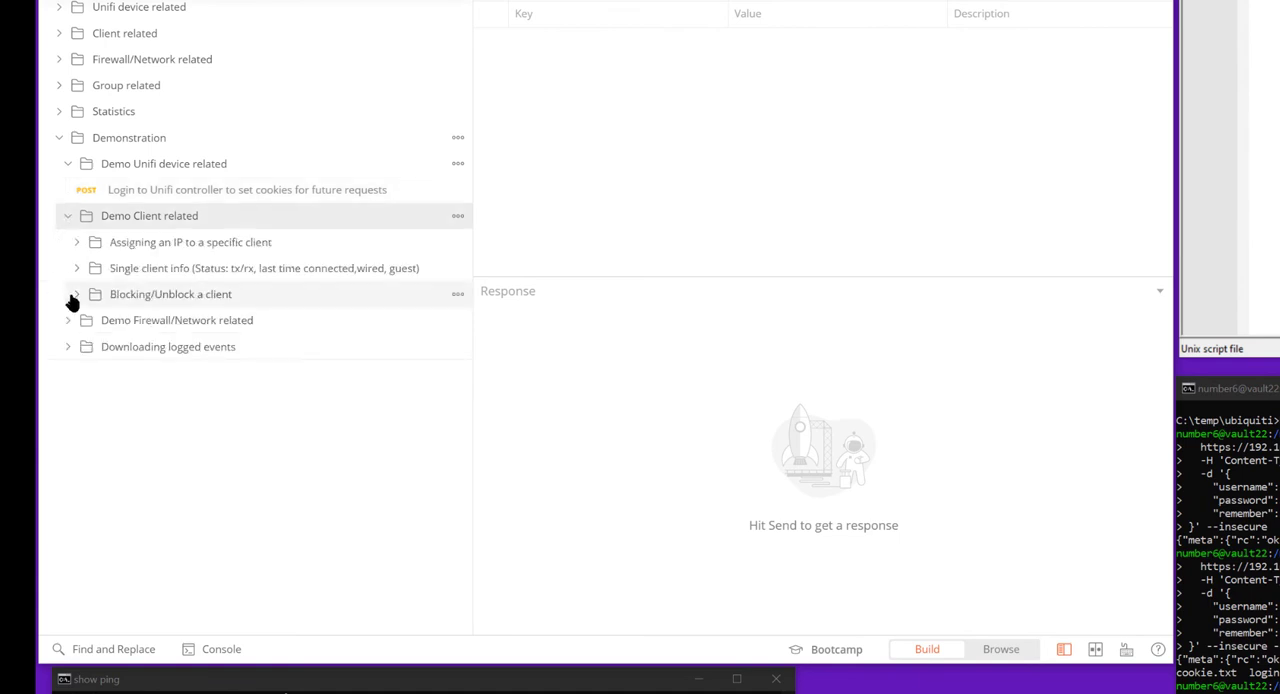
pyautogui.click(76, 294)
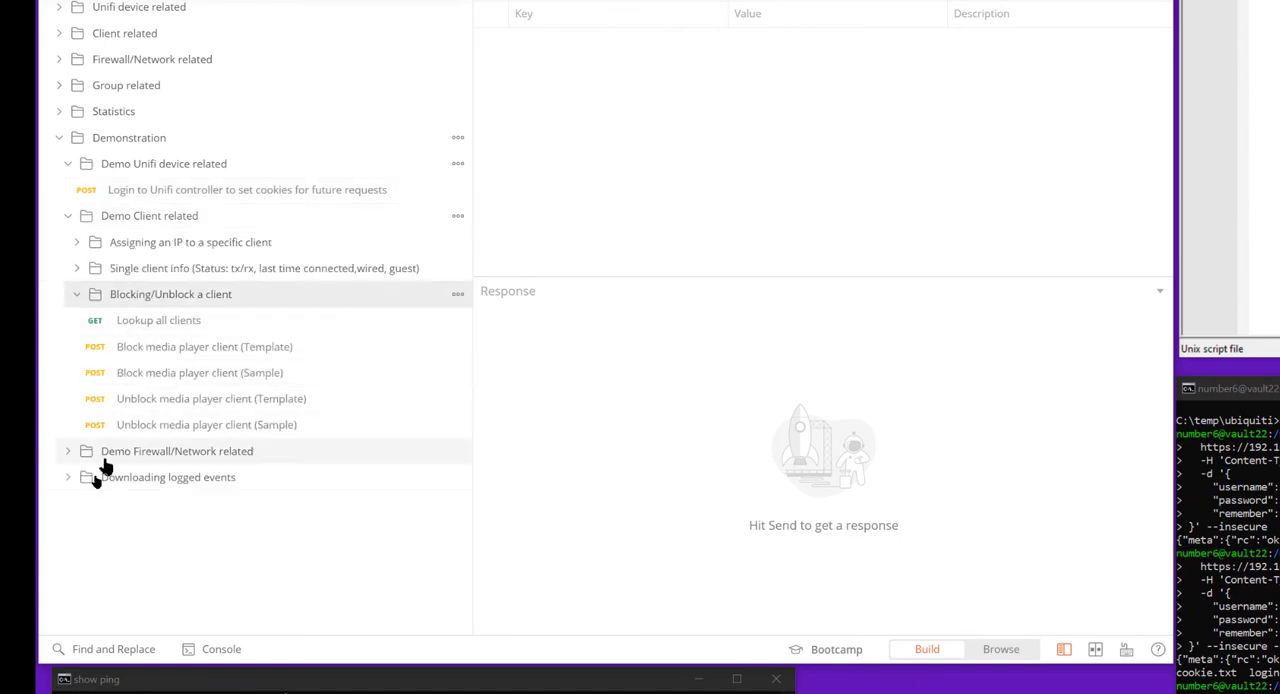
pyautogui.click(68, 477)
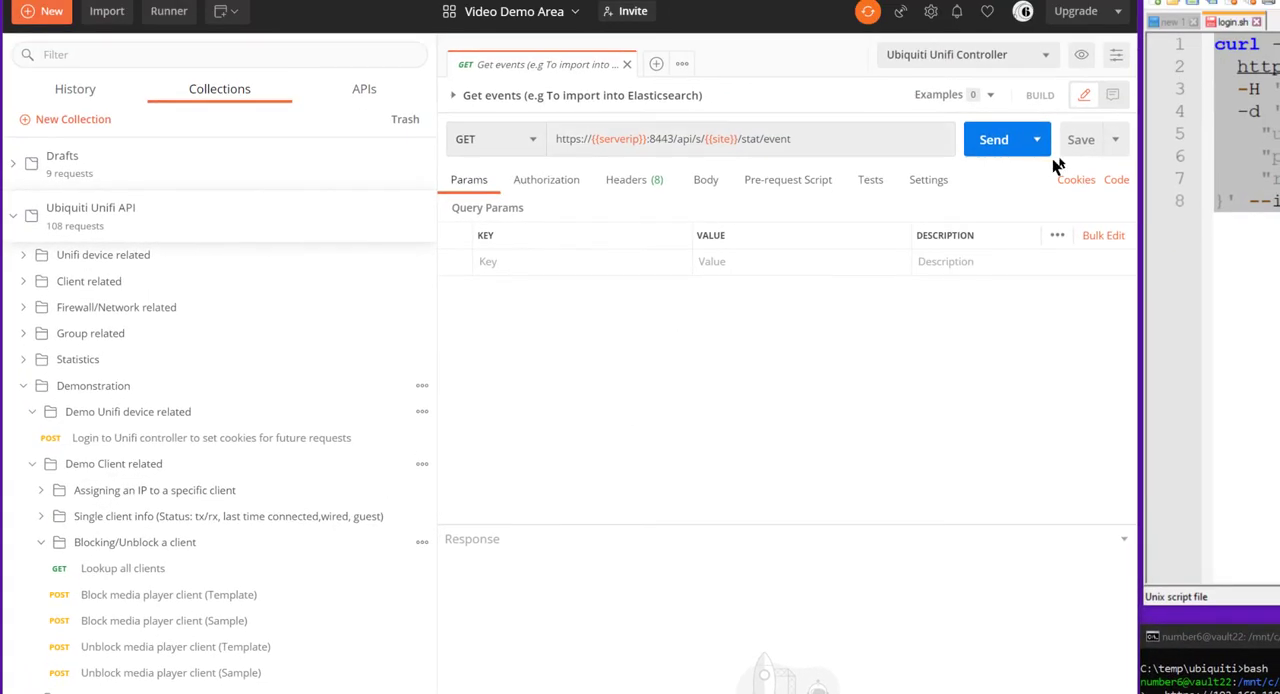
pyautogui.click(1116, 179)
pyautogui.write("-H 'char: utf-8")
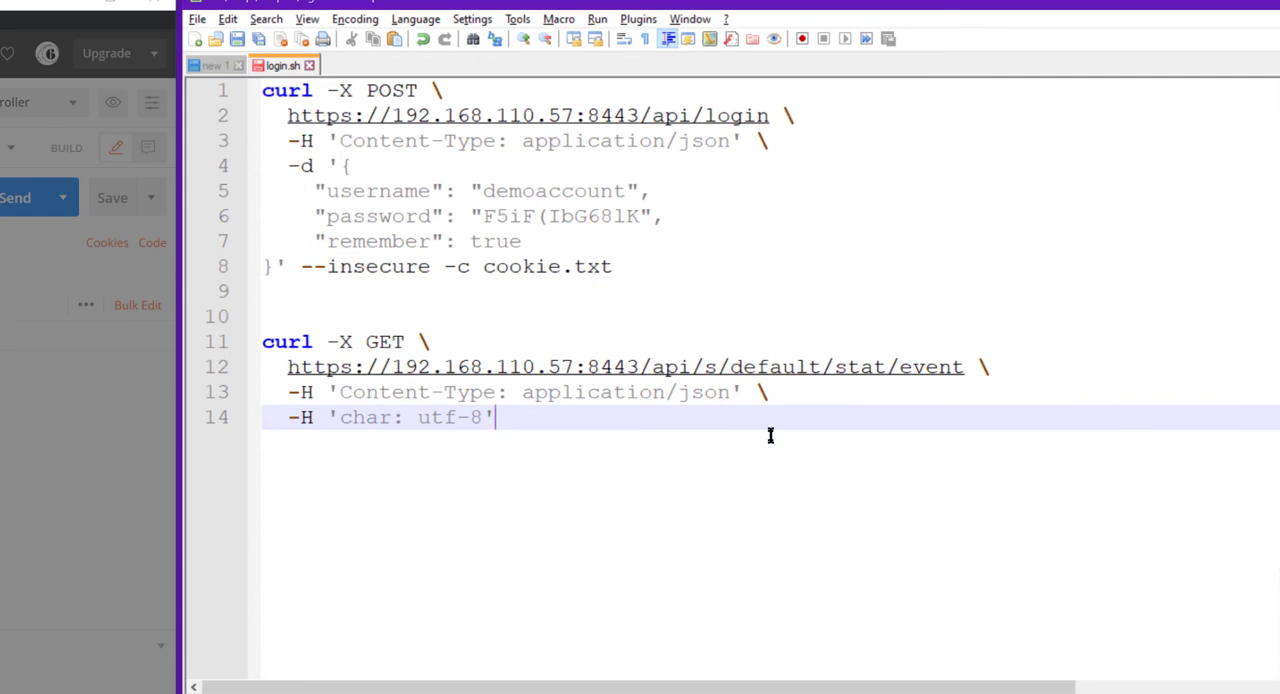
# Add a curl GET to stat/event in login.sh with --insecure and -b cookie.txt.
pyautogui.write('-')
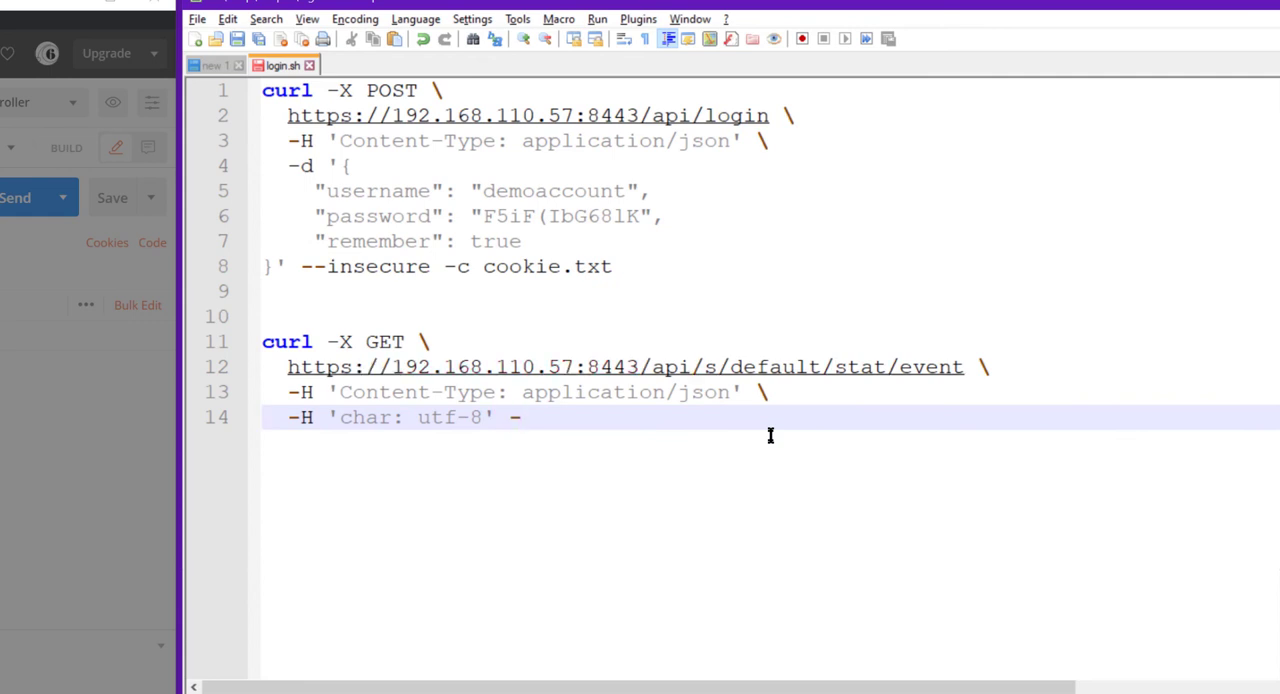
pyautogui.write('-insecure')
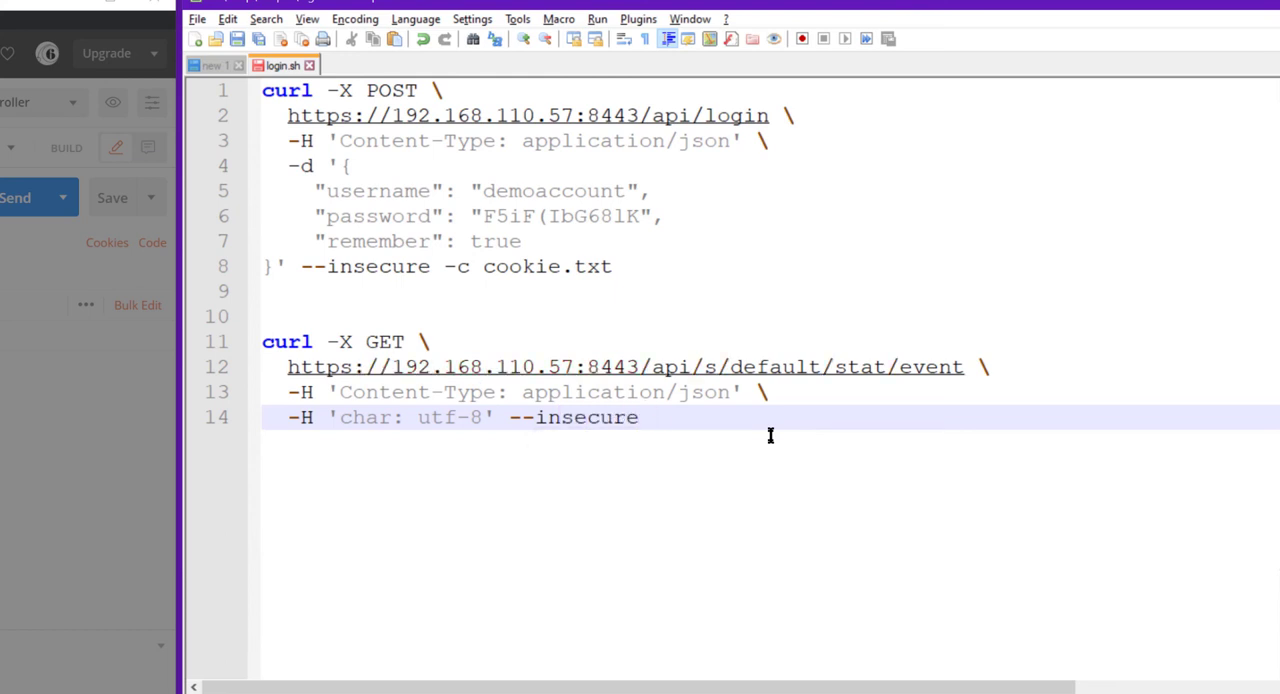
pyautogui.write('-b cooki')
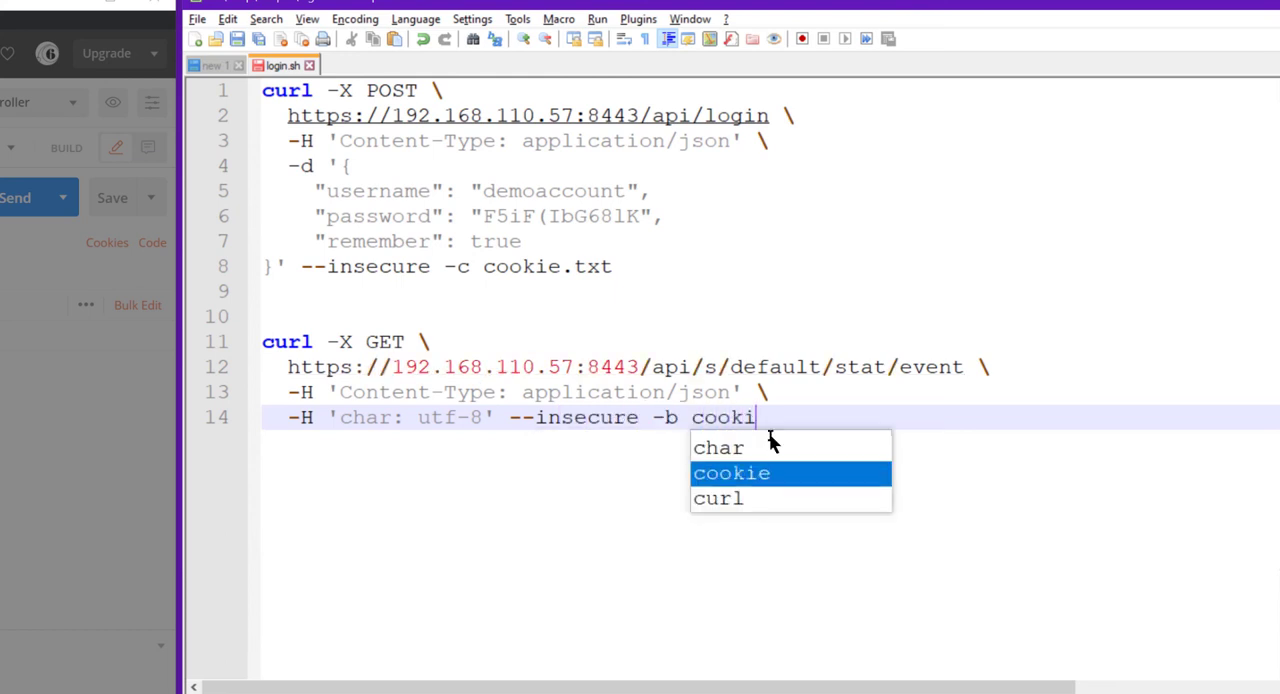
pyautogui.write('e.txt')
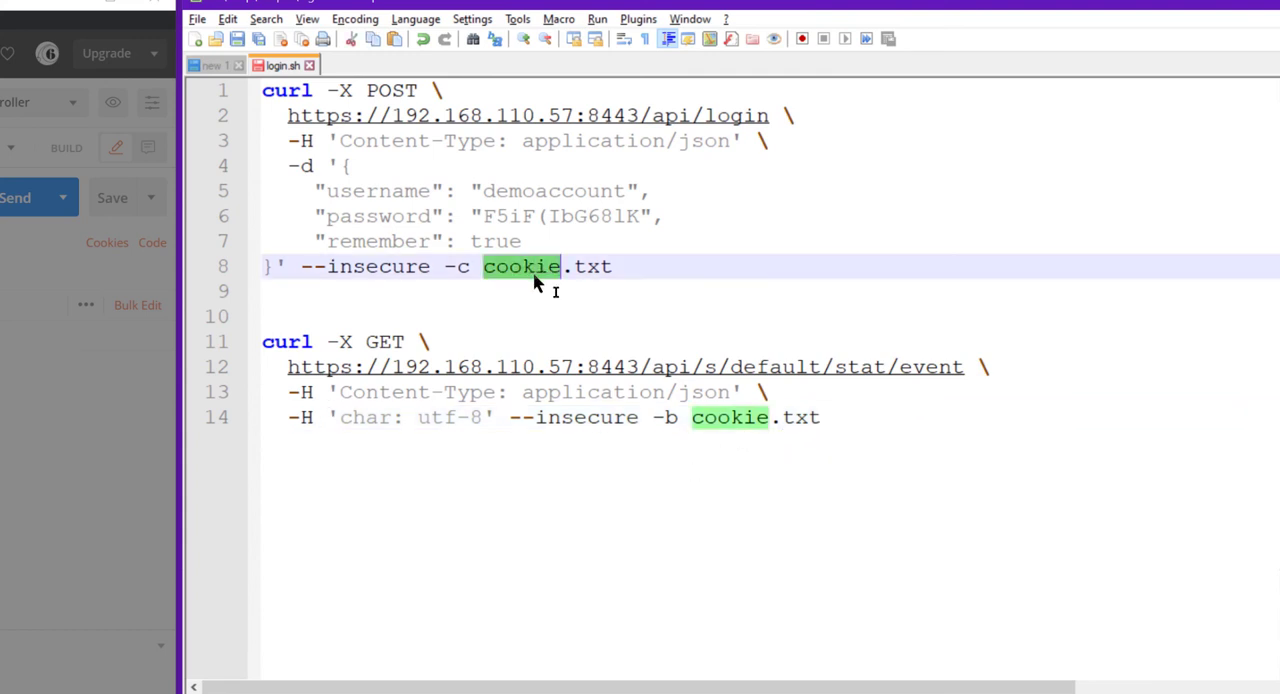
pyautogui.moveTo(777, 432)
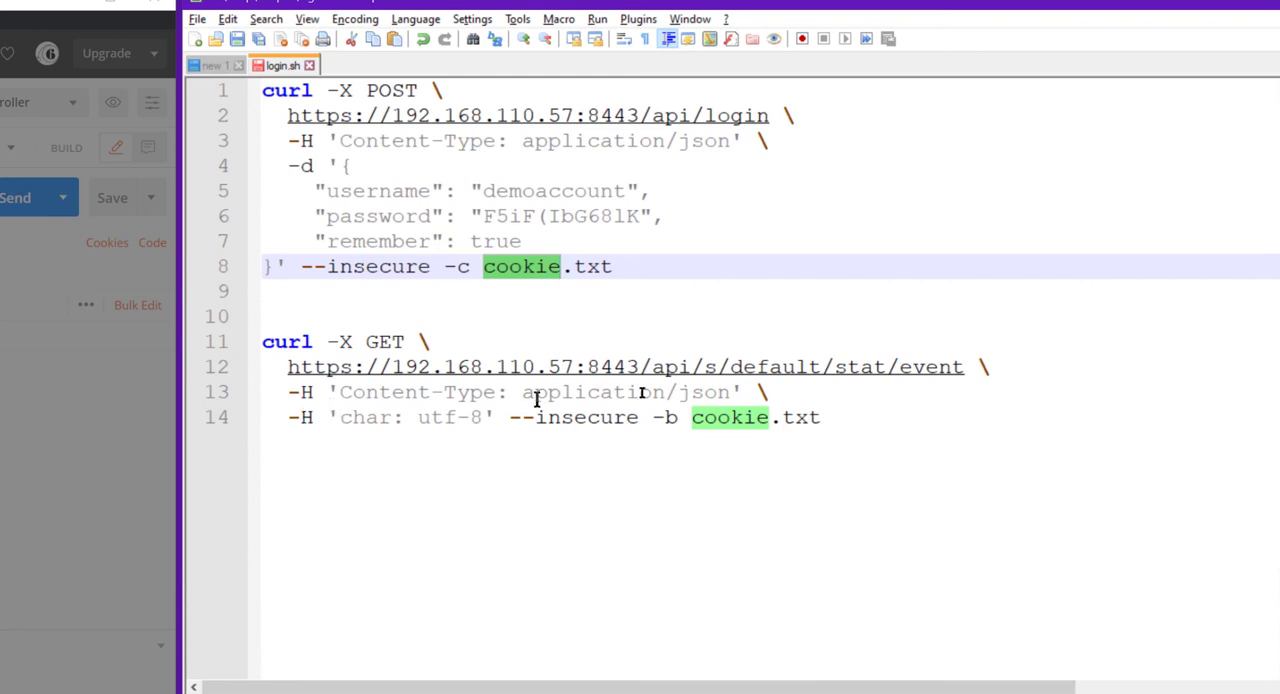
pyautogui.moveTo(757, 443)
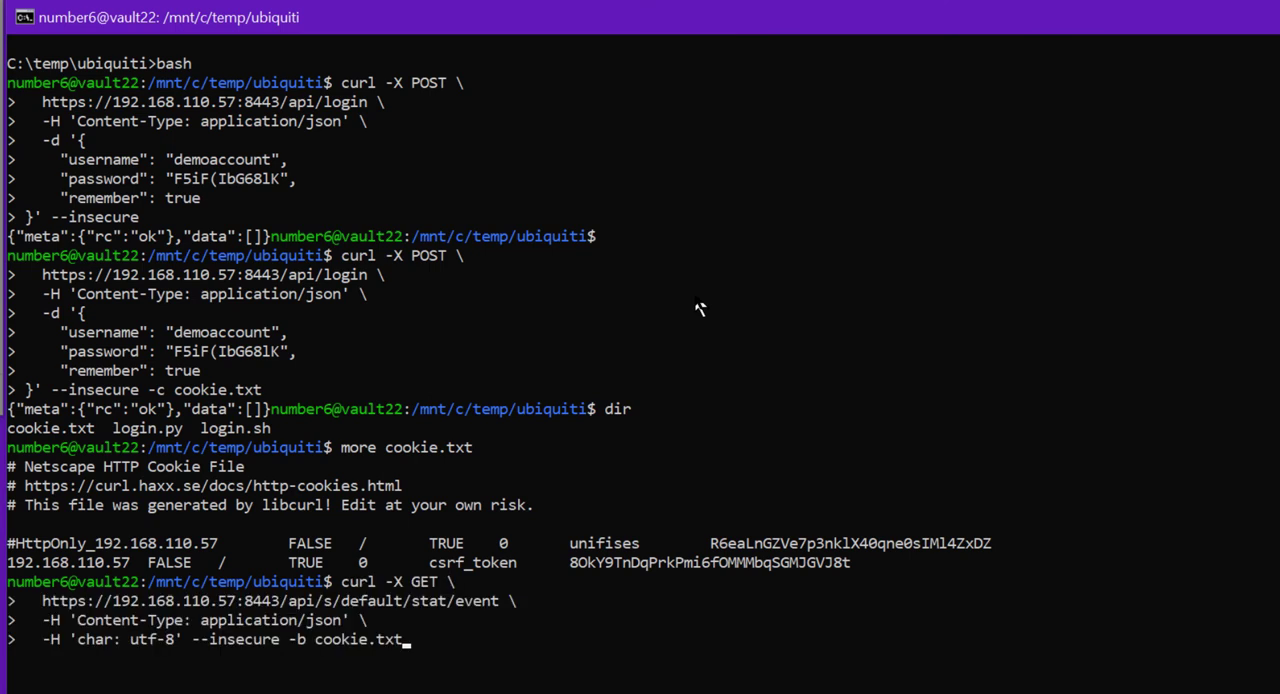
# Run the events GET with cookie.txt, rerun it without the cookie, then clear.
pyautogui.press('Enter')
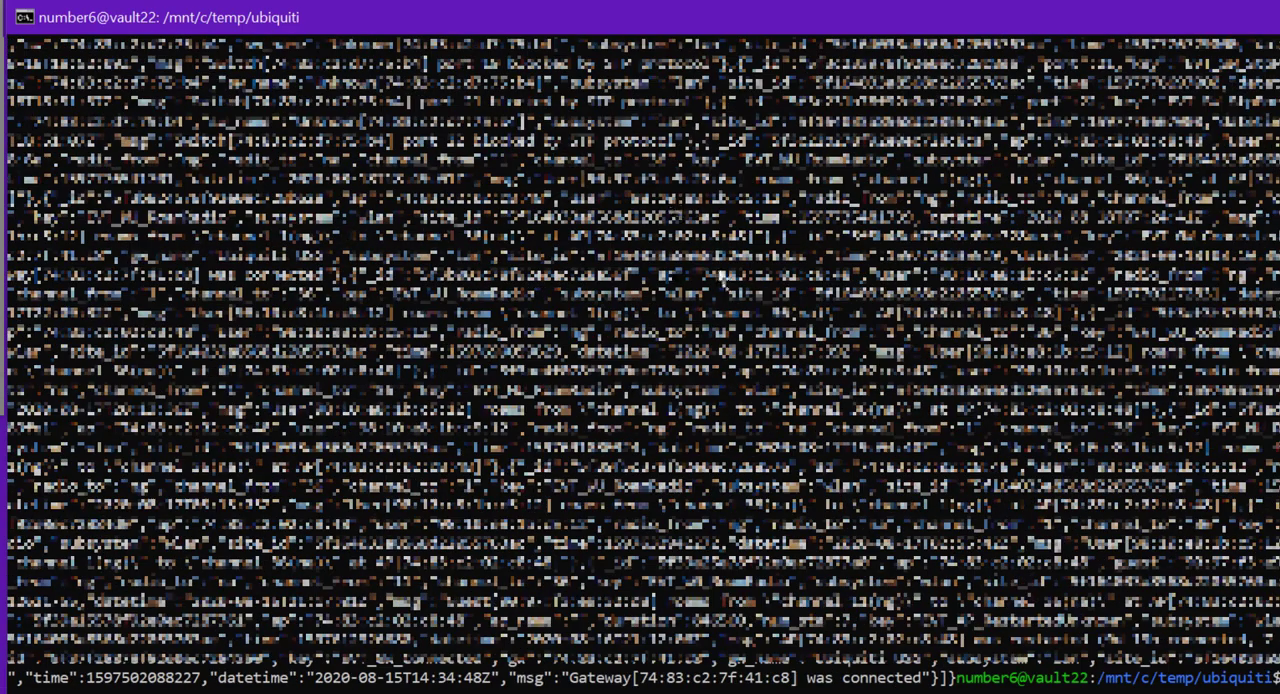
pyautogui.moveTo(777, 32)
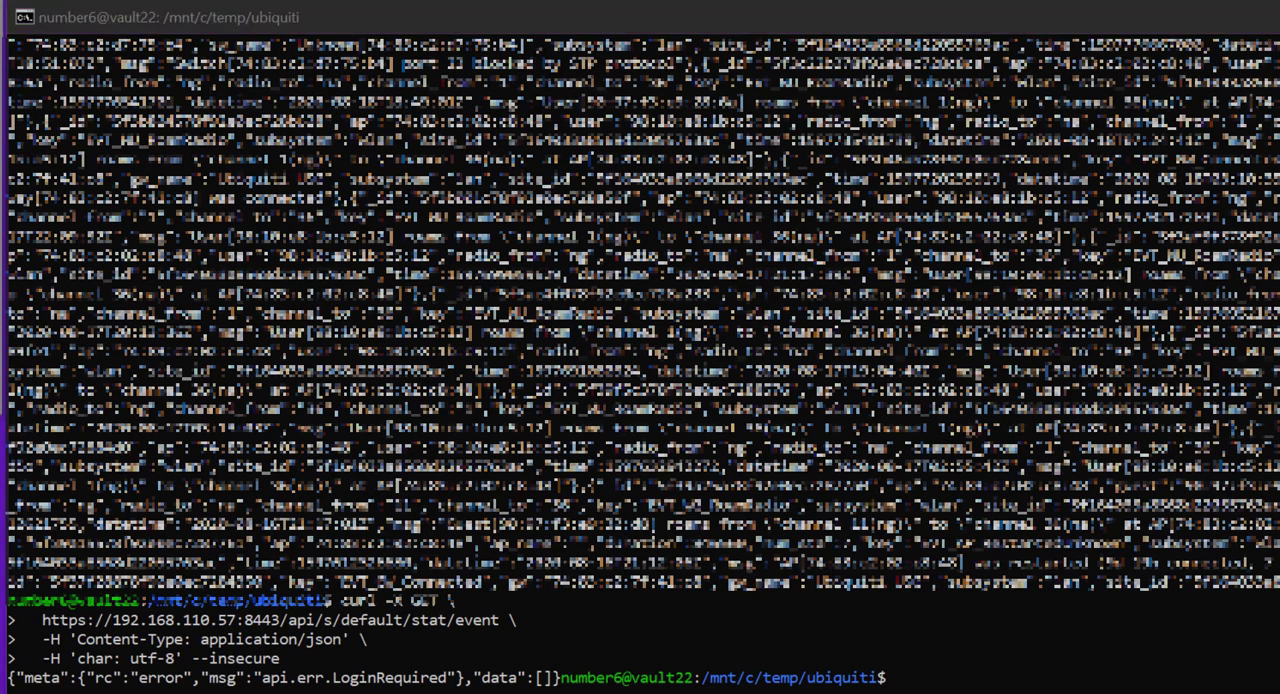
pyautogui.write('cl')
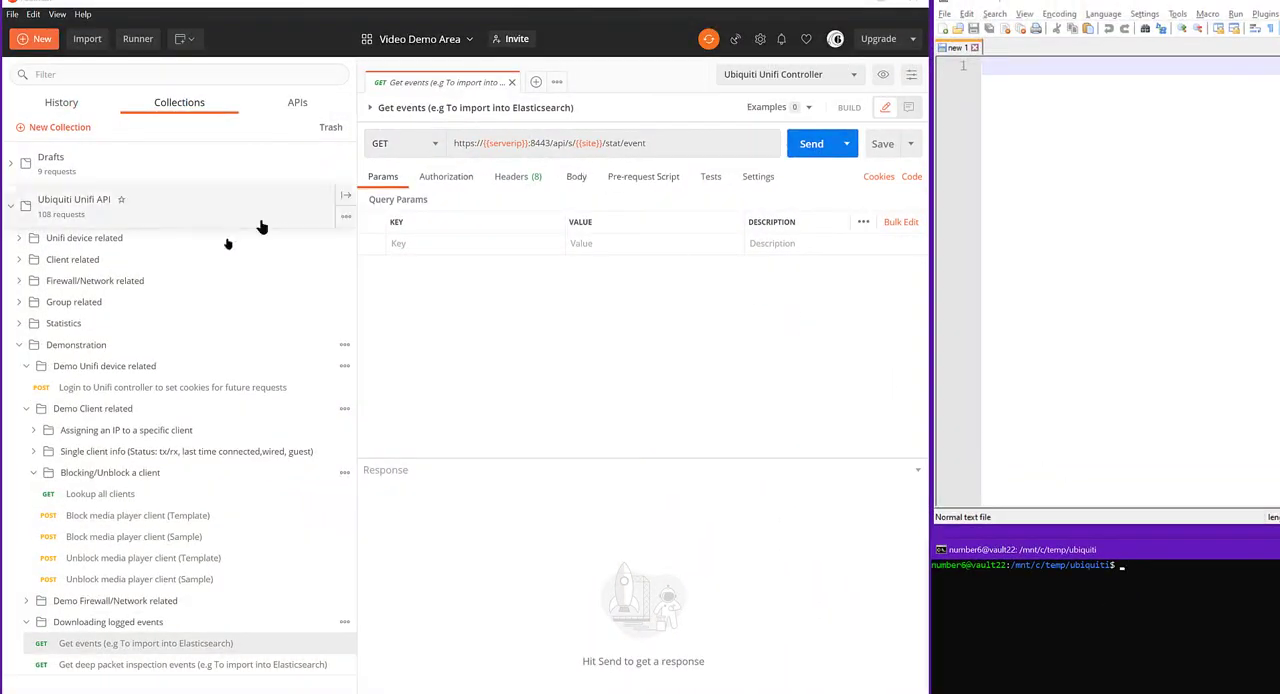
# Generate the login request's code snippet as Python Requests.
pyautogui.click(171, 387)
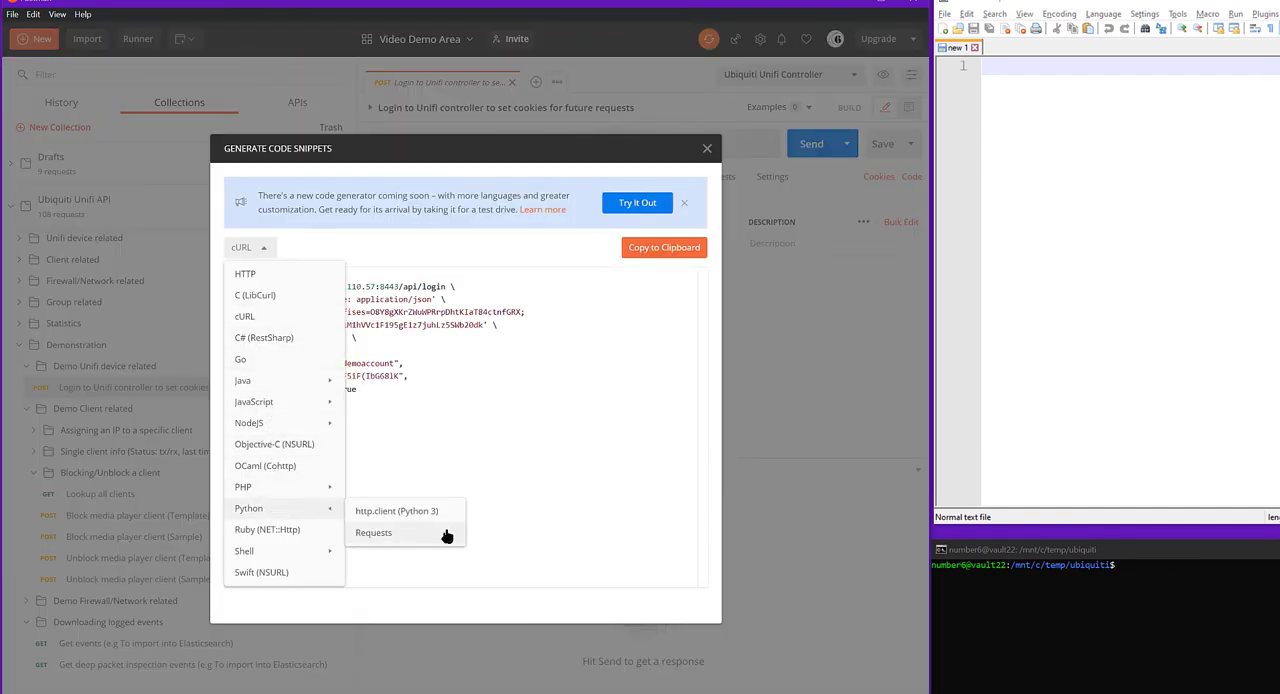
pyautogui.click(373, 532)
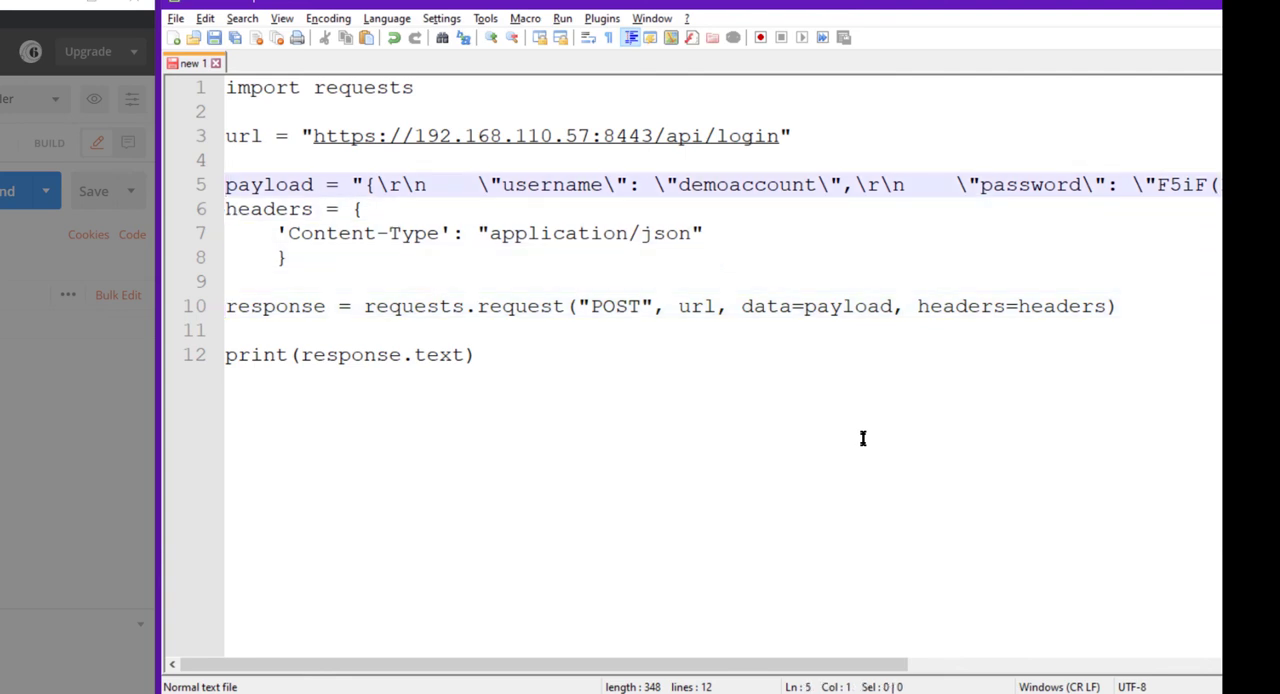
# Rename the login variables to loginUrl and add verify=False to the login request.
pyautogui.write('loginP')
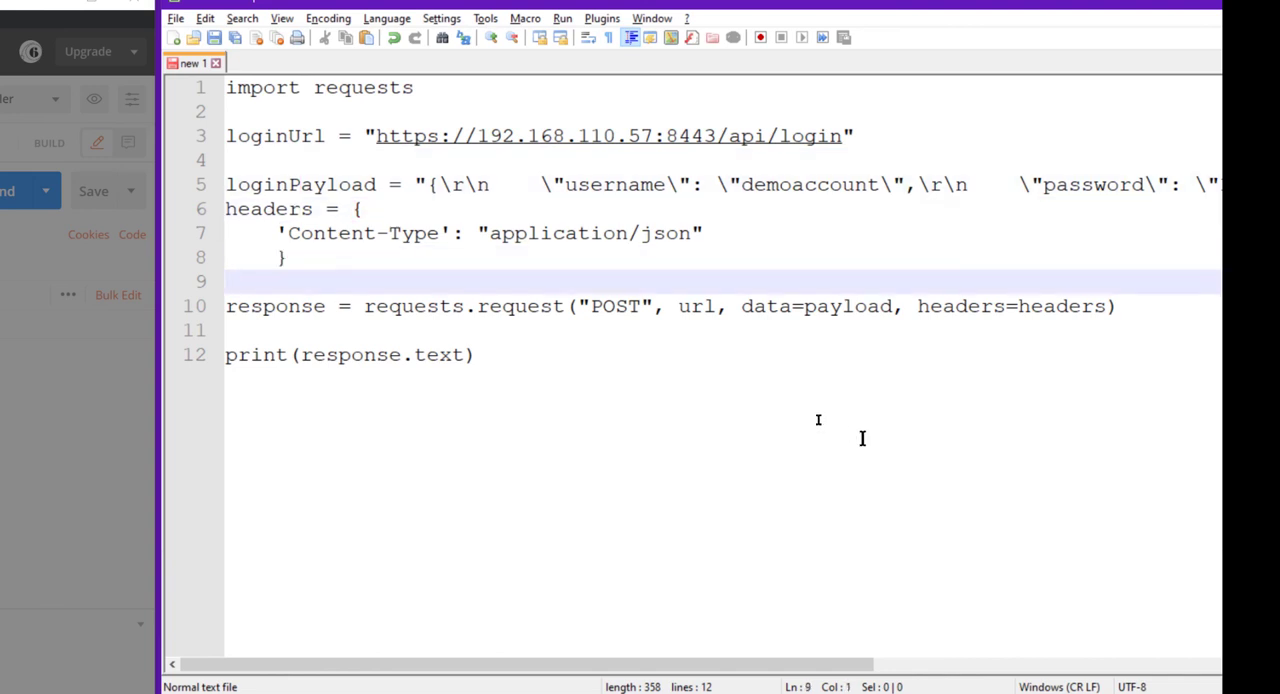
pyautogui.click(772, 306)
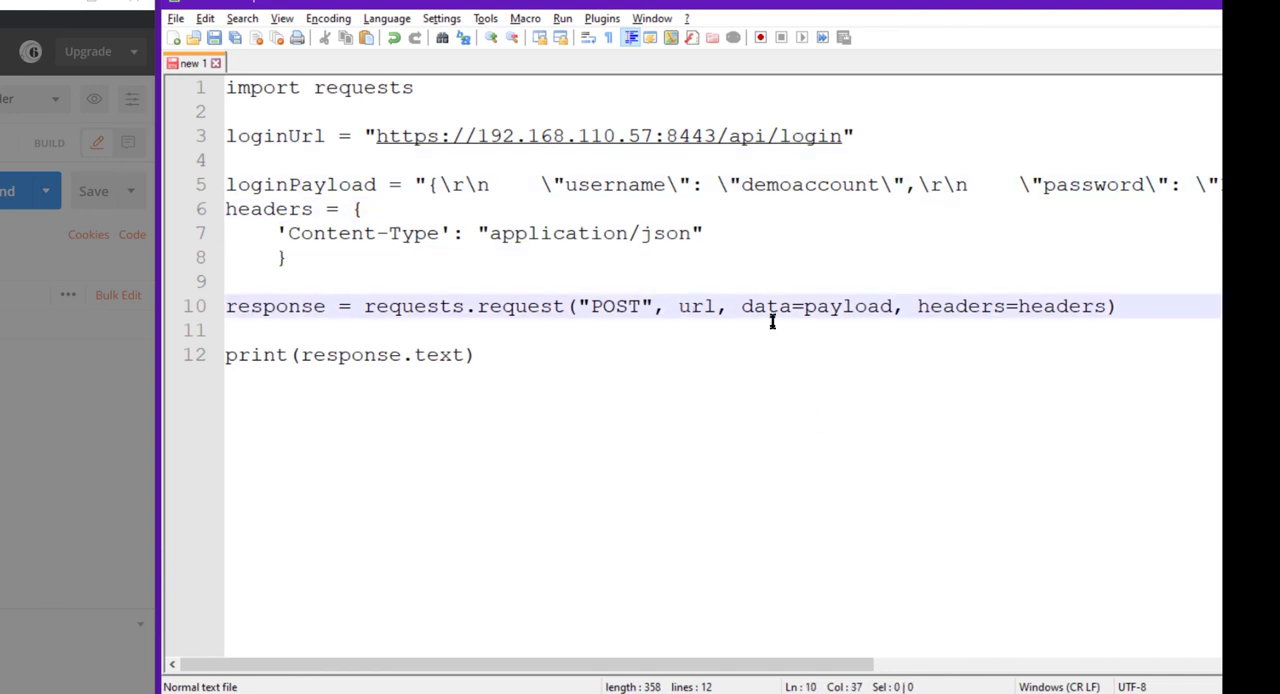
pyautogui.write('loginUrl')
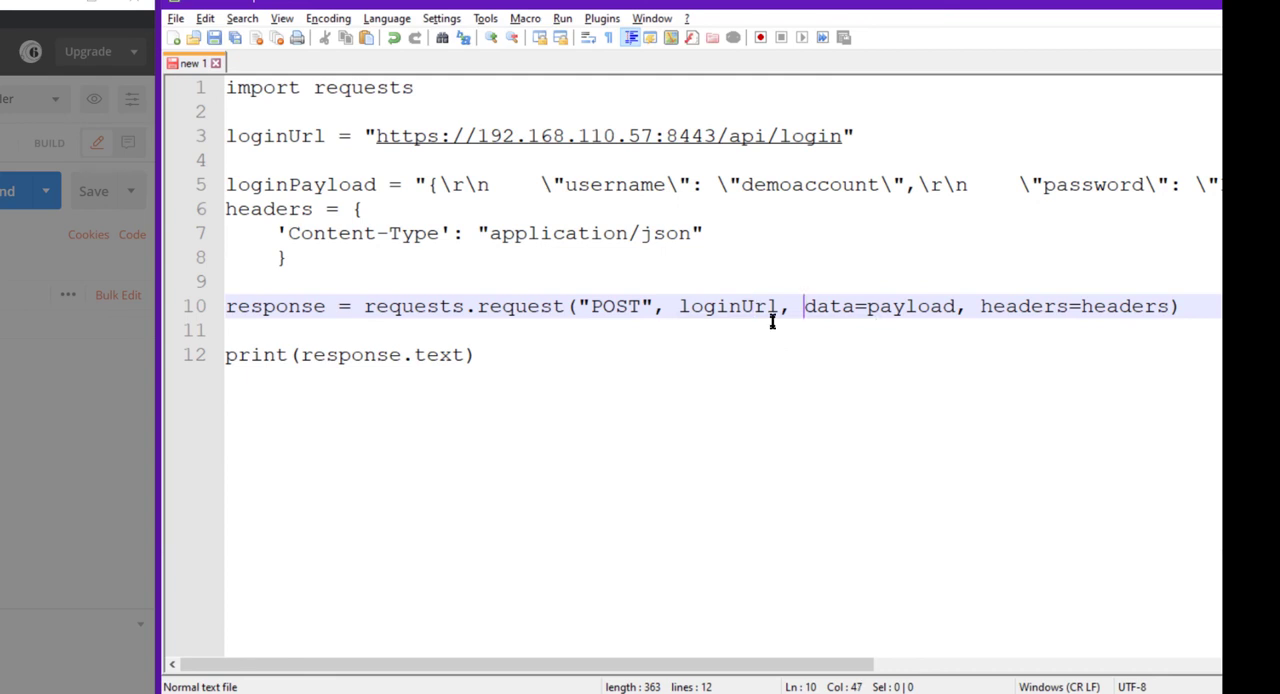
pyautogui.write('loginP')
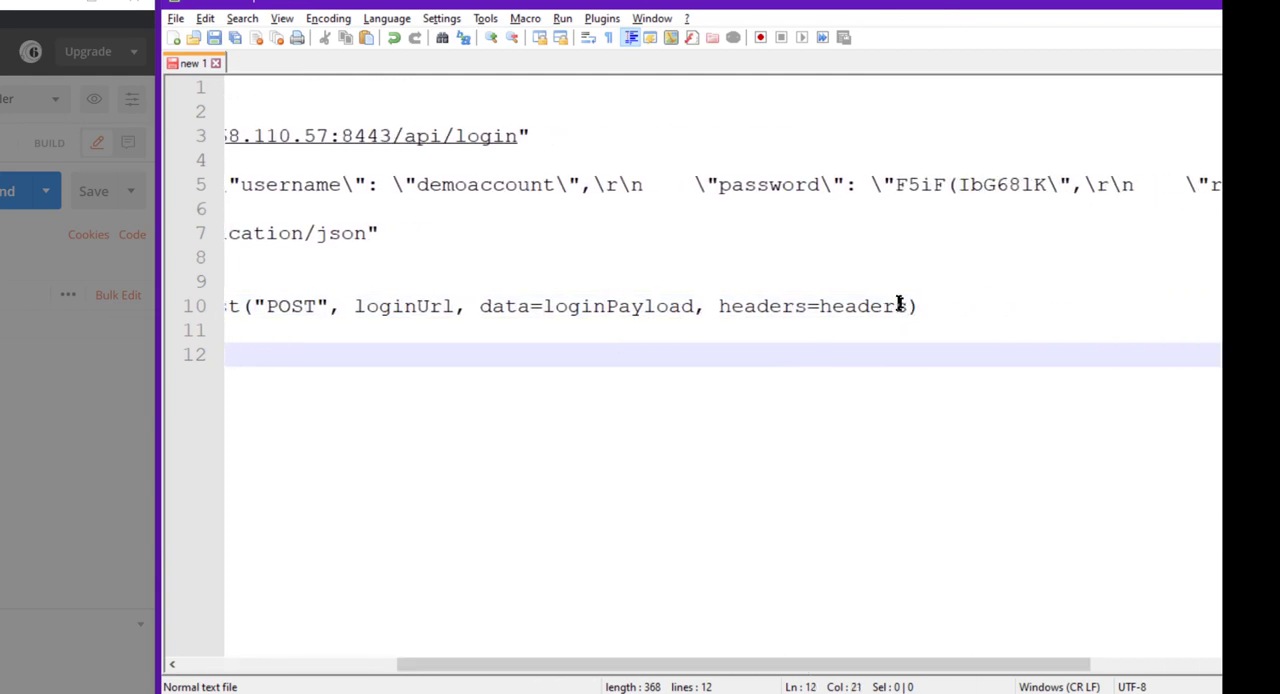
pyautogui.write(',v')
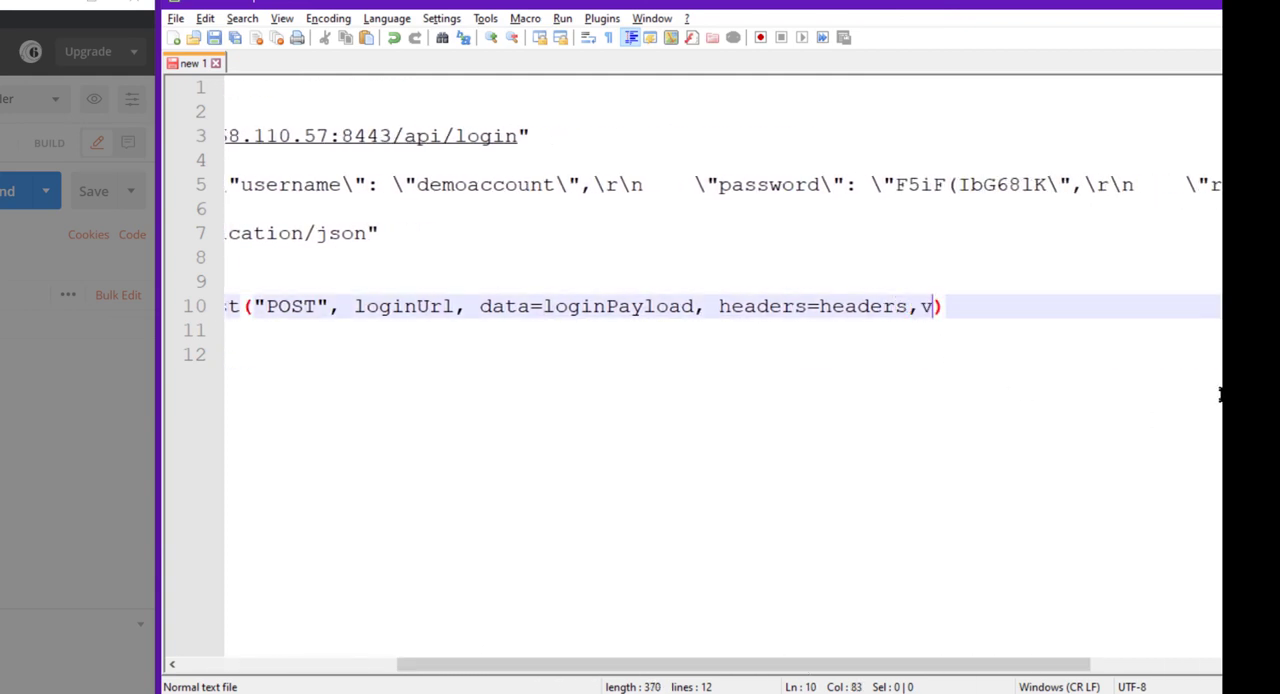
pyautogui.write('erify=Fals')
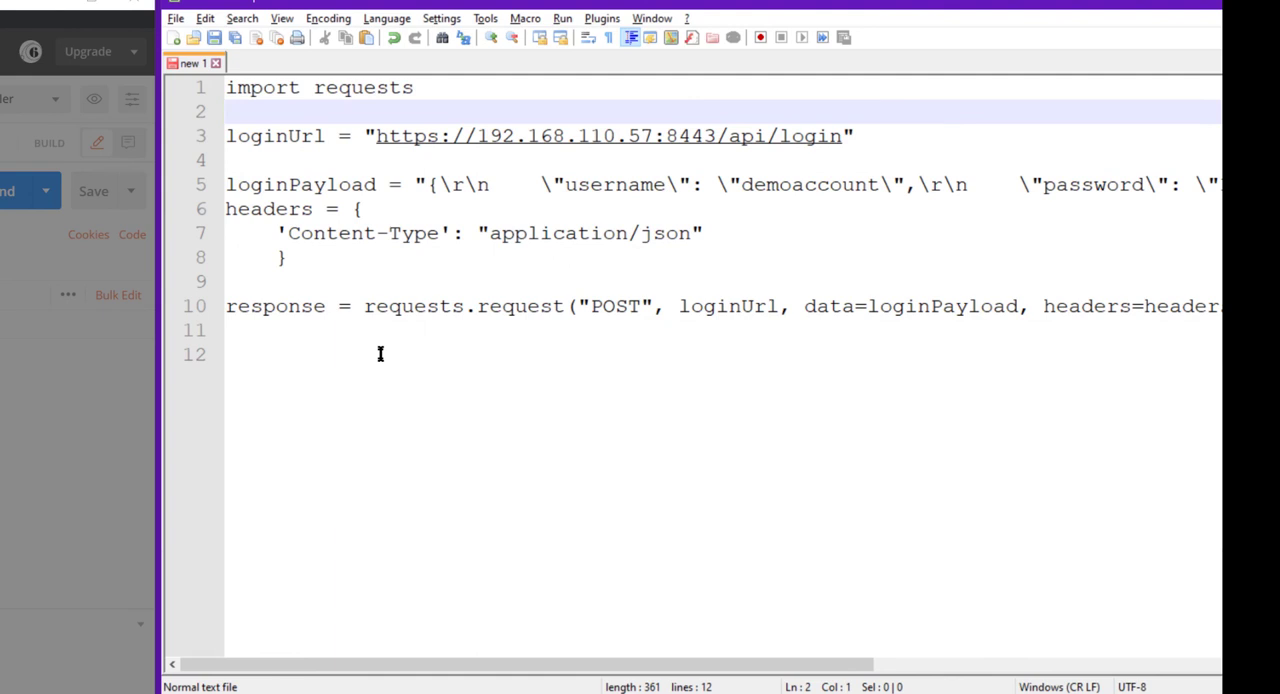
# Import json and store response.headers['Set-Cookie'] in a cookies variable.
pyautogui.write('import json')
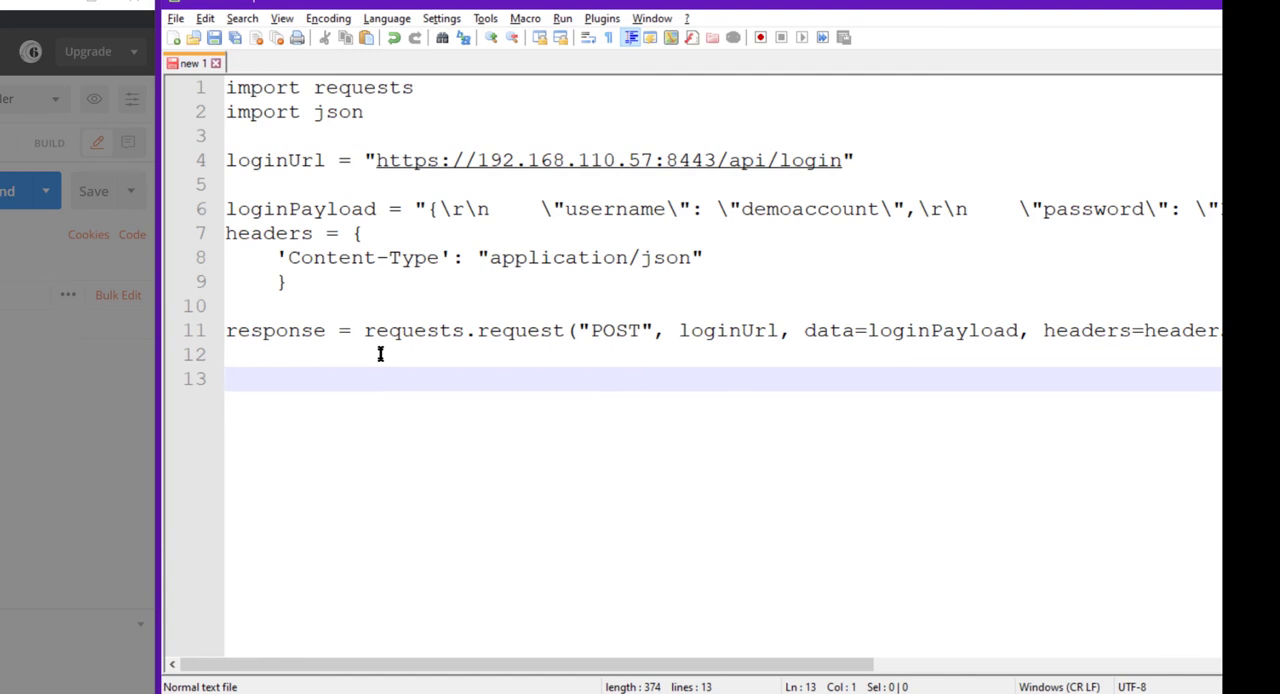
pyautogui.write('cookies = re')
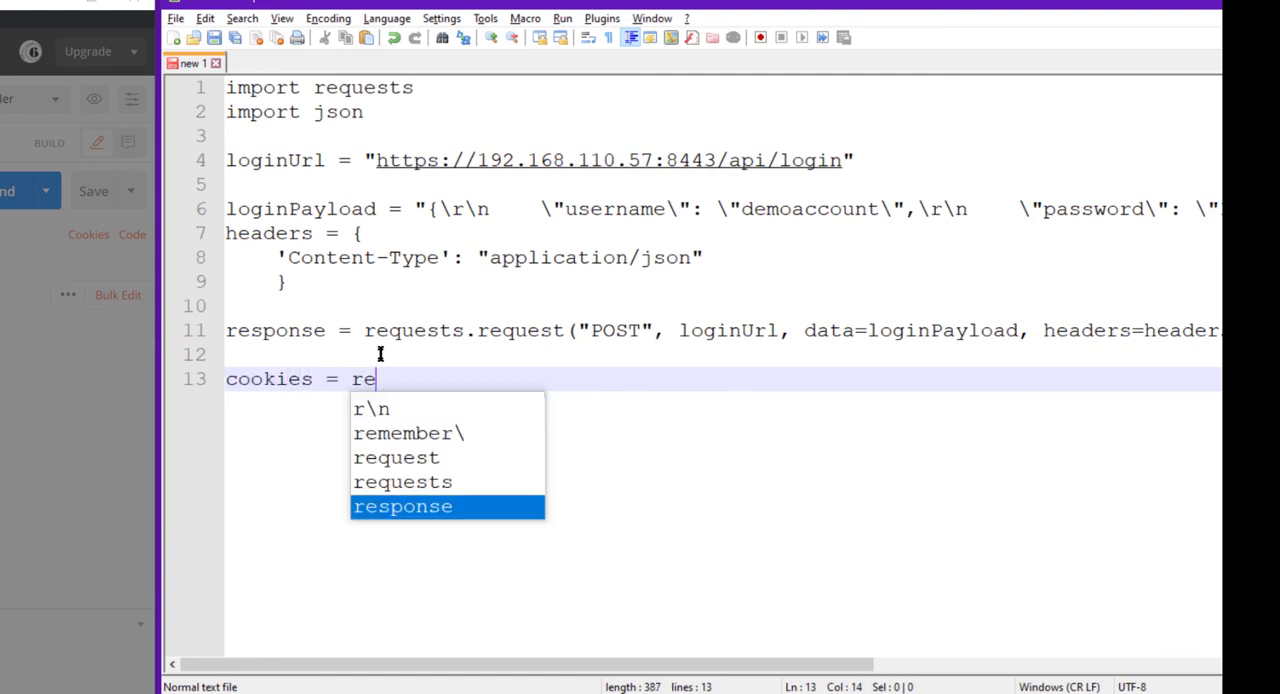
pyautogui.write("sponse.headers['Set")
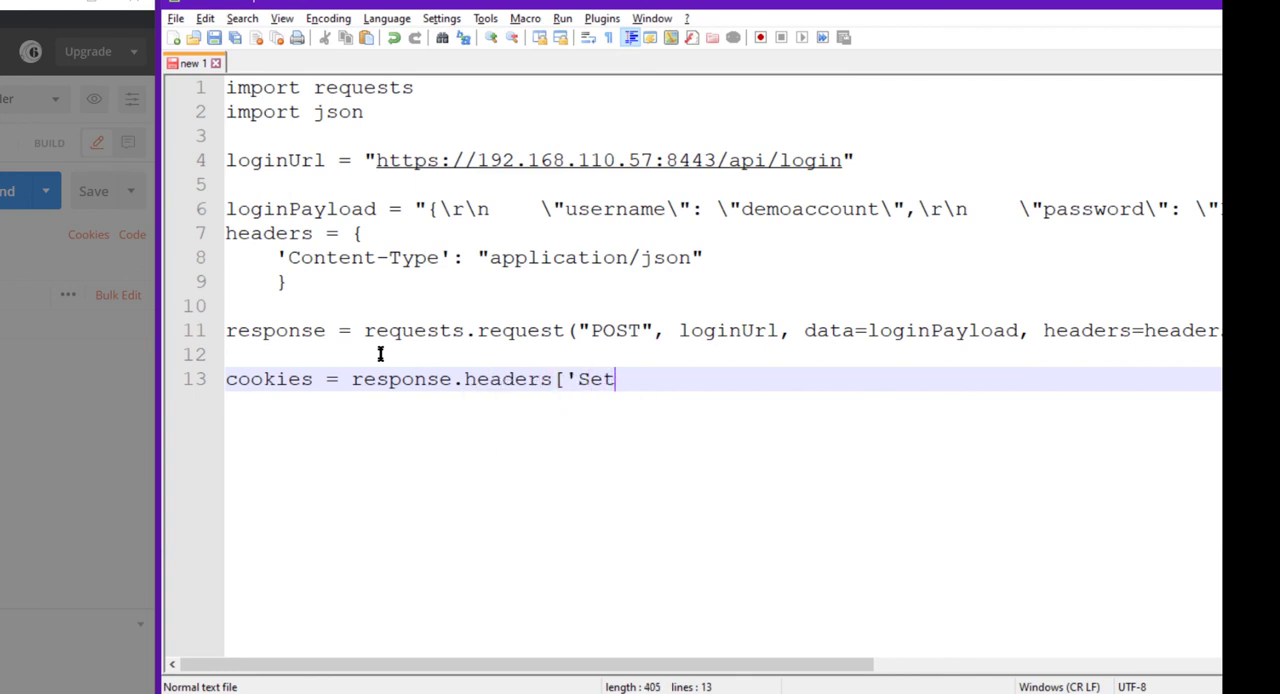
pyautogui.write("-Cookie']")
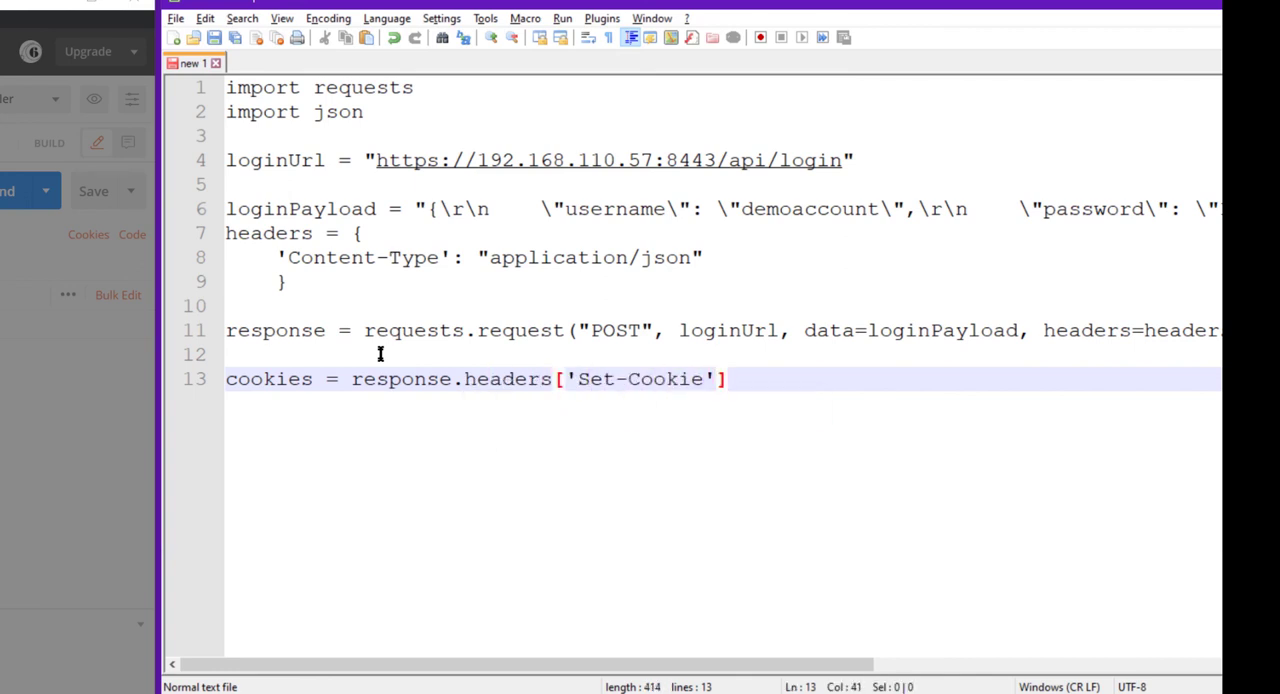
pyautogui.press('Enter')
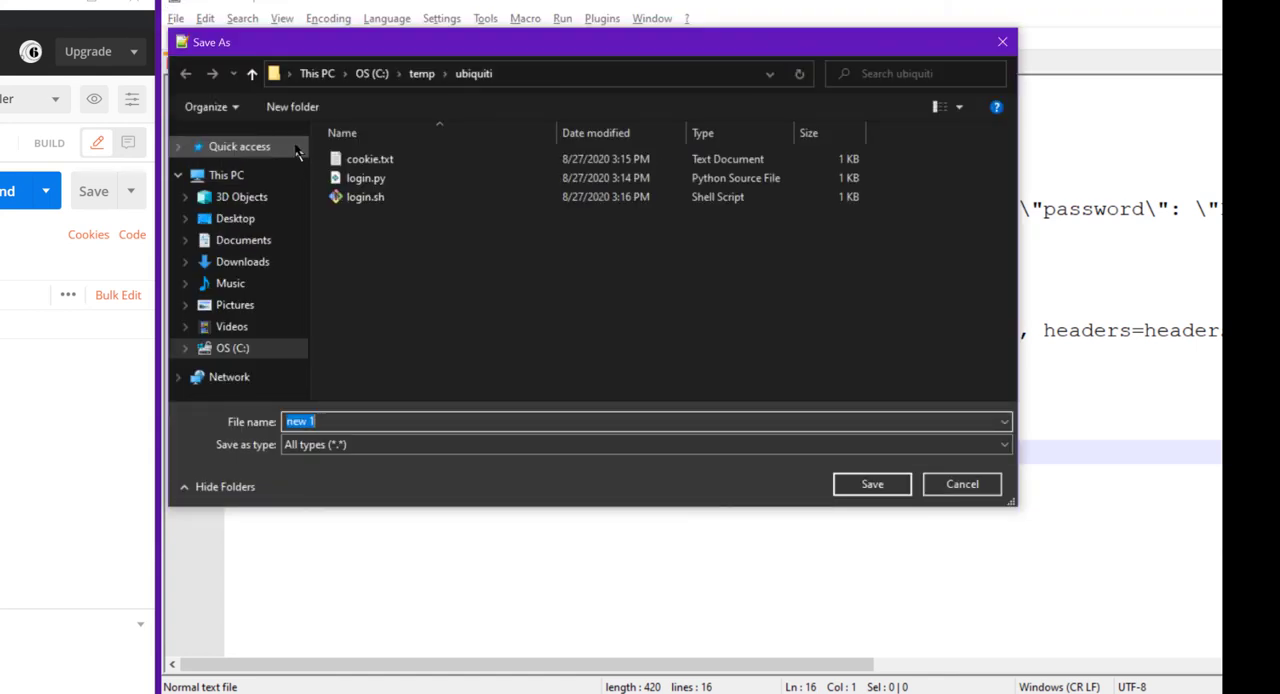
# Save the script as login.py and paste the Postman events snippet below.
pyautogui.write('login.')
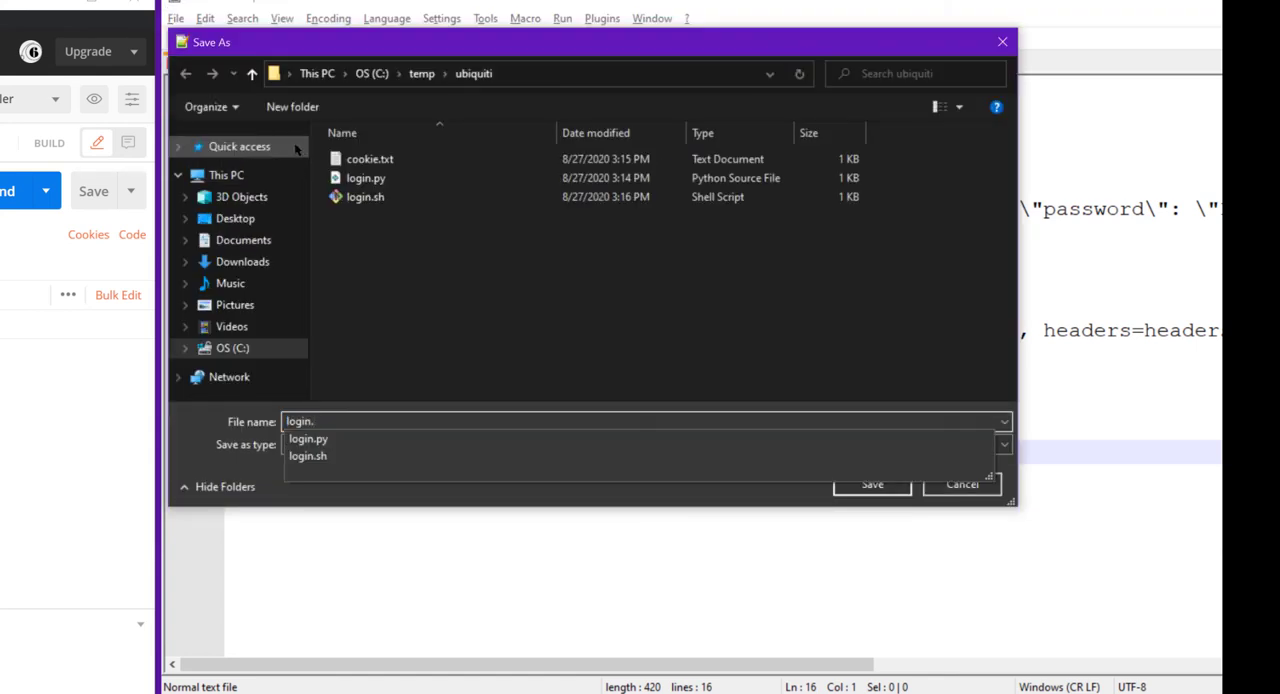
pyautogui.click(872, 482)
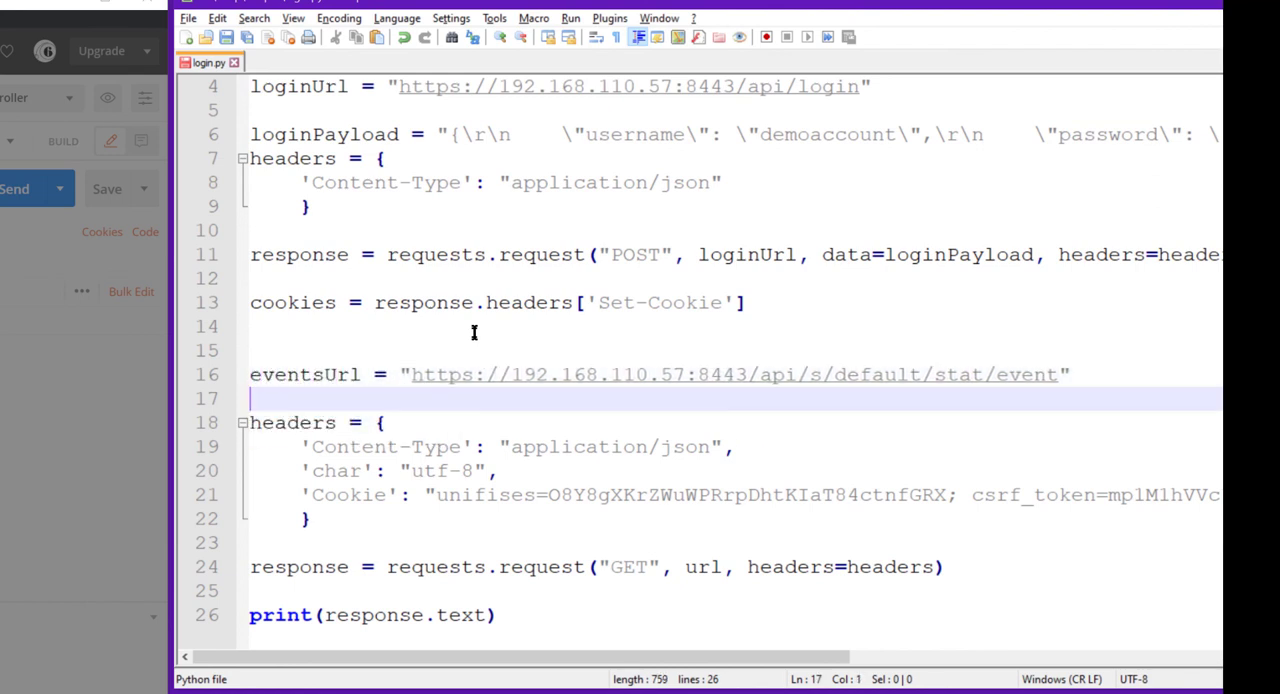
# Rename headers to eventsHeaders and set its Cookie value to cookies.
pyautogui.write('eventsH')
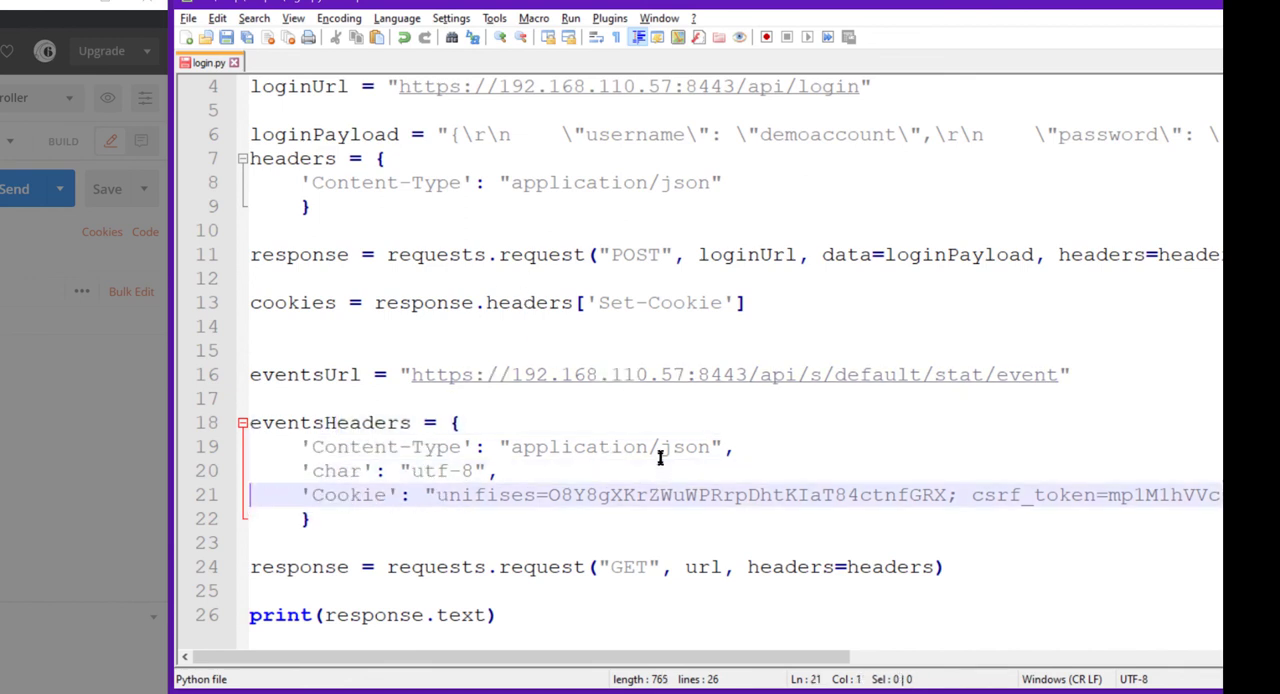
pyautogui.click(429, 494)
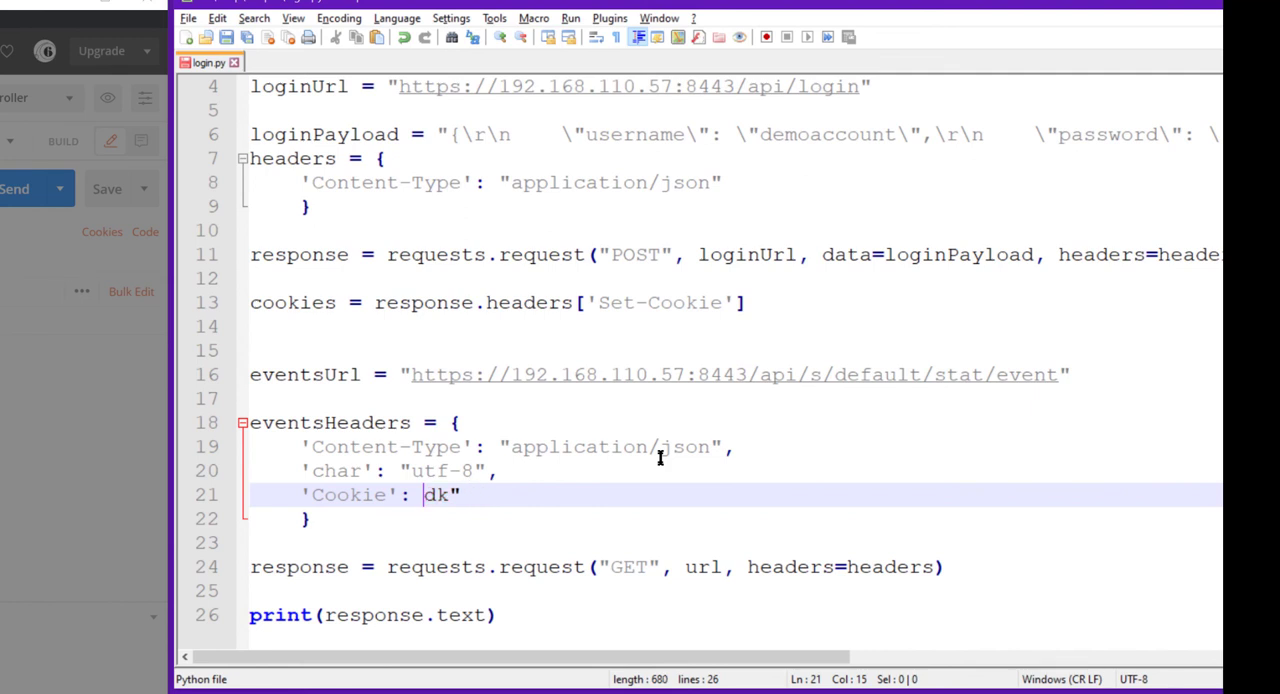
pyautogui.write('cookies')
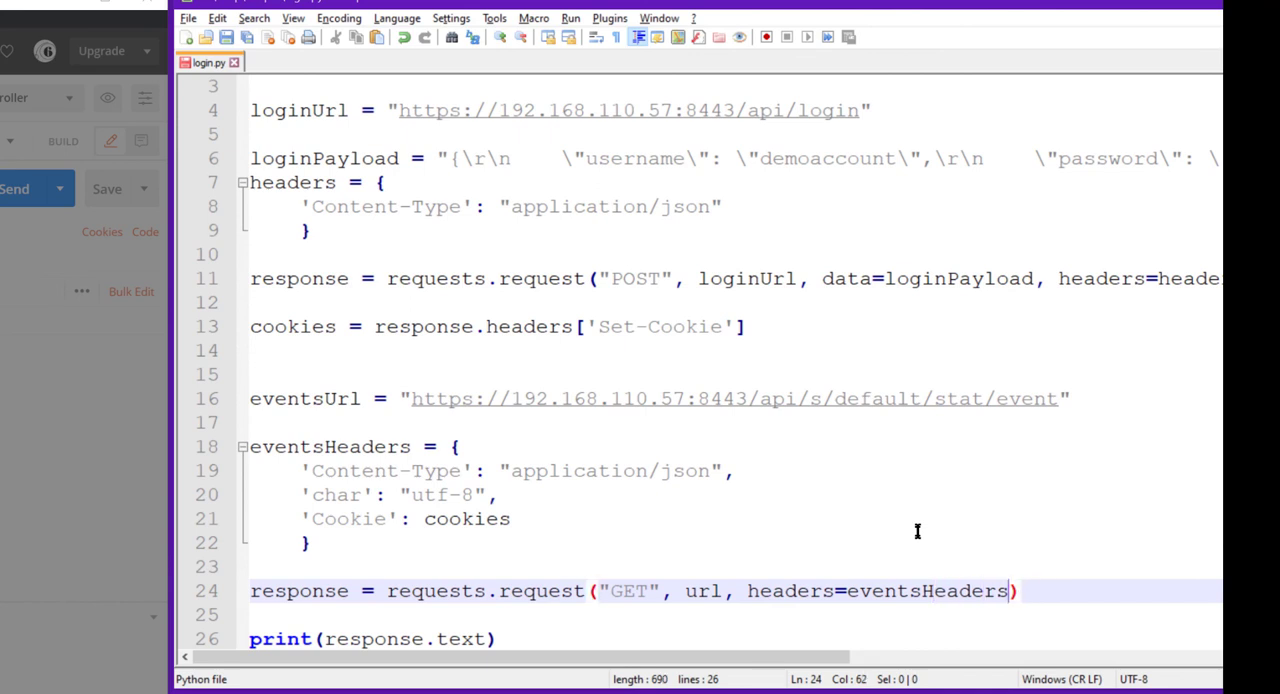
# Add verify=False to the events GET and print response.text.
pyautogui.write(',verify')
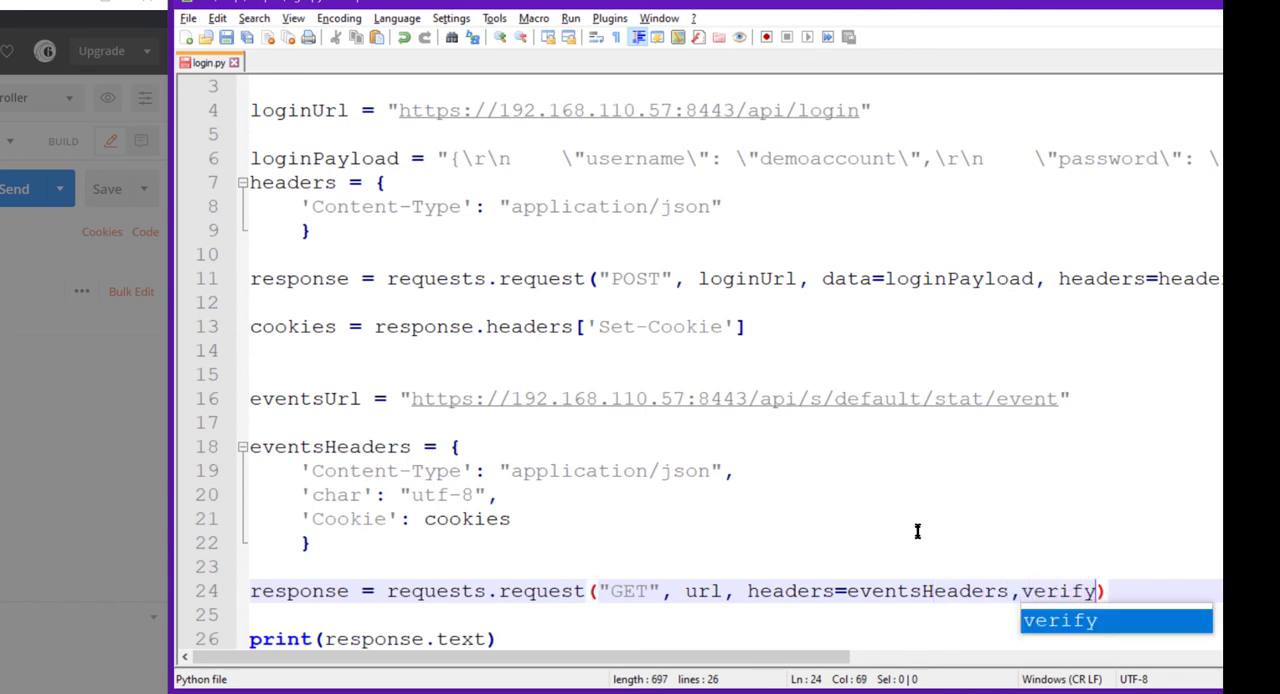
pyautogui.write('=False')
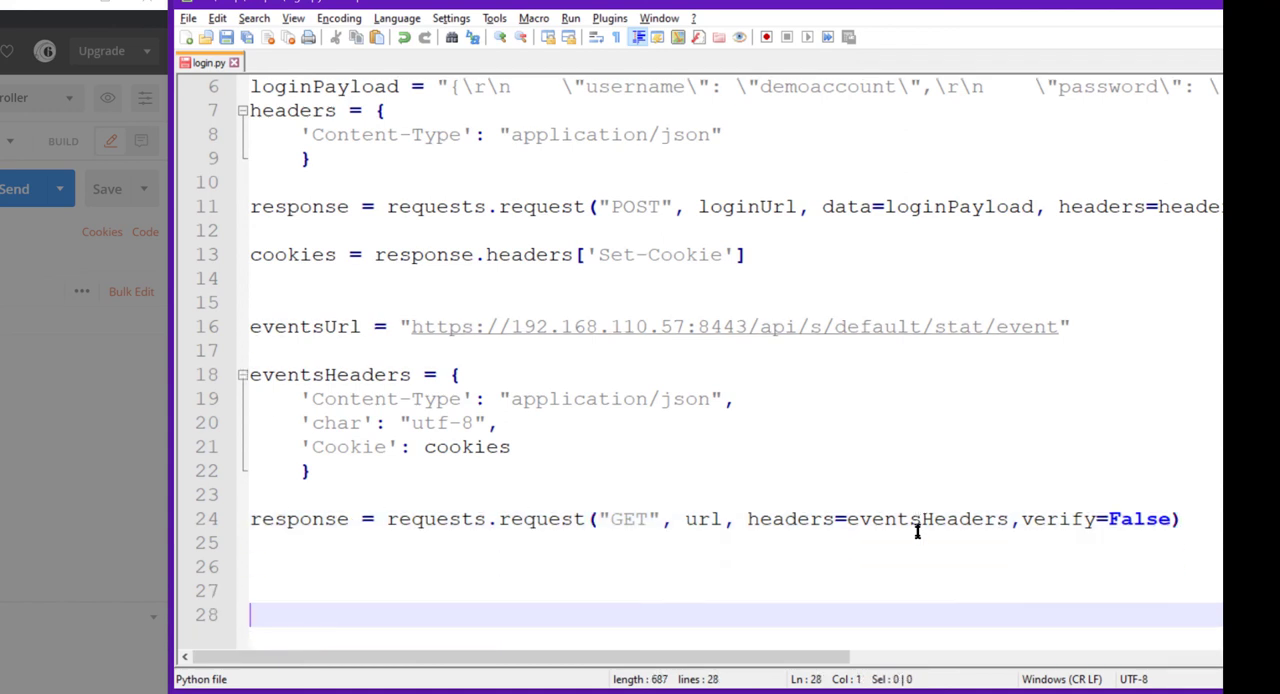
pyautogui.write('print(')
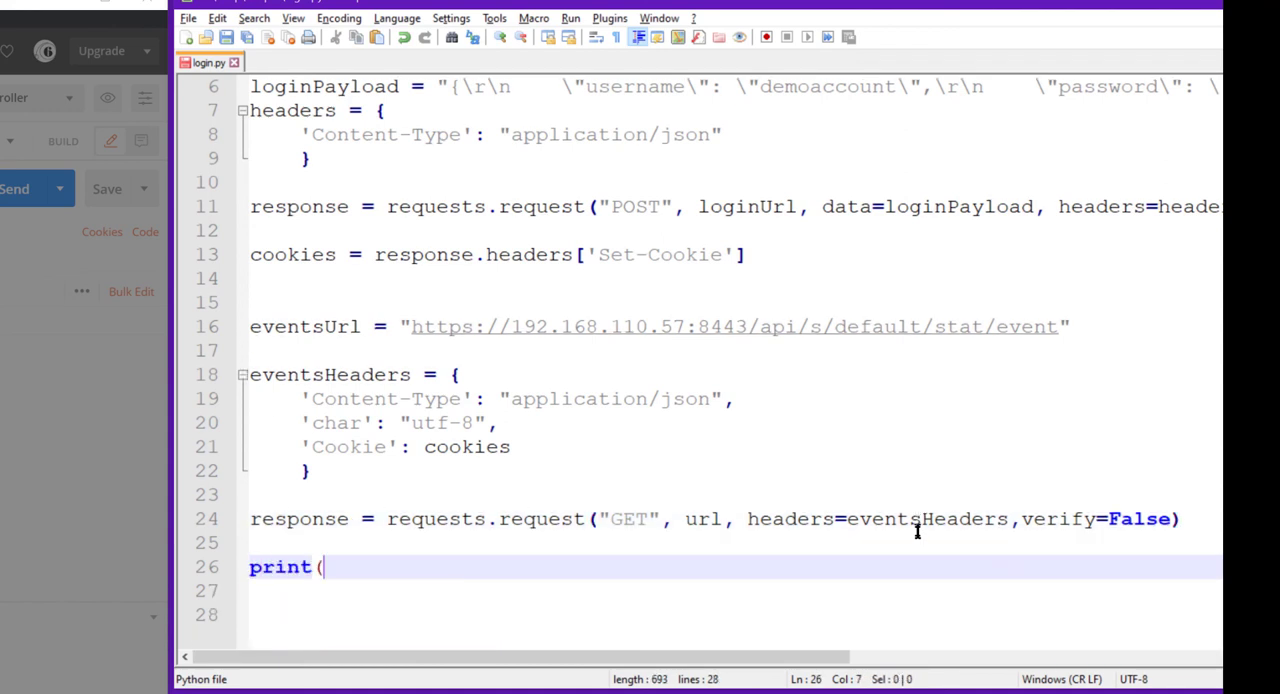
pyautogui.write('respose.text')
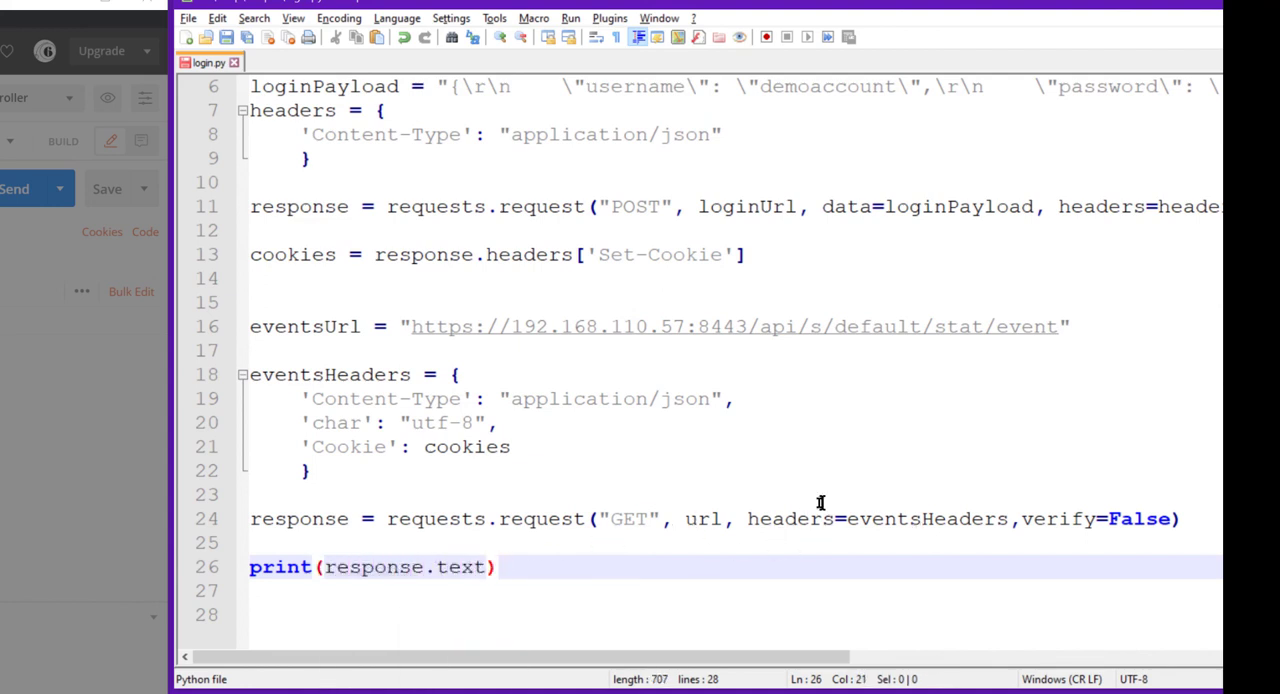
pyautogui.click(482, 567)
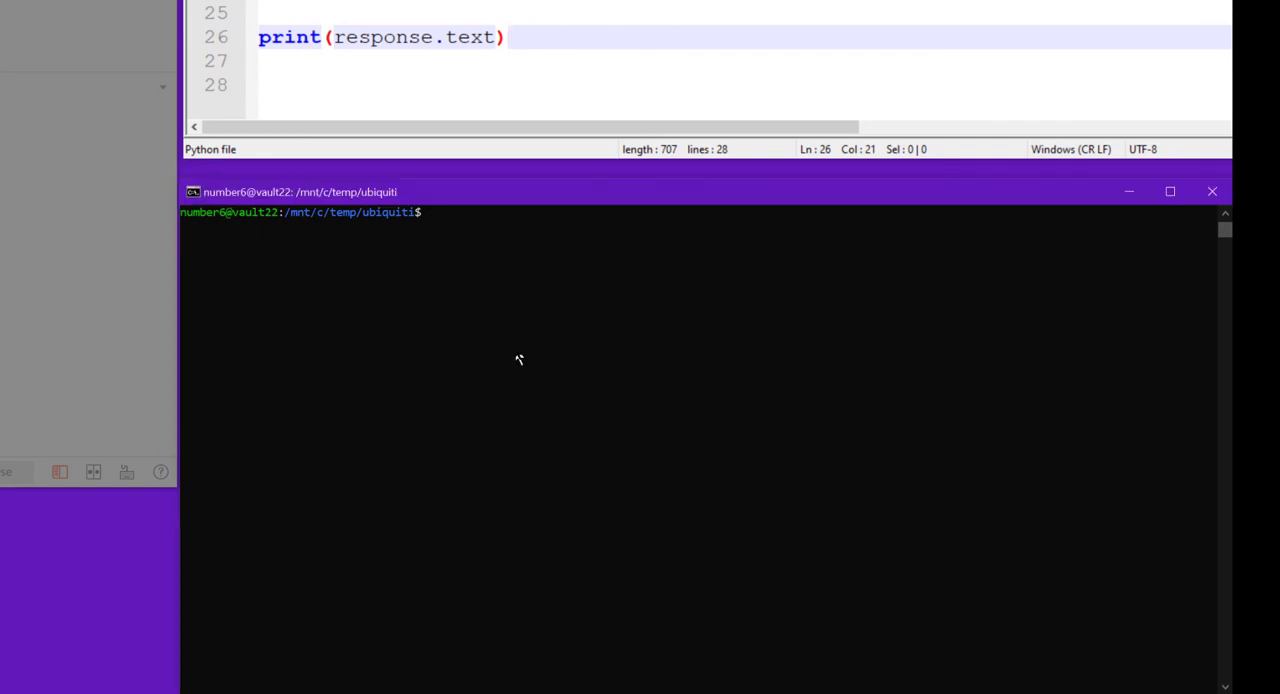
# Exit bash, start typing python lo..., and switch the events GET to eventsUrl.
pyautogui.write('exit')
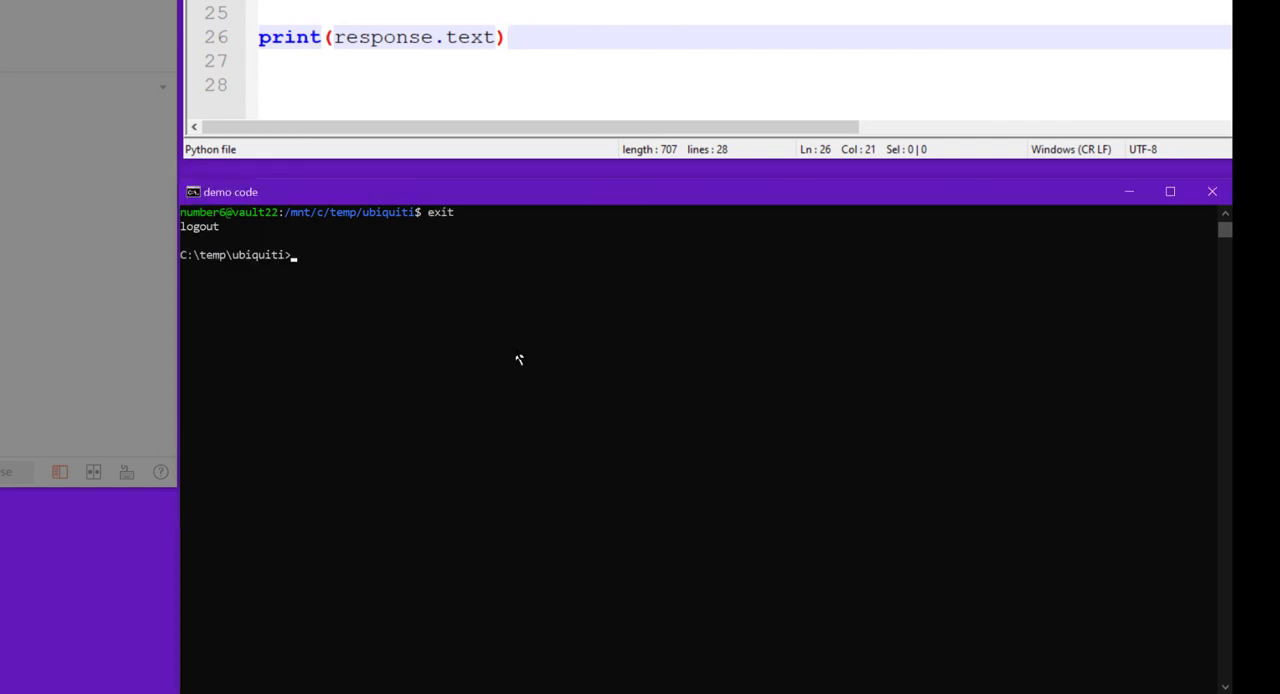
pyautogui.write('python')
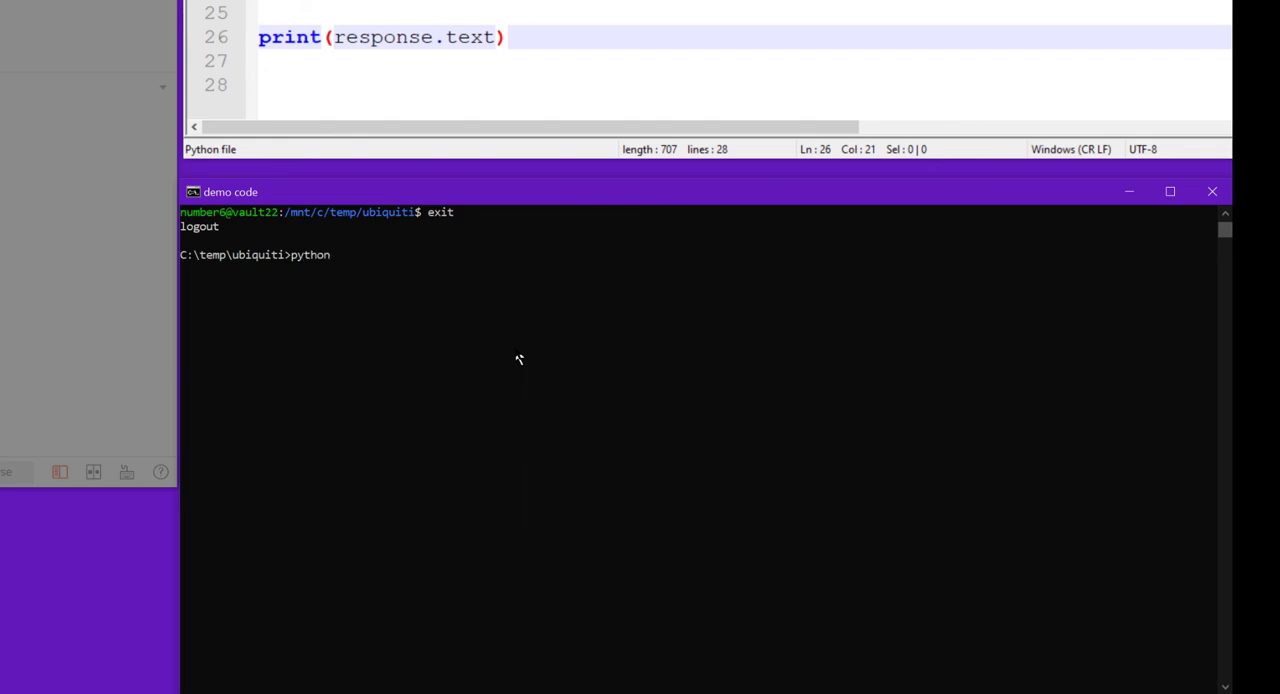
pyautogui.write('lo')
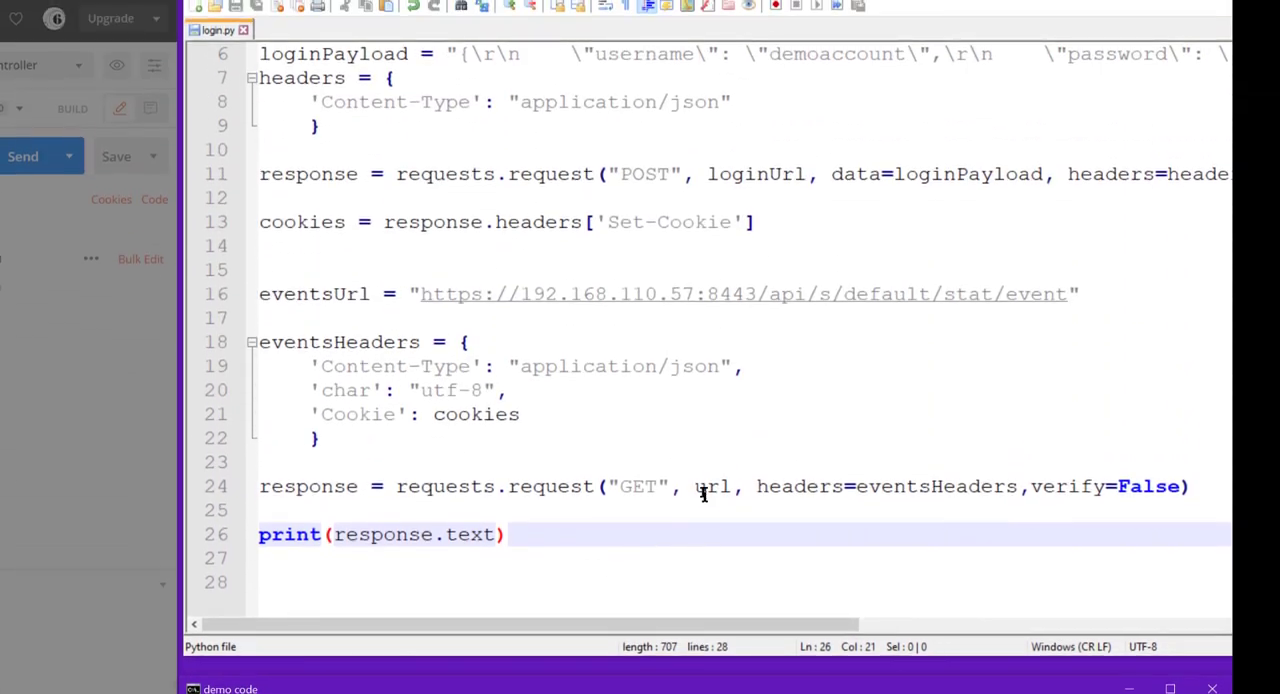
pyautogui.click(695, 486)
pyautogui.write('eventsU')
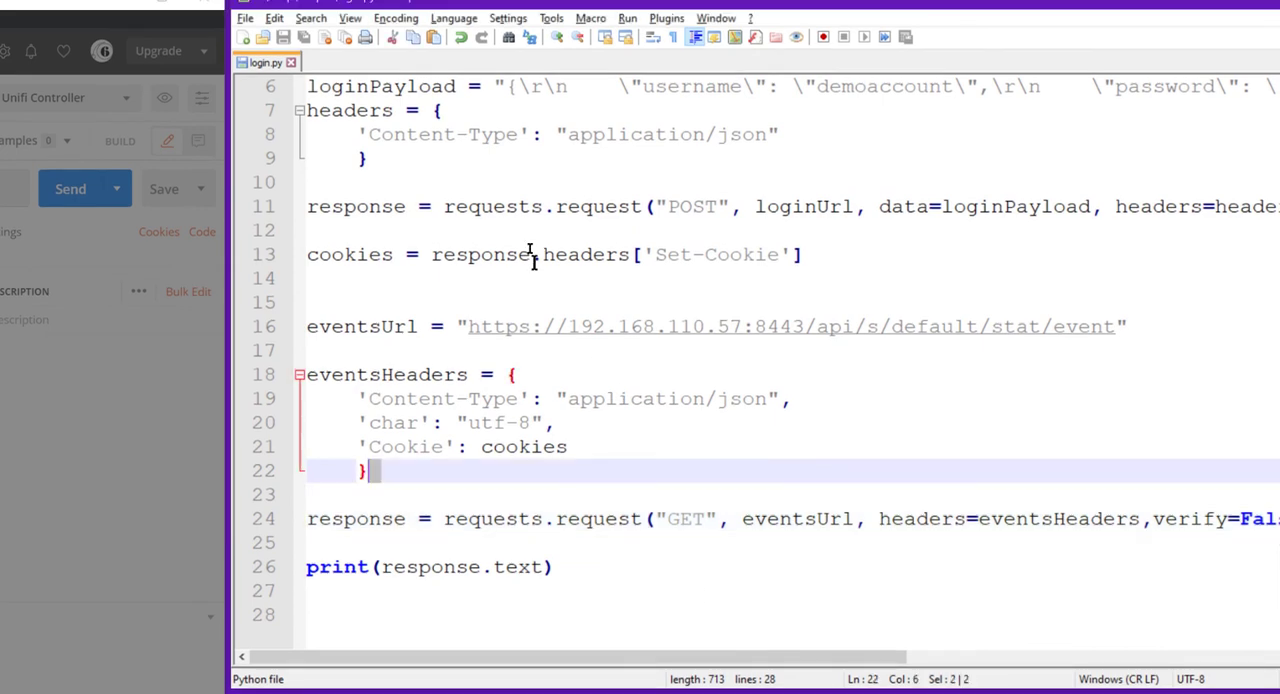
pyautogui.moveTo(515, 225)
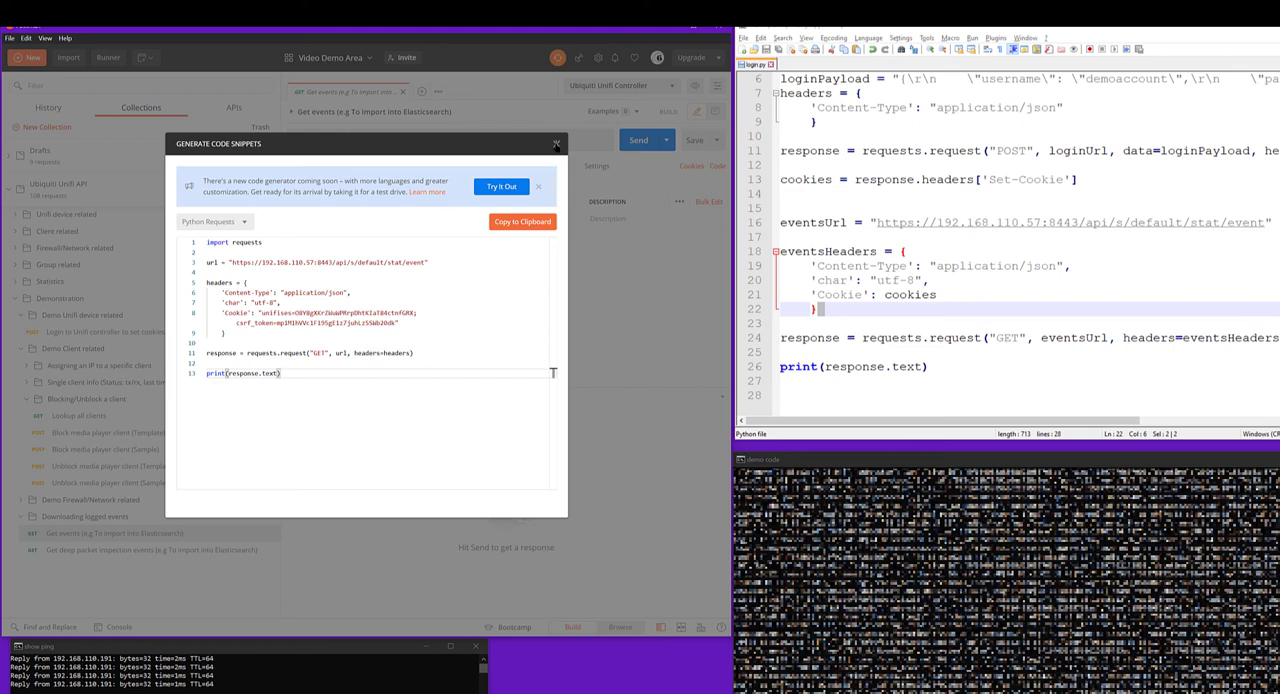
# Dismiss the snippet, collapse Blocking/Unblock a client, and return to login.py.
pyautogui.click(556, 143)
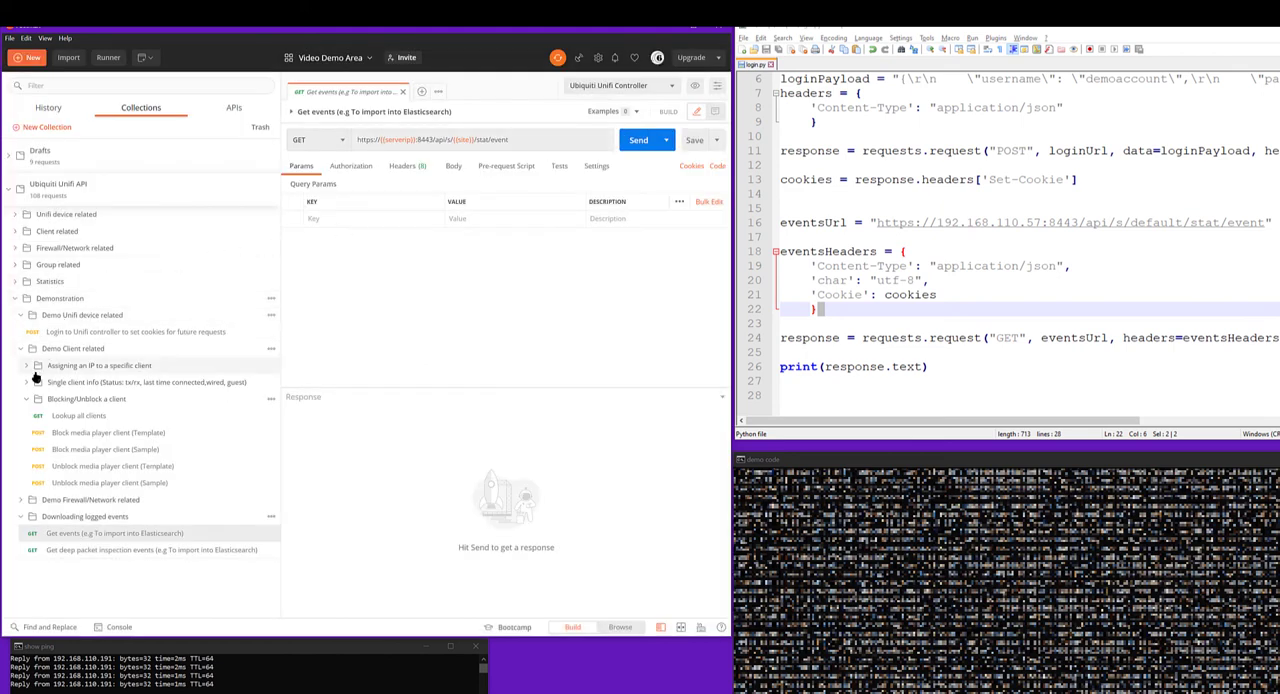
pyautogui.click(24, 397)
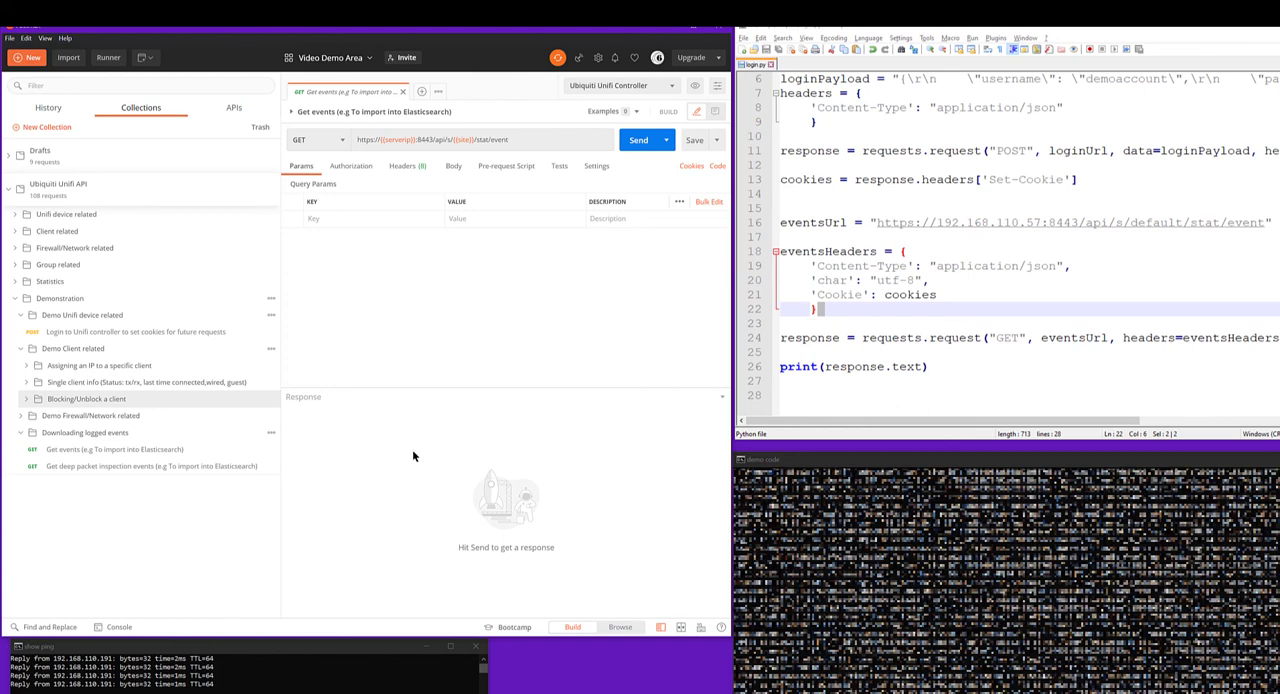
pyautogui.moveTo(695, 377)
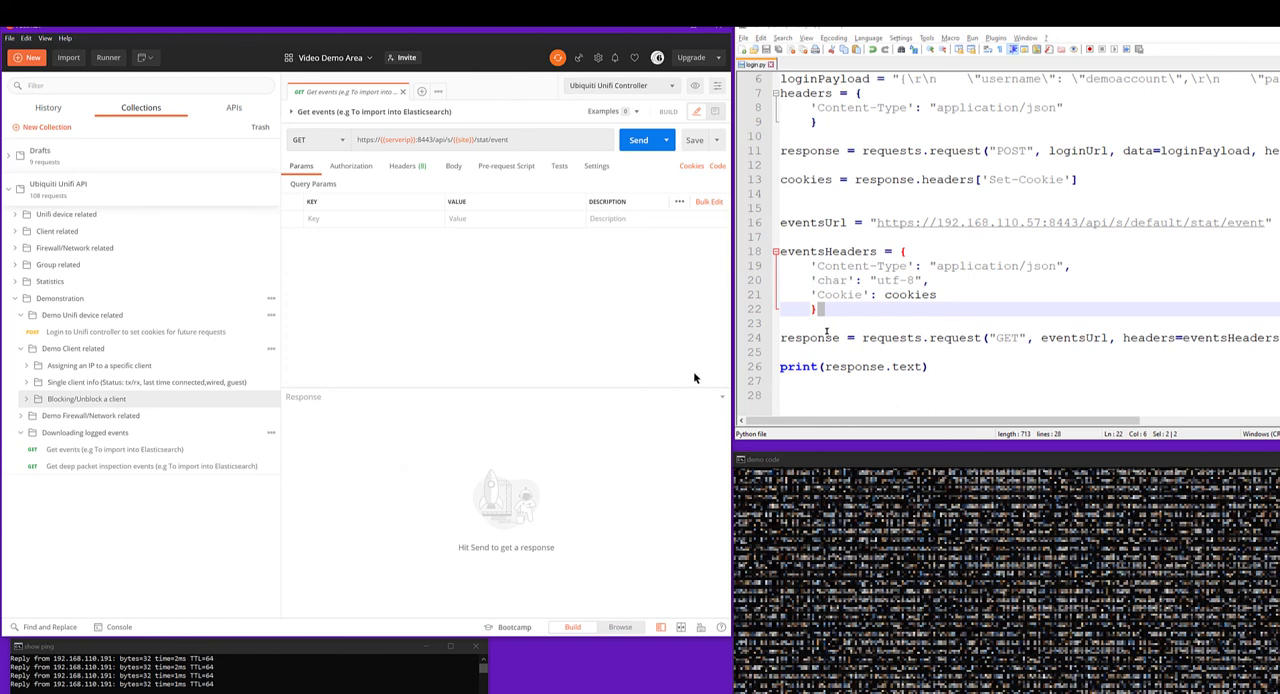
pyautogui.moveTo(524, 323)
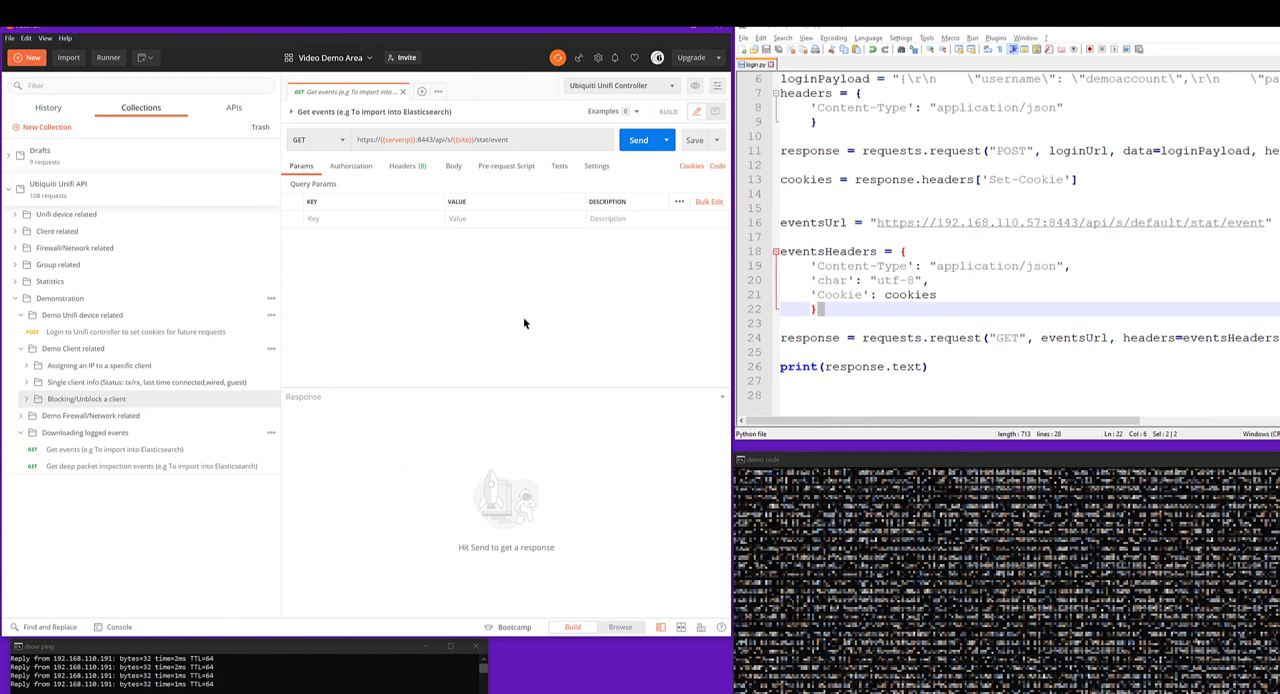
pyautogui.moveTo(840, 351)
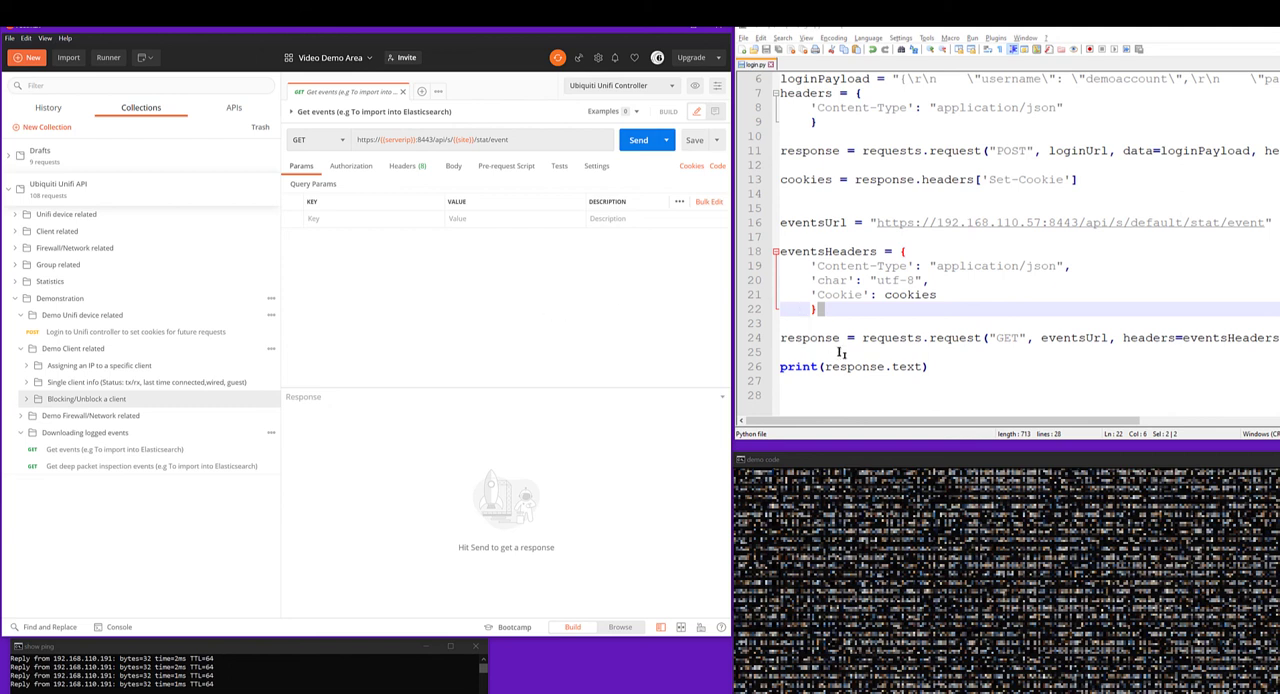
pyautogui.click(947, 351)
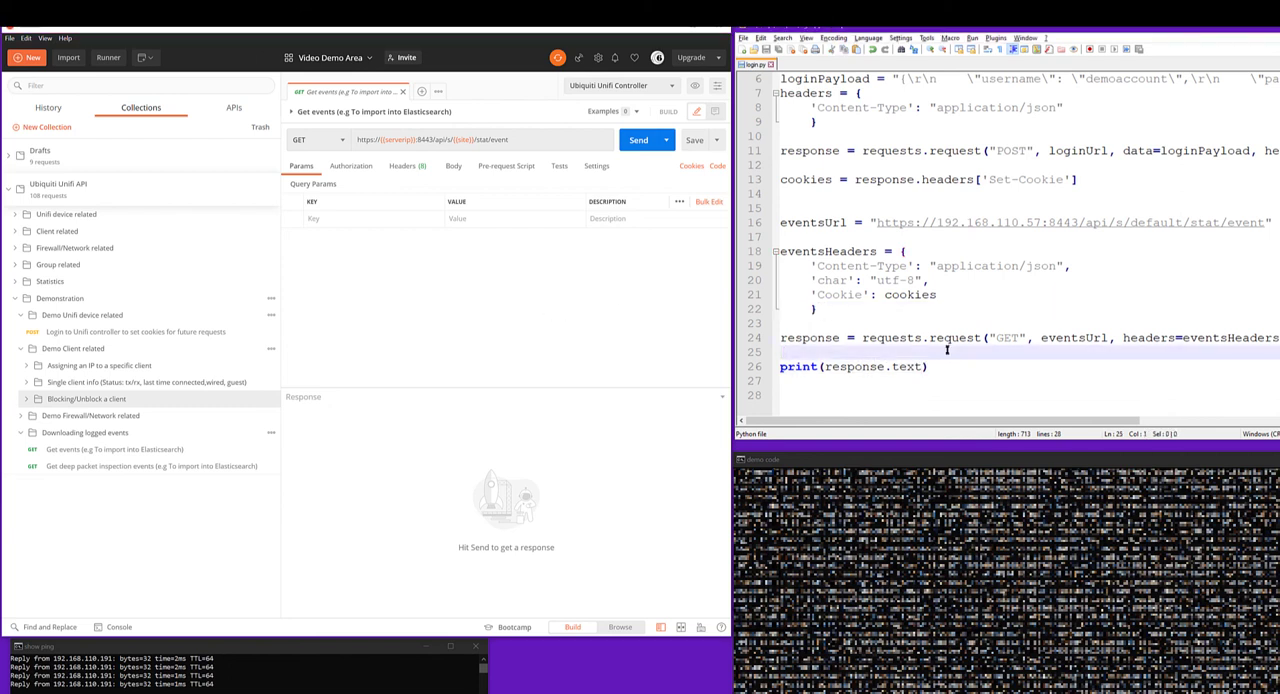